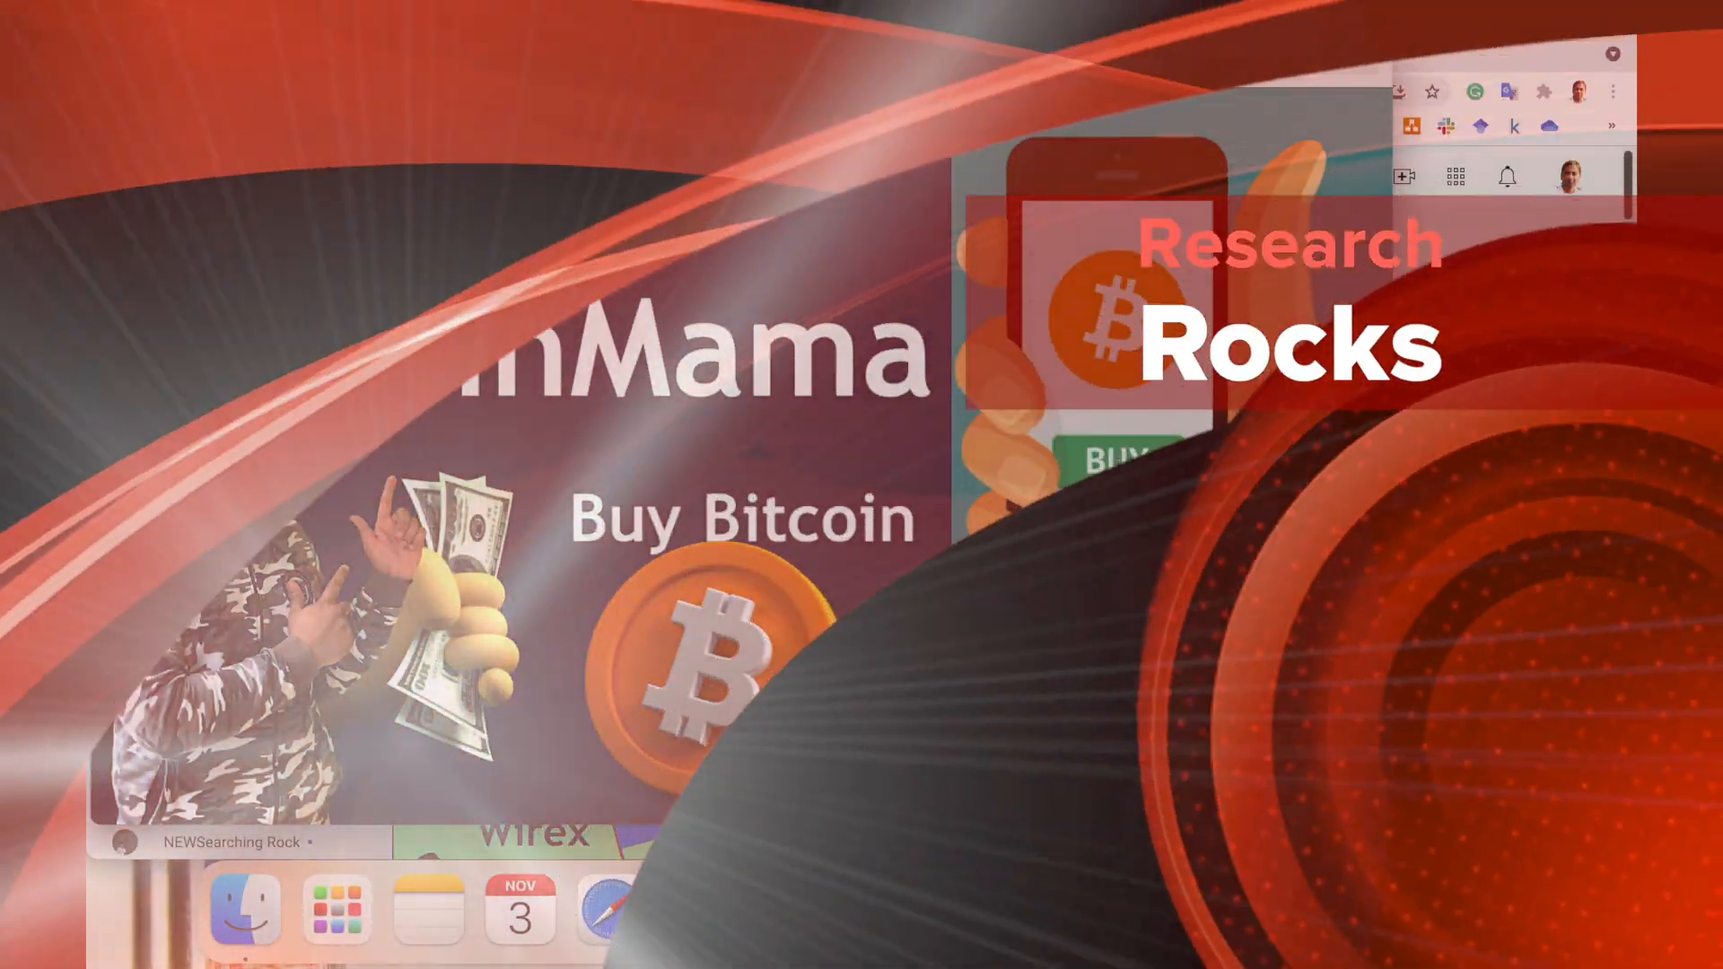
Visit the Research Rocks channel, then run a Google search for 'CoinMama'.
click(1343, 910)
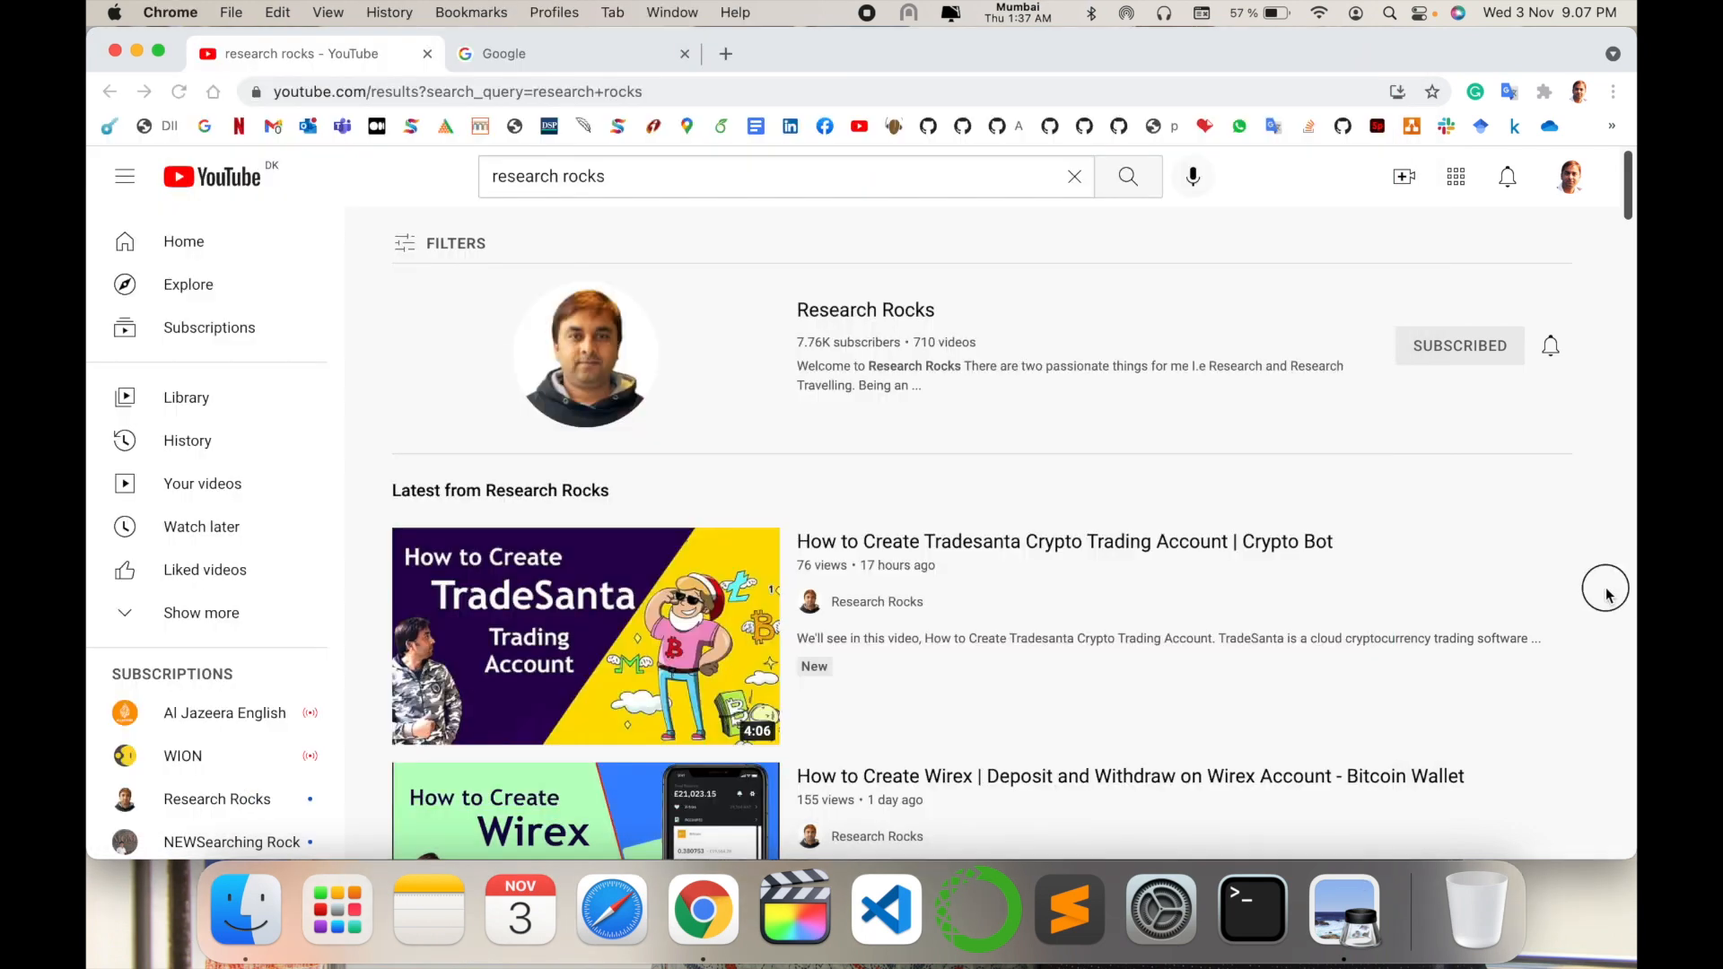
click(865, 309)
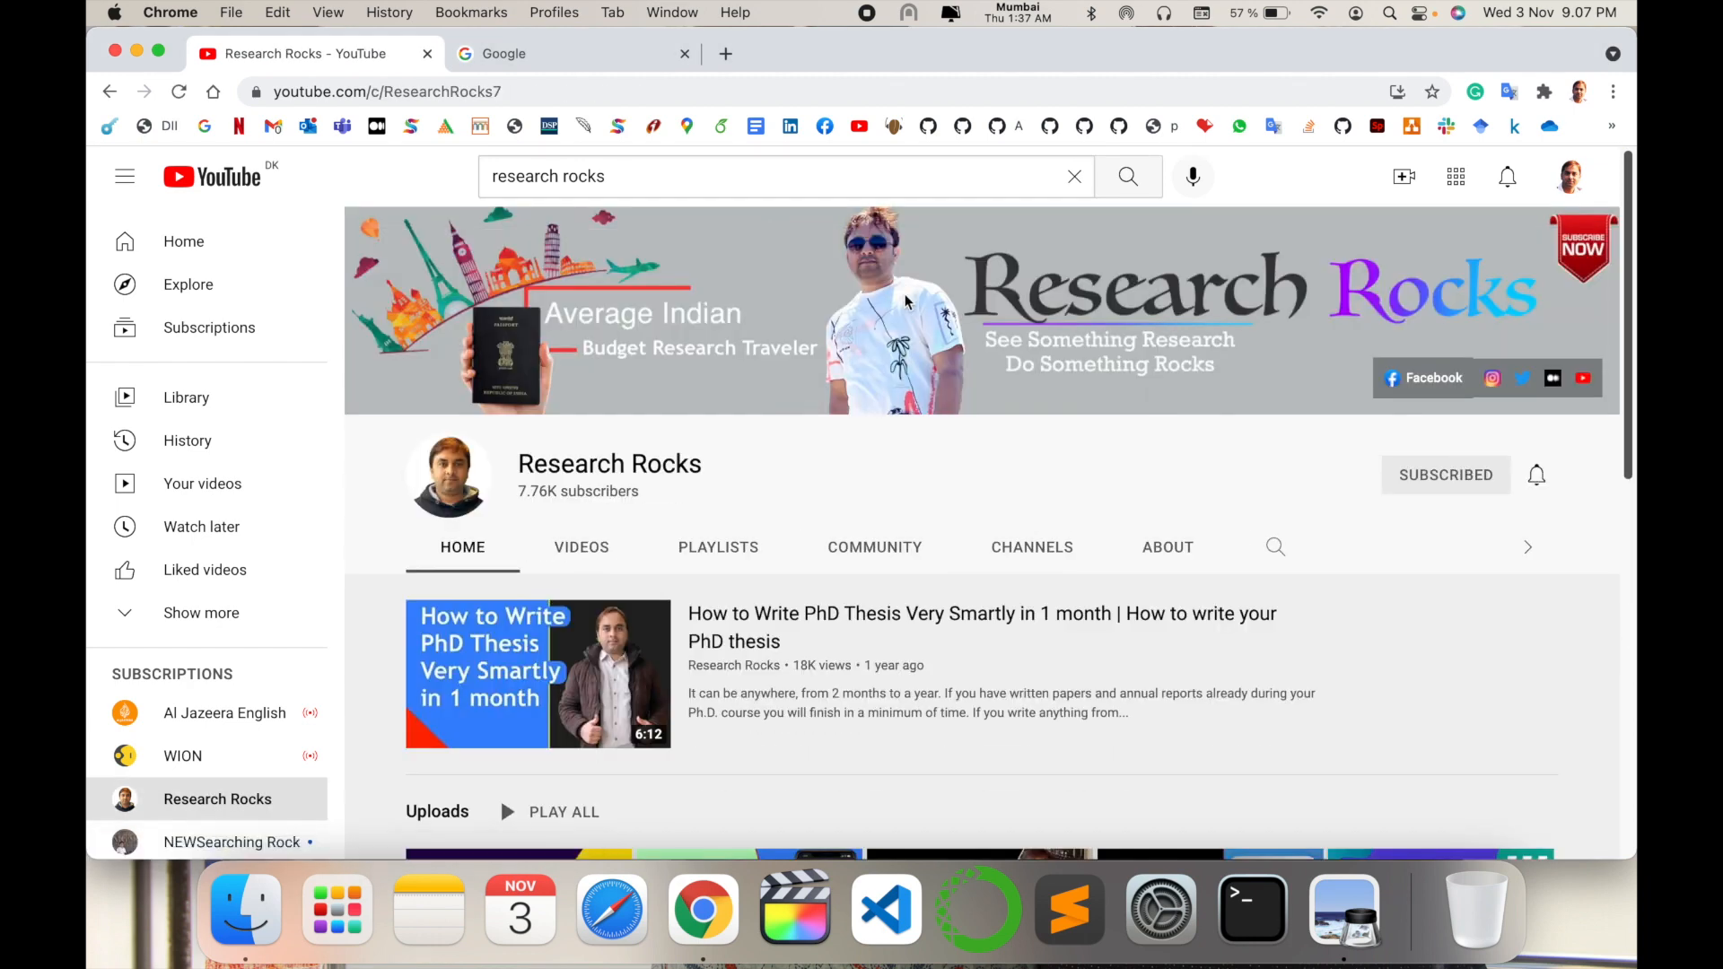
mouse_move(704, 454)
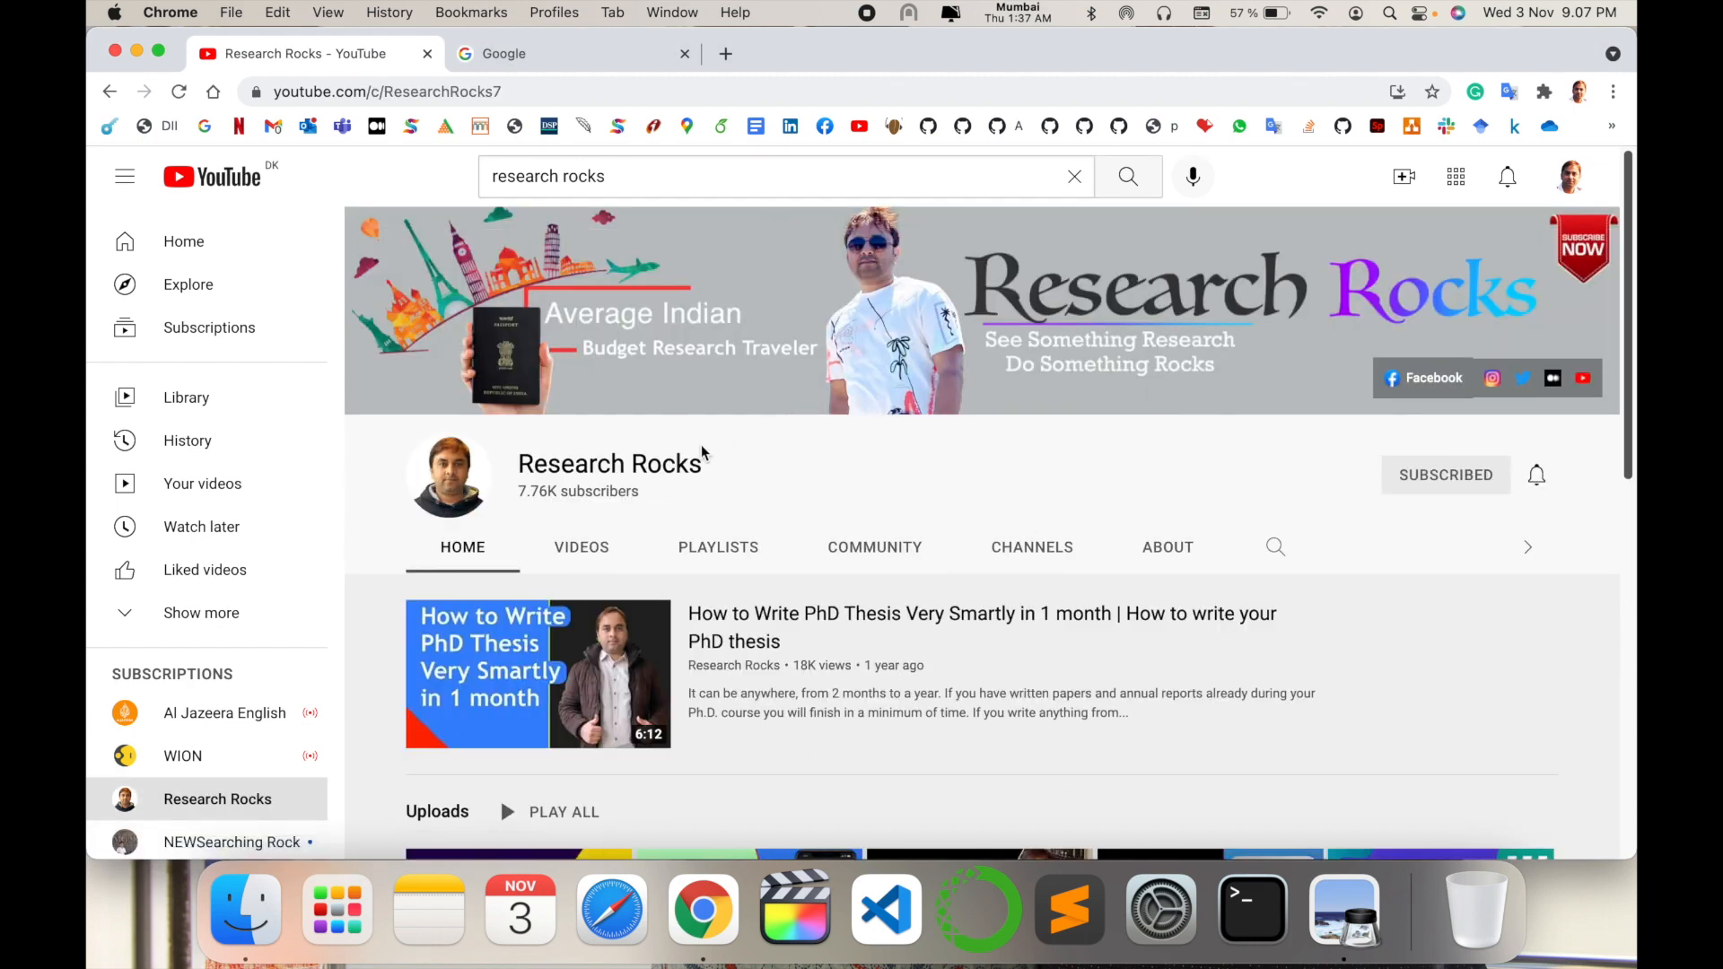
click(549, 52)
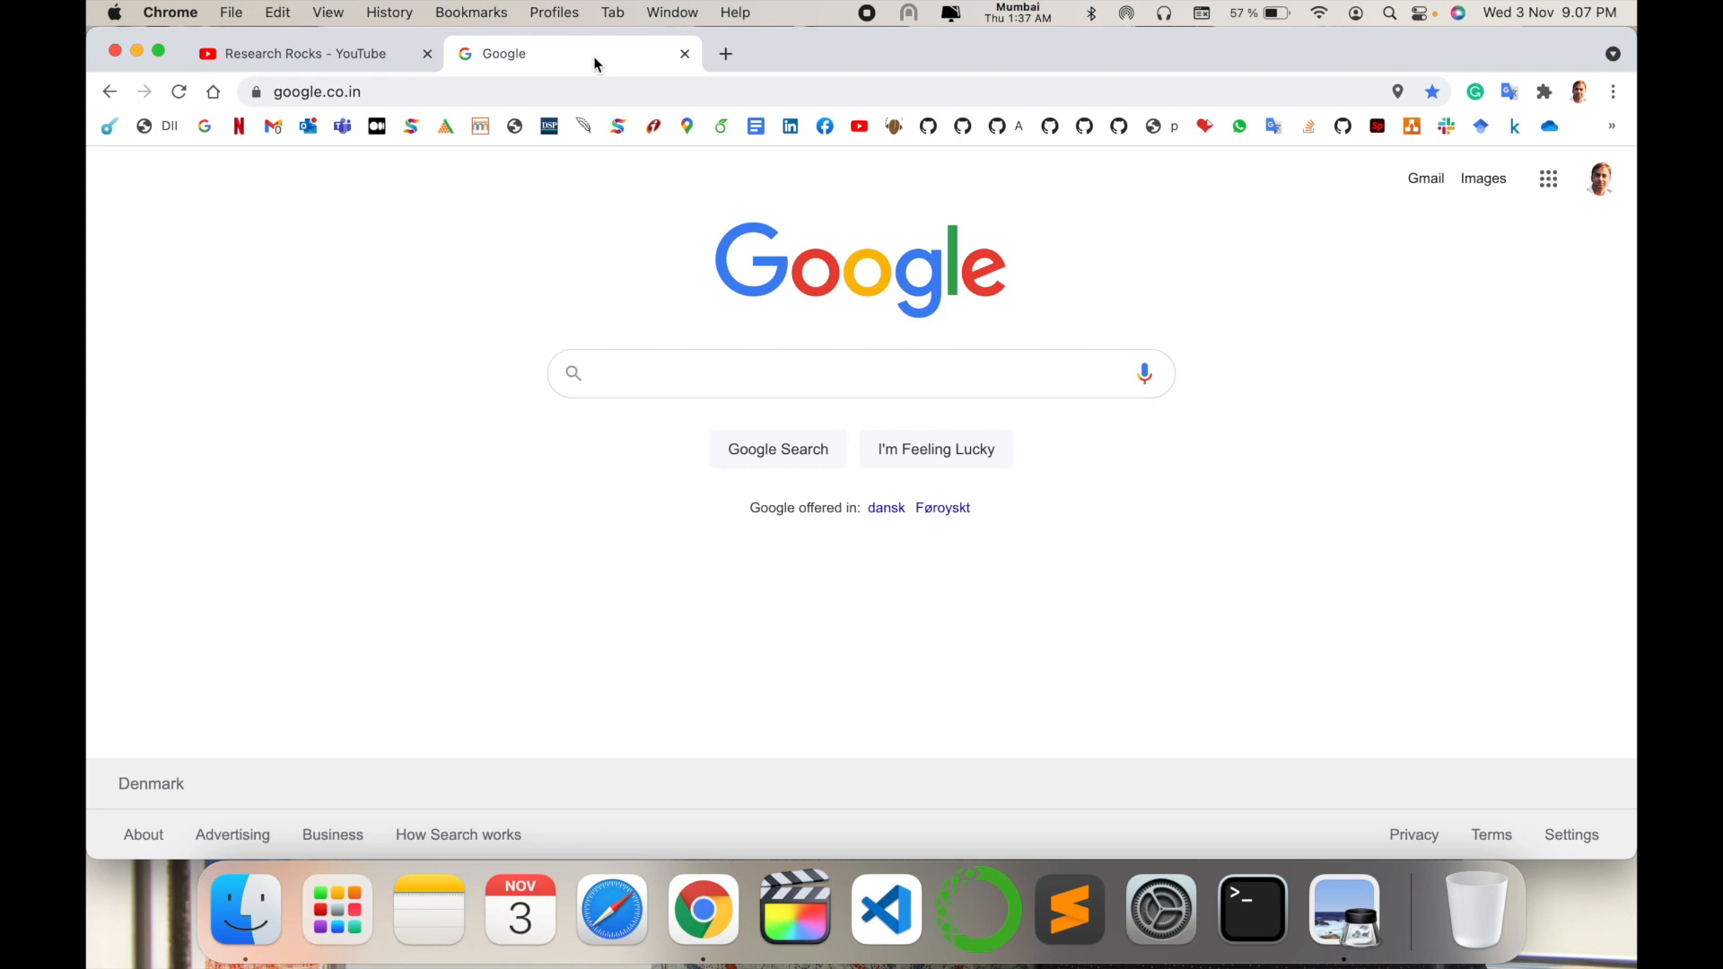
text(CoinMama)
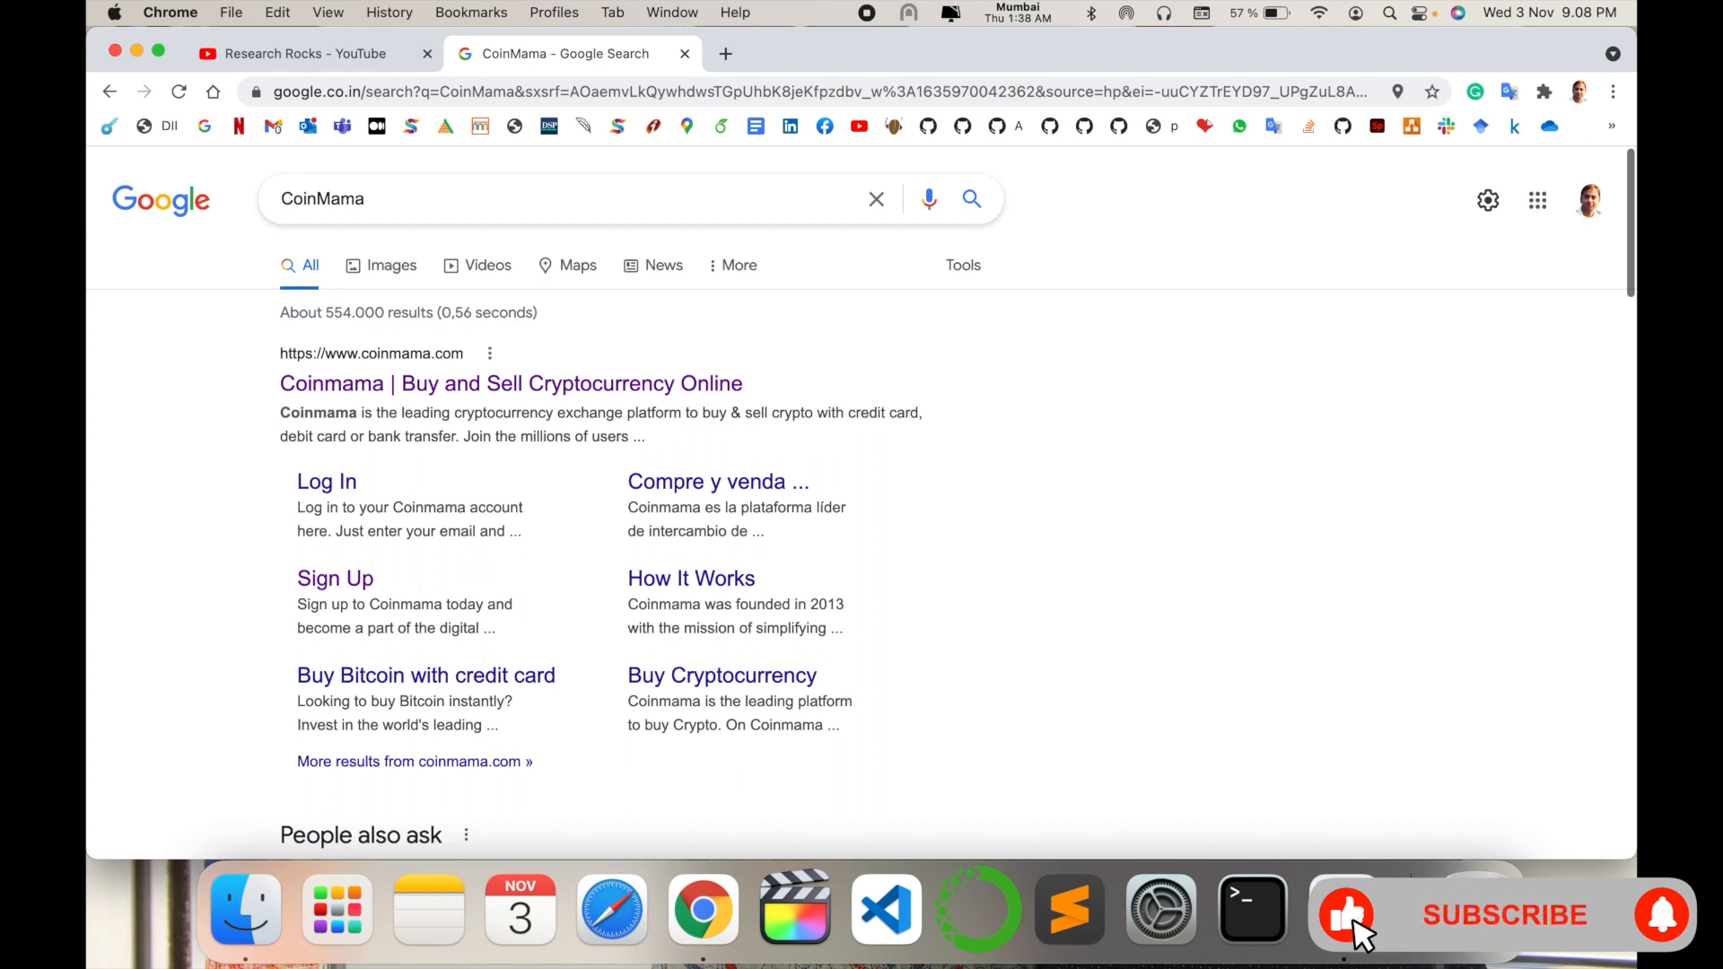
click(1344, 915)
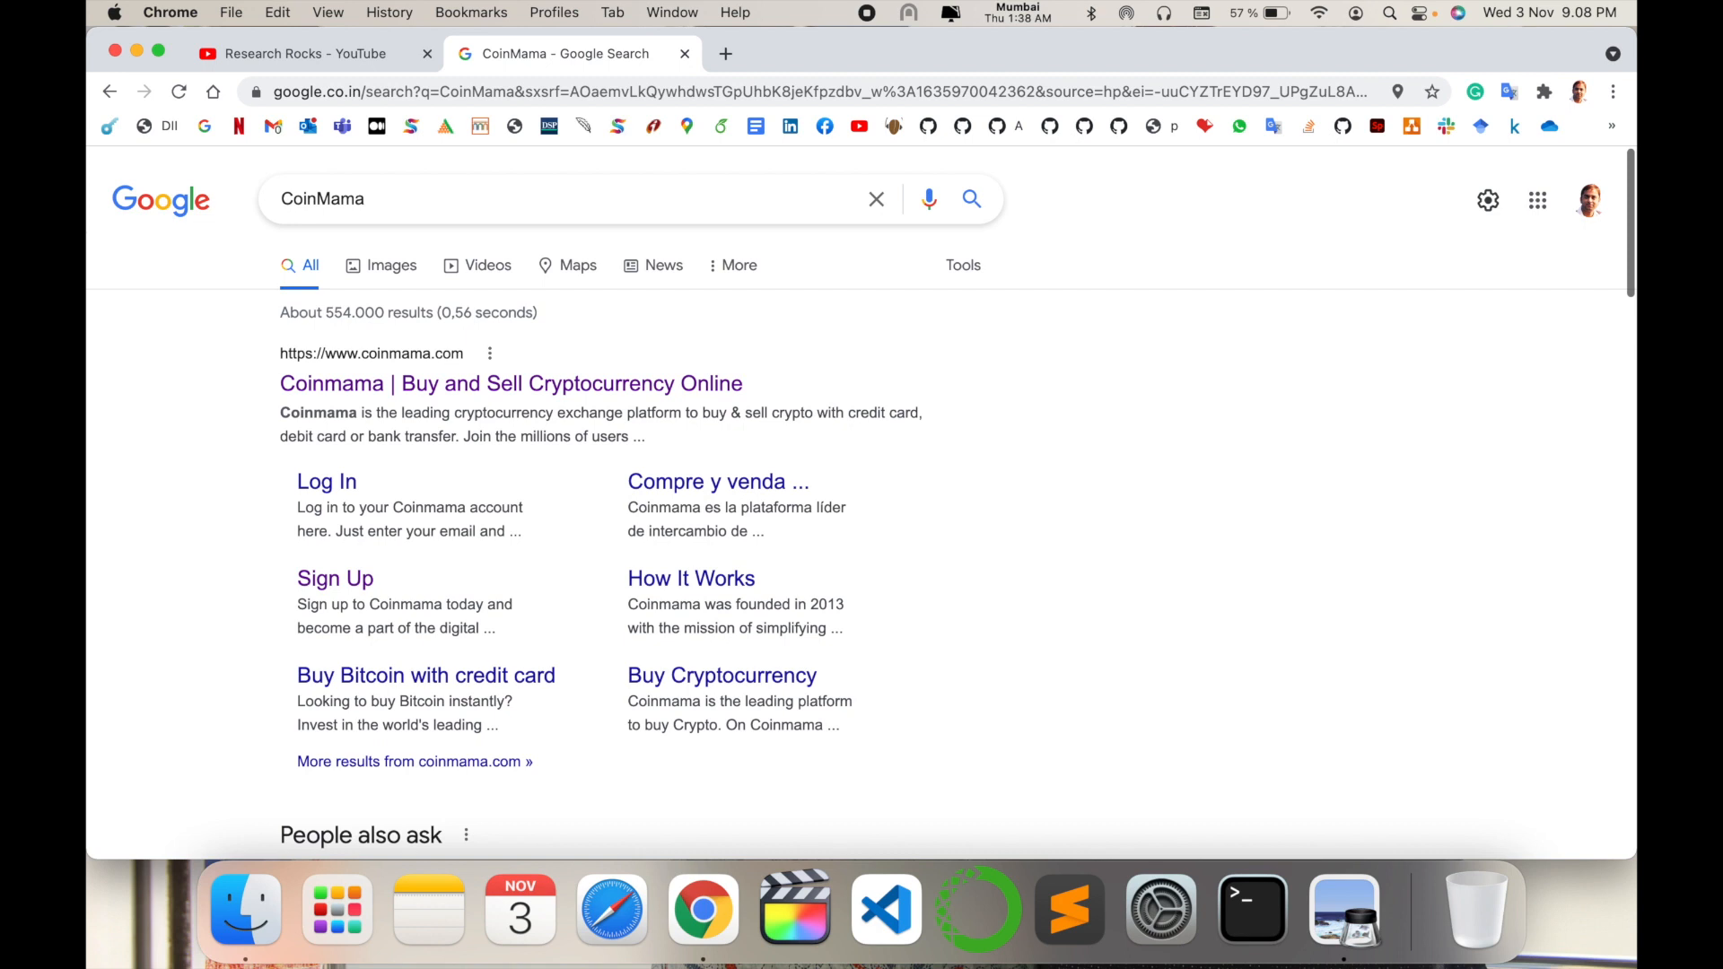
Open the Coinmama homepage from the results and review its buy form quoting 0.0086788 BTC for 500 EUR.
click(510, 384)
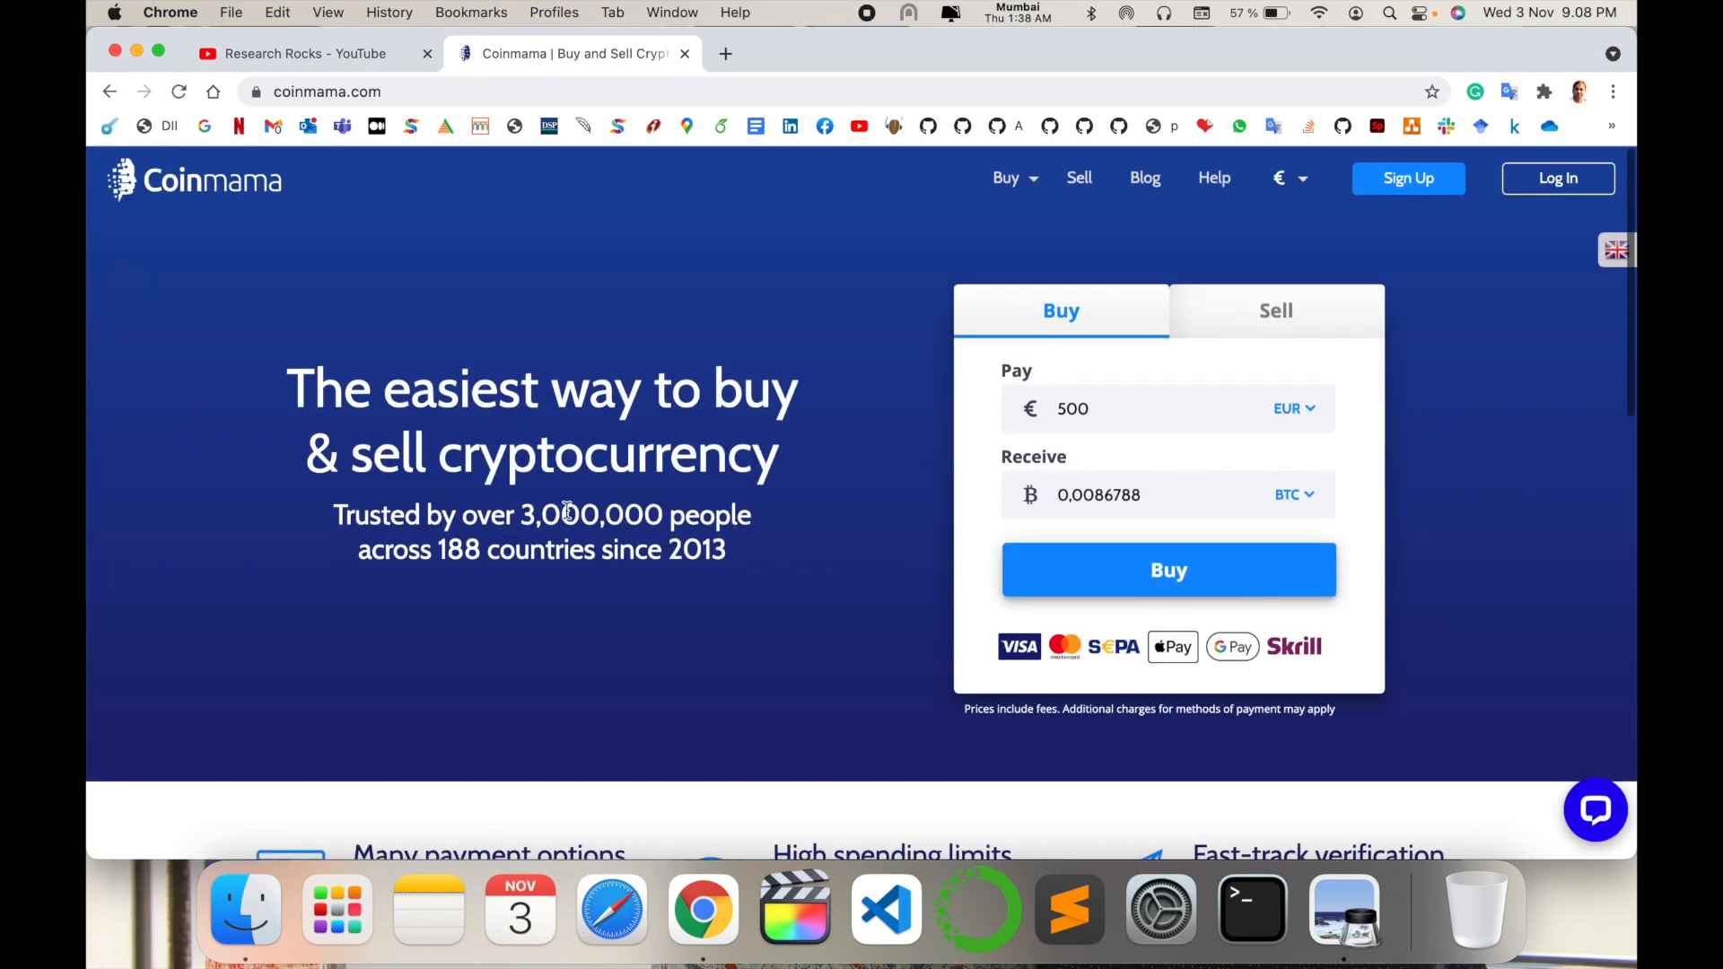
scroll(down, 3)
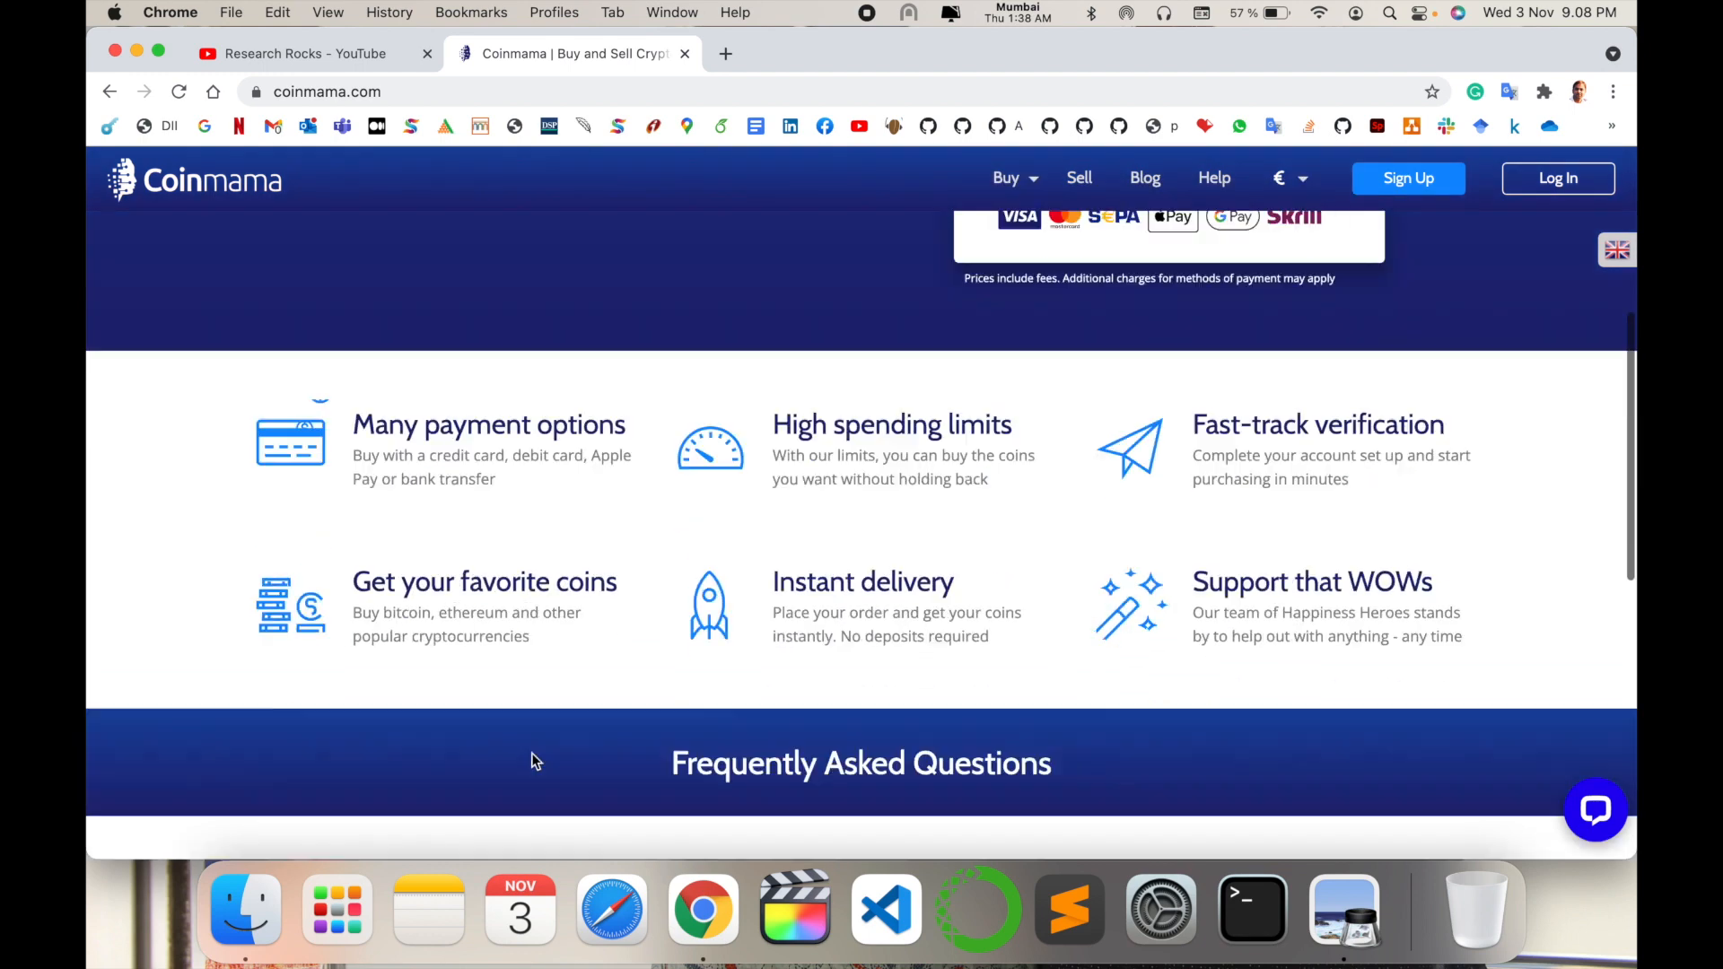
scroll(down, 3)
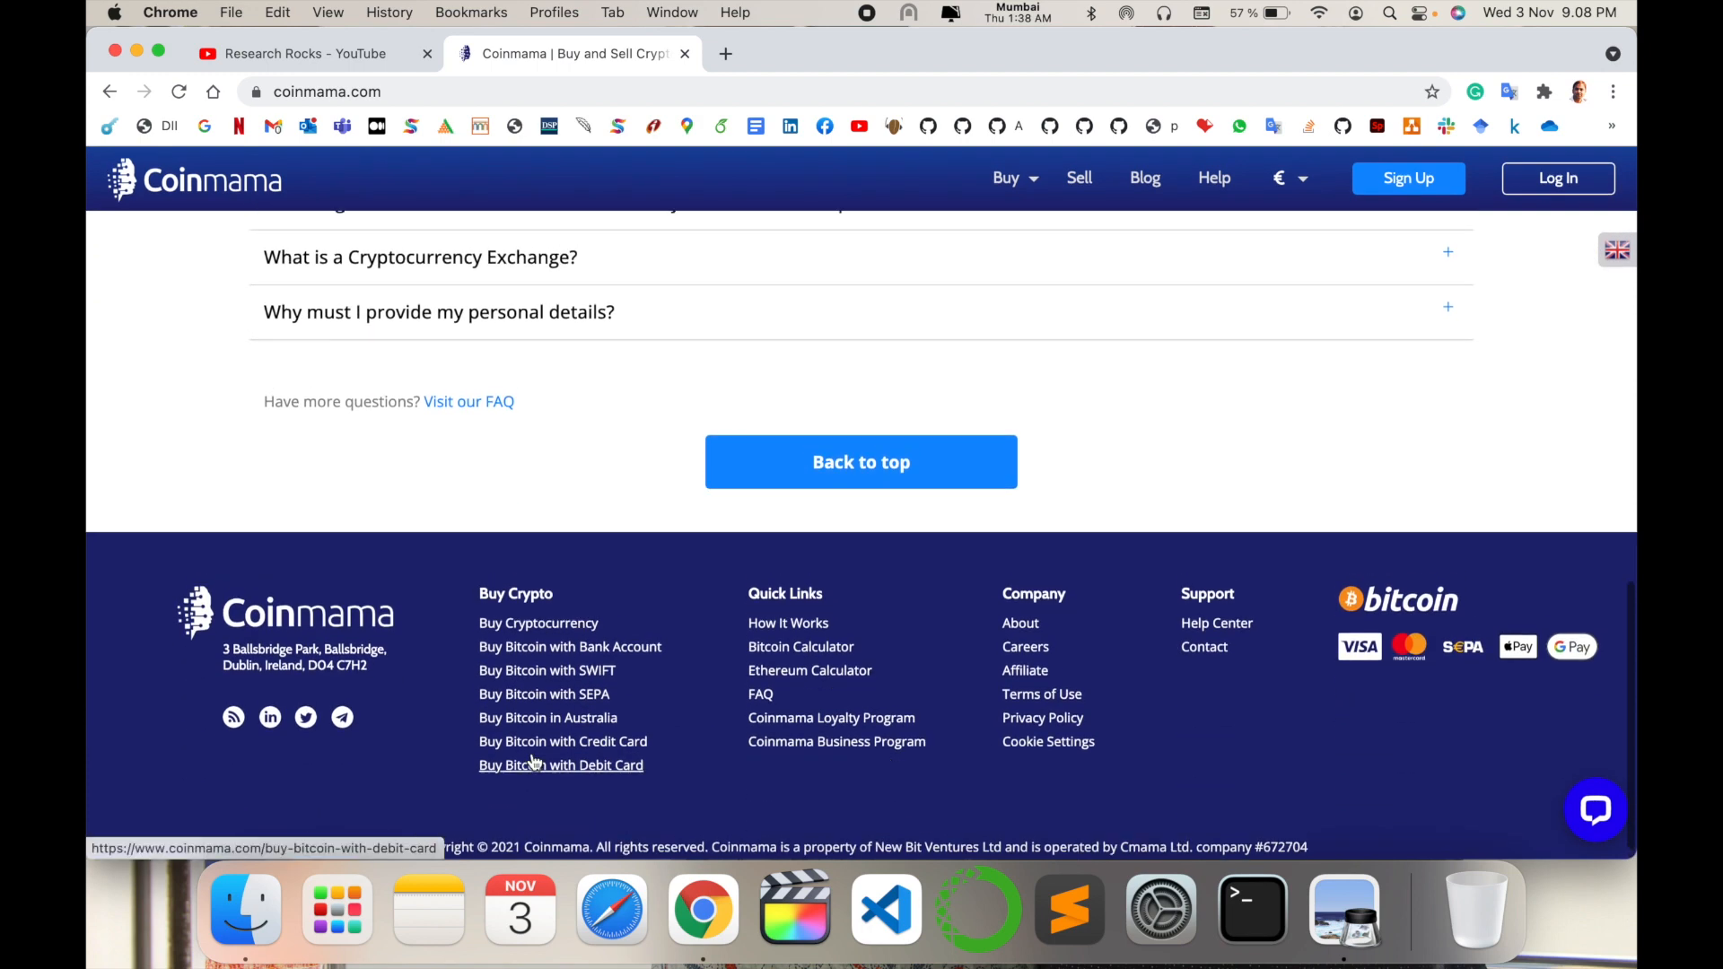
mouse_move(1500, 627)
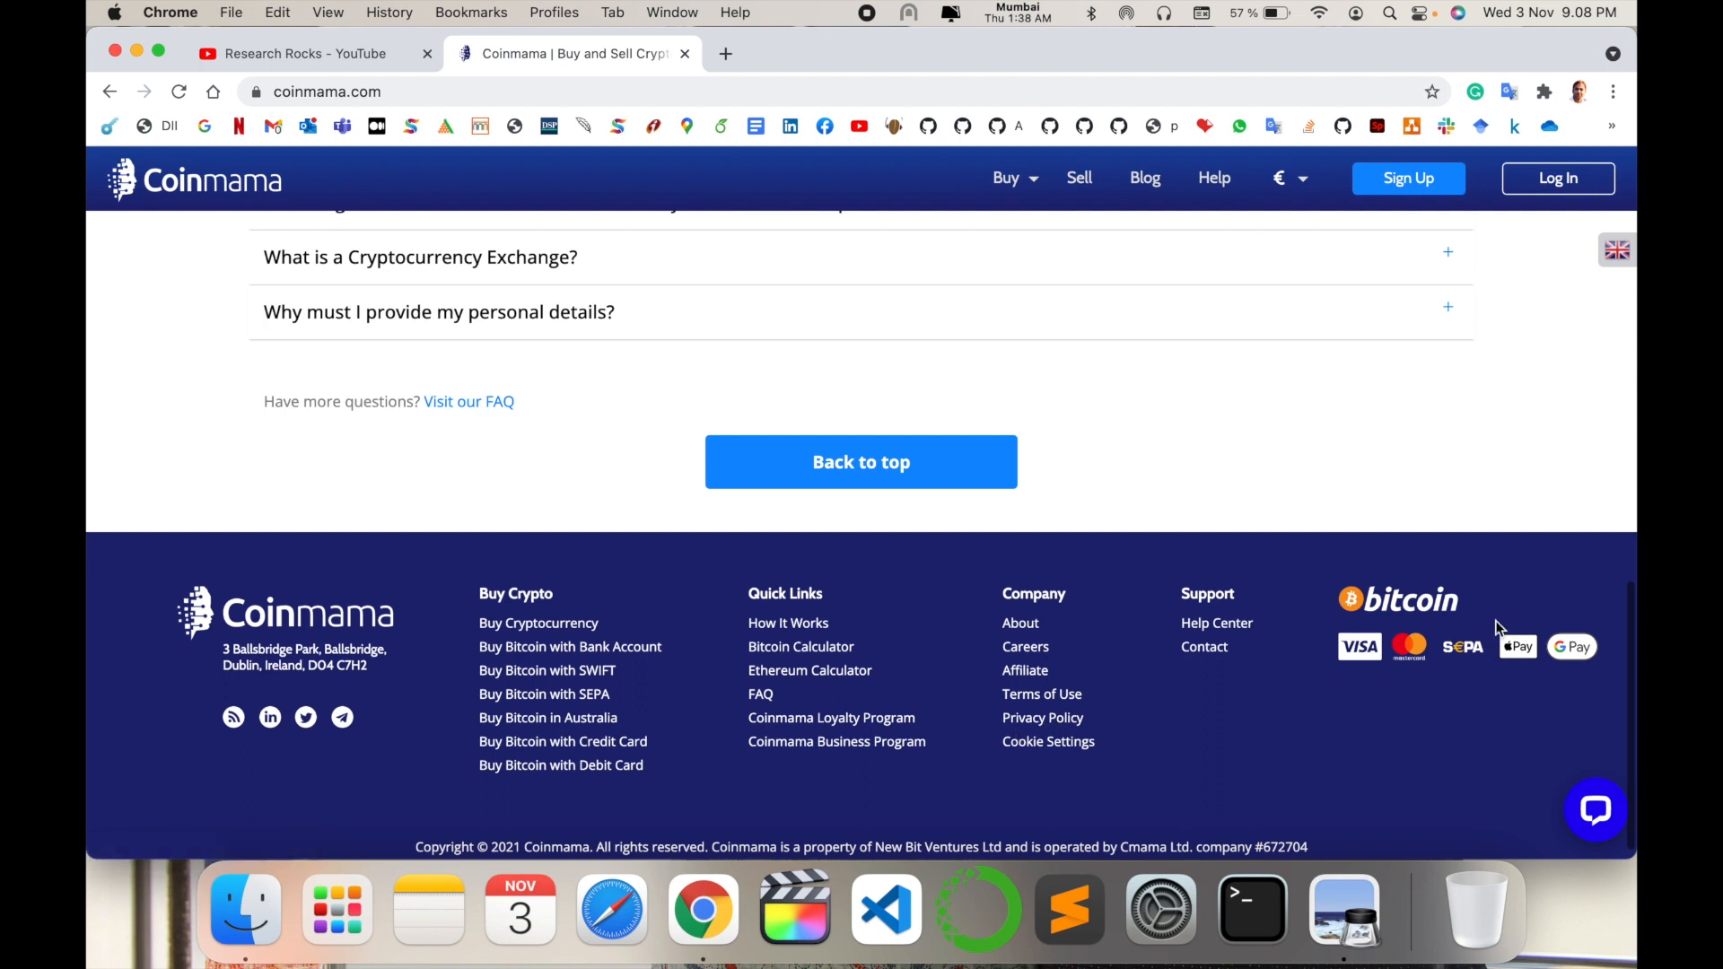
mouse_move(1590, 668)
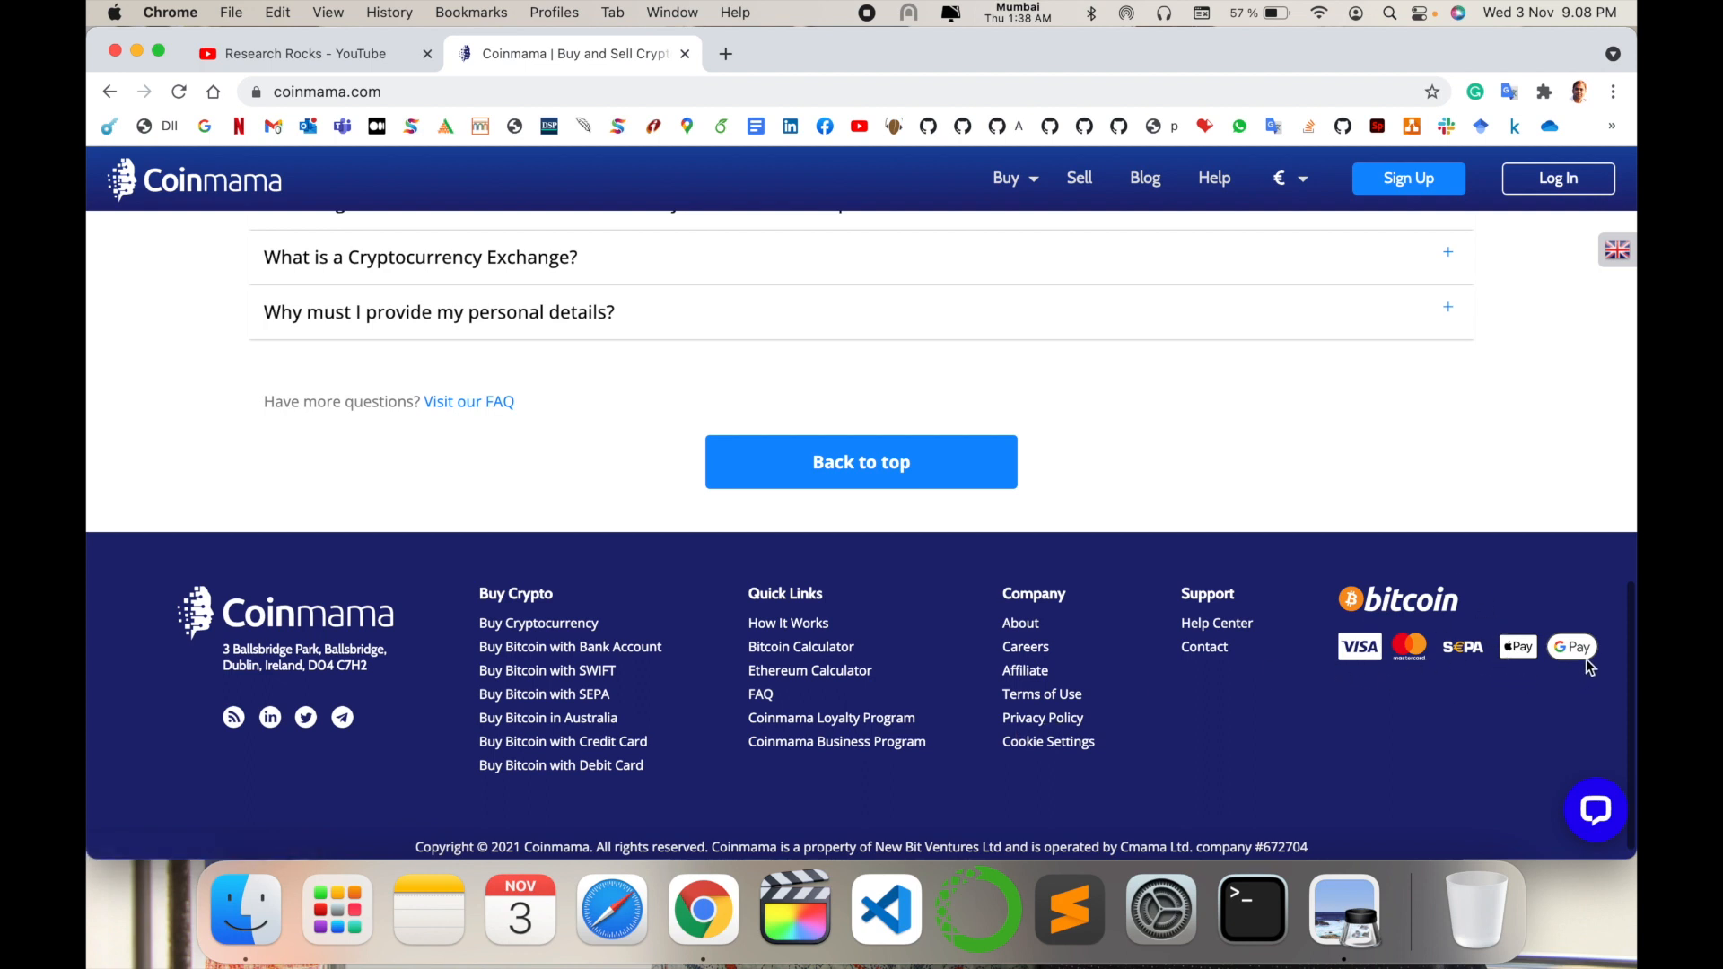
mouse_move(1426, 668)
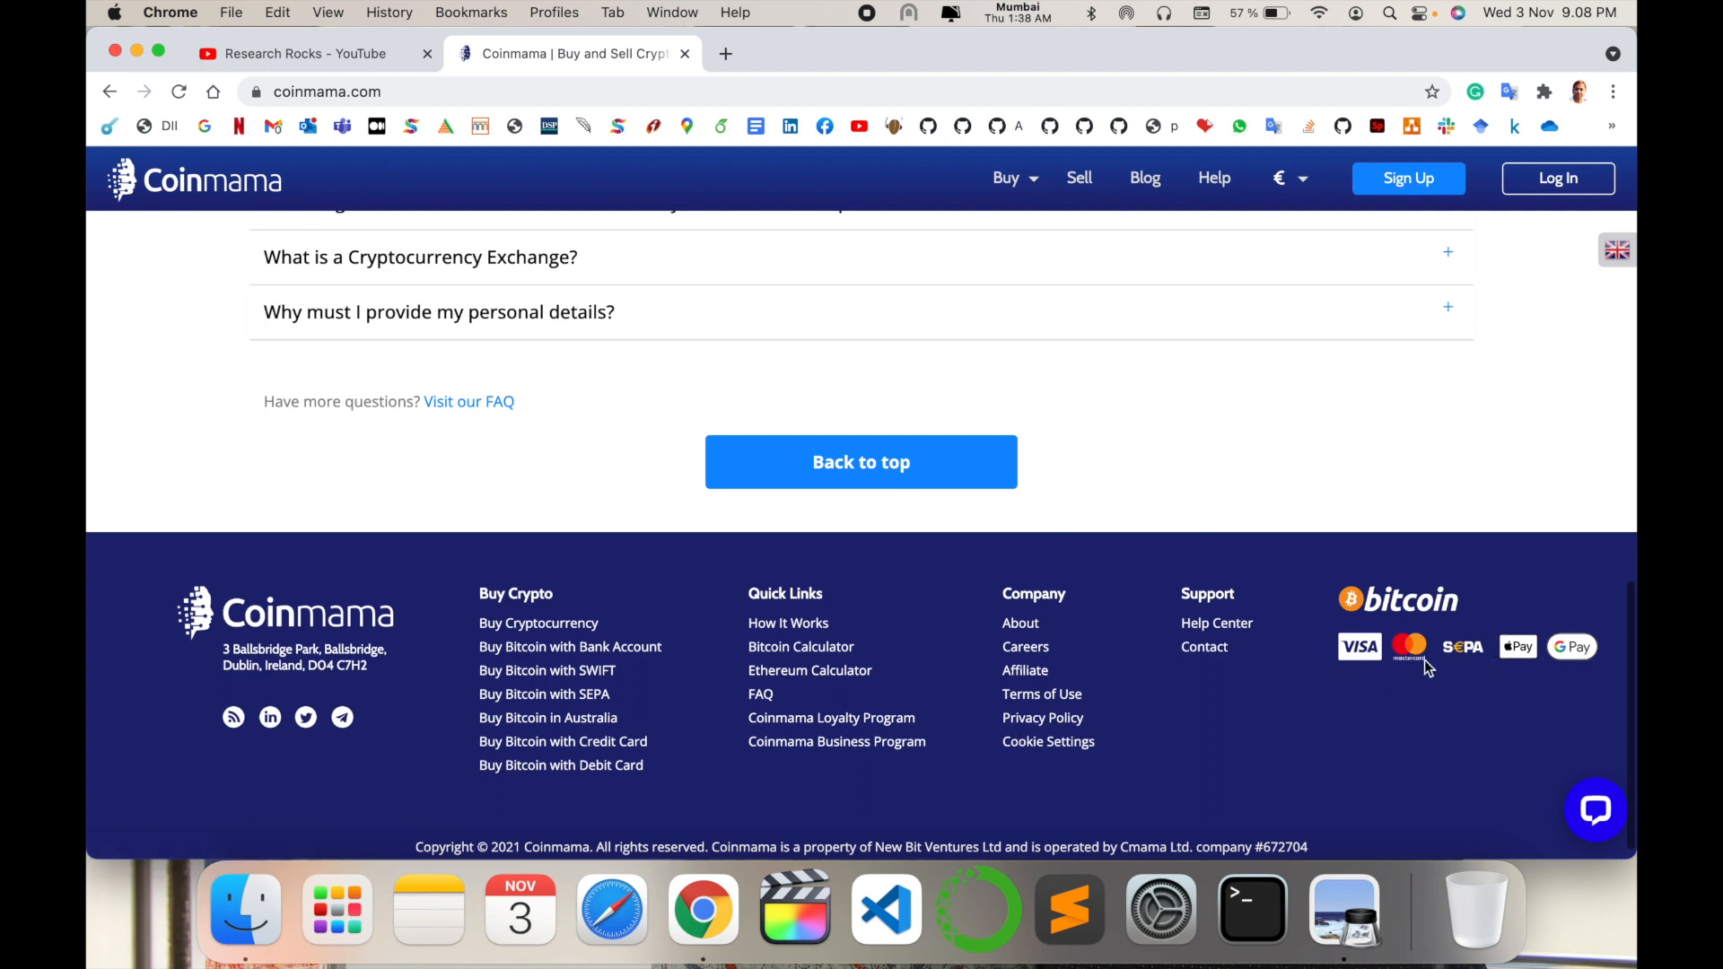
mouse_move(1421, 669)
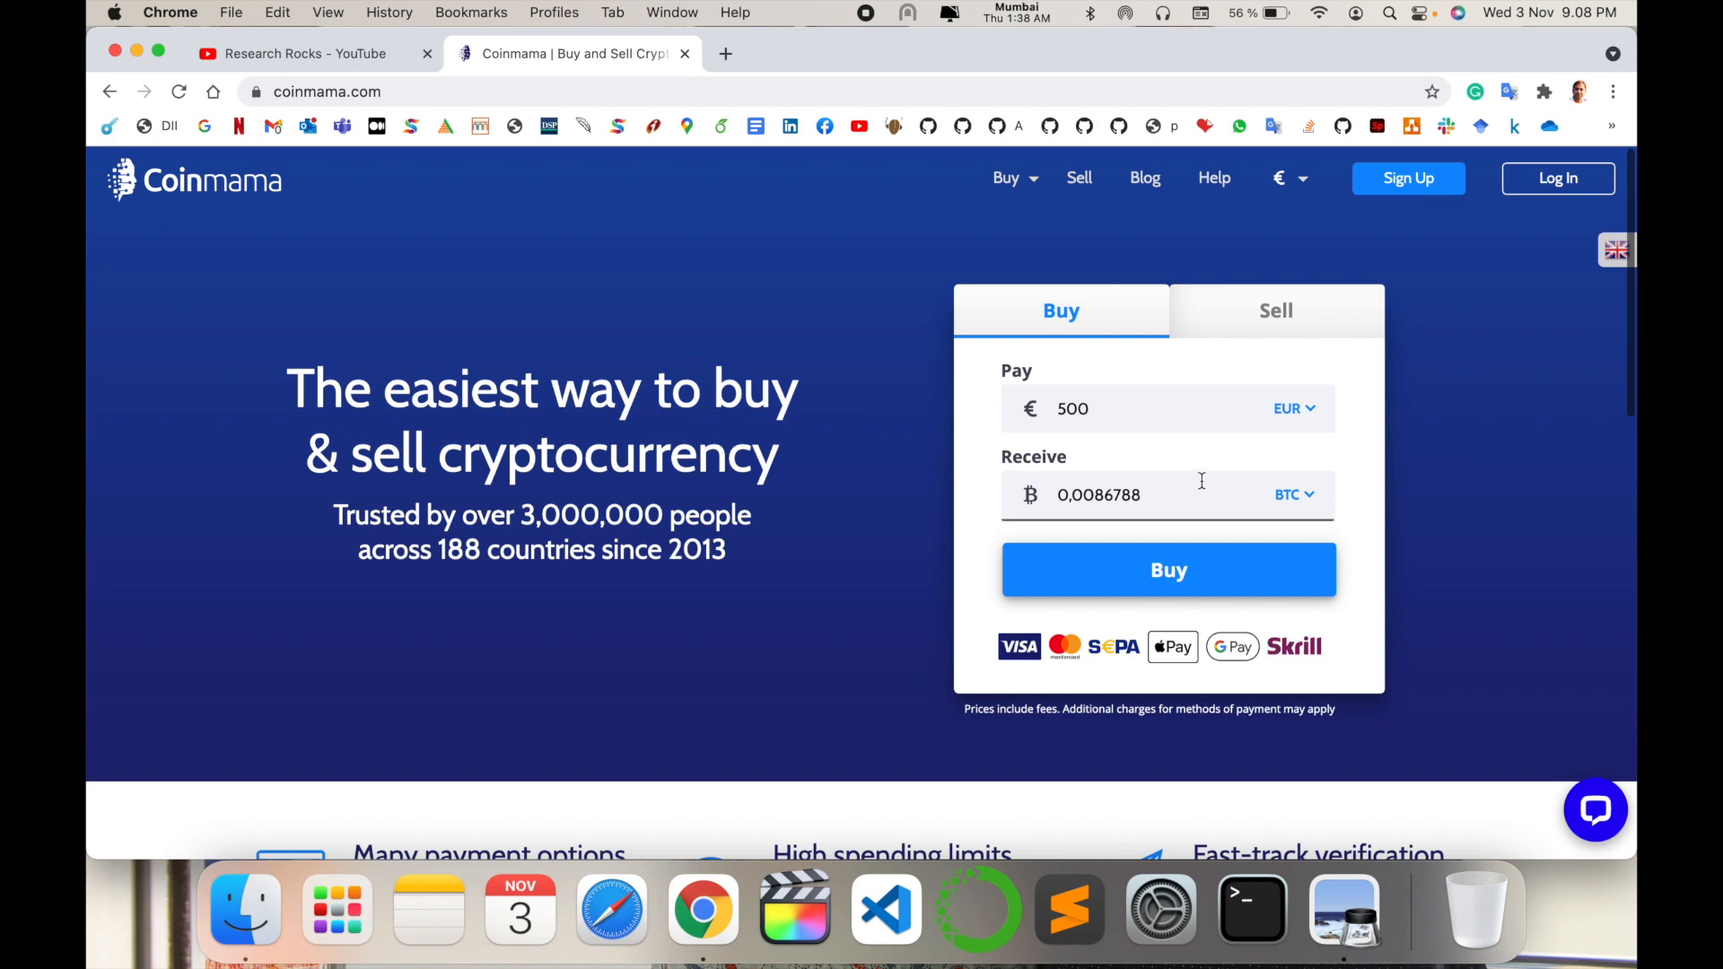
click(1143, 407)
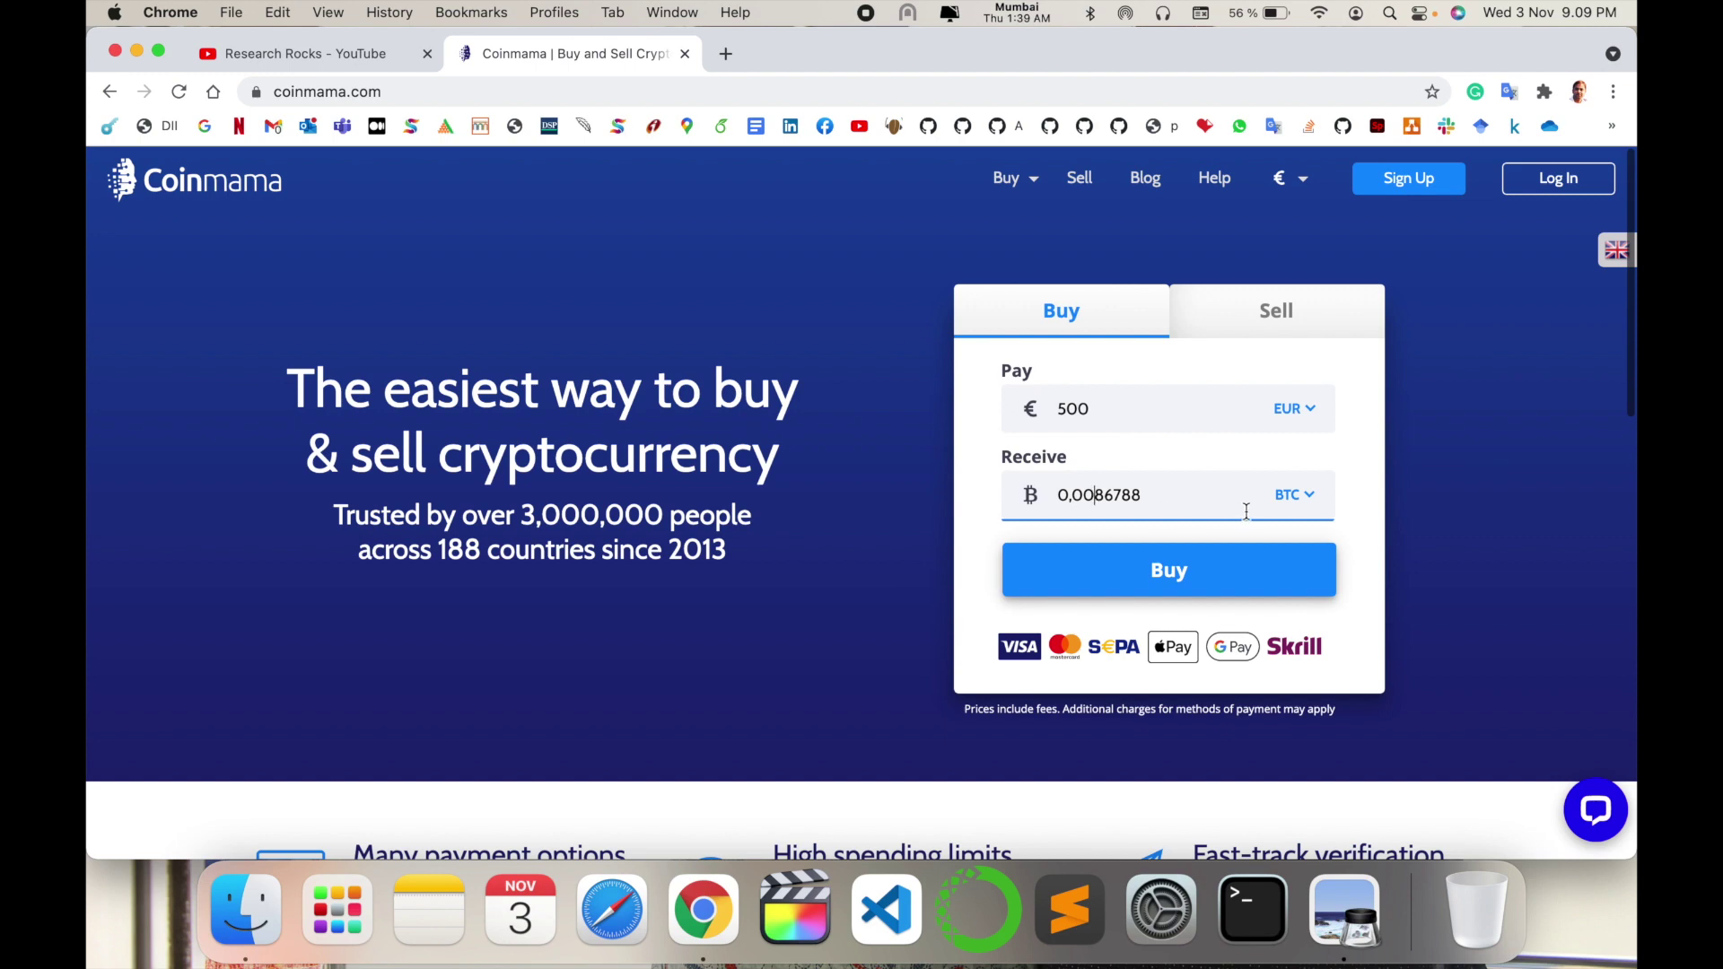
mouse_move(1389, 348)
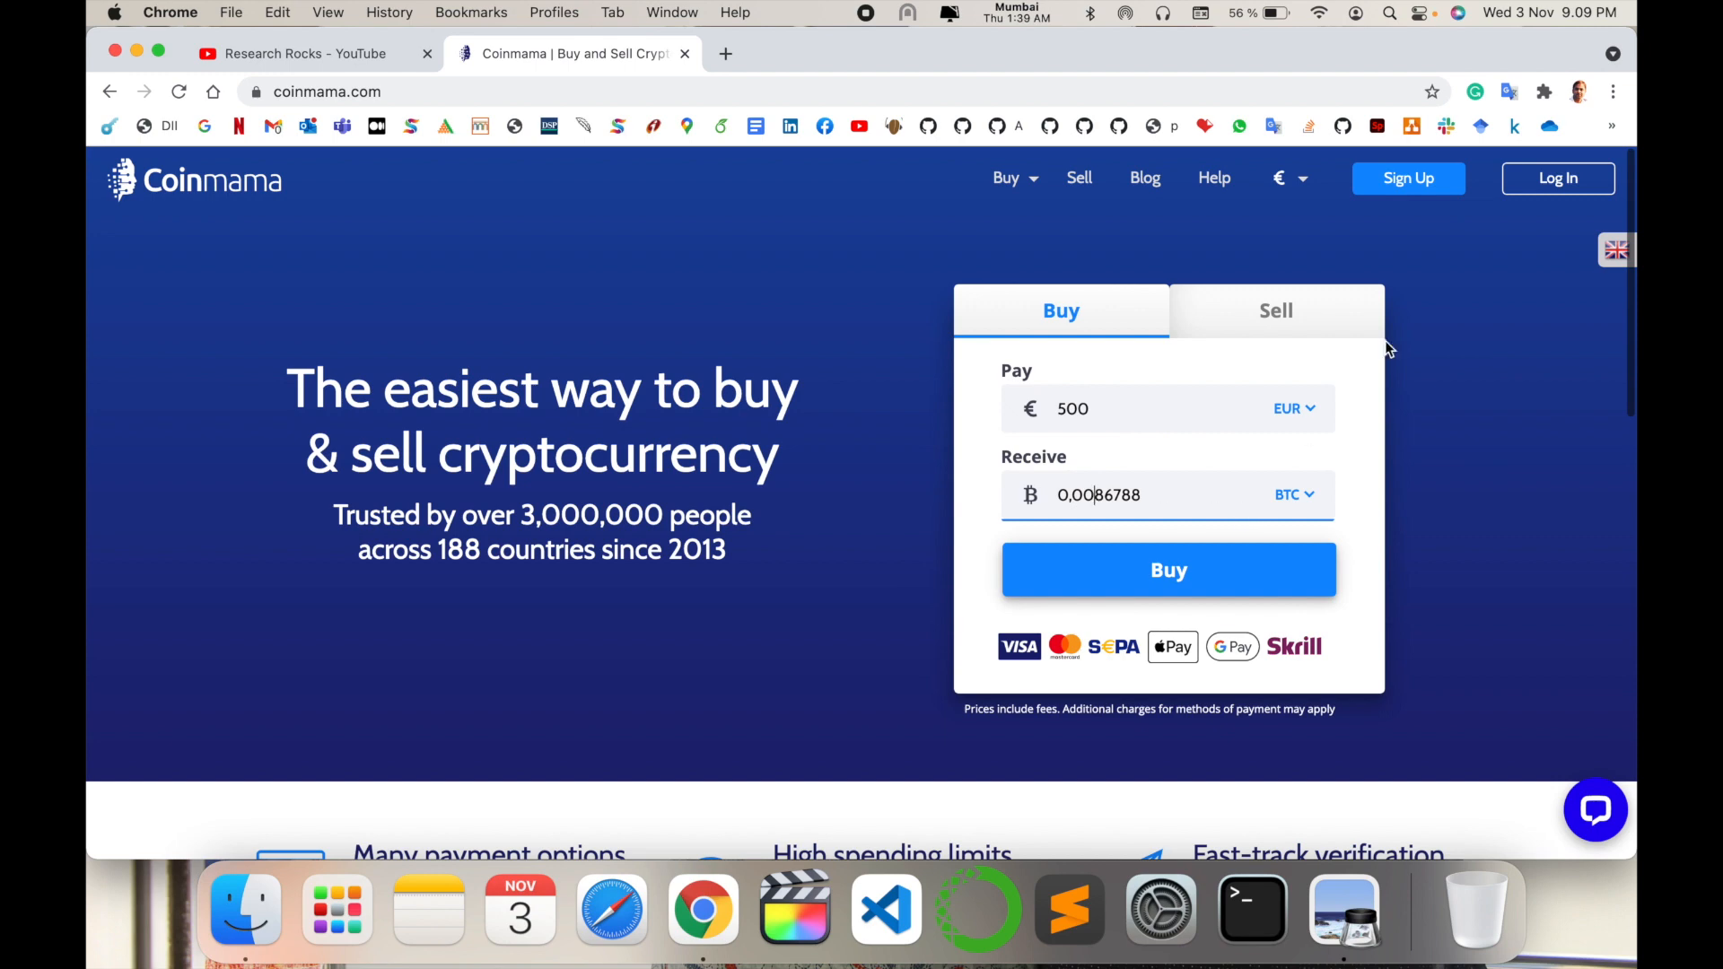
mouse_move(1407, 177)
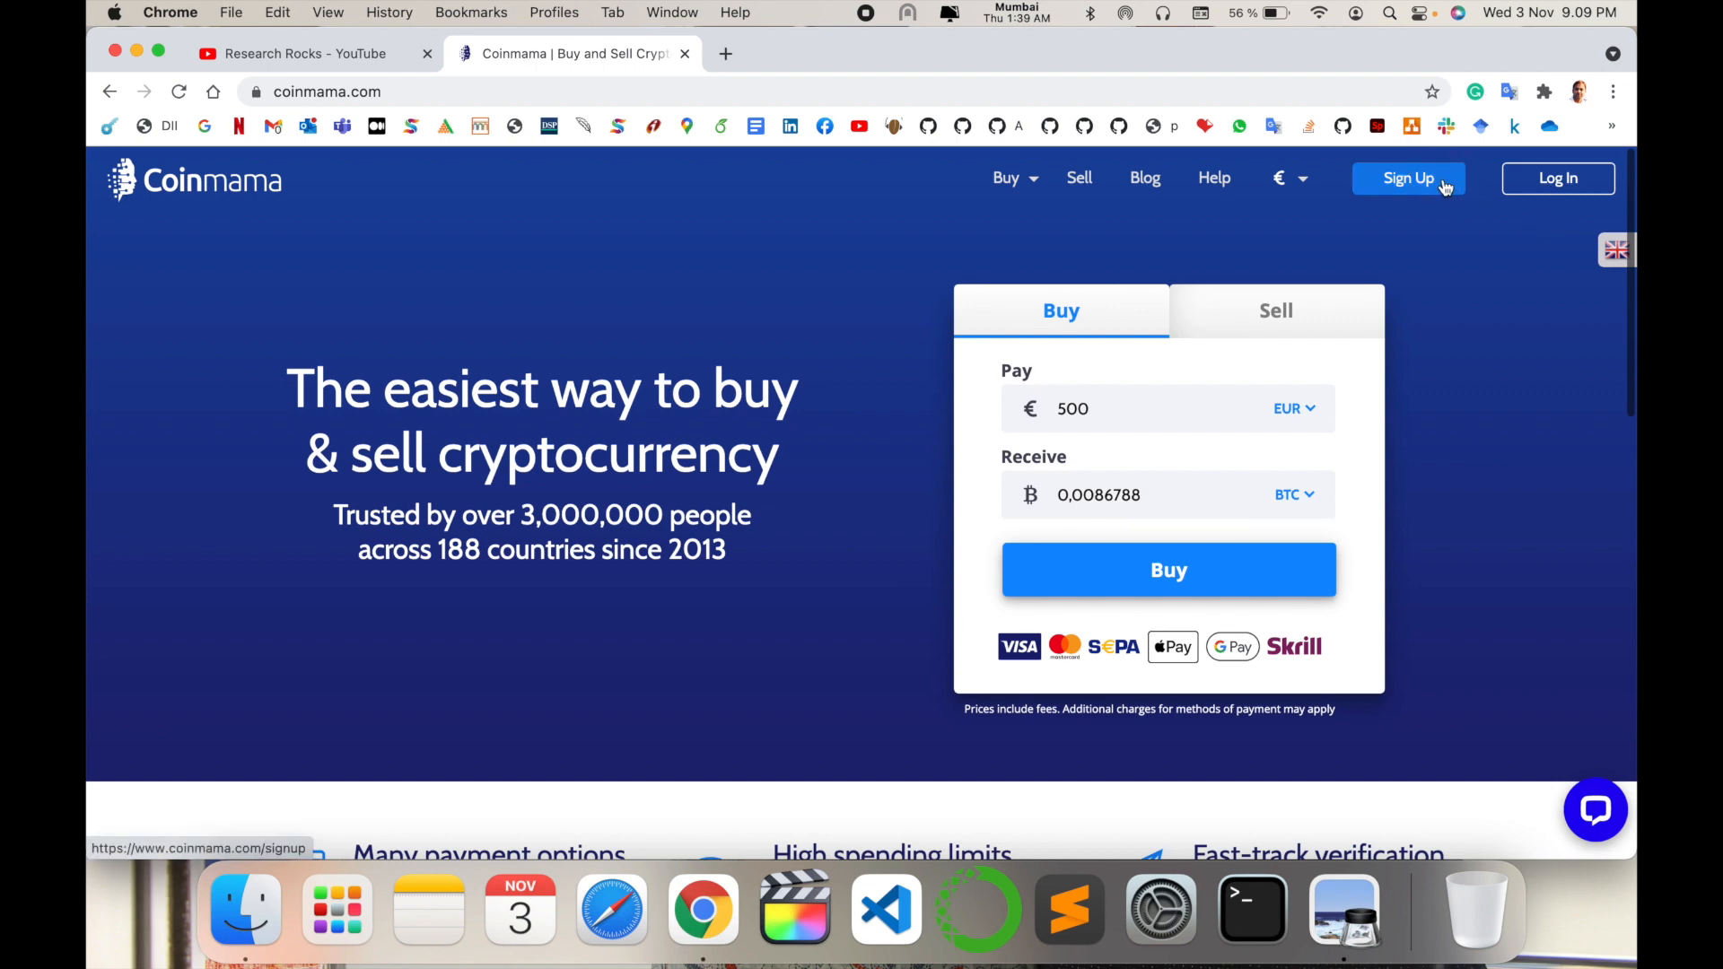
Sign up with email and password, Denmark kept, promotional emails opted in, and create the account.
click(1407, 178)
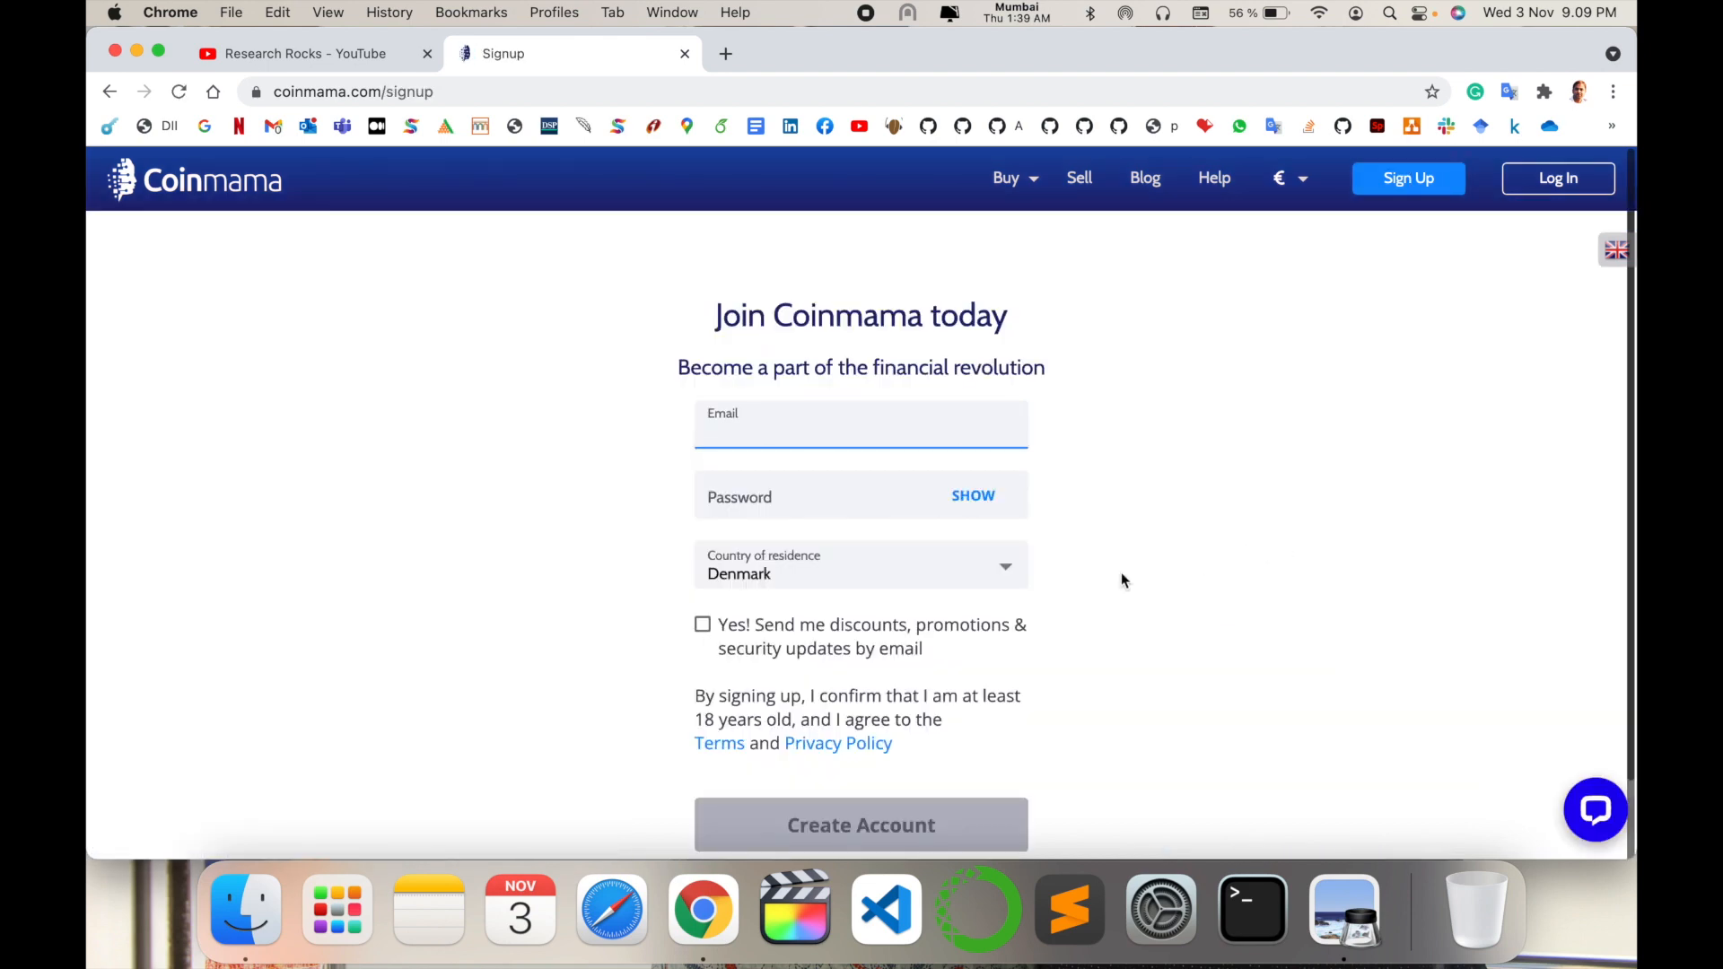
mouse_move(961, 454)
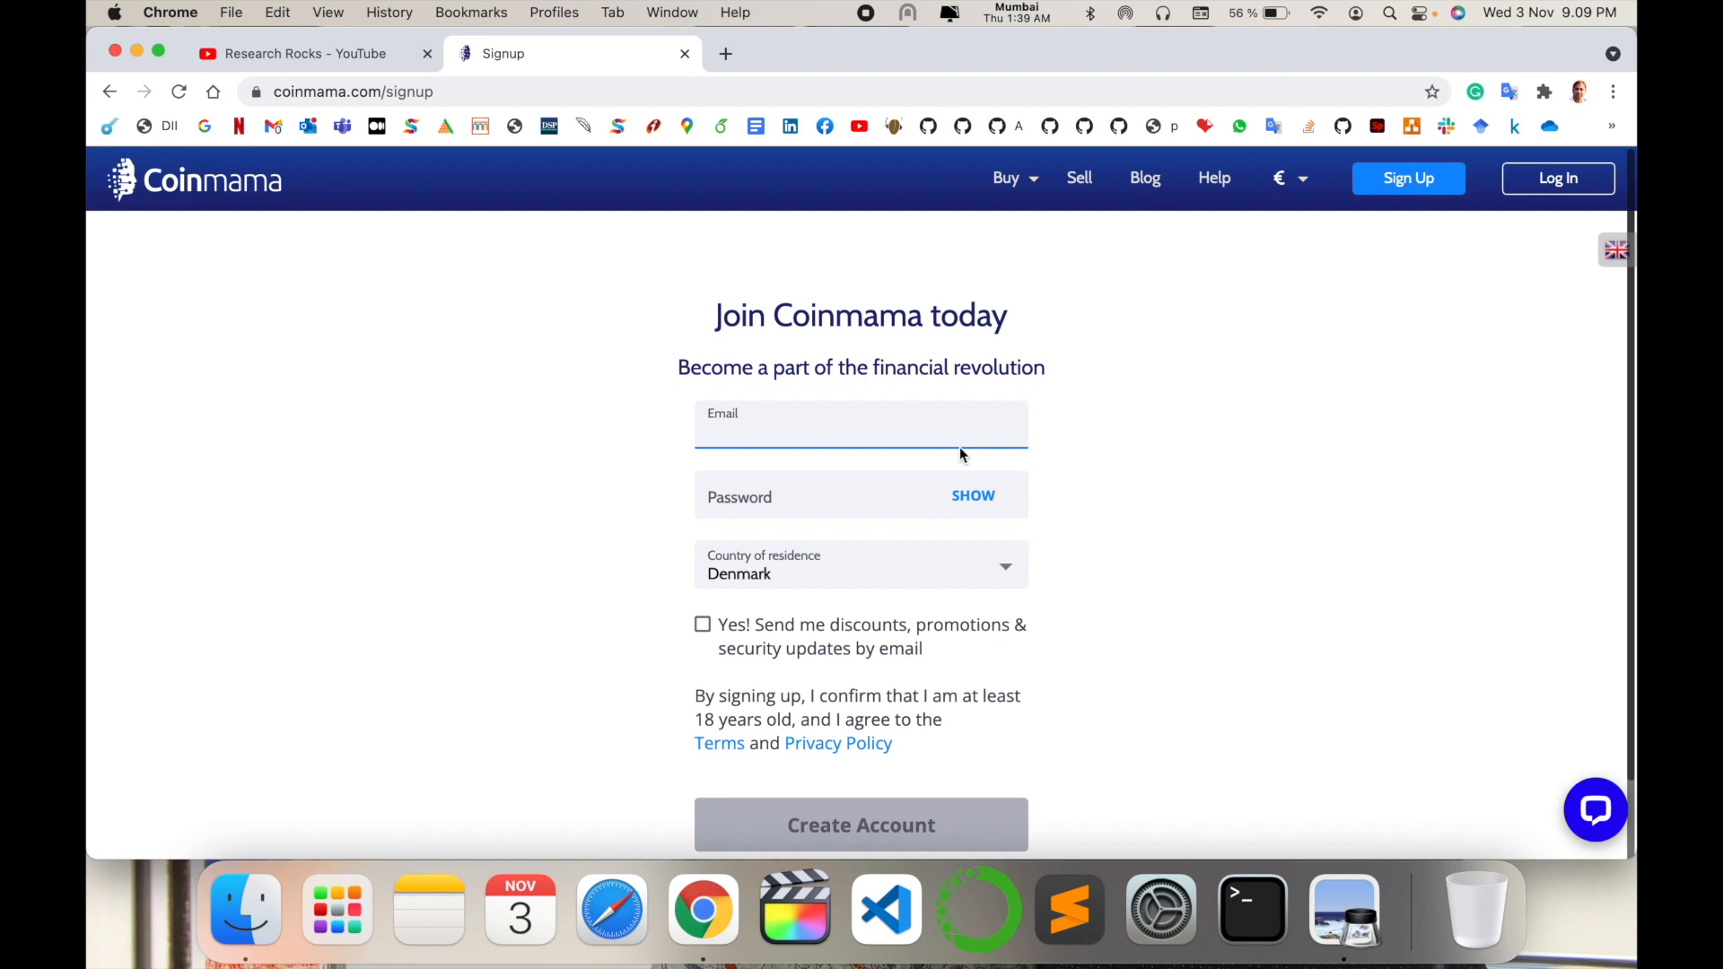
click(860, 425)
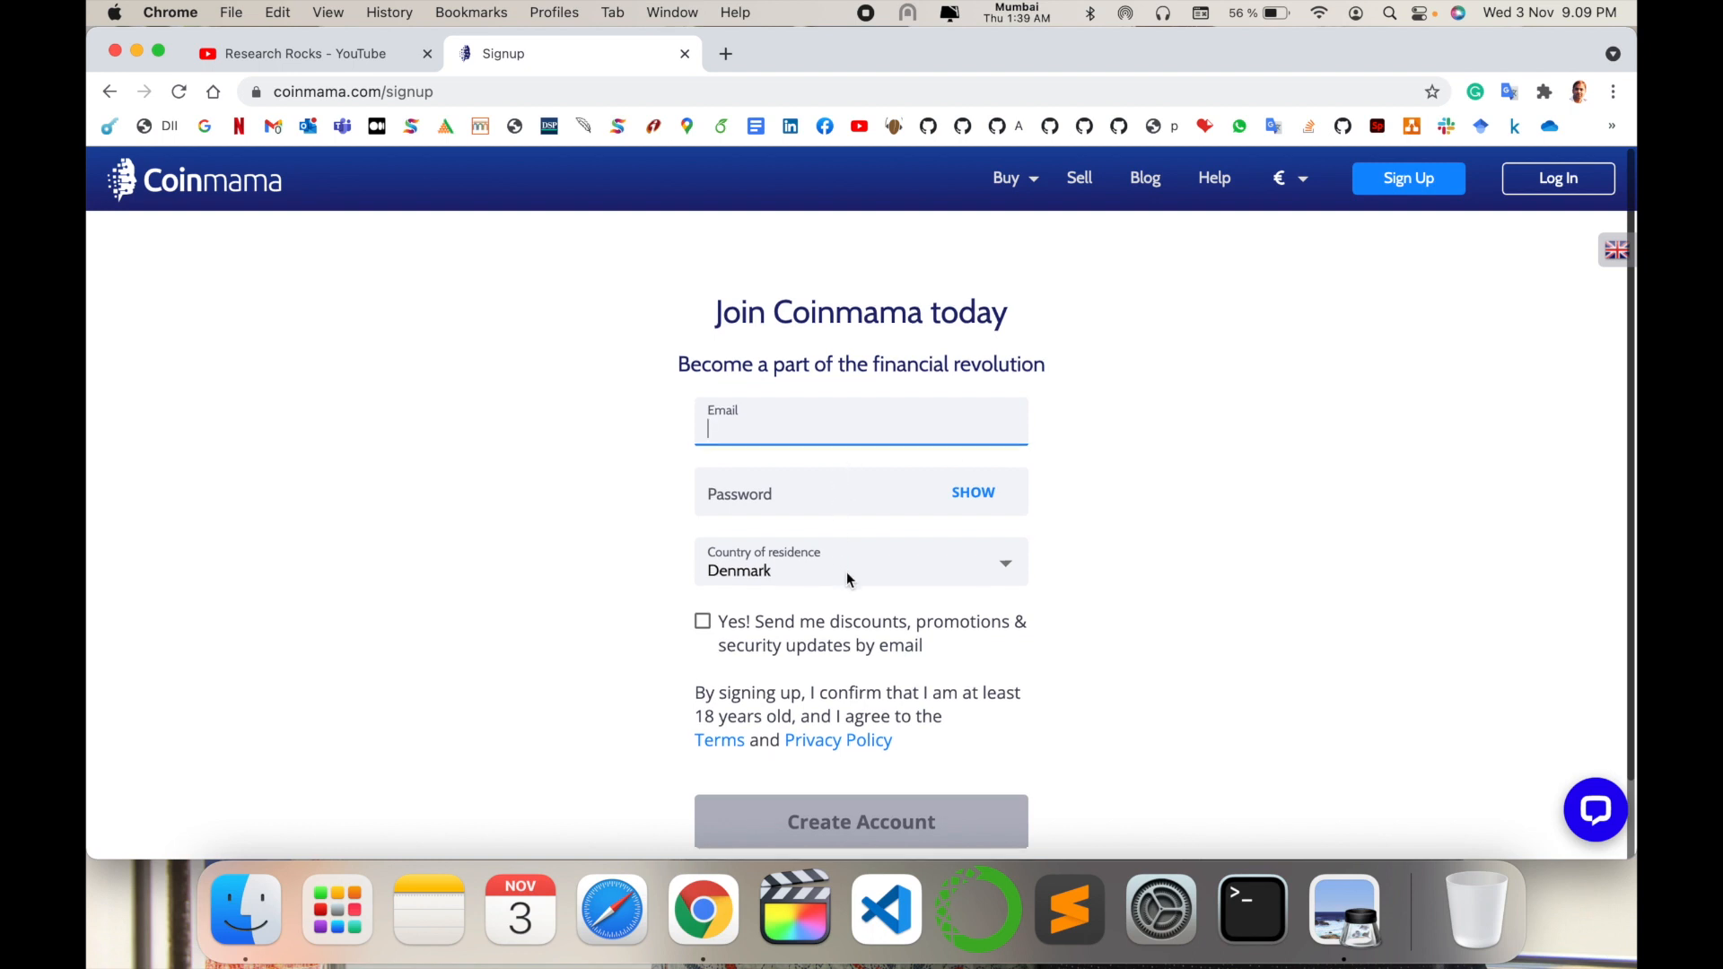
text(s)
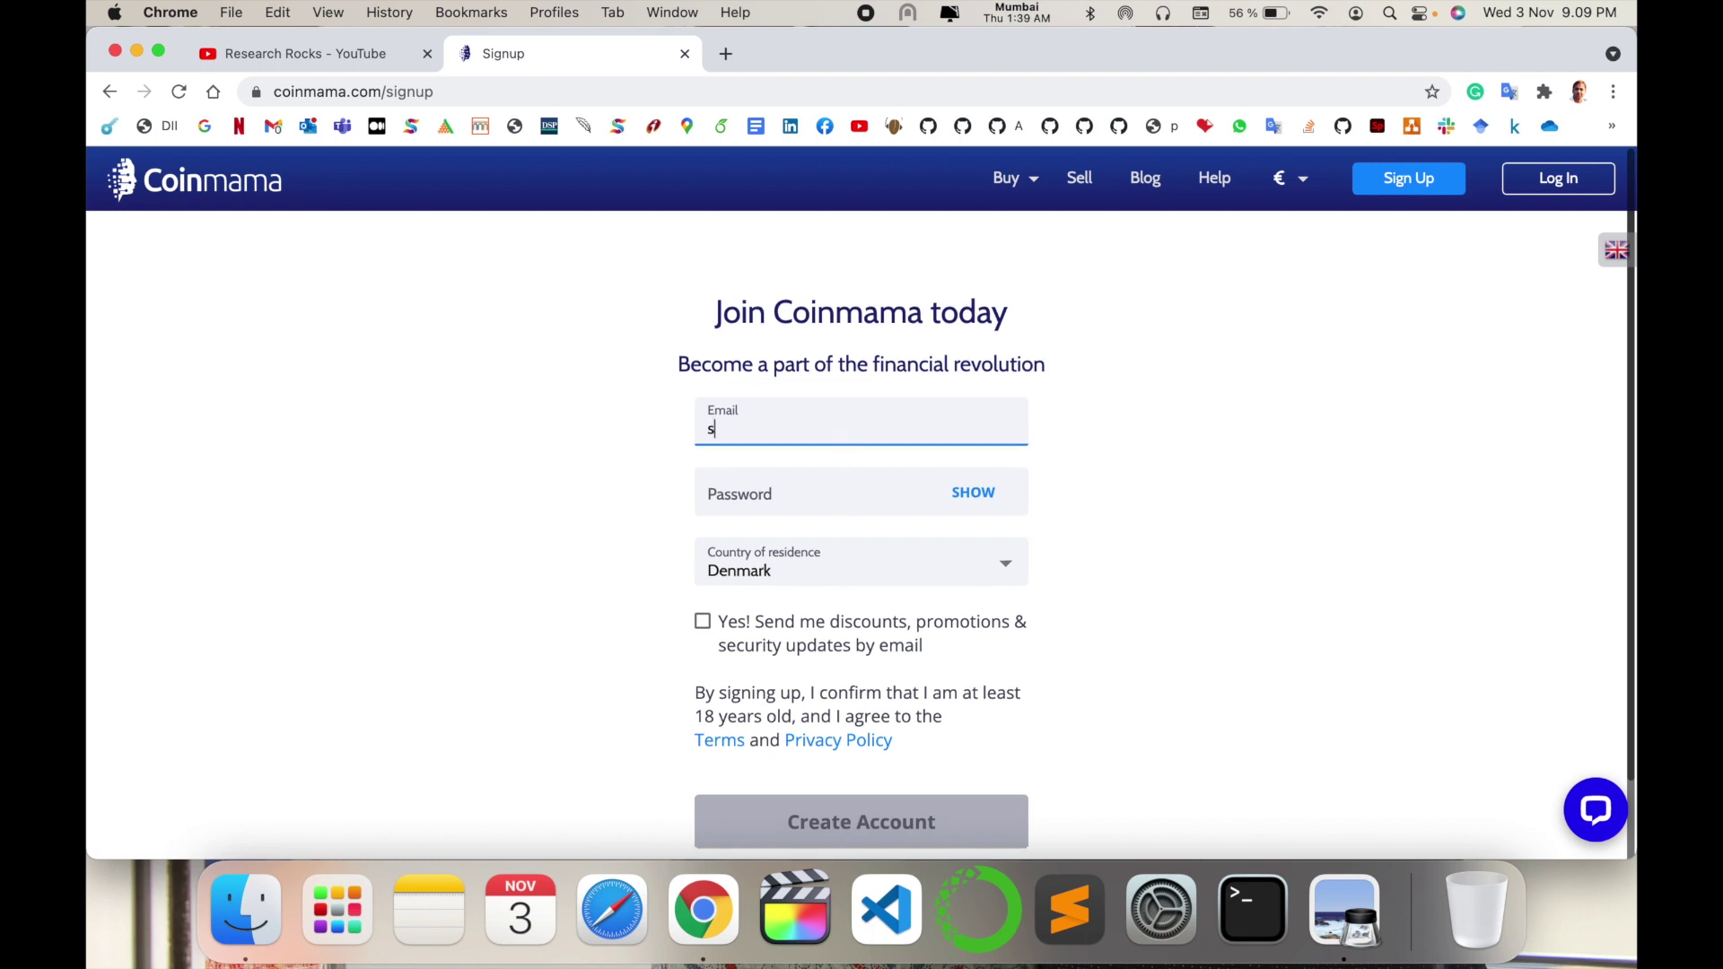
click(834, 494)
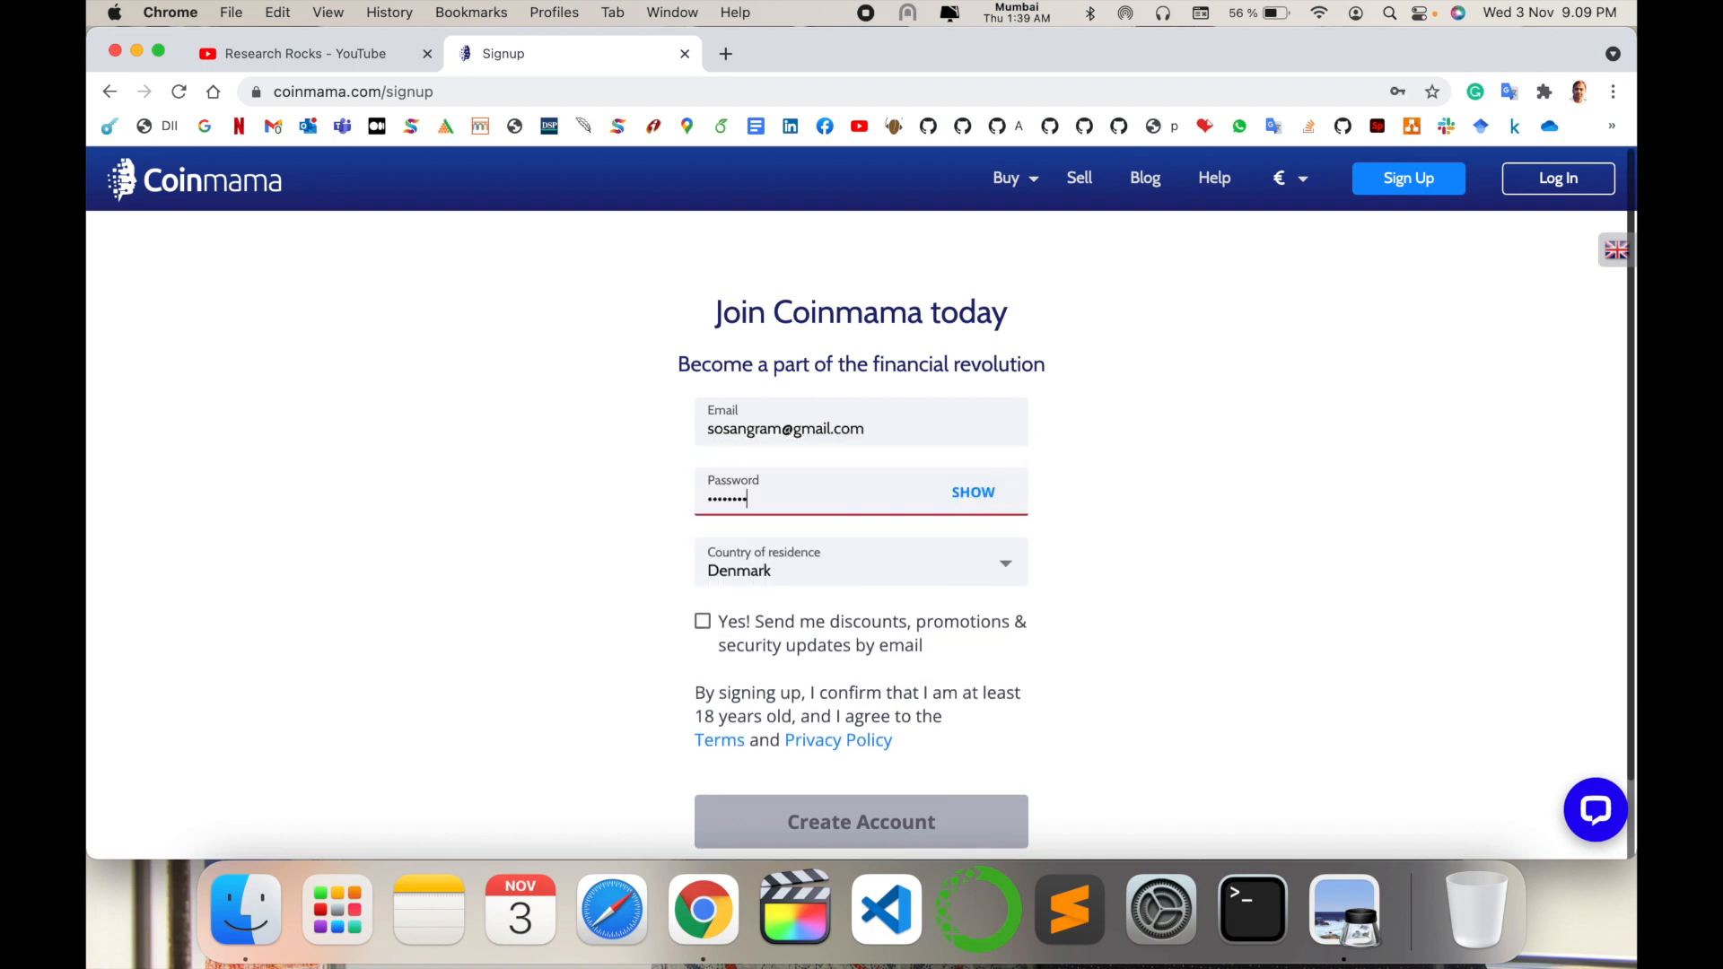
click(704, 621)
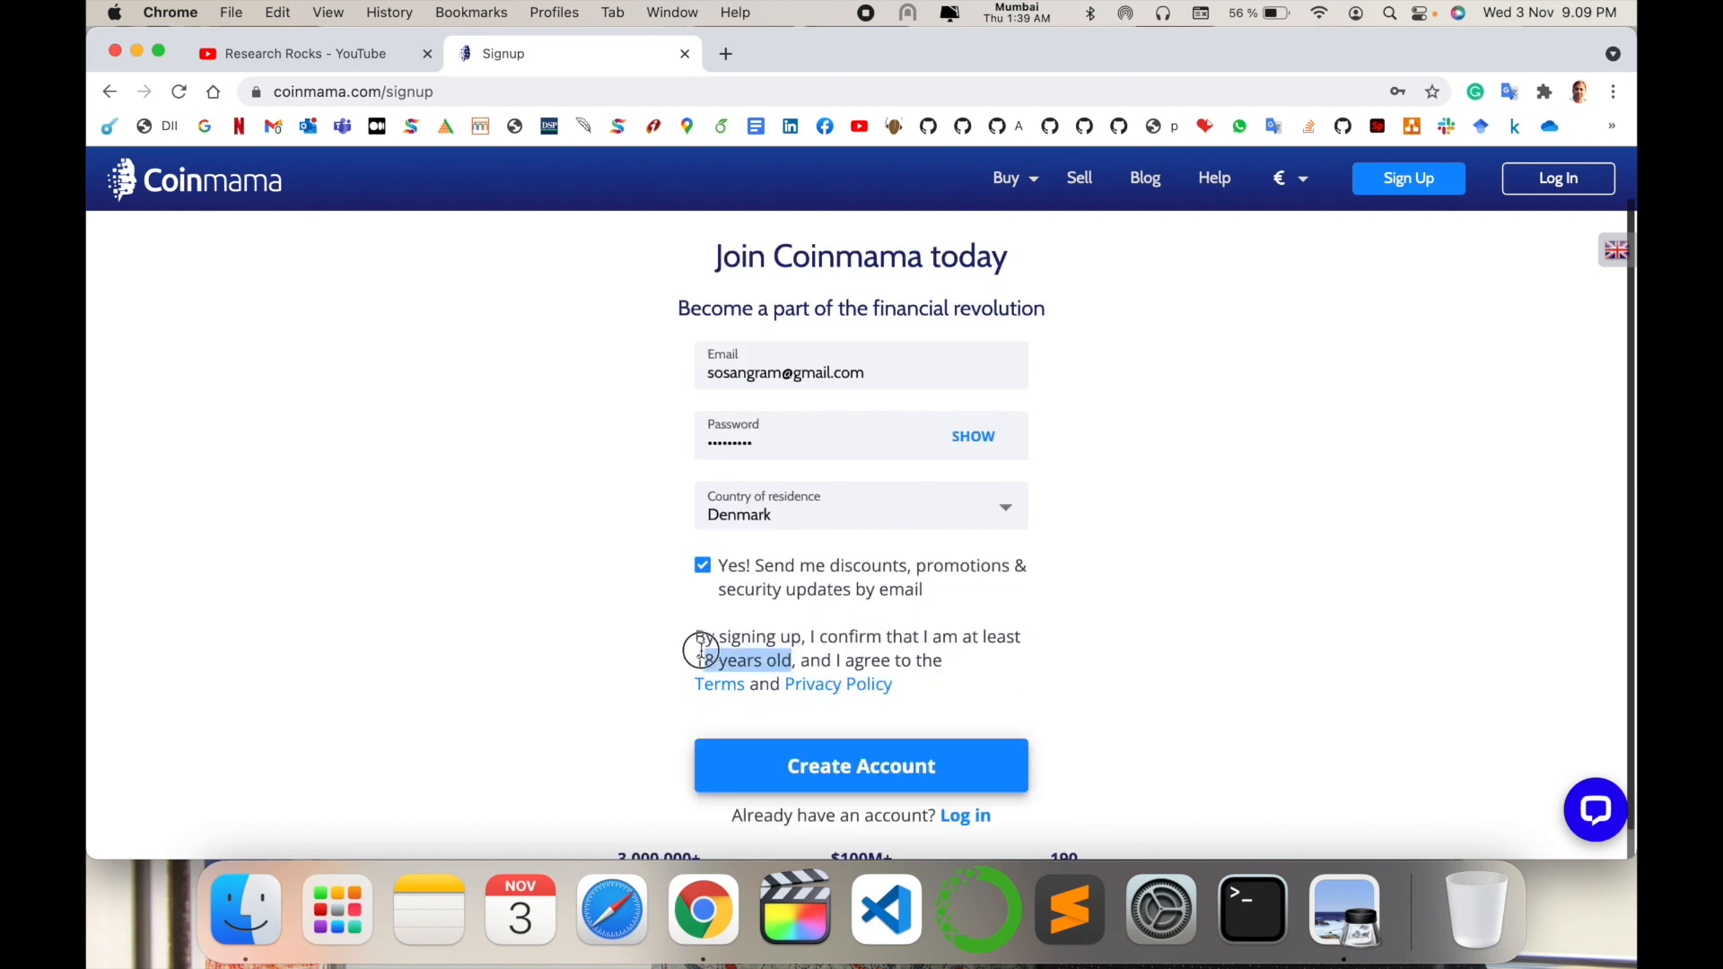
click(859, 766)
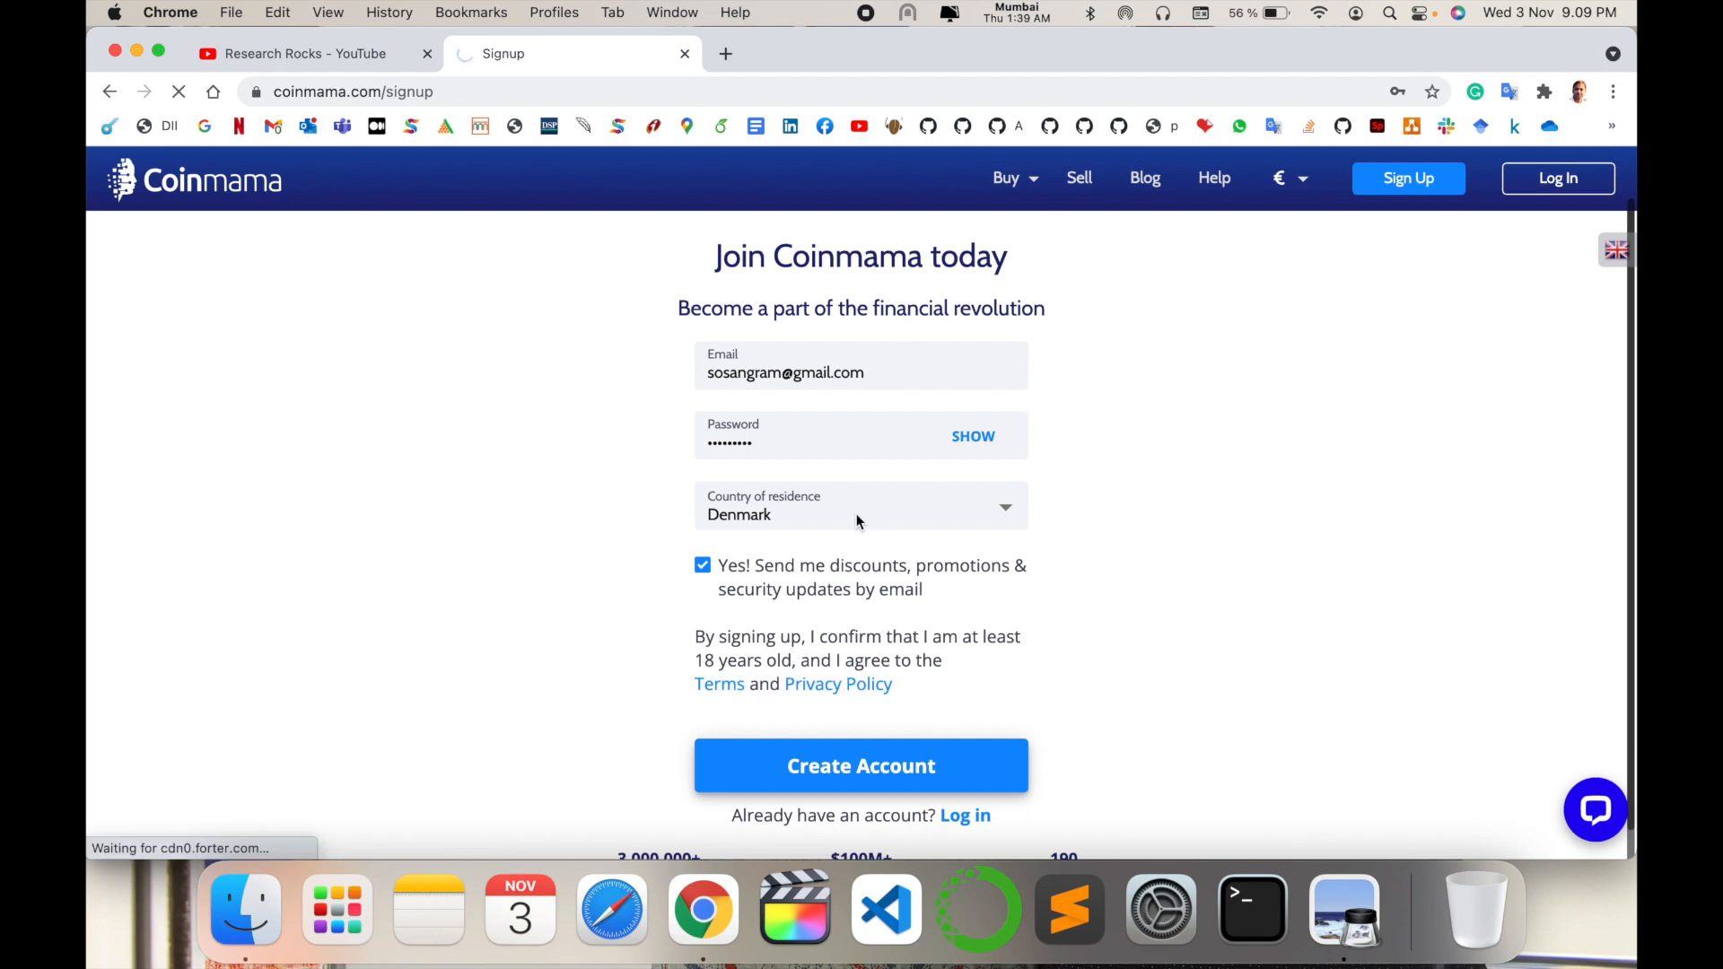
click(859, 766)
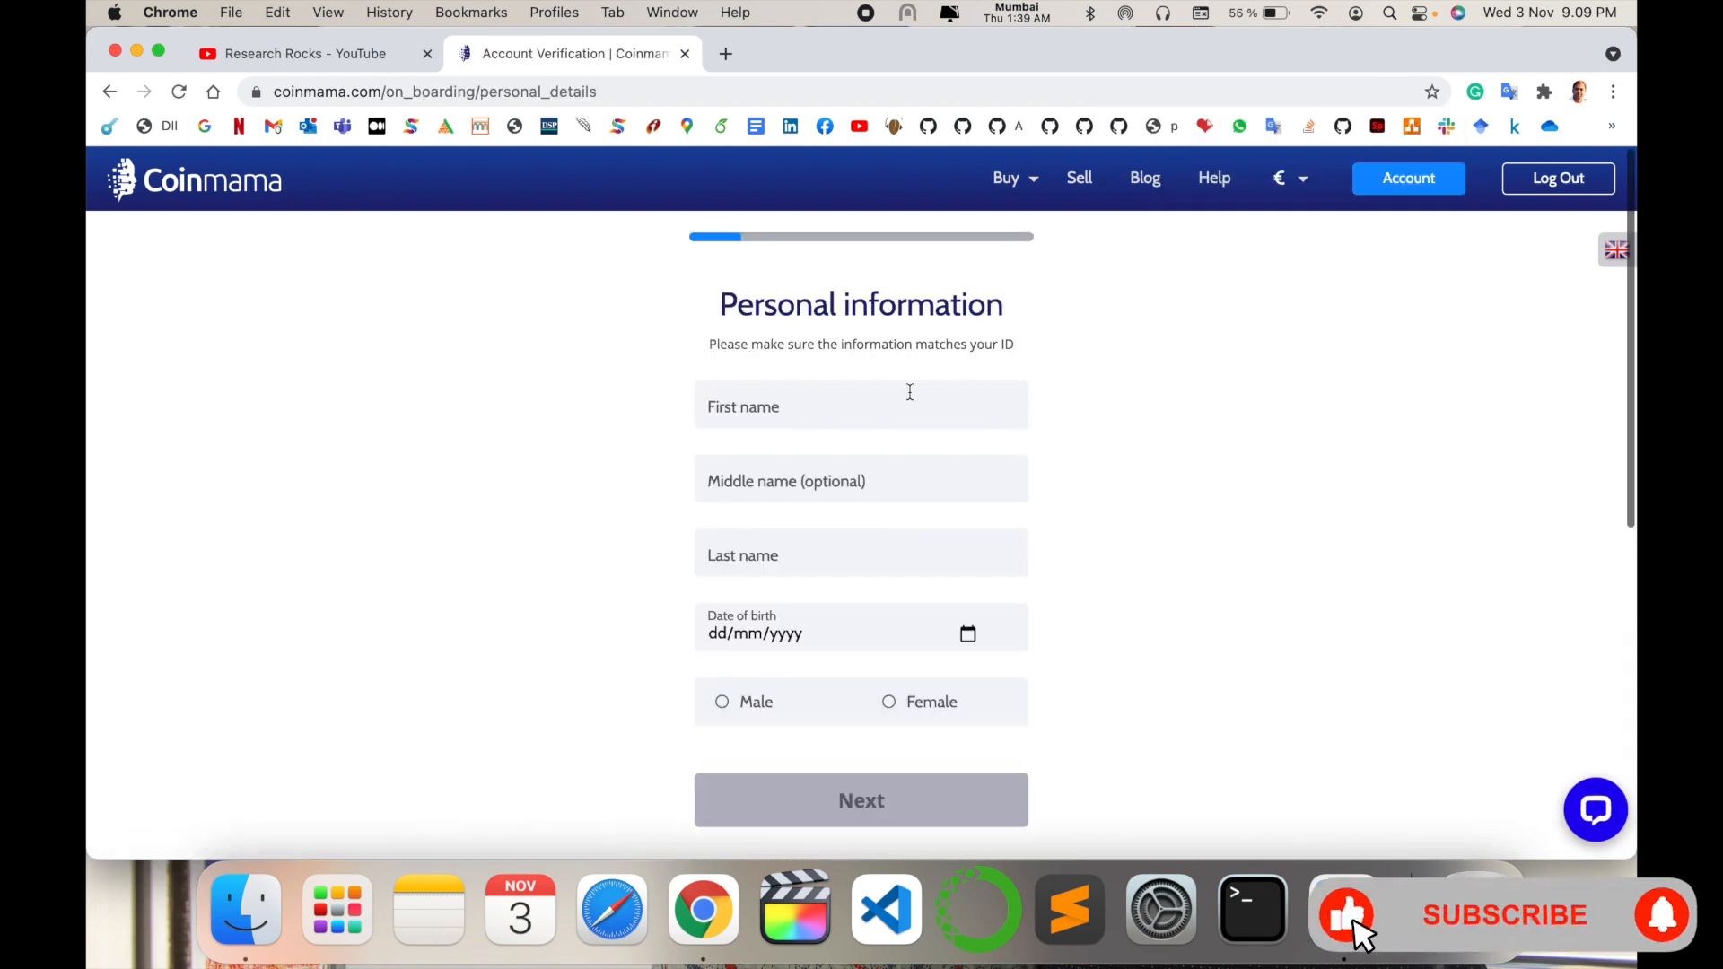
Autofill first and last name, enter the 1987 date of birth and select Male.
click(860, 405)
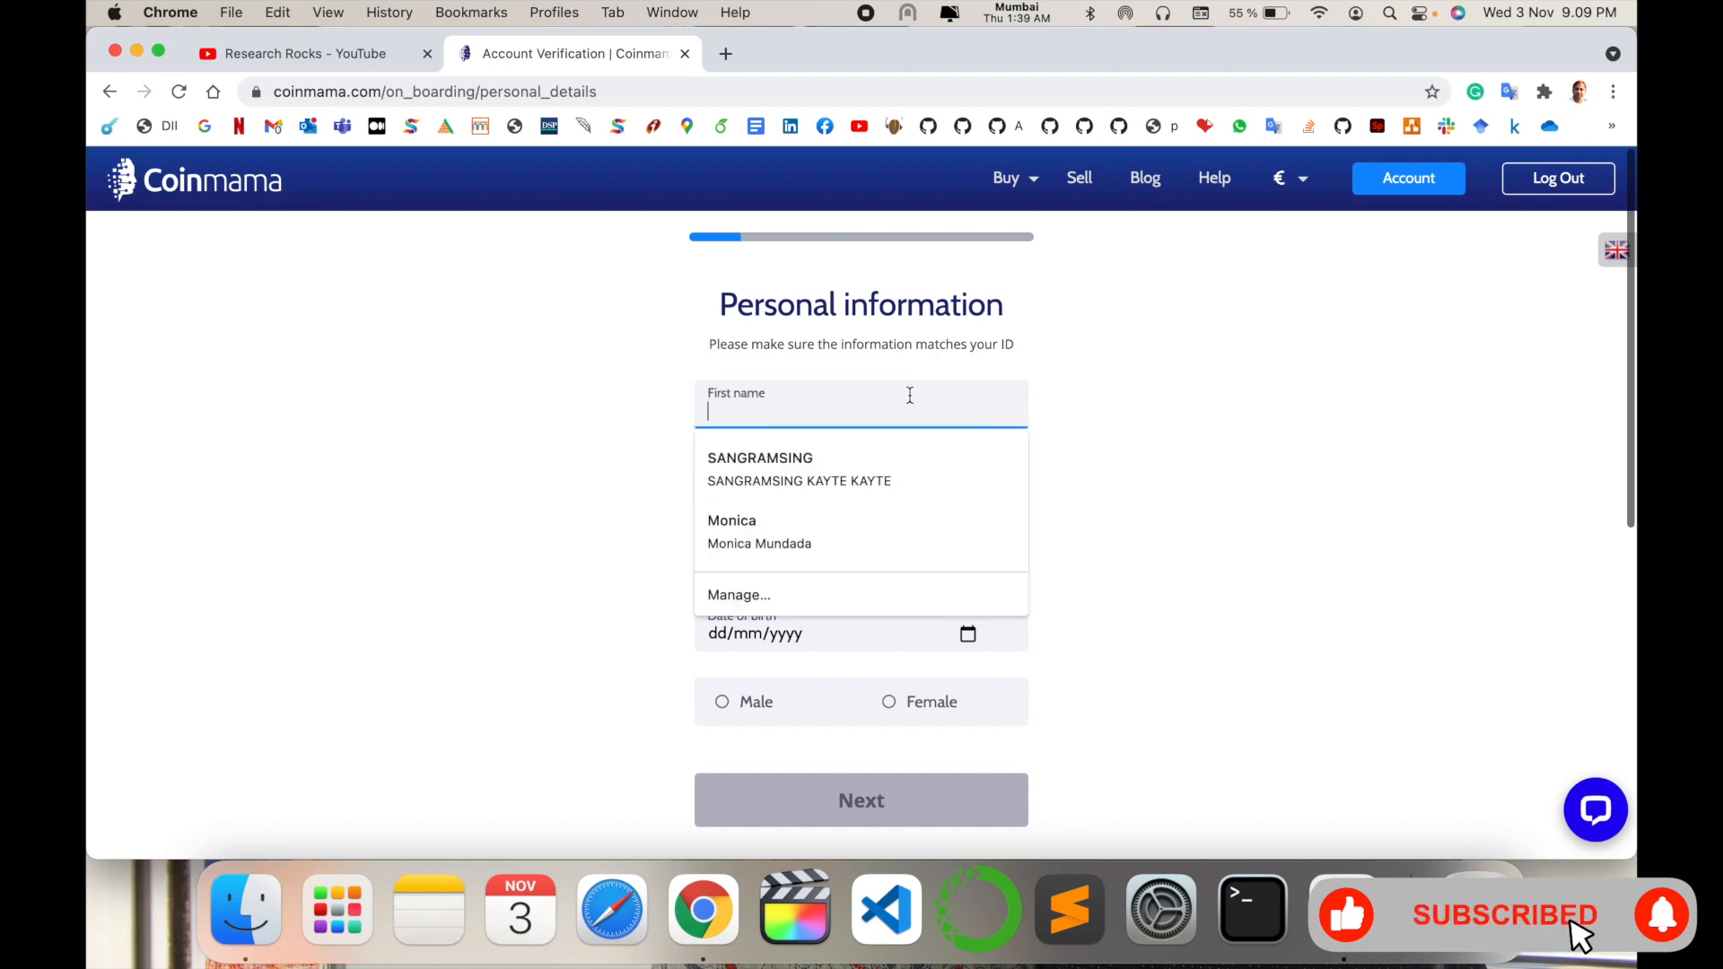
click(798, 481)
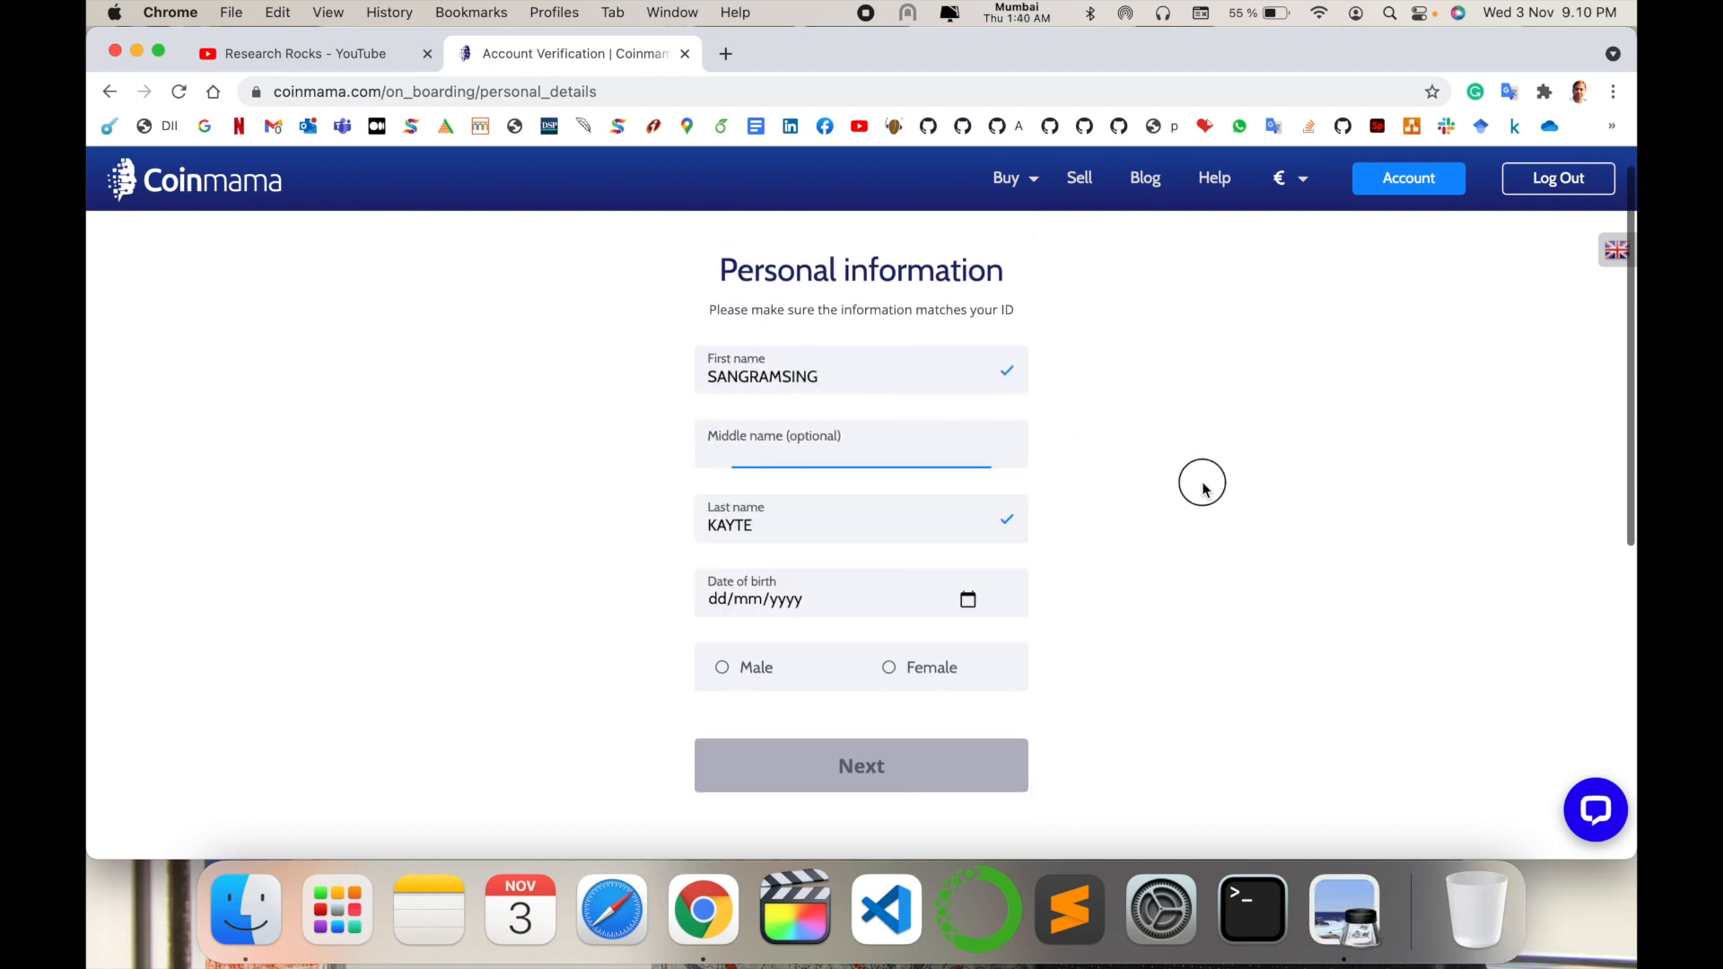
click(860, 600)
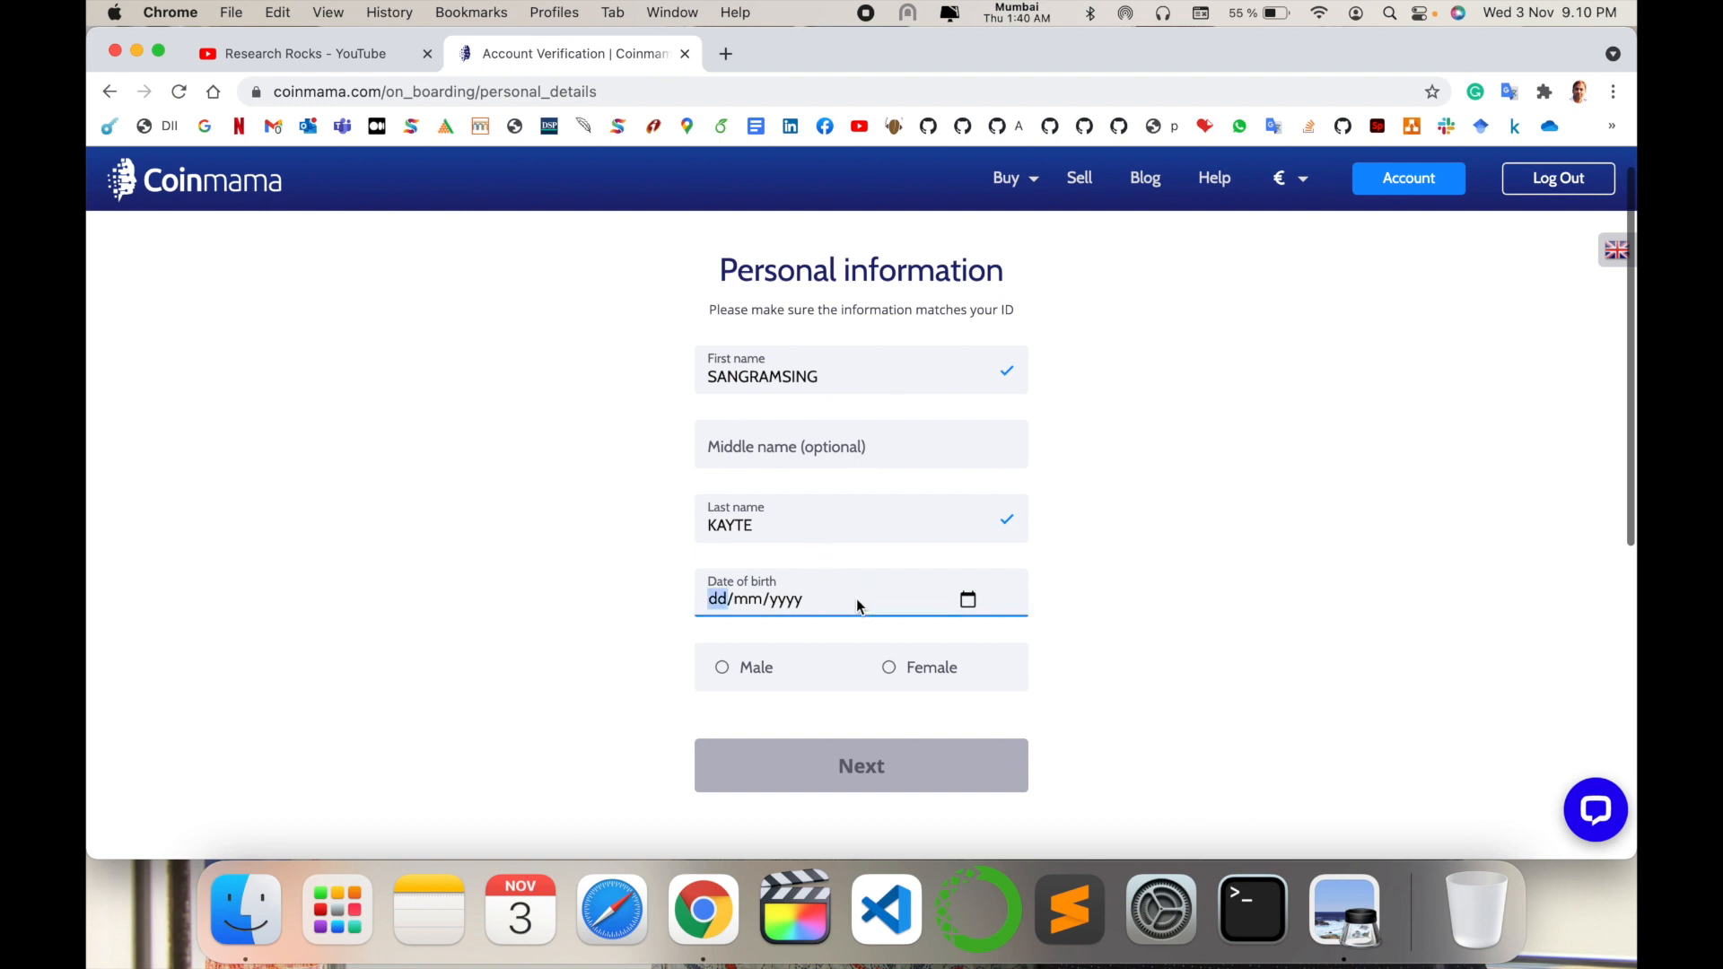
click(722, 668)
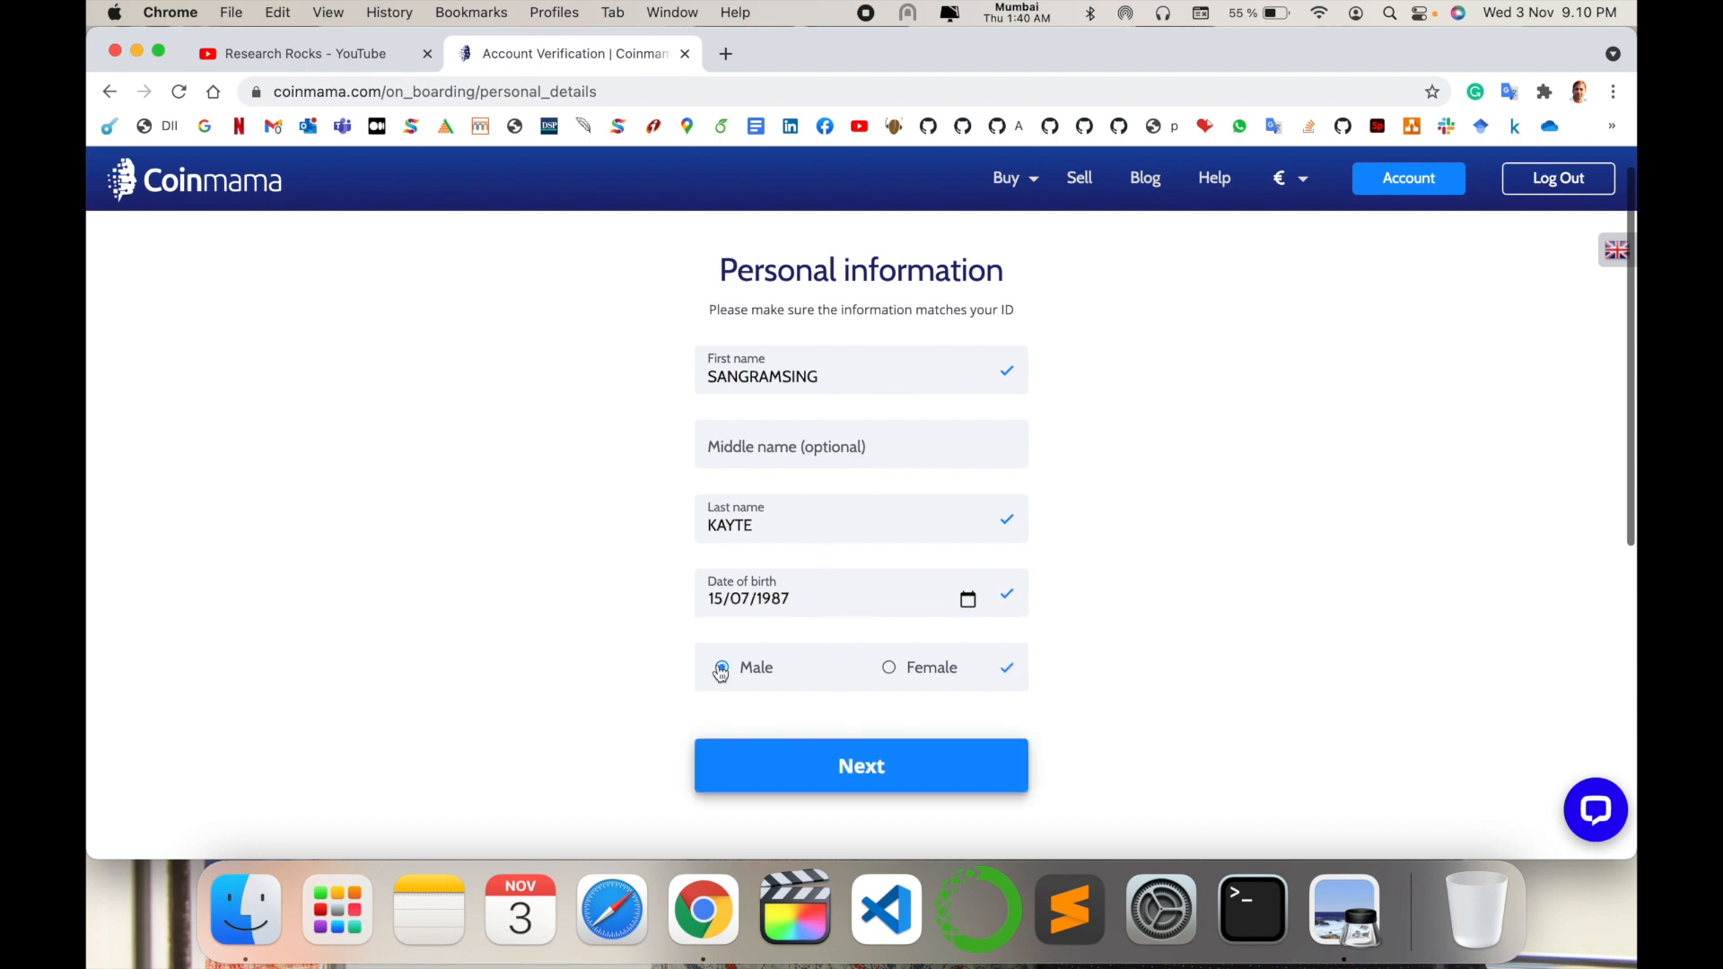
Autofill the saved Frederiksberg address with zip 2000 and phone, and opt in to promotional SMS.
click(860, 766)
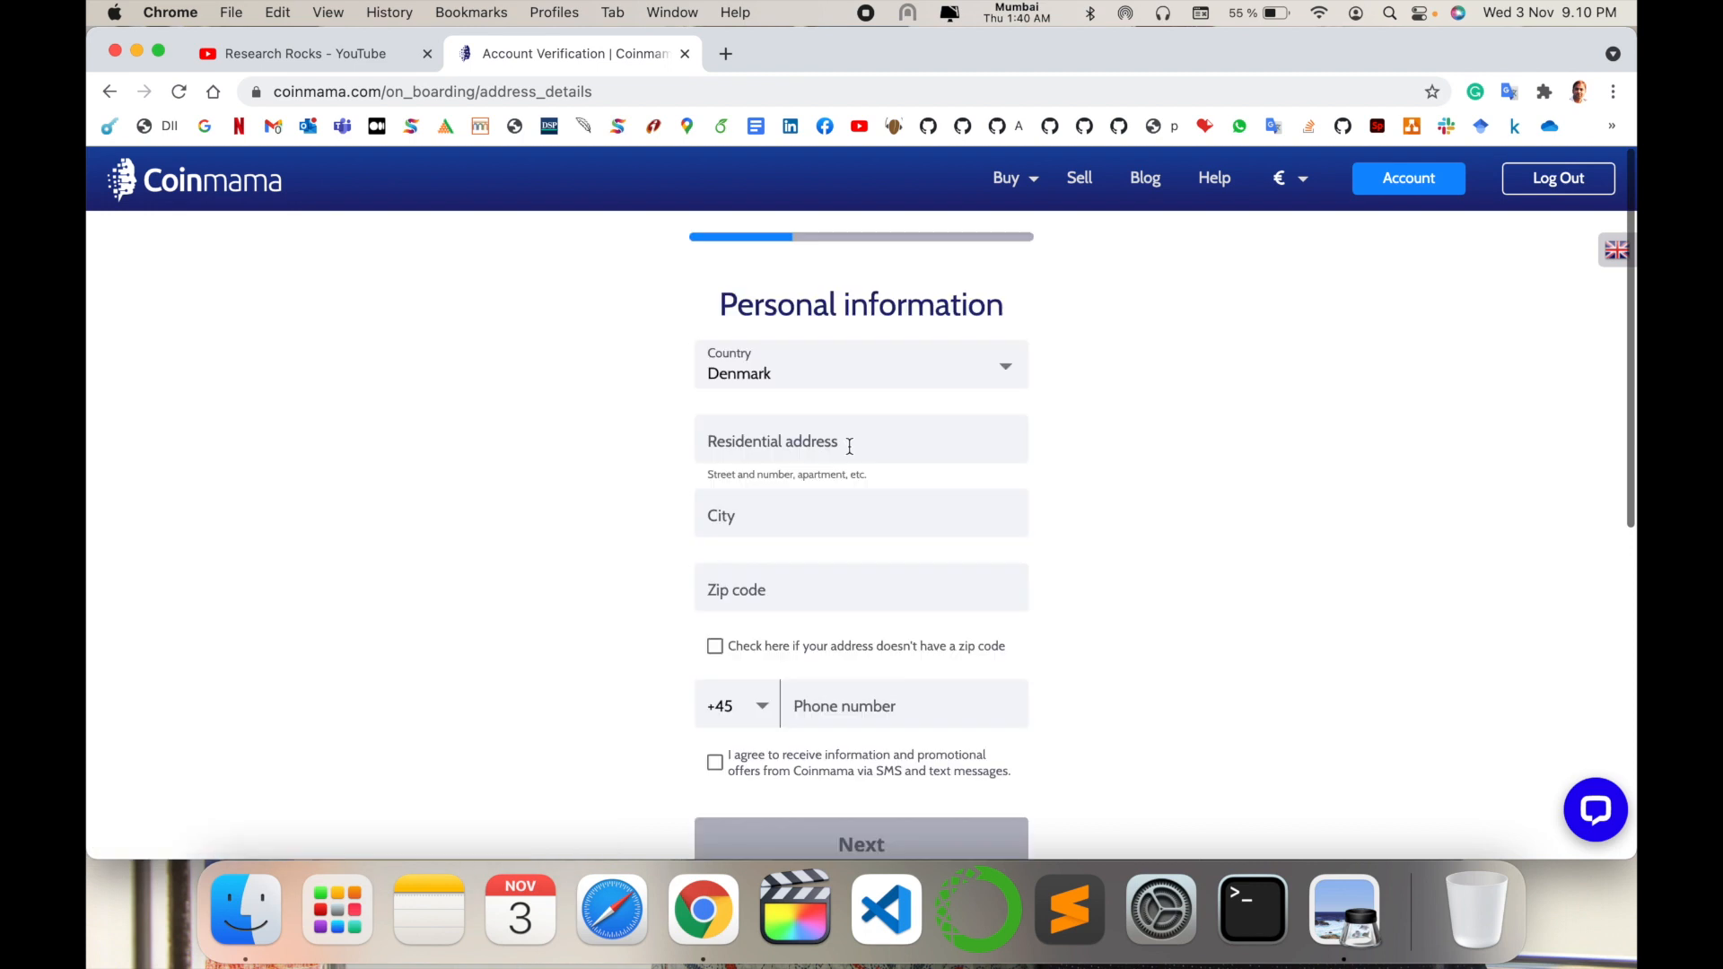
click(859, 515)
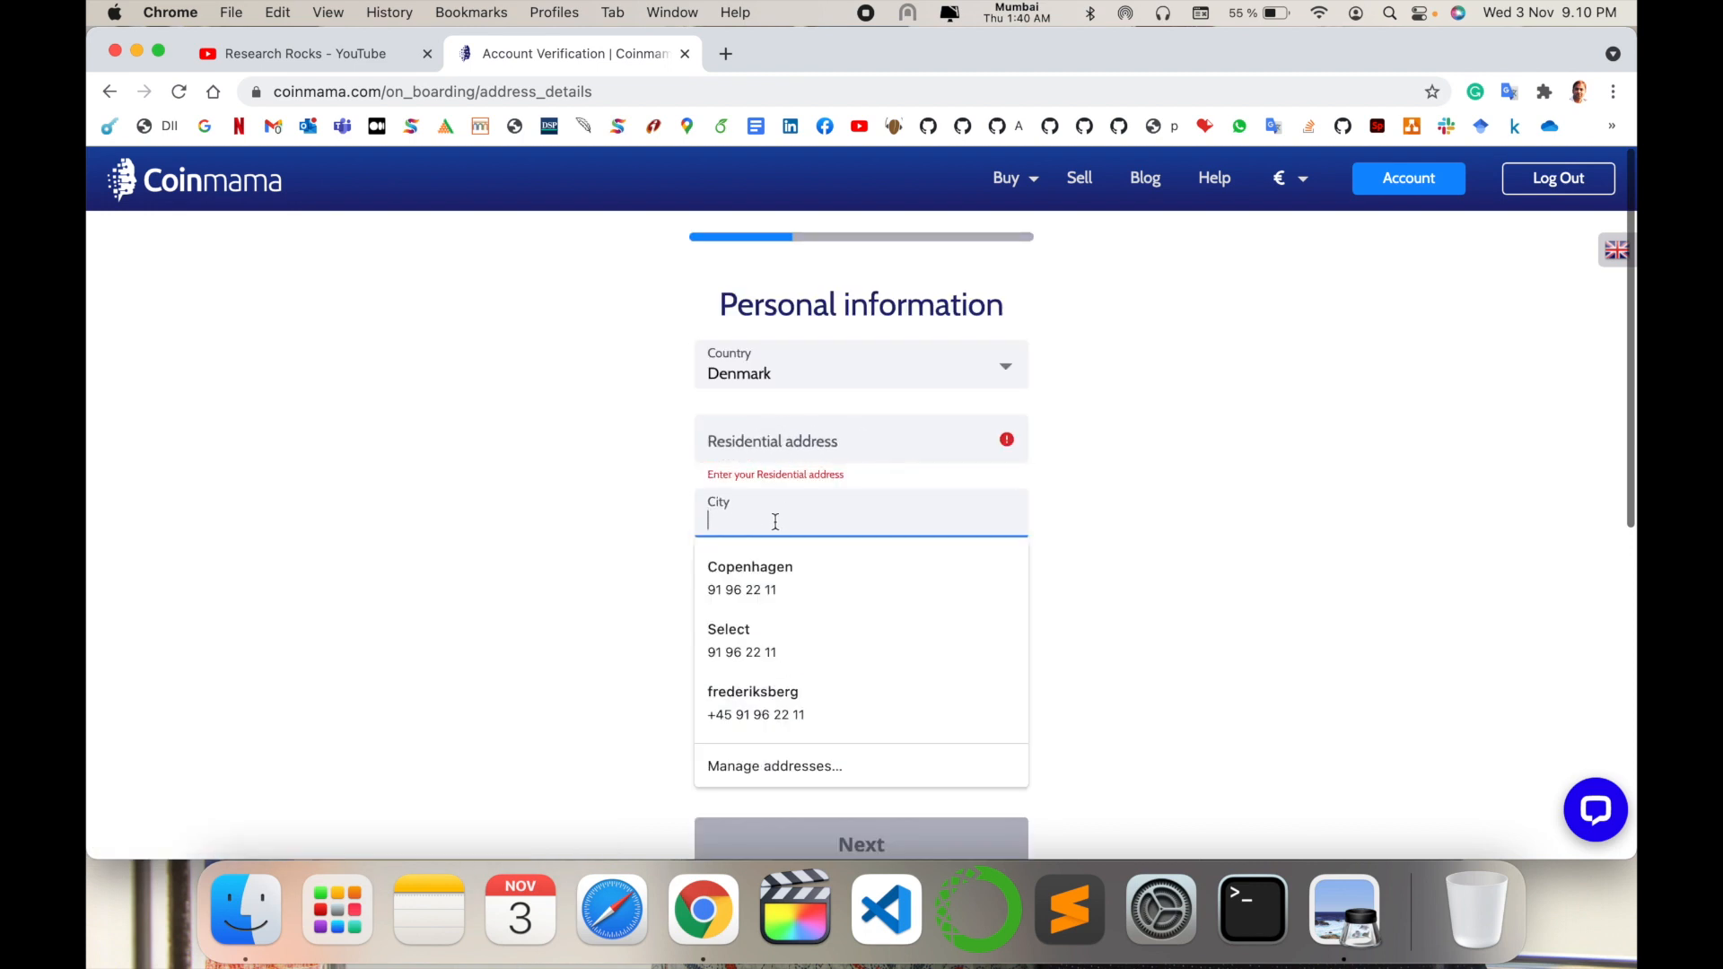
click(750, 576)
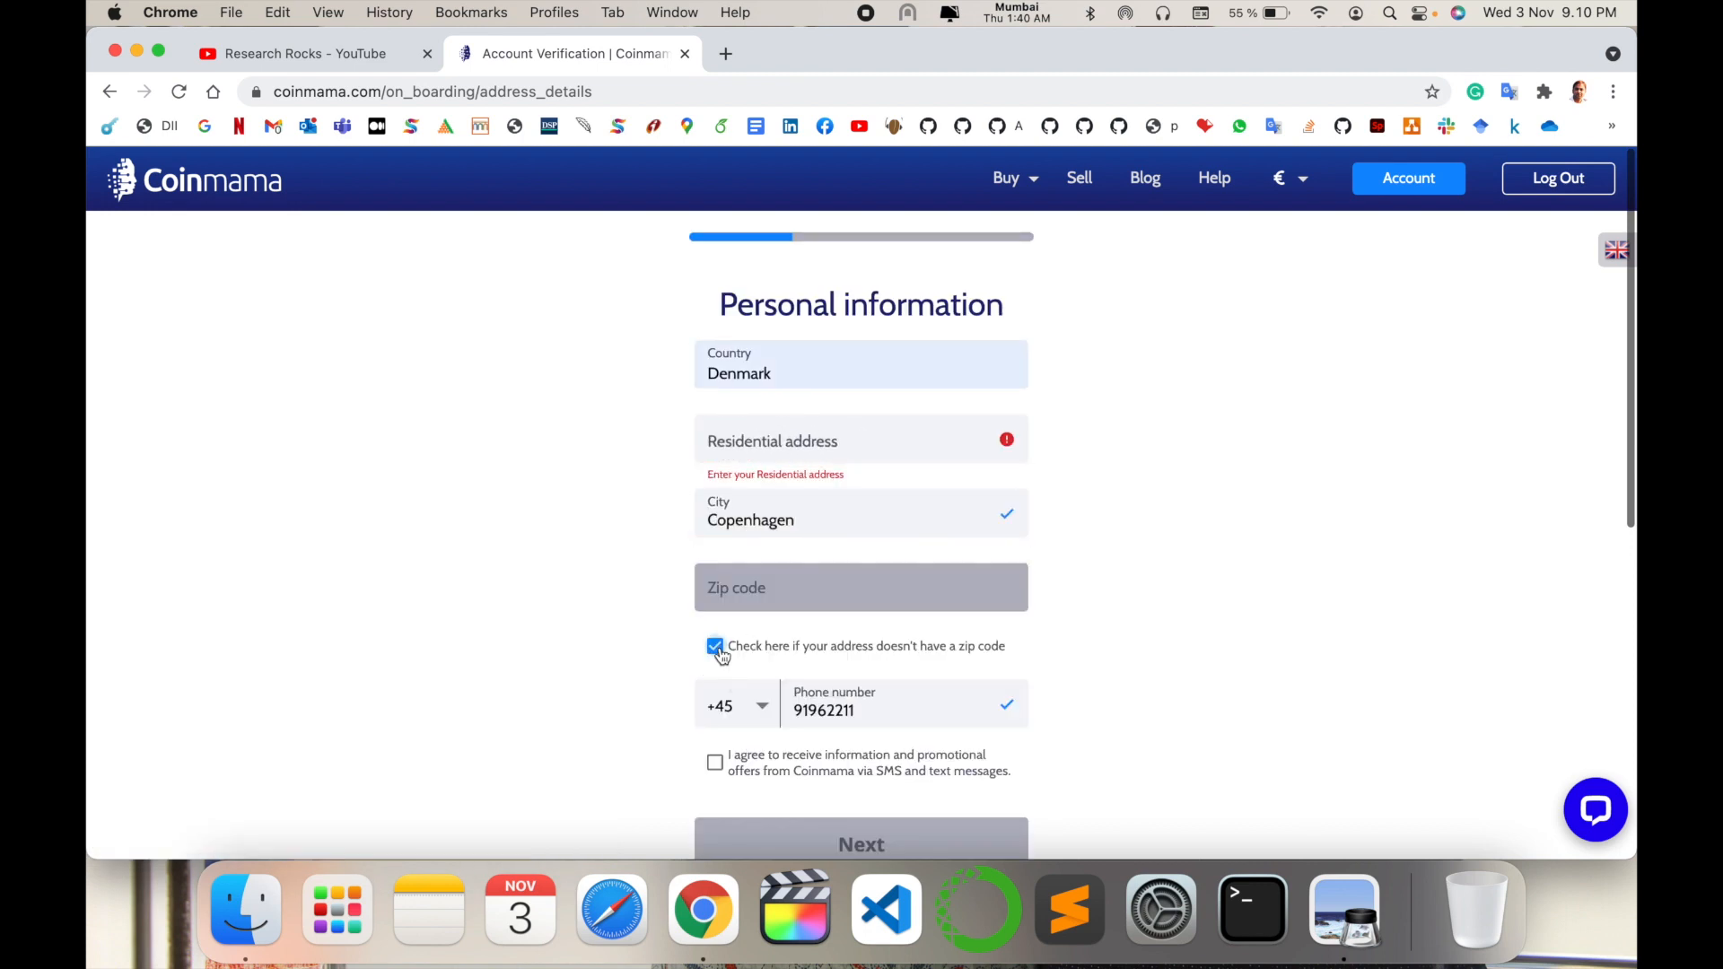
click(716, 645)
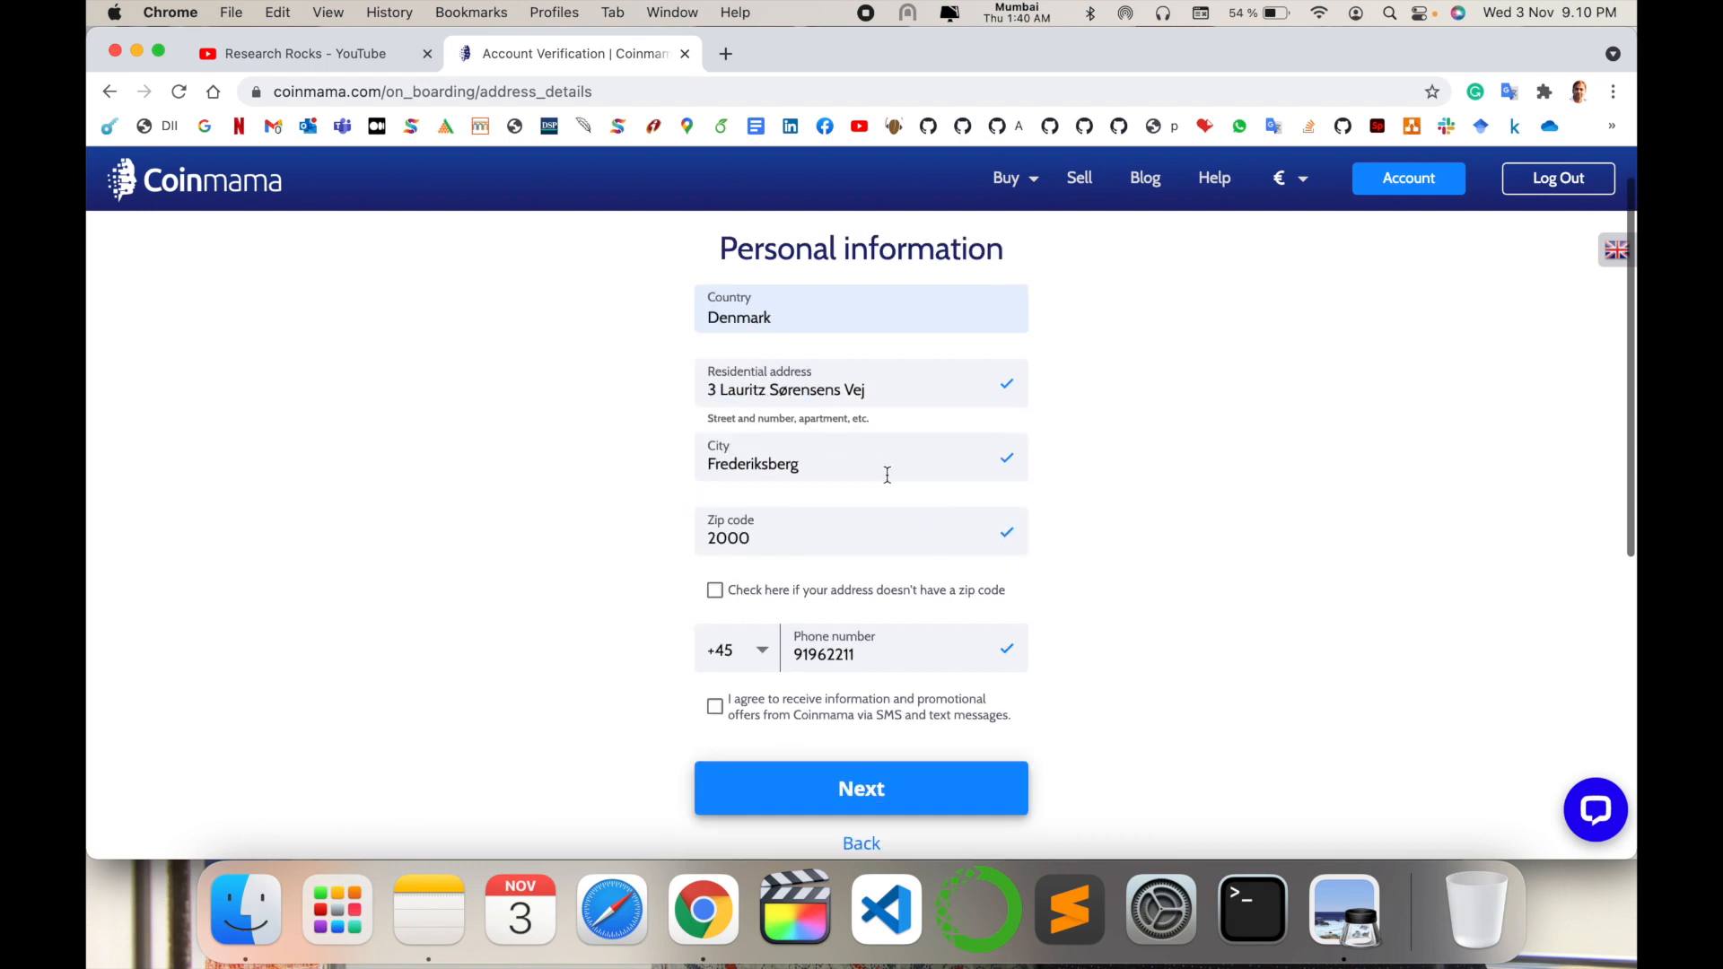
click(714, 707)
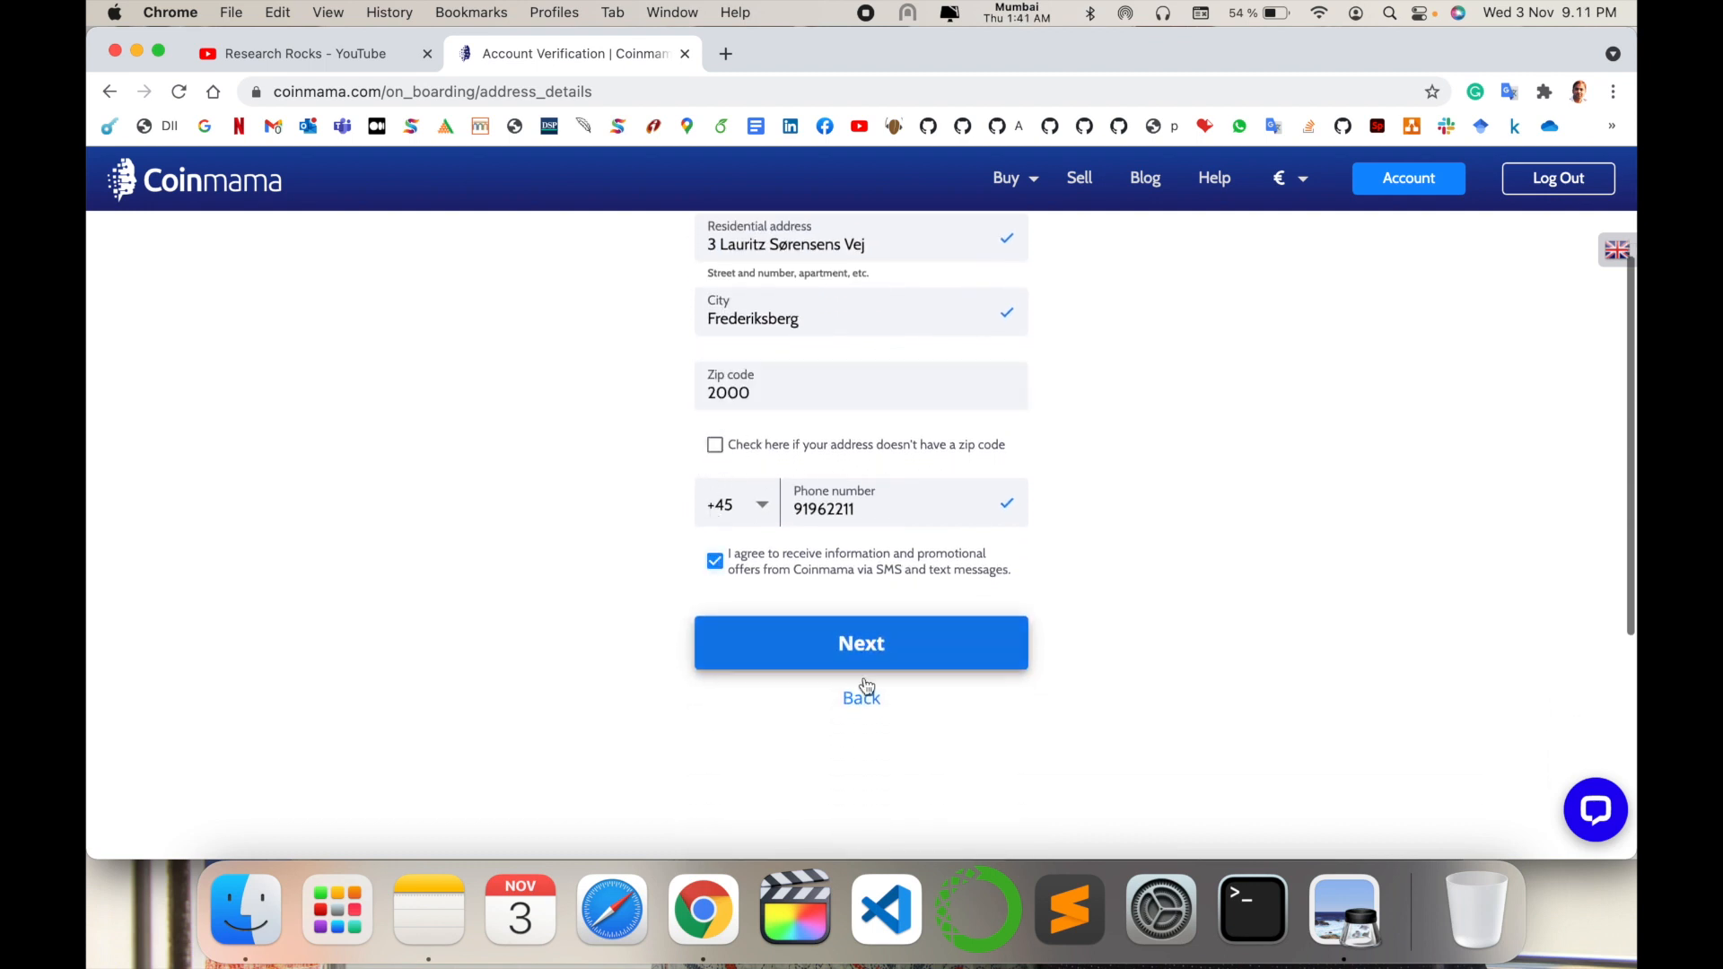
Submit the personal information and start the document verification steps.
click(860, 642)
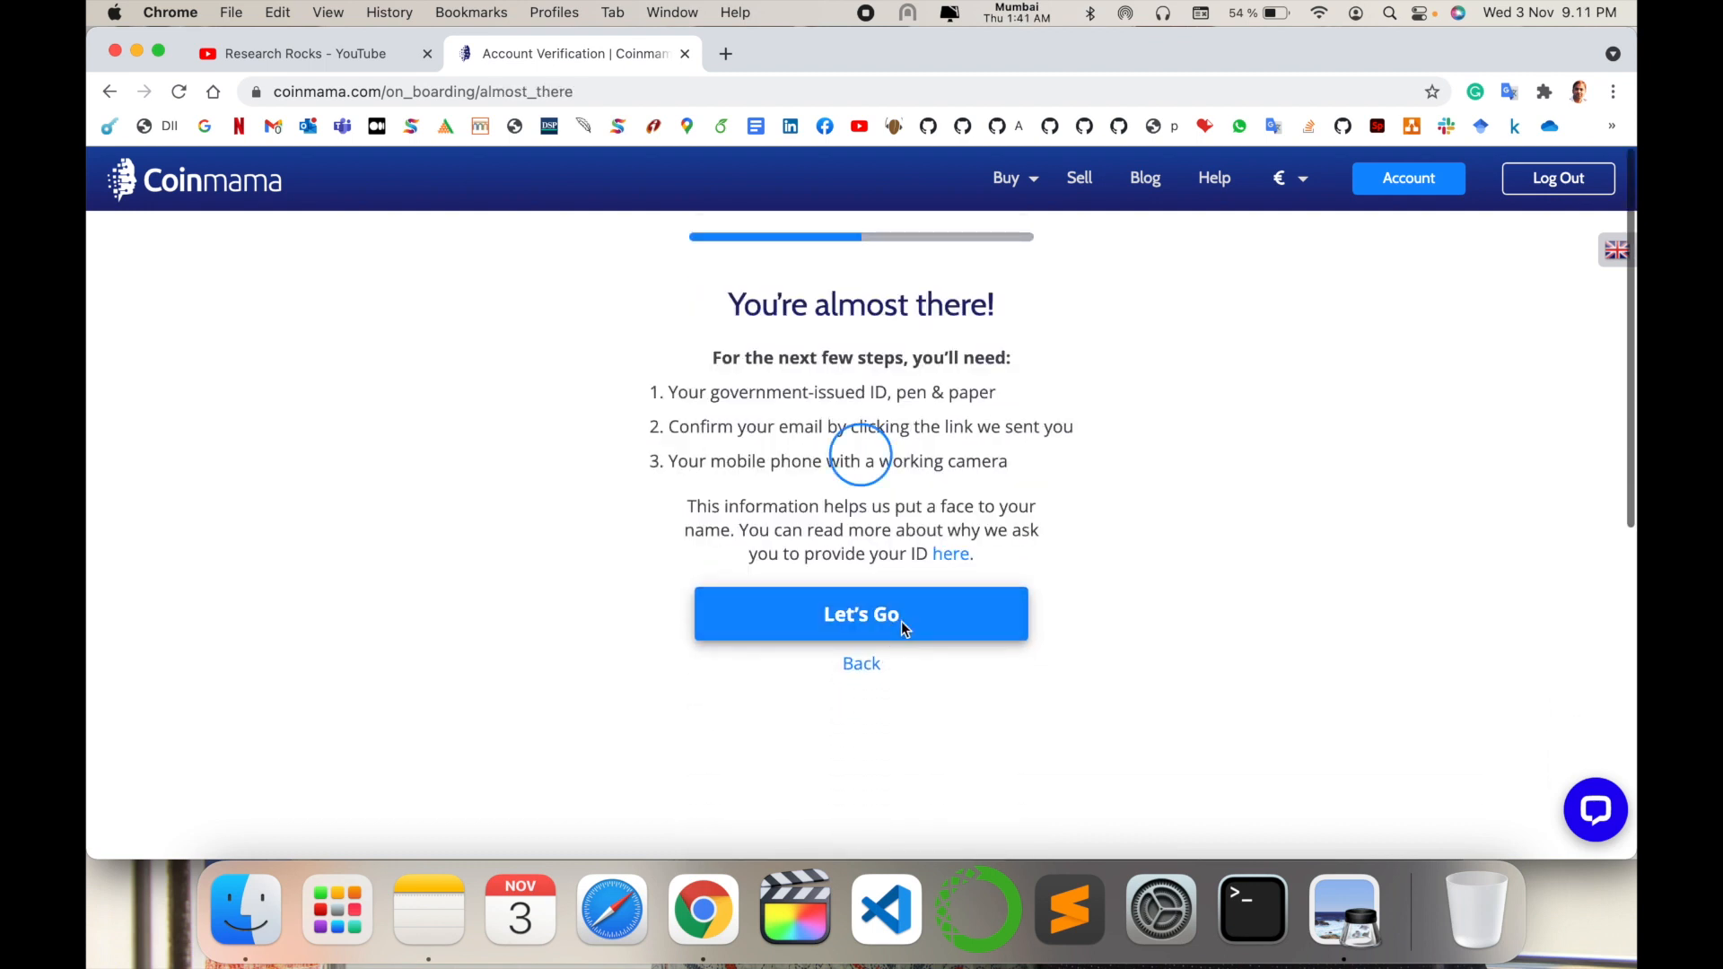
click(860, 614)
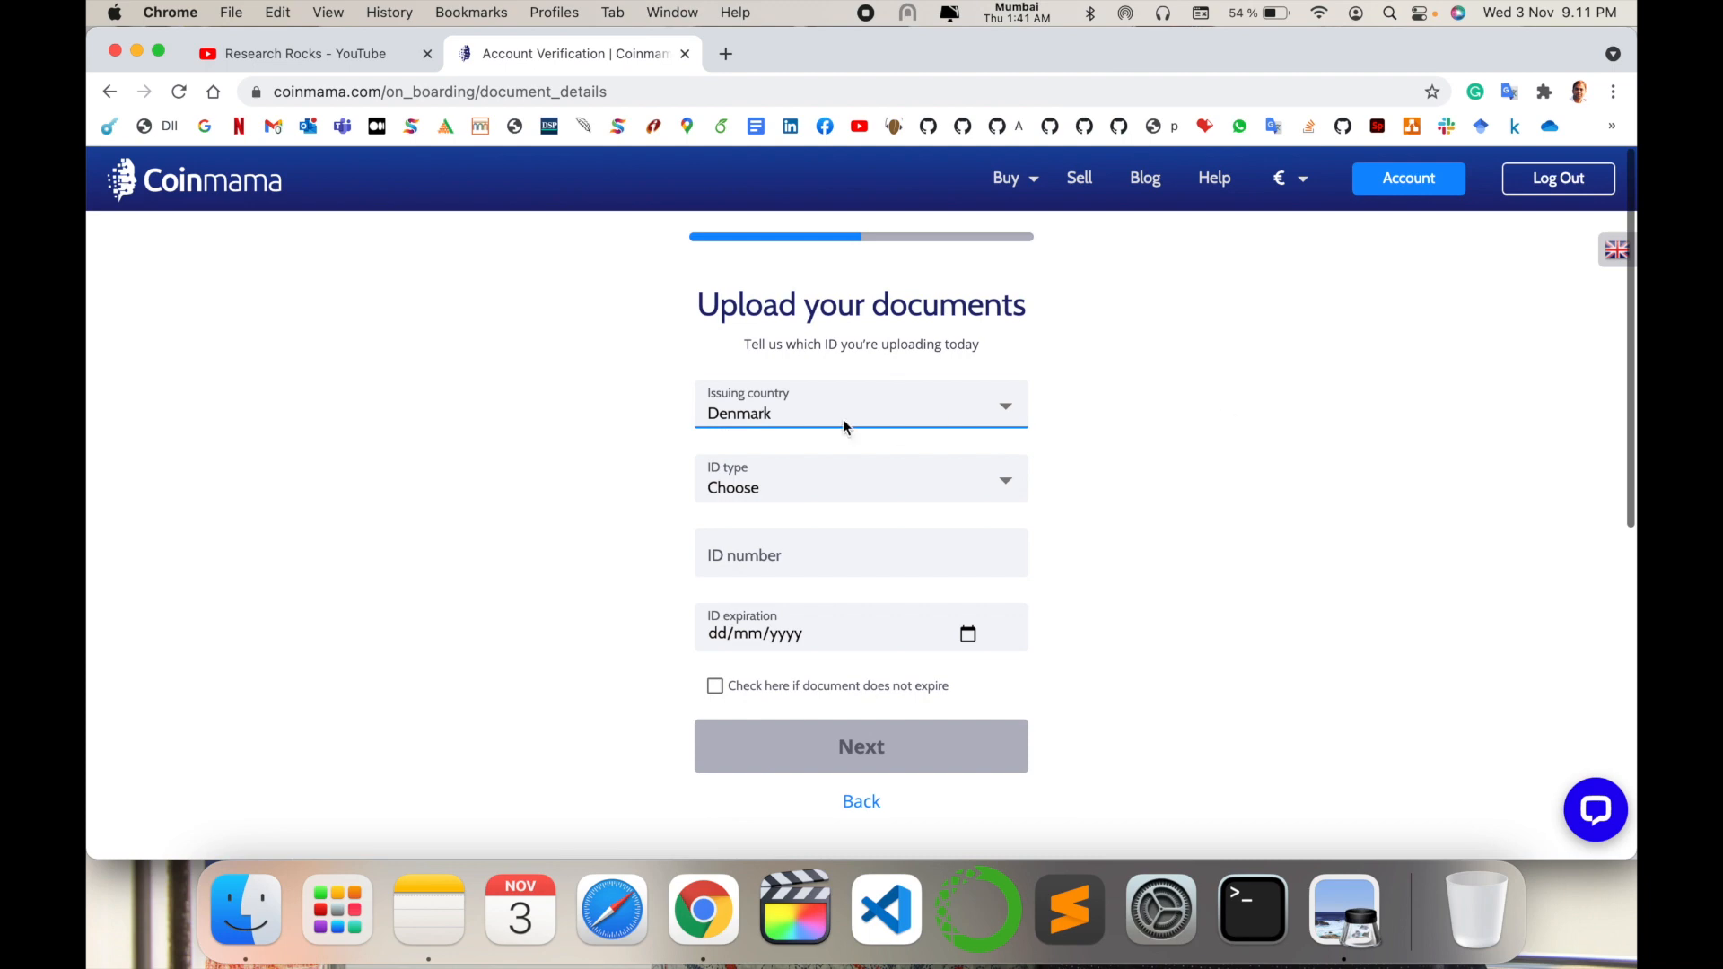
click(860, 413)
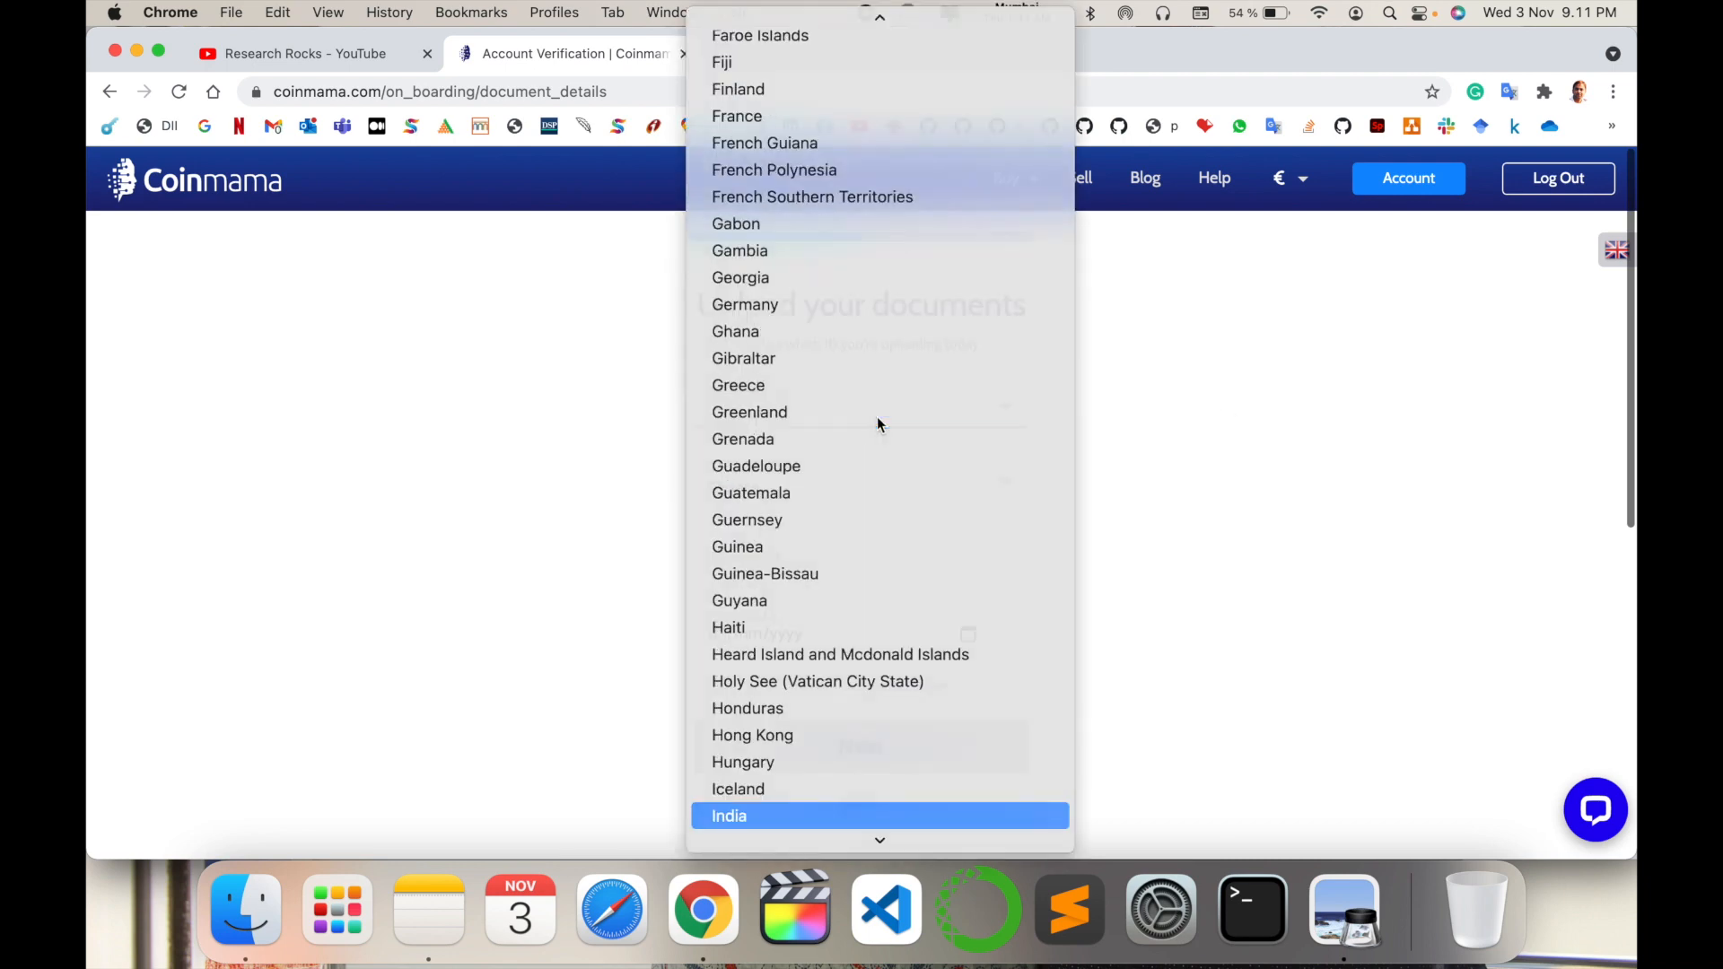
click(728, 815)
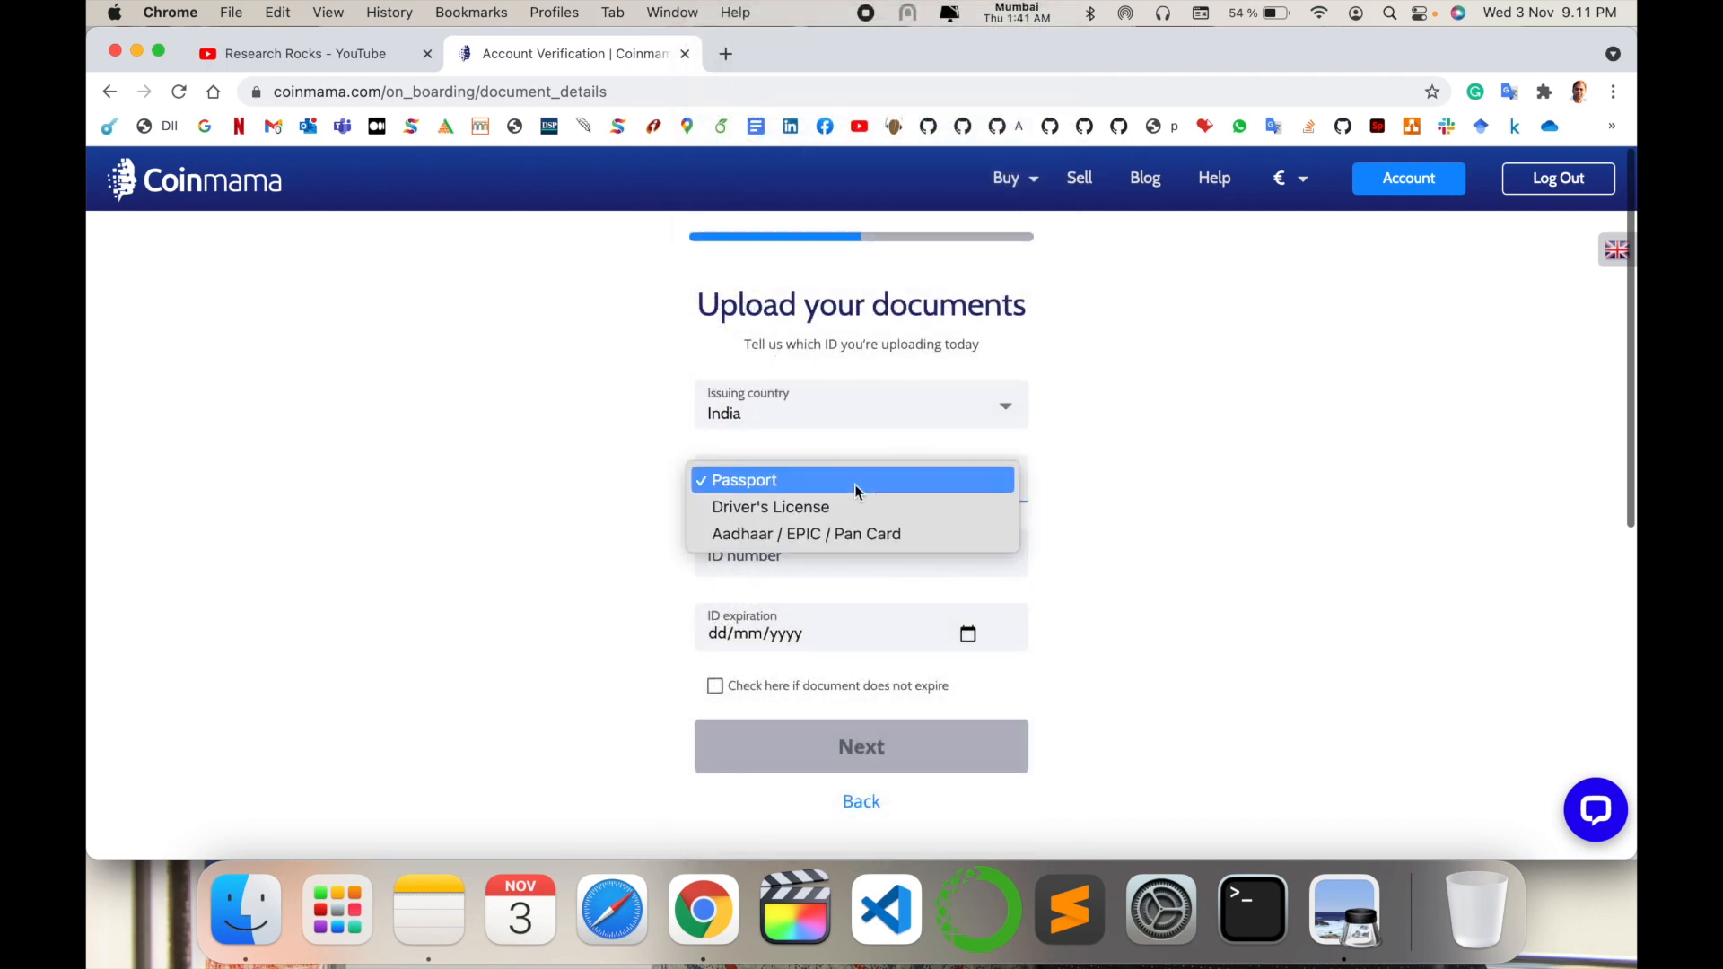
click(743, 481)
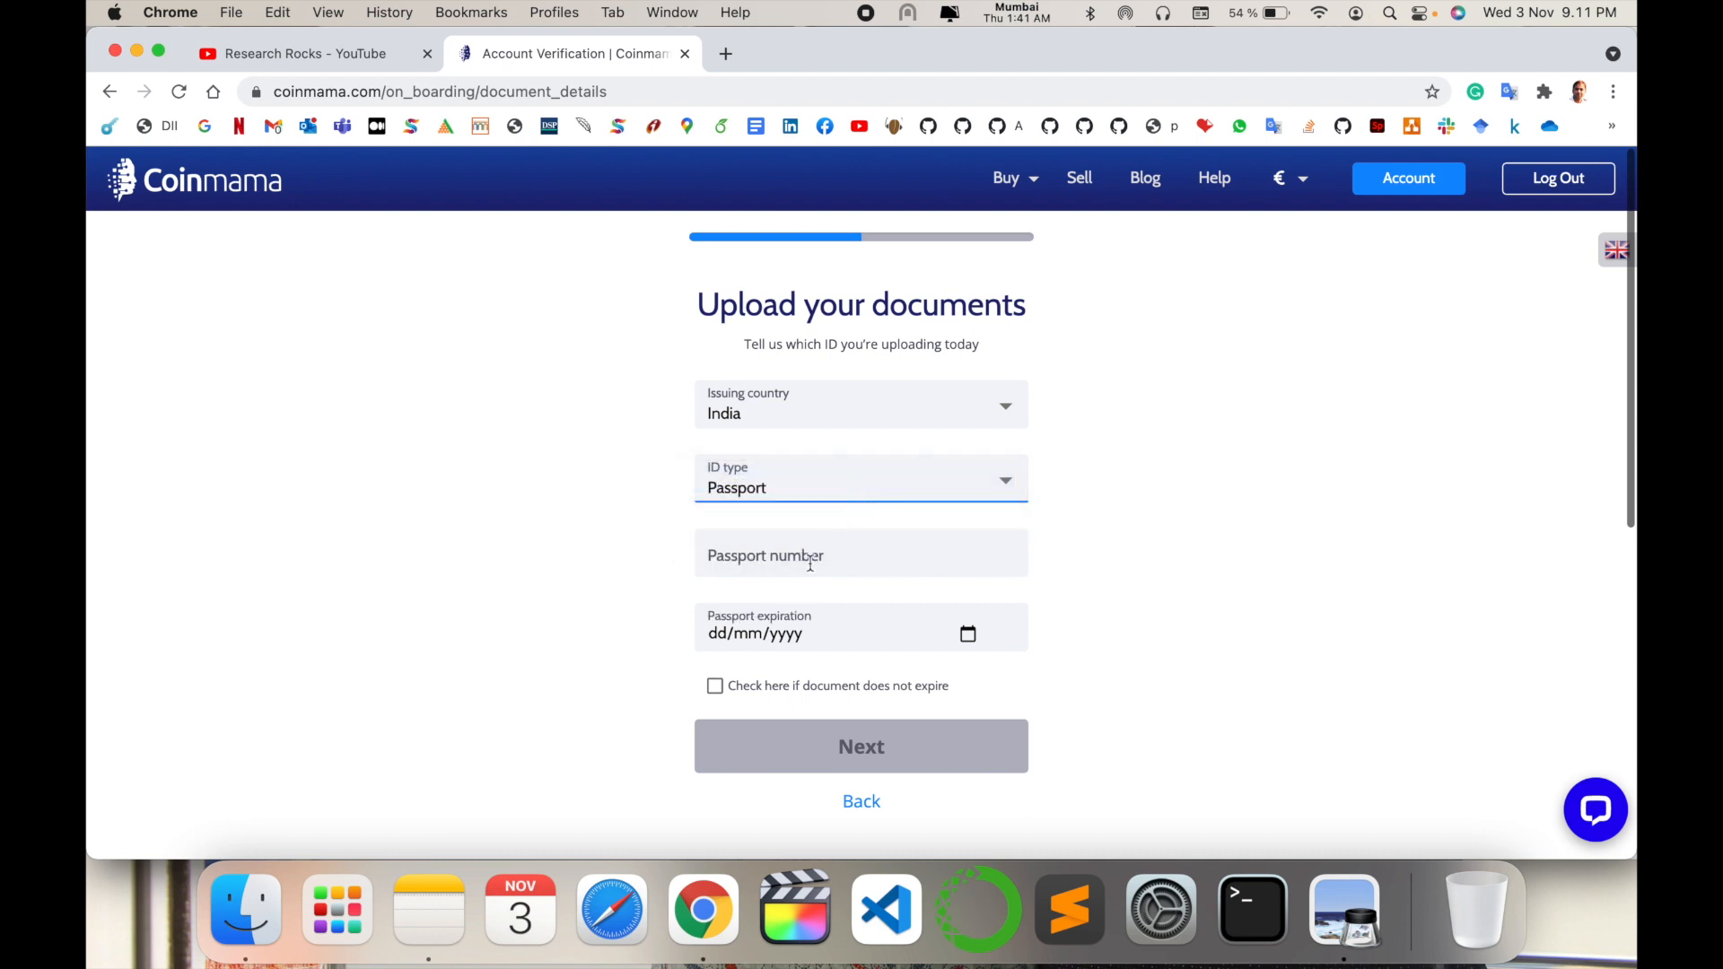
click(860, 554)
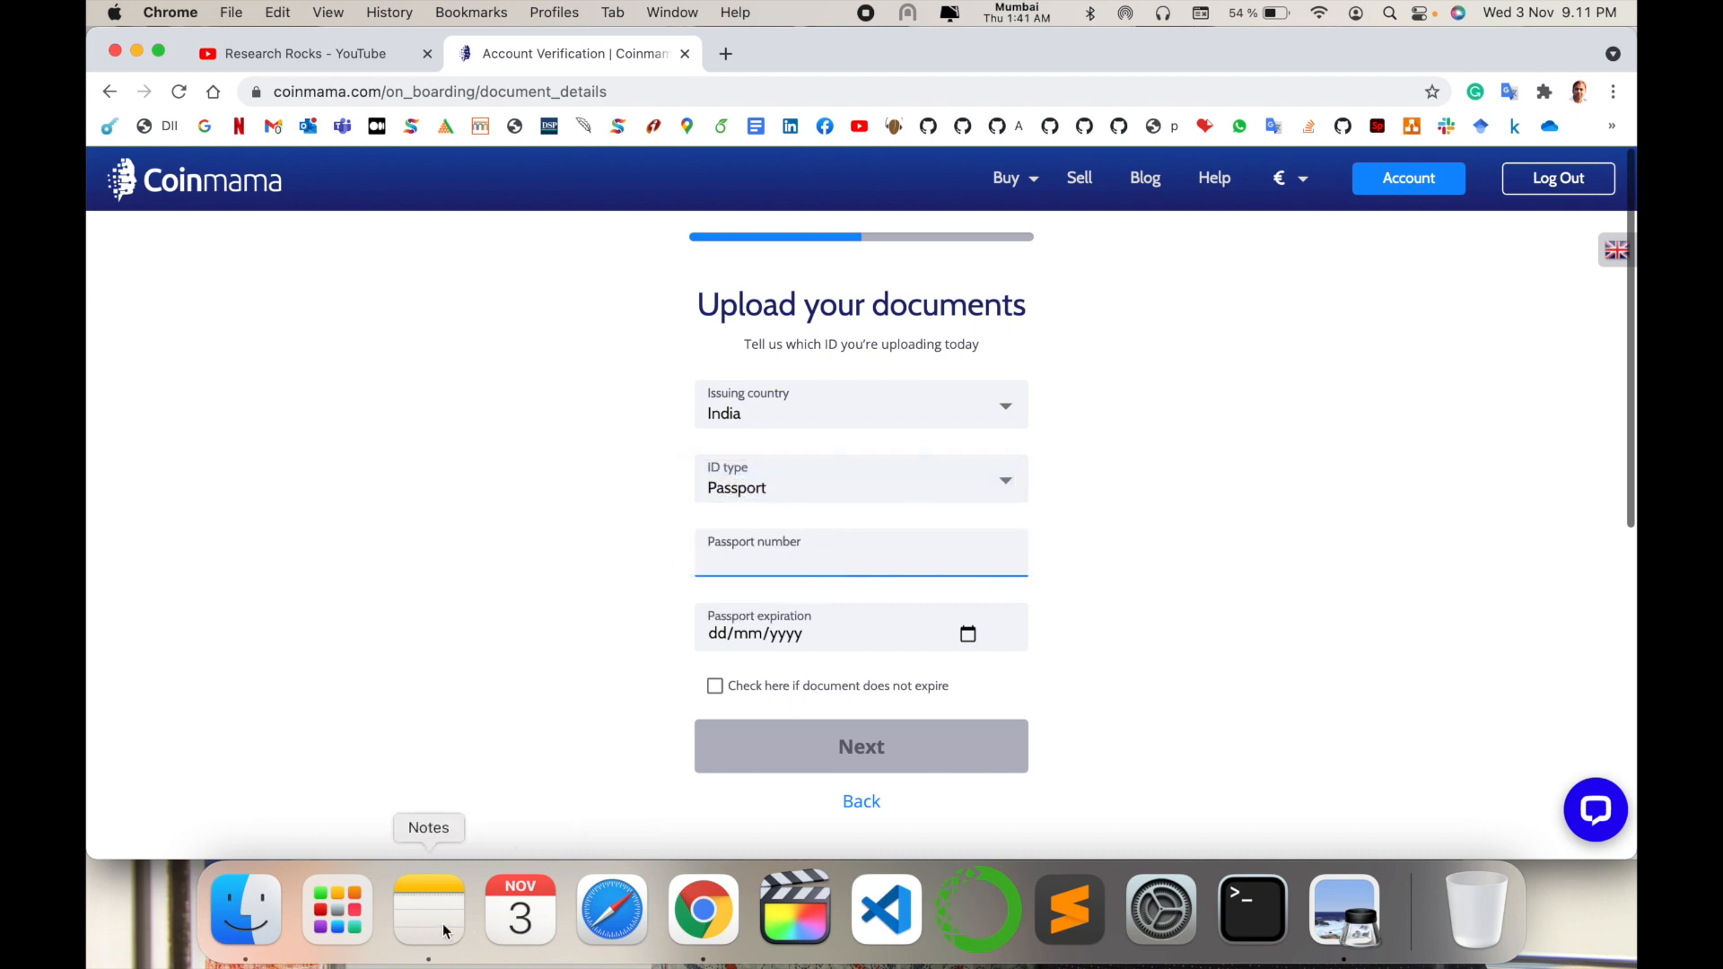
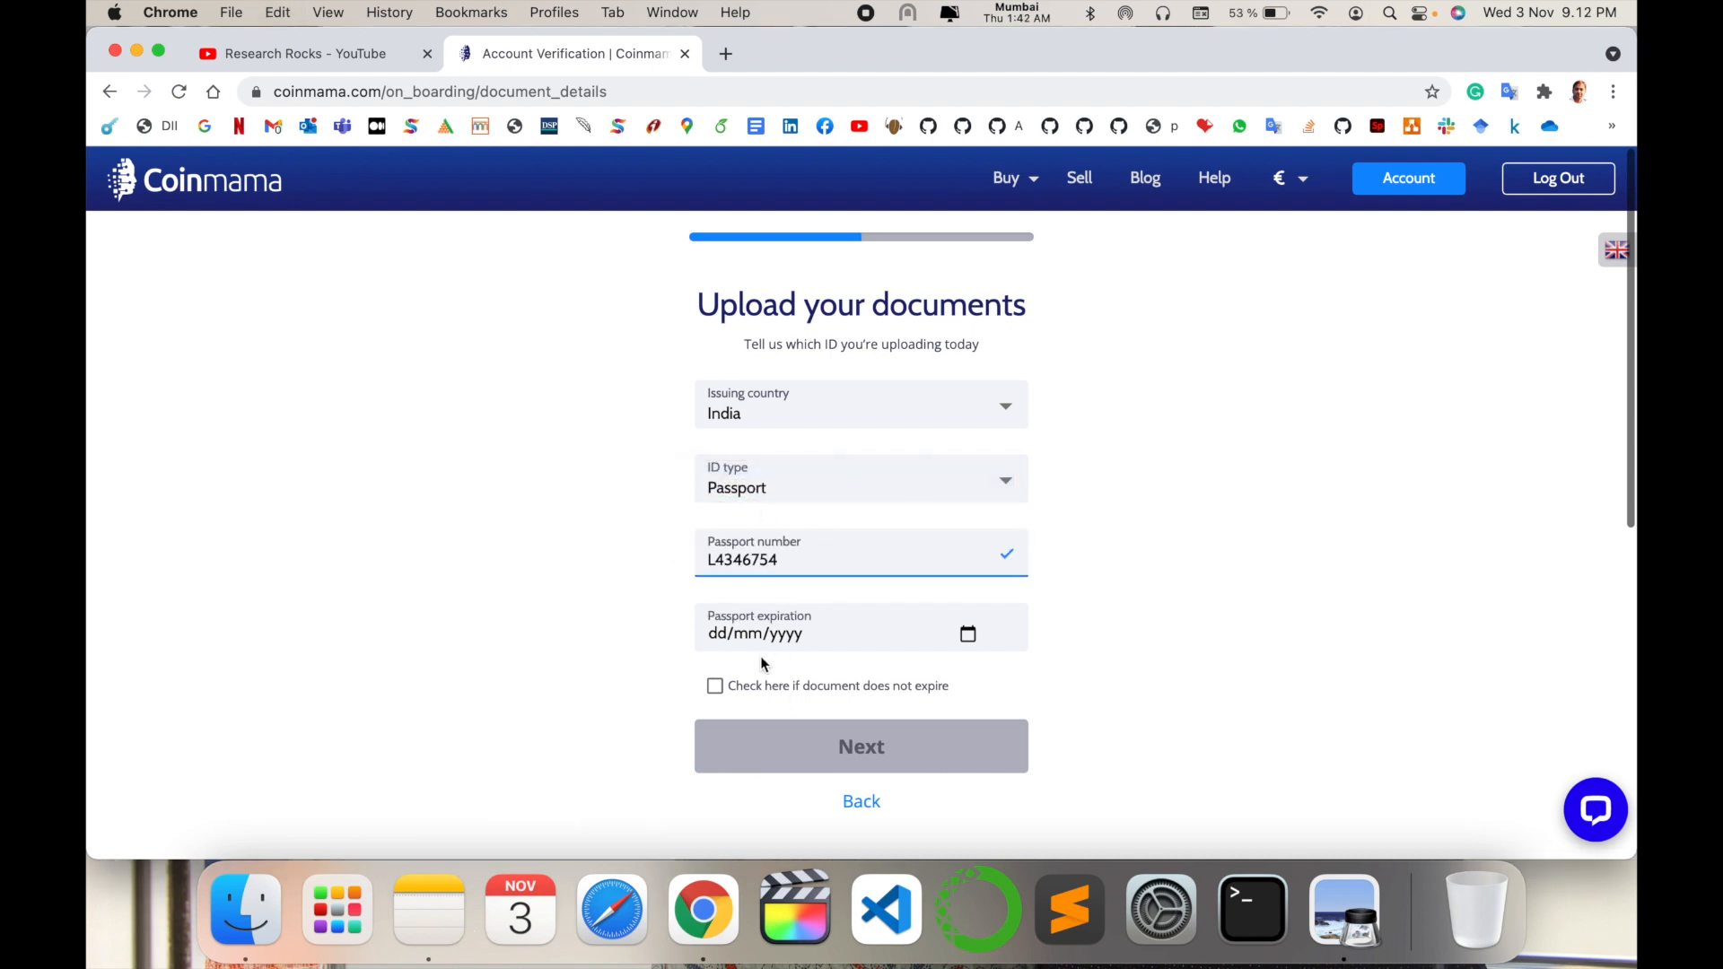
click(714, 686)
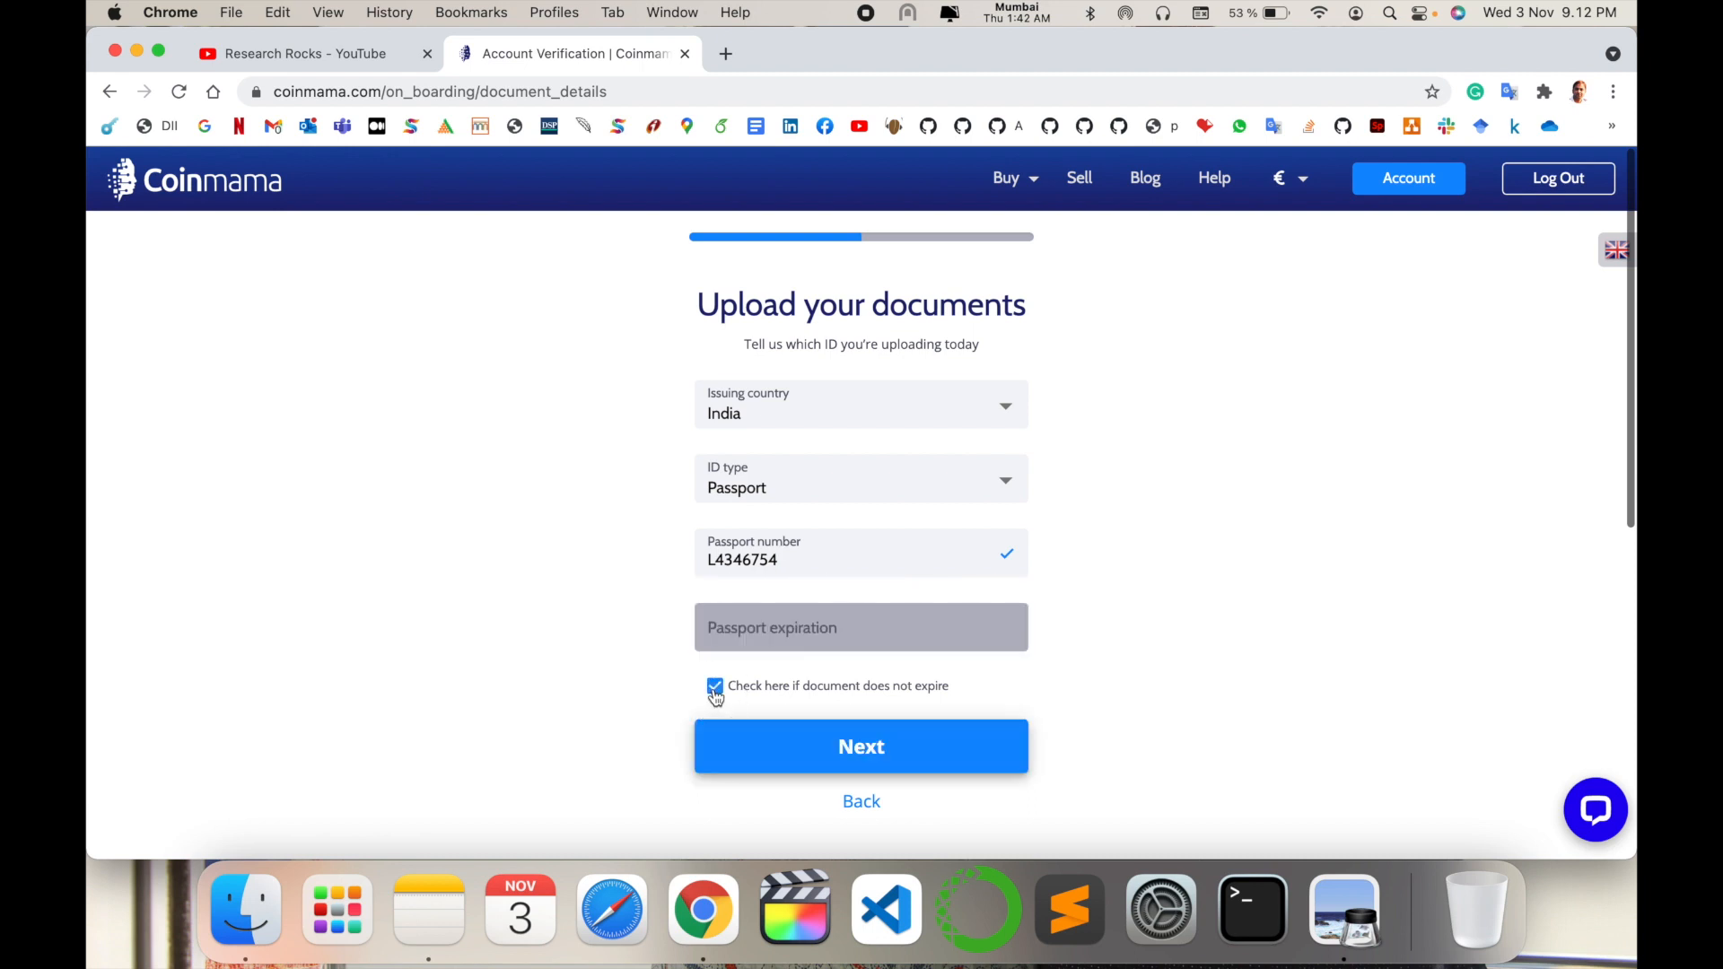
click(860, 747)
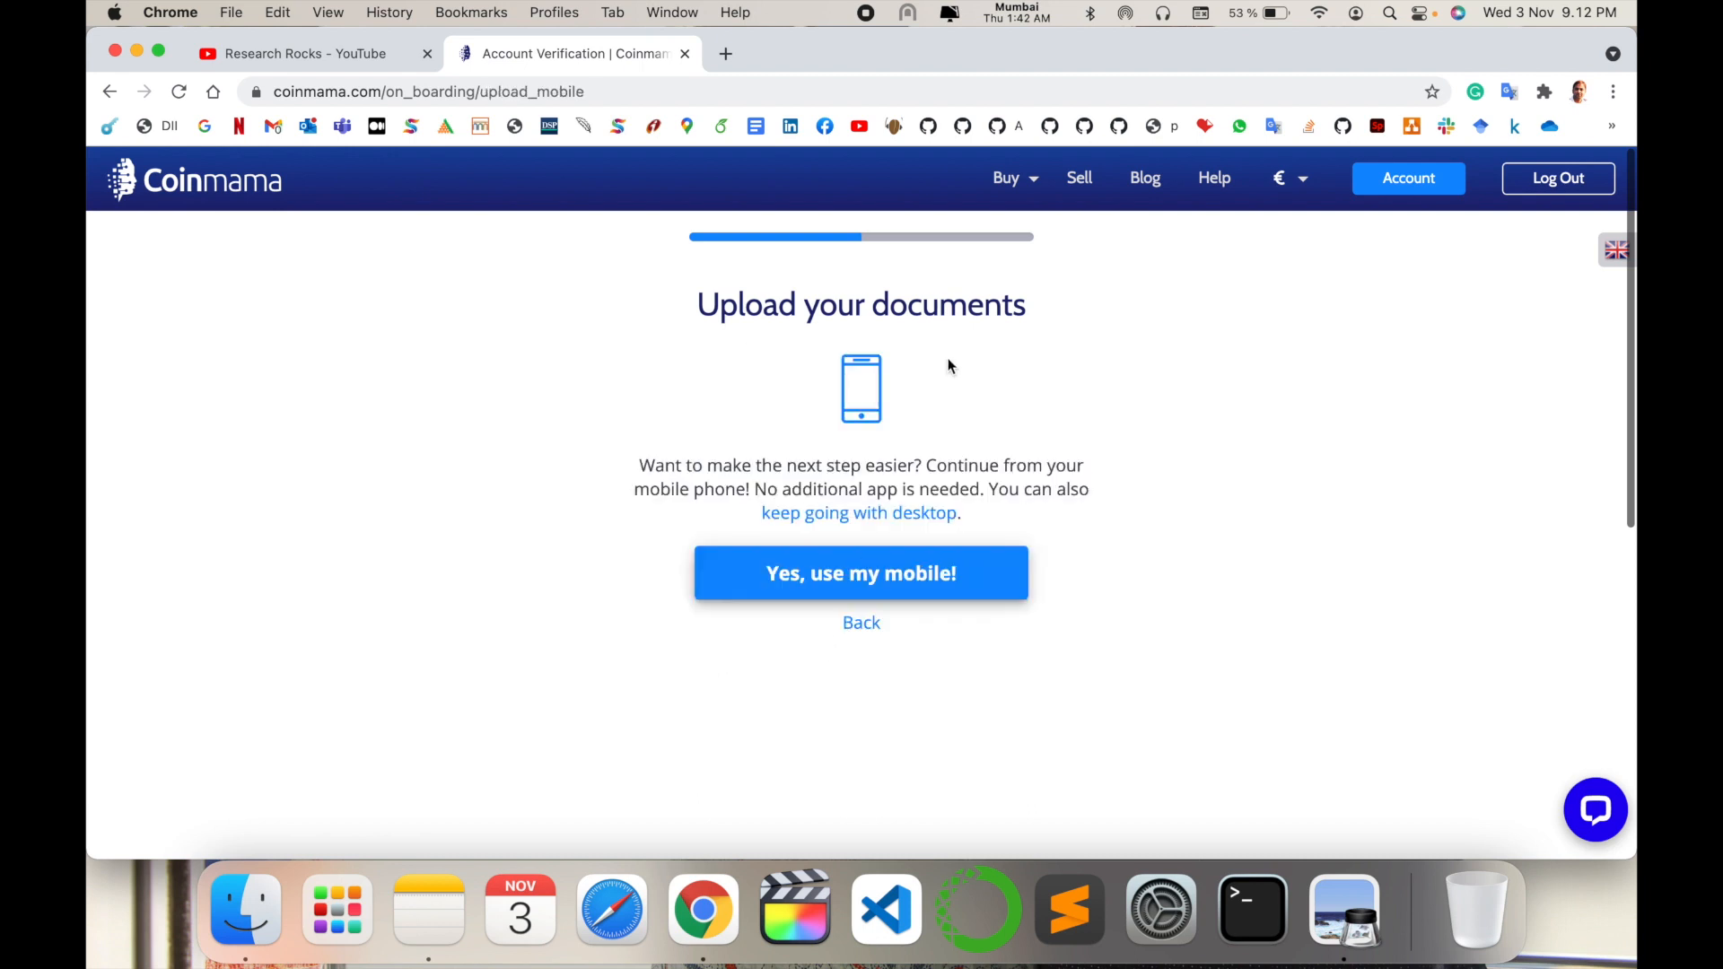
mouse_move(795, 353)
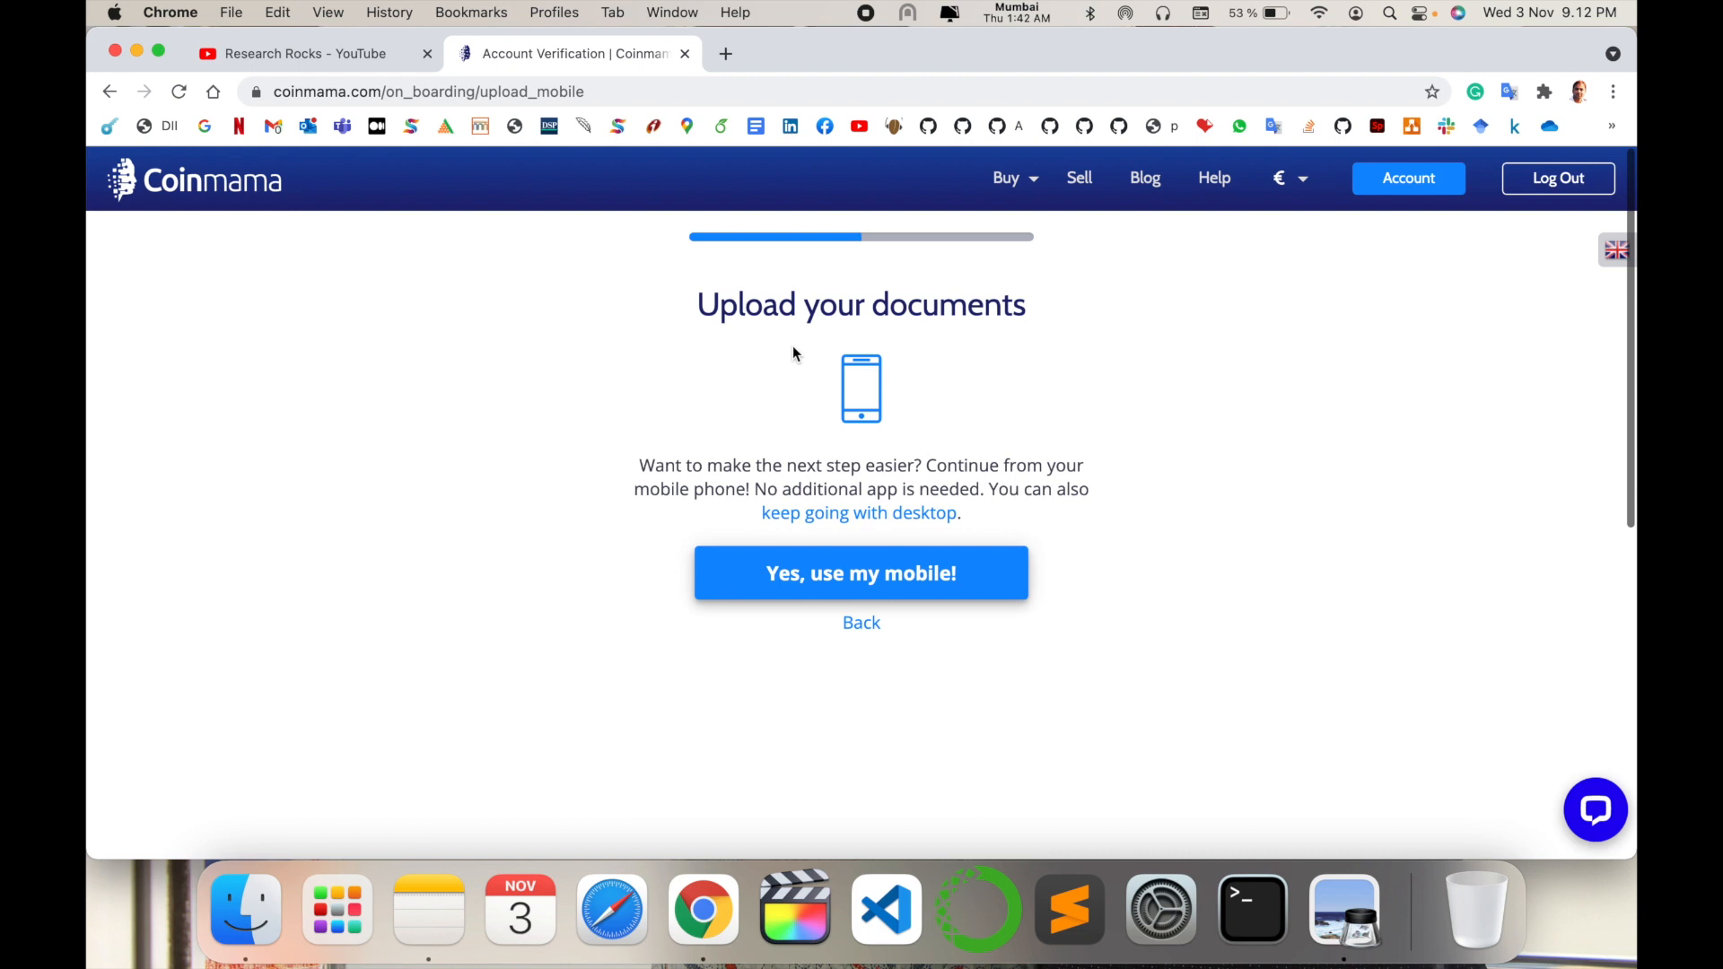
mouse_move(886, 518)
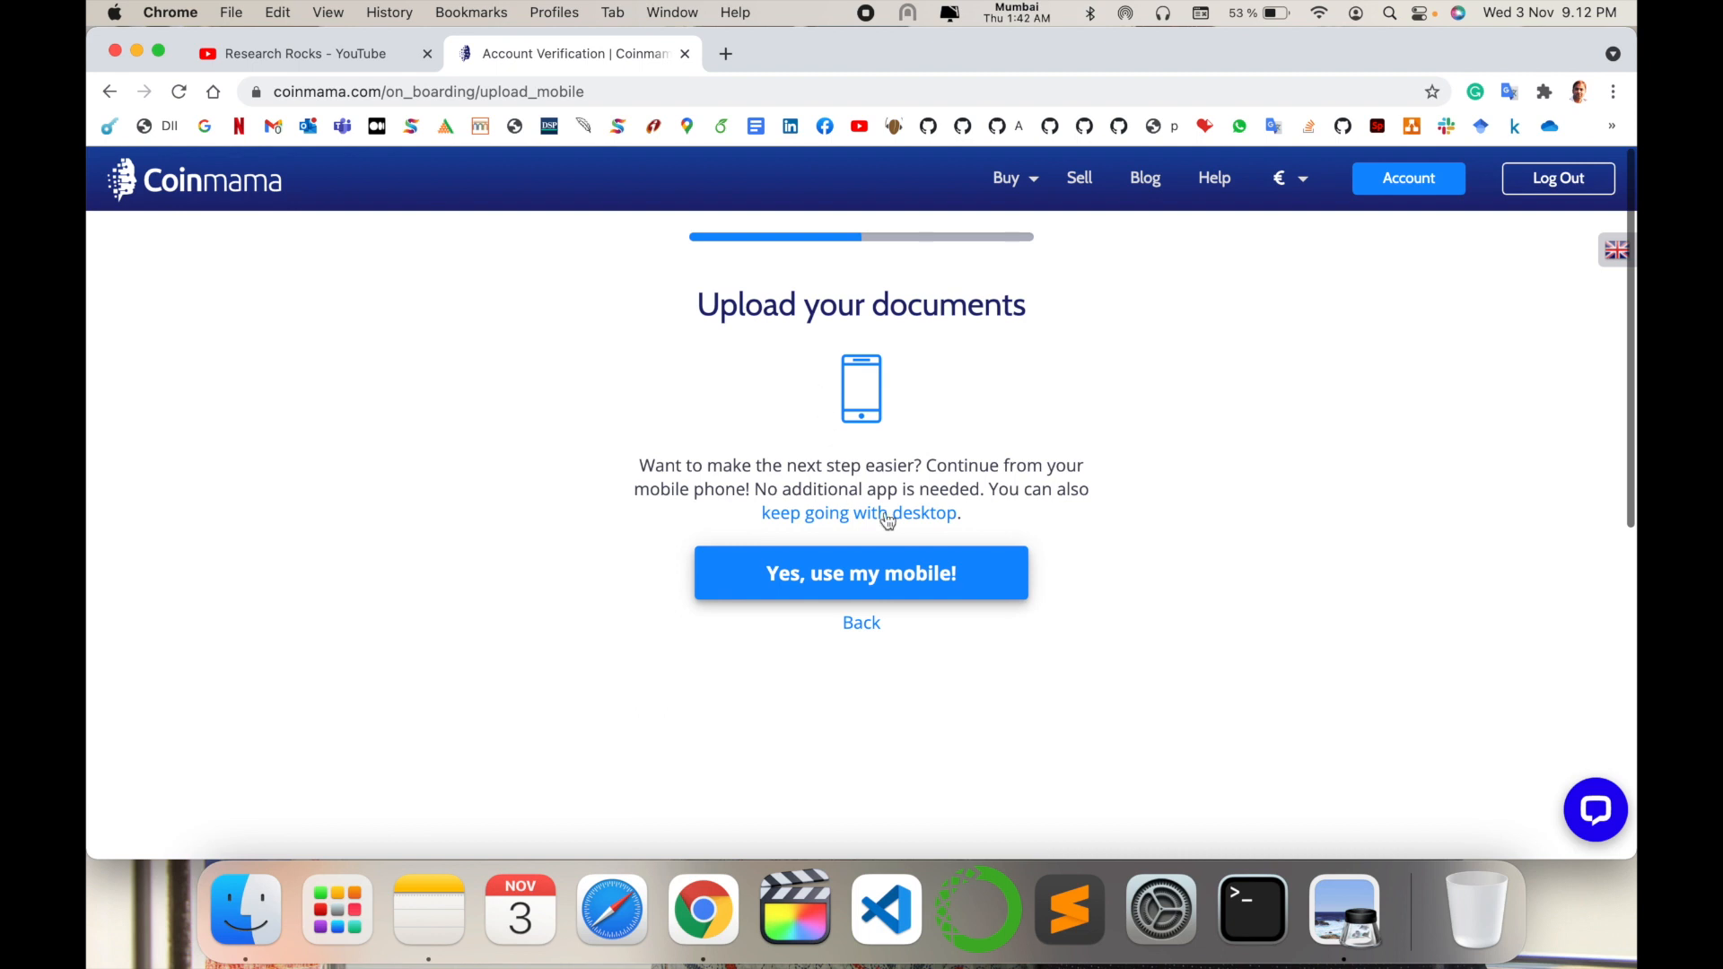
mouse_move(844, 517)
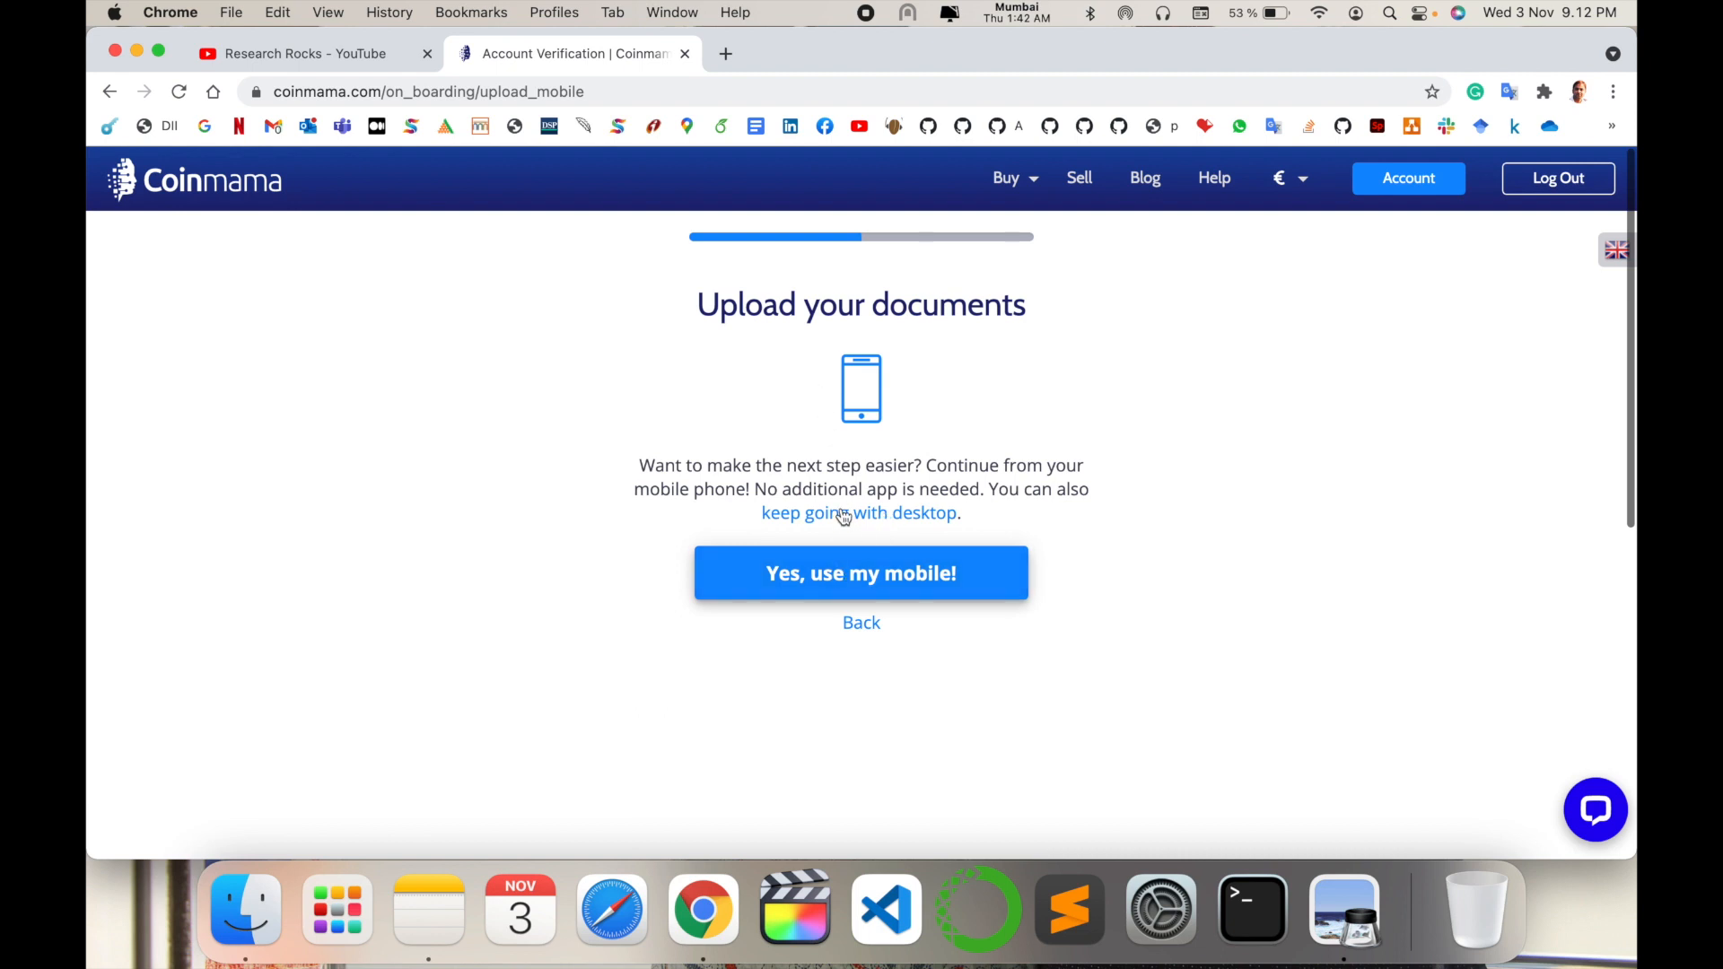
Continue on desktop, upload Passport.jpg and approve it with 'Looks good!'.
click(859, 512)
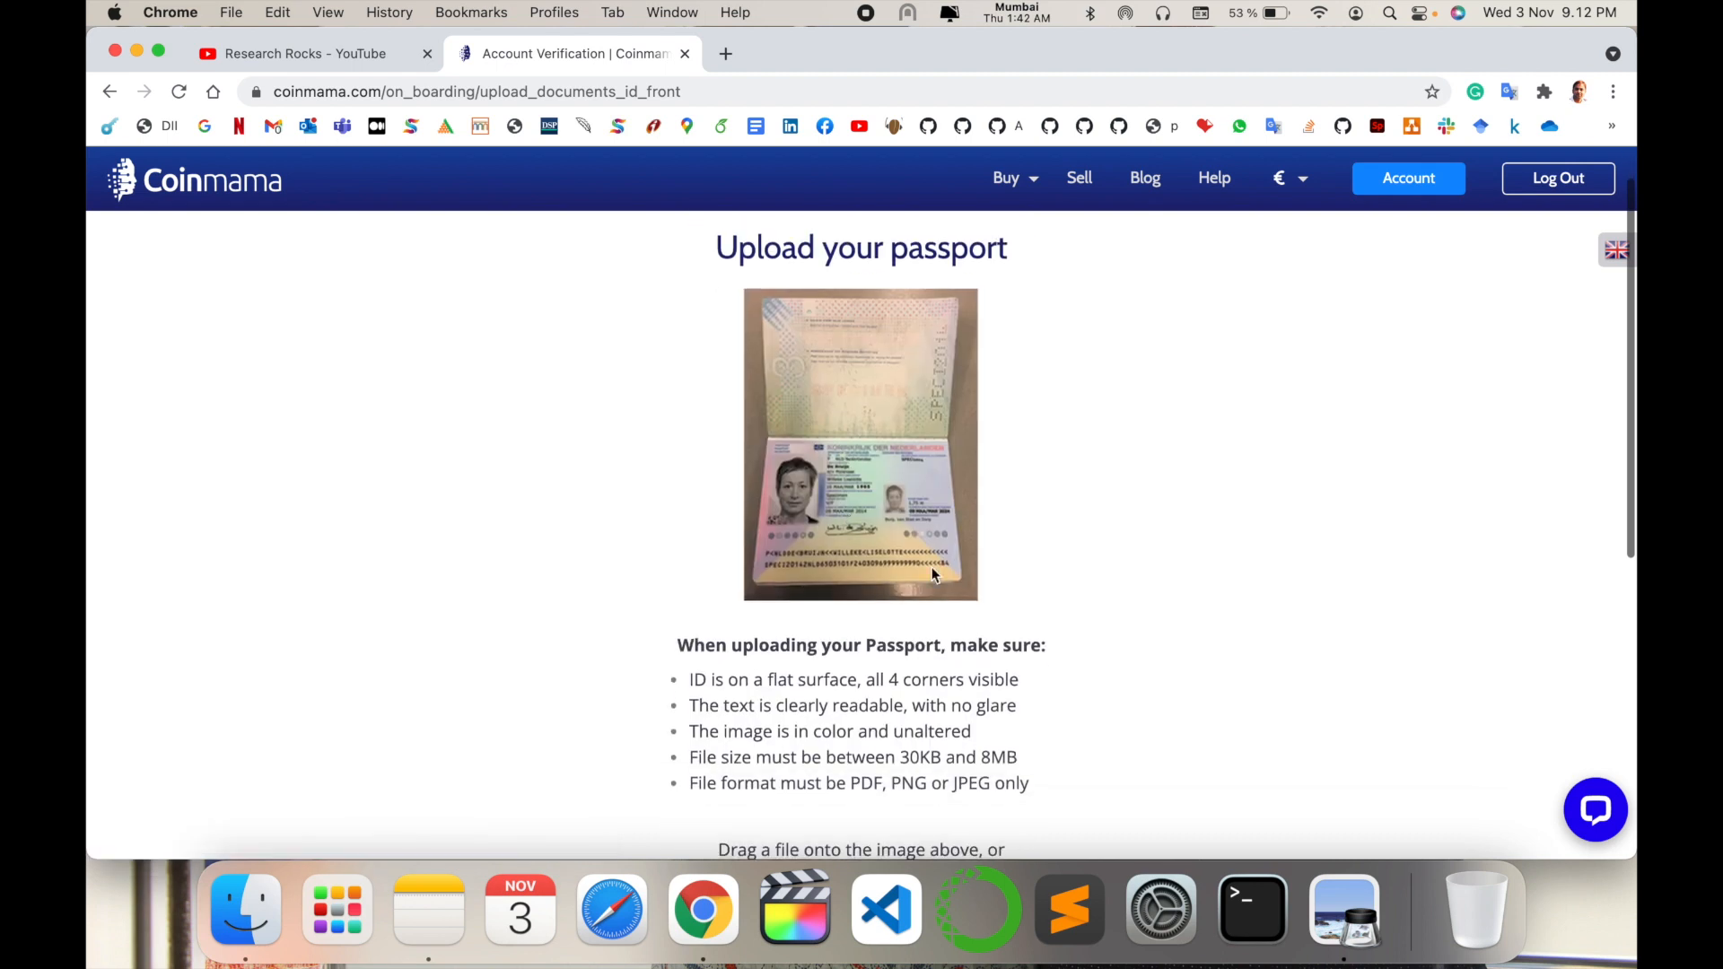
scroll(down, 3)
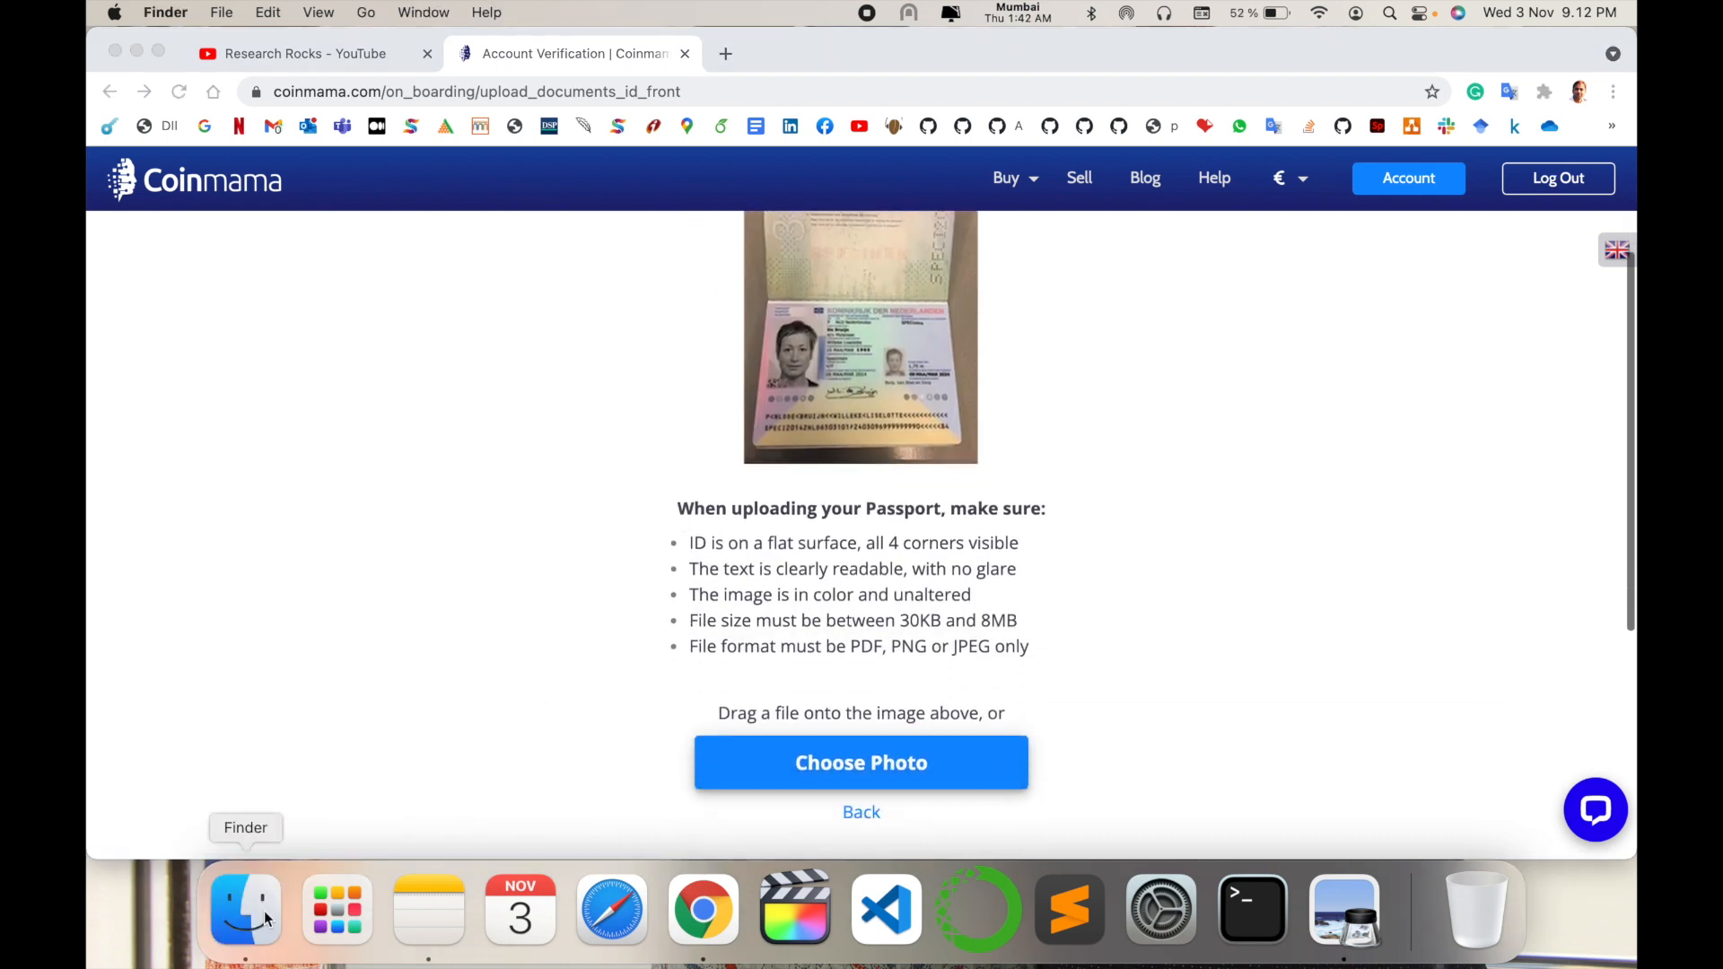
click(860, 763)
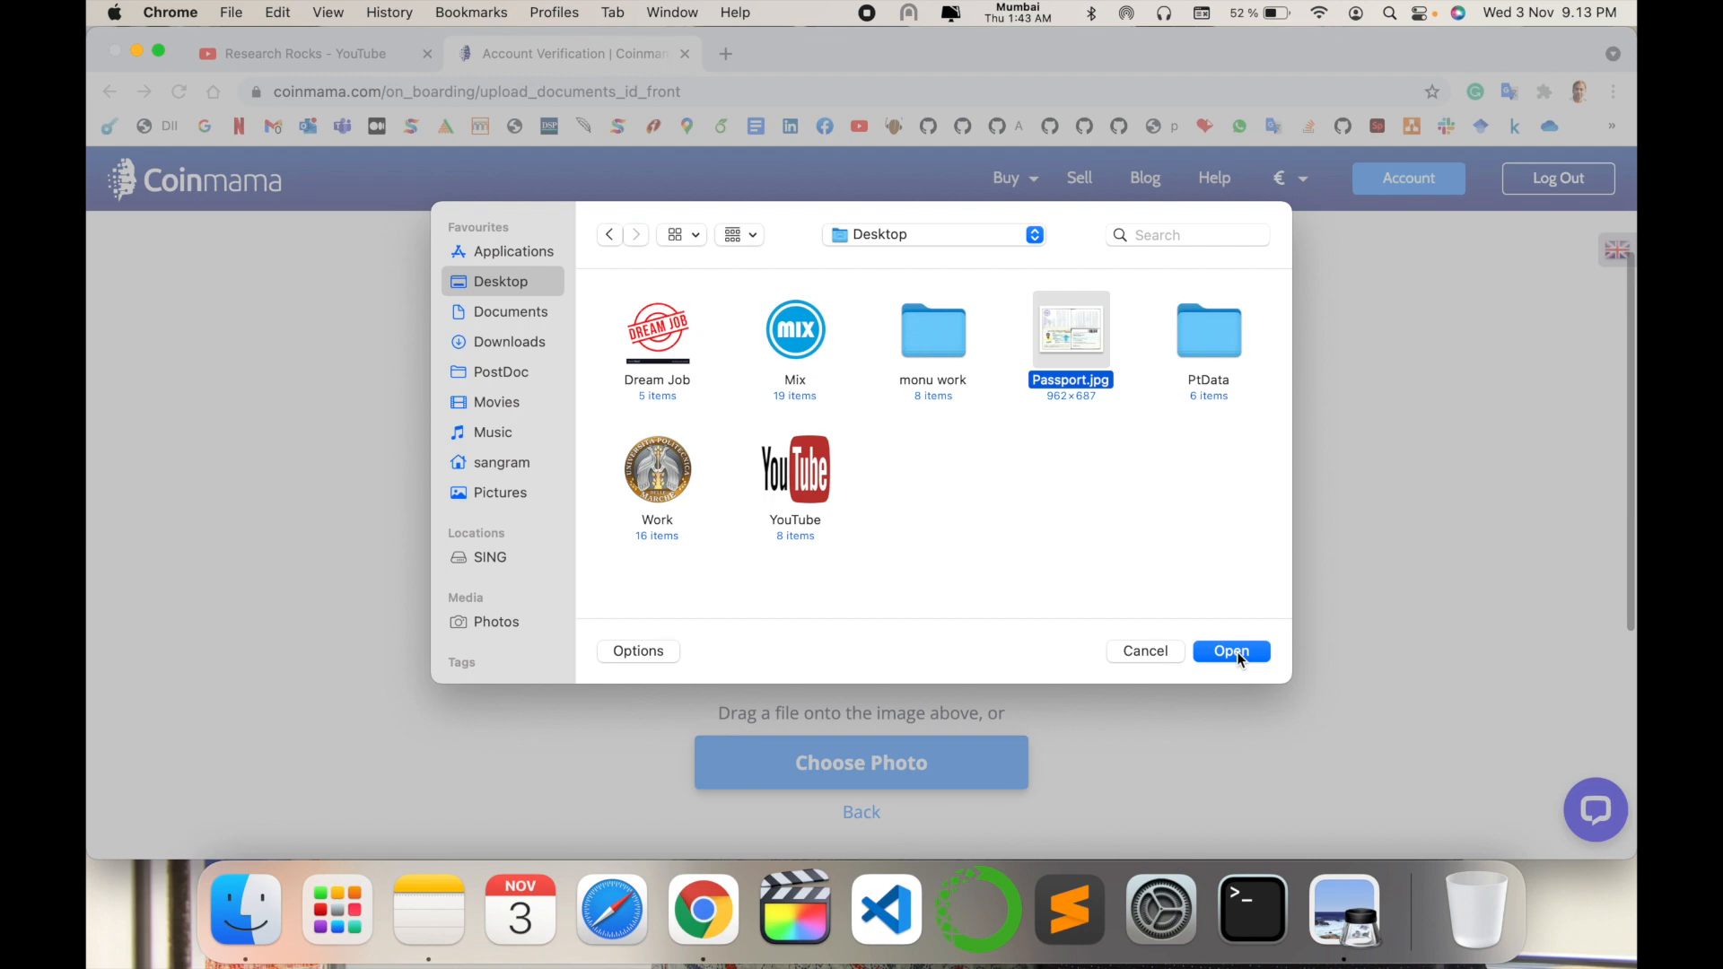
click(1231, 649)
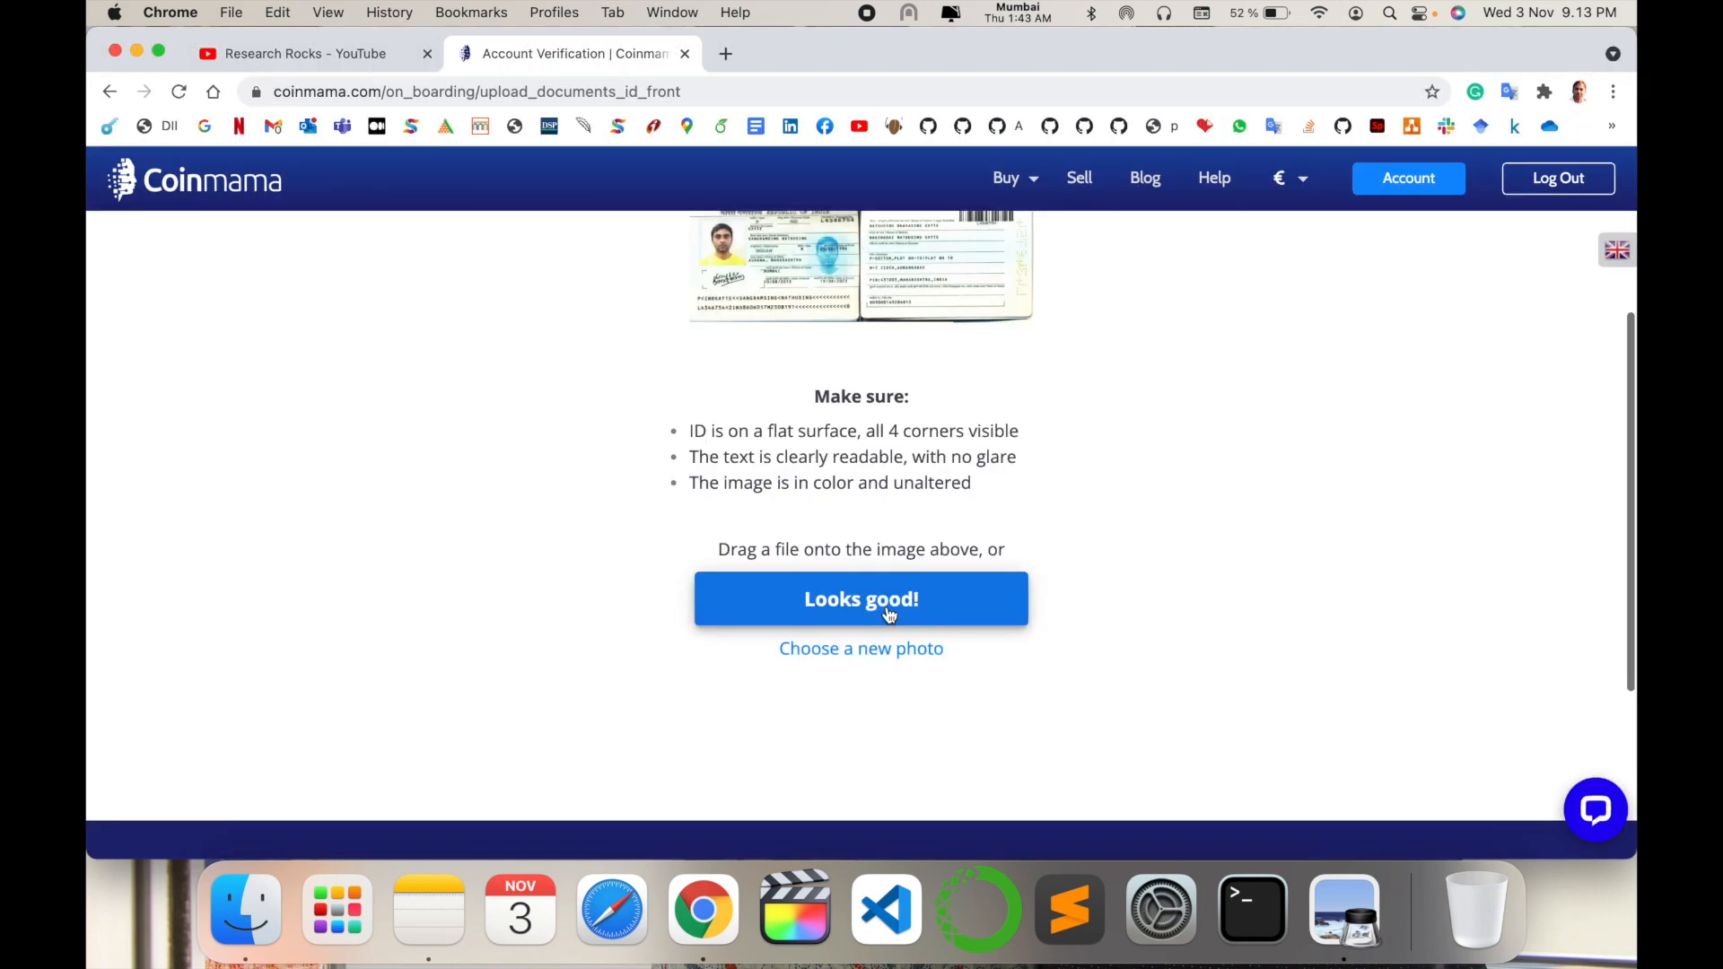
click(860, 599)
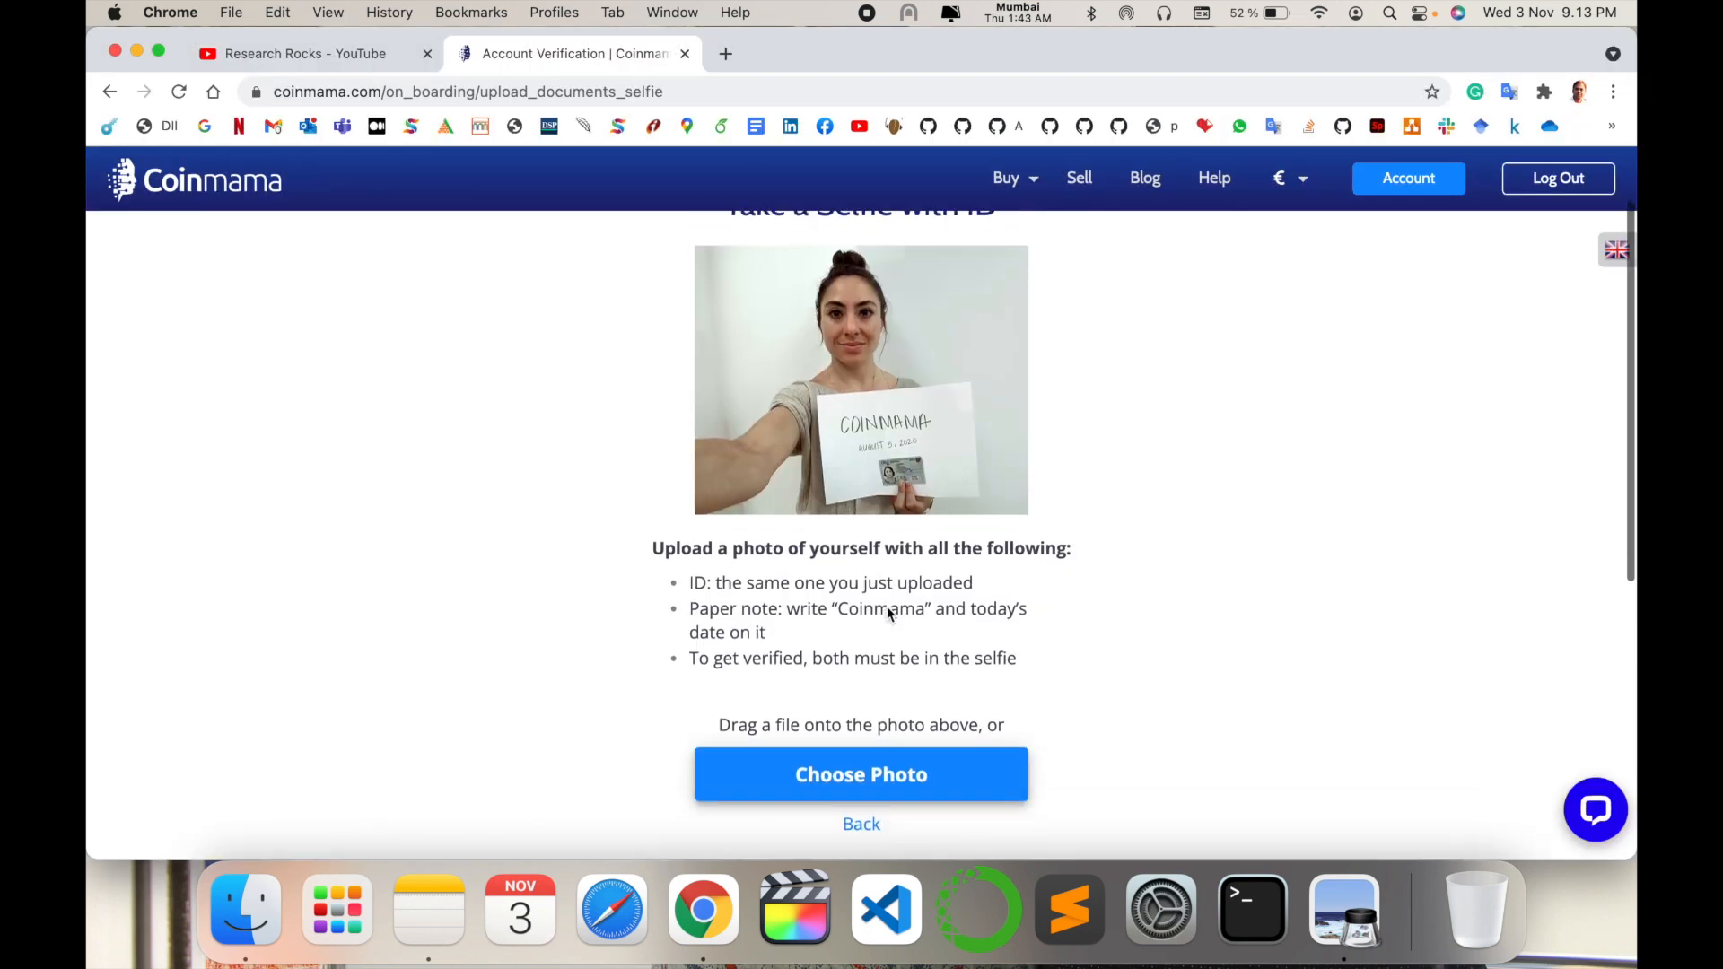
Choose the selfie-with-ID photo for upload.
scroll(down, 3)
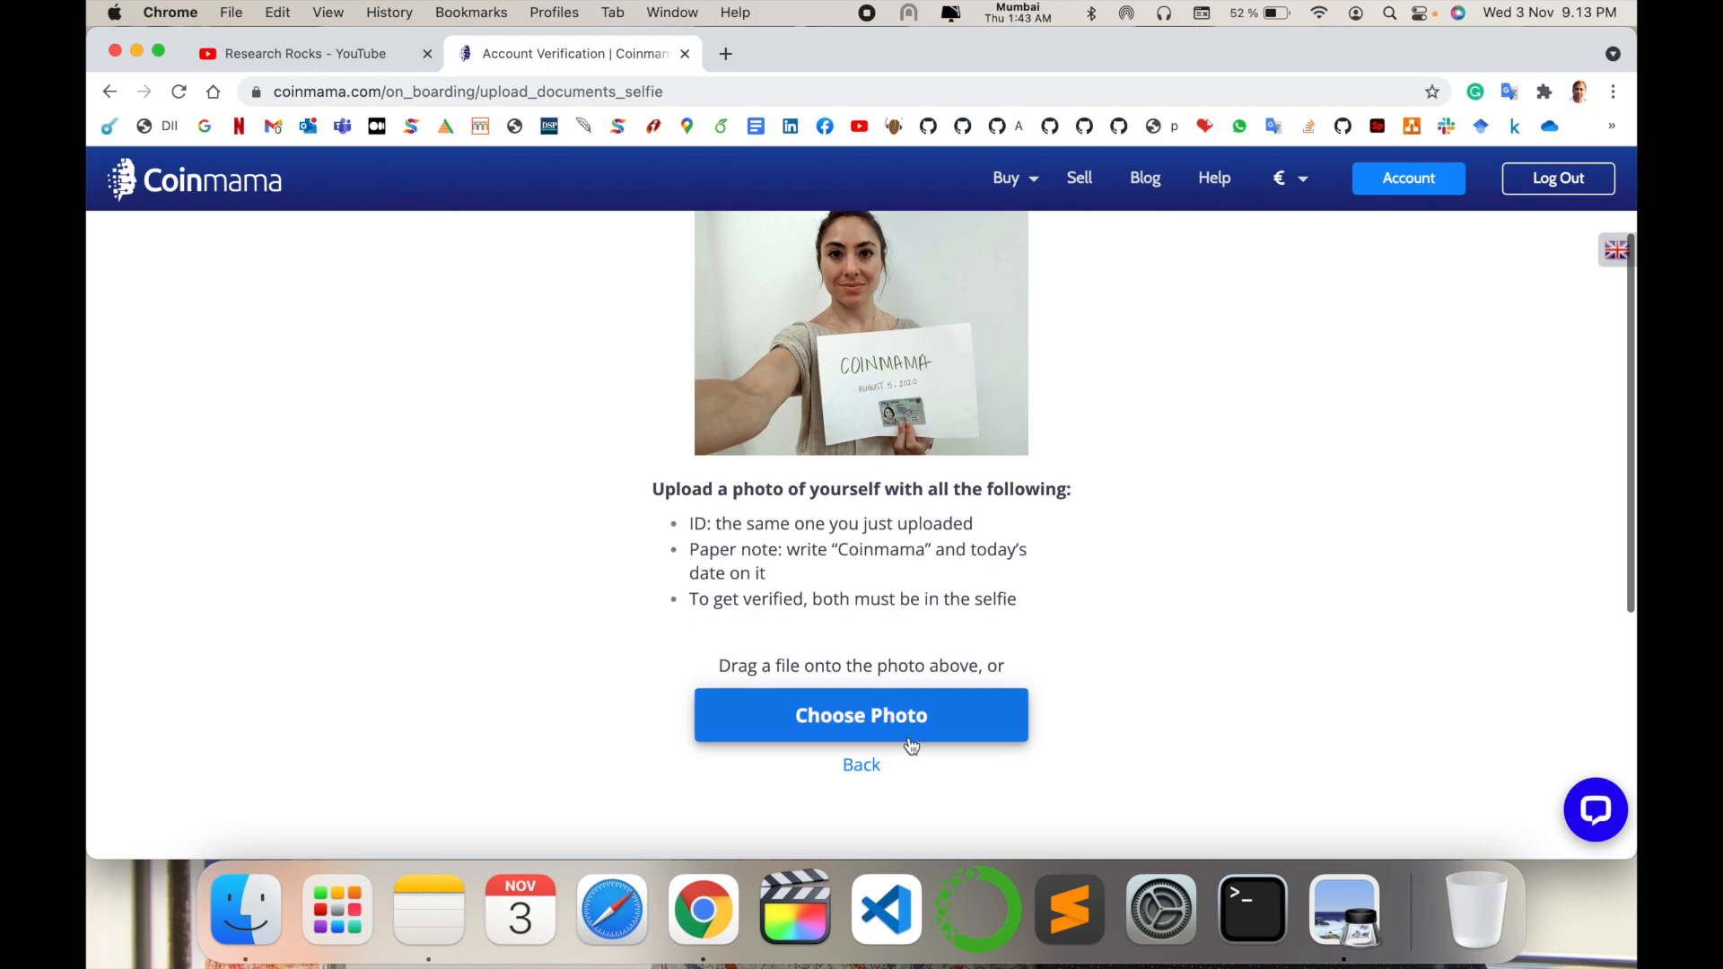
click(859, 716)
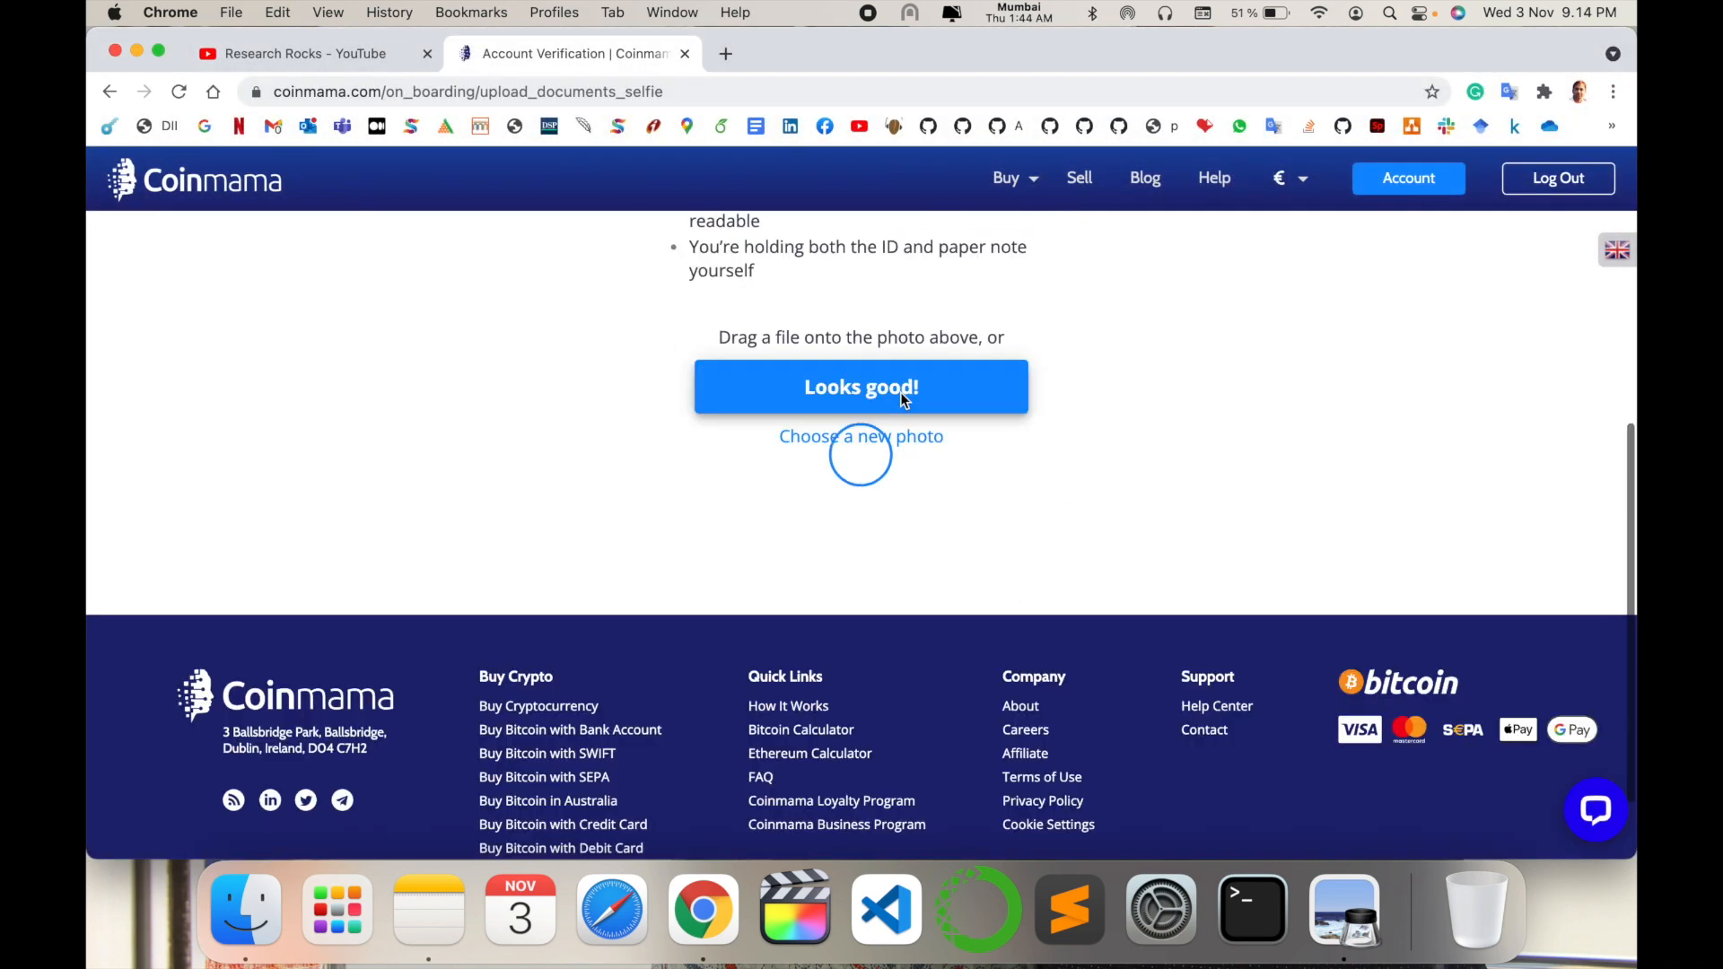
Approve the selfie, then confirm the email address from Coinmama's confirmation email in Gmail.
click(859, 386)
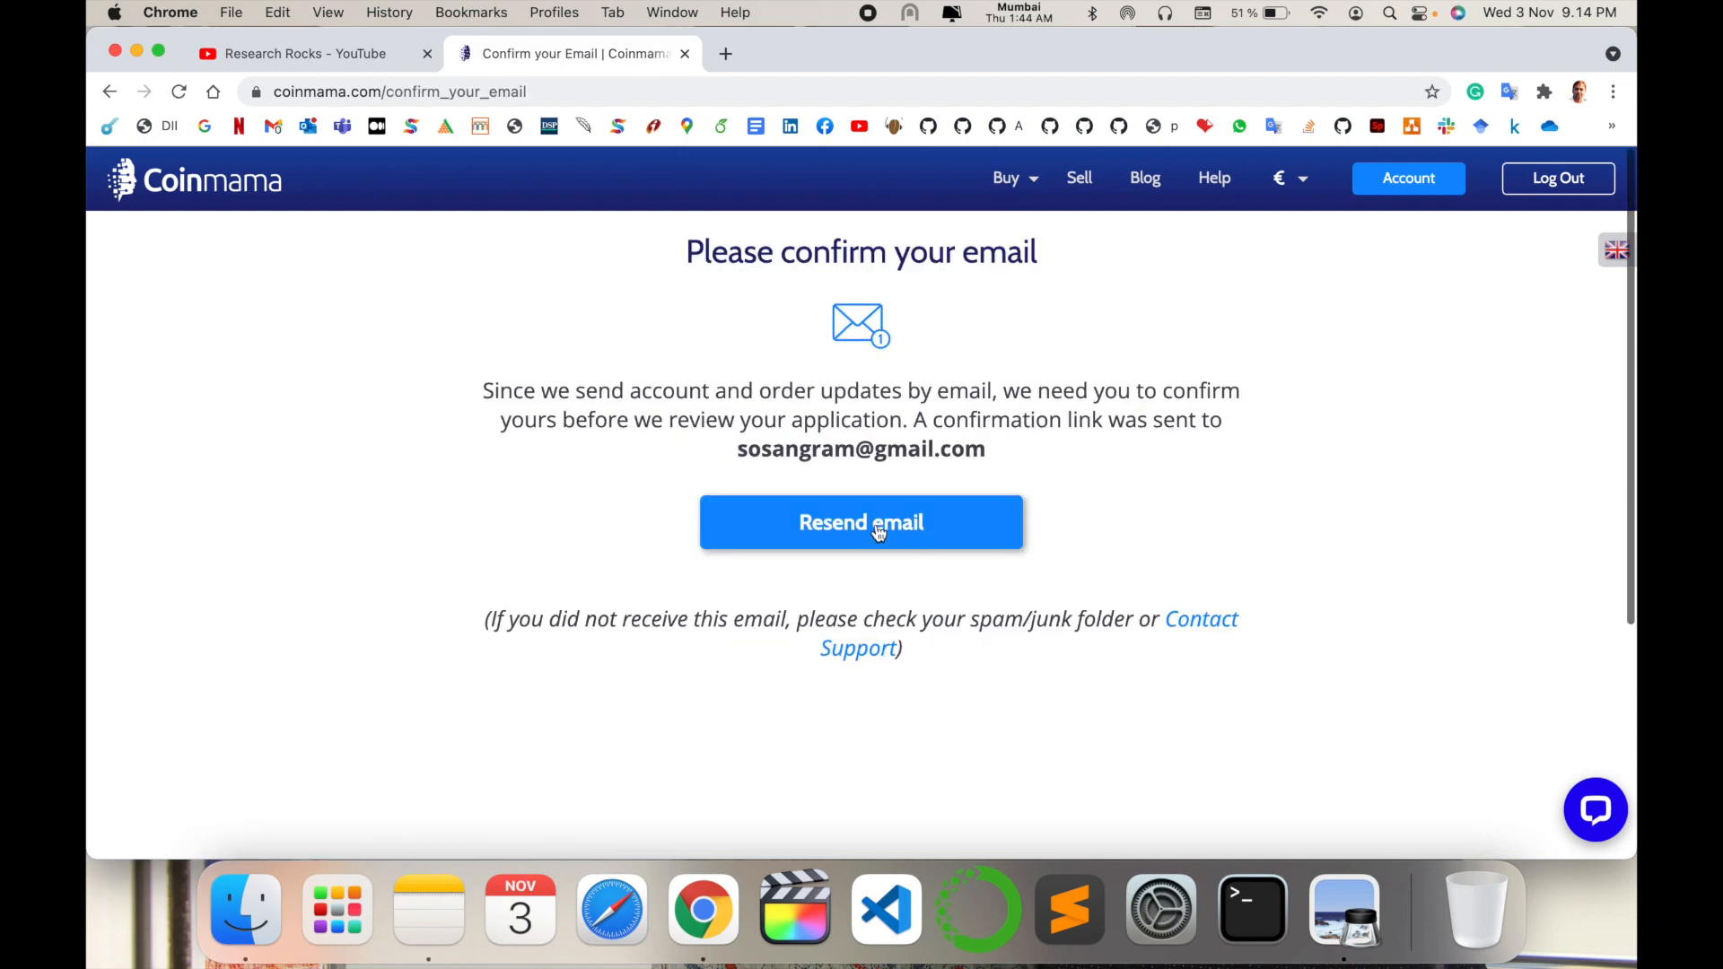
mouse_move(726, 52)
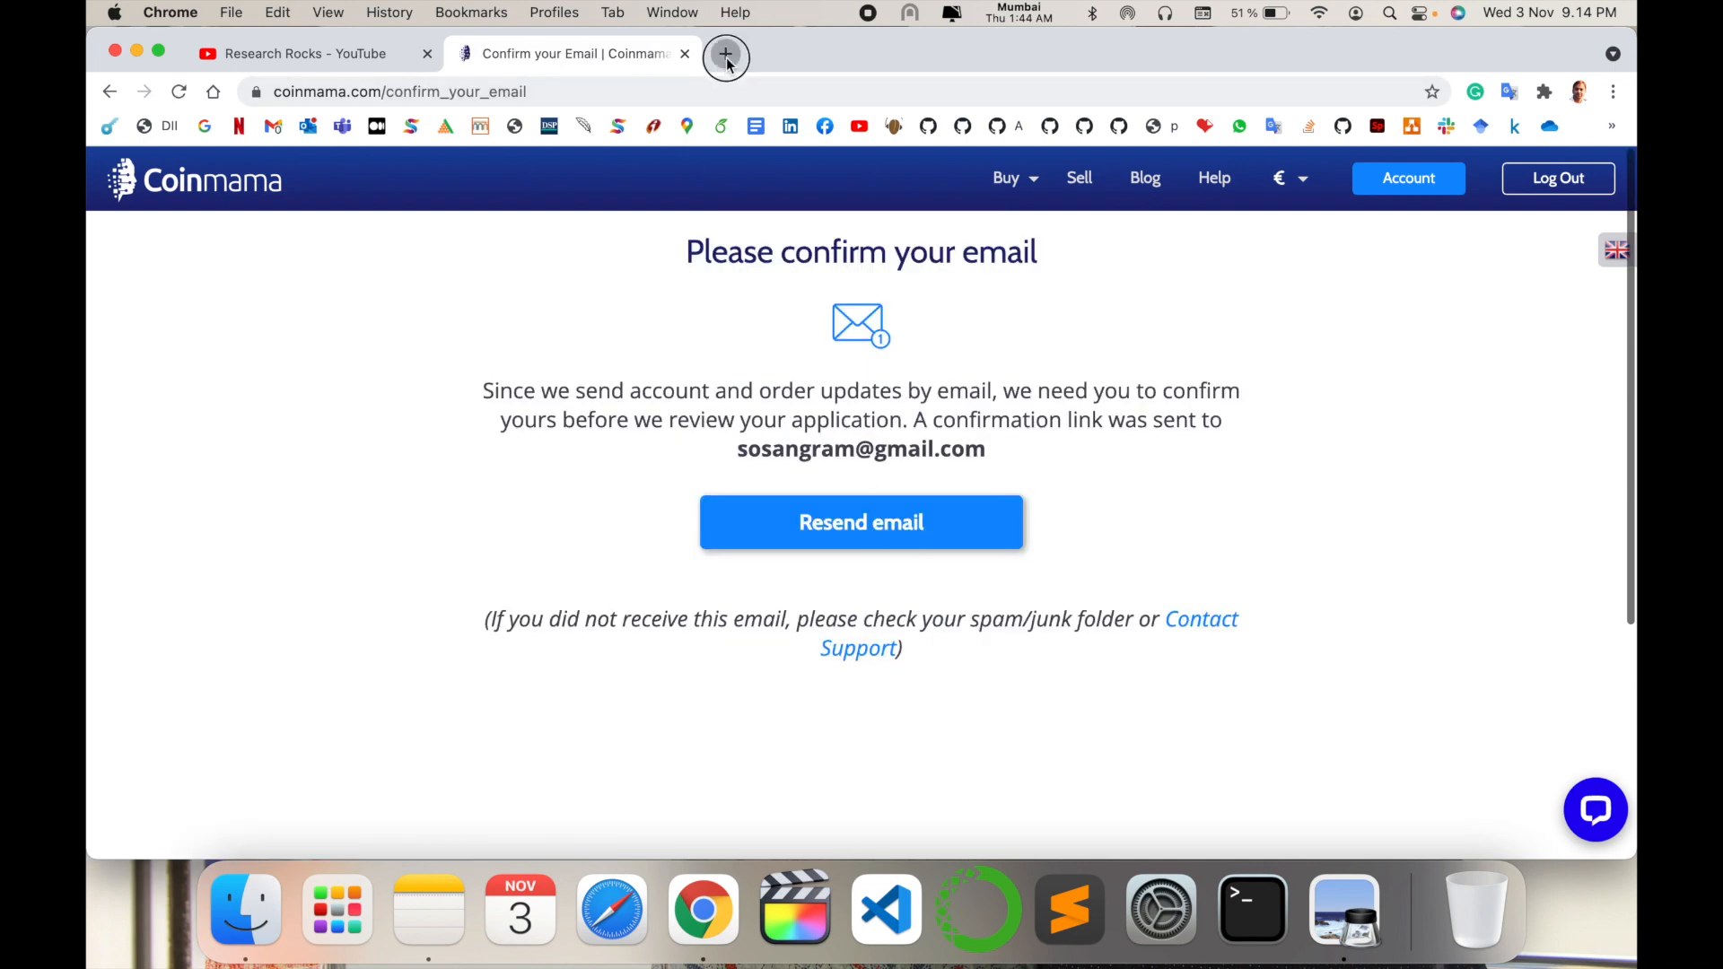
click(724, 54)
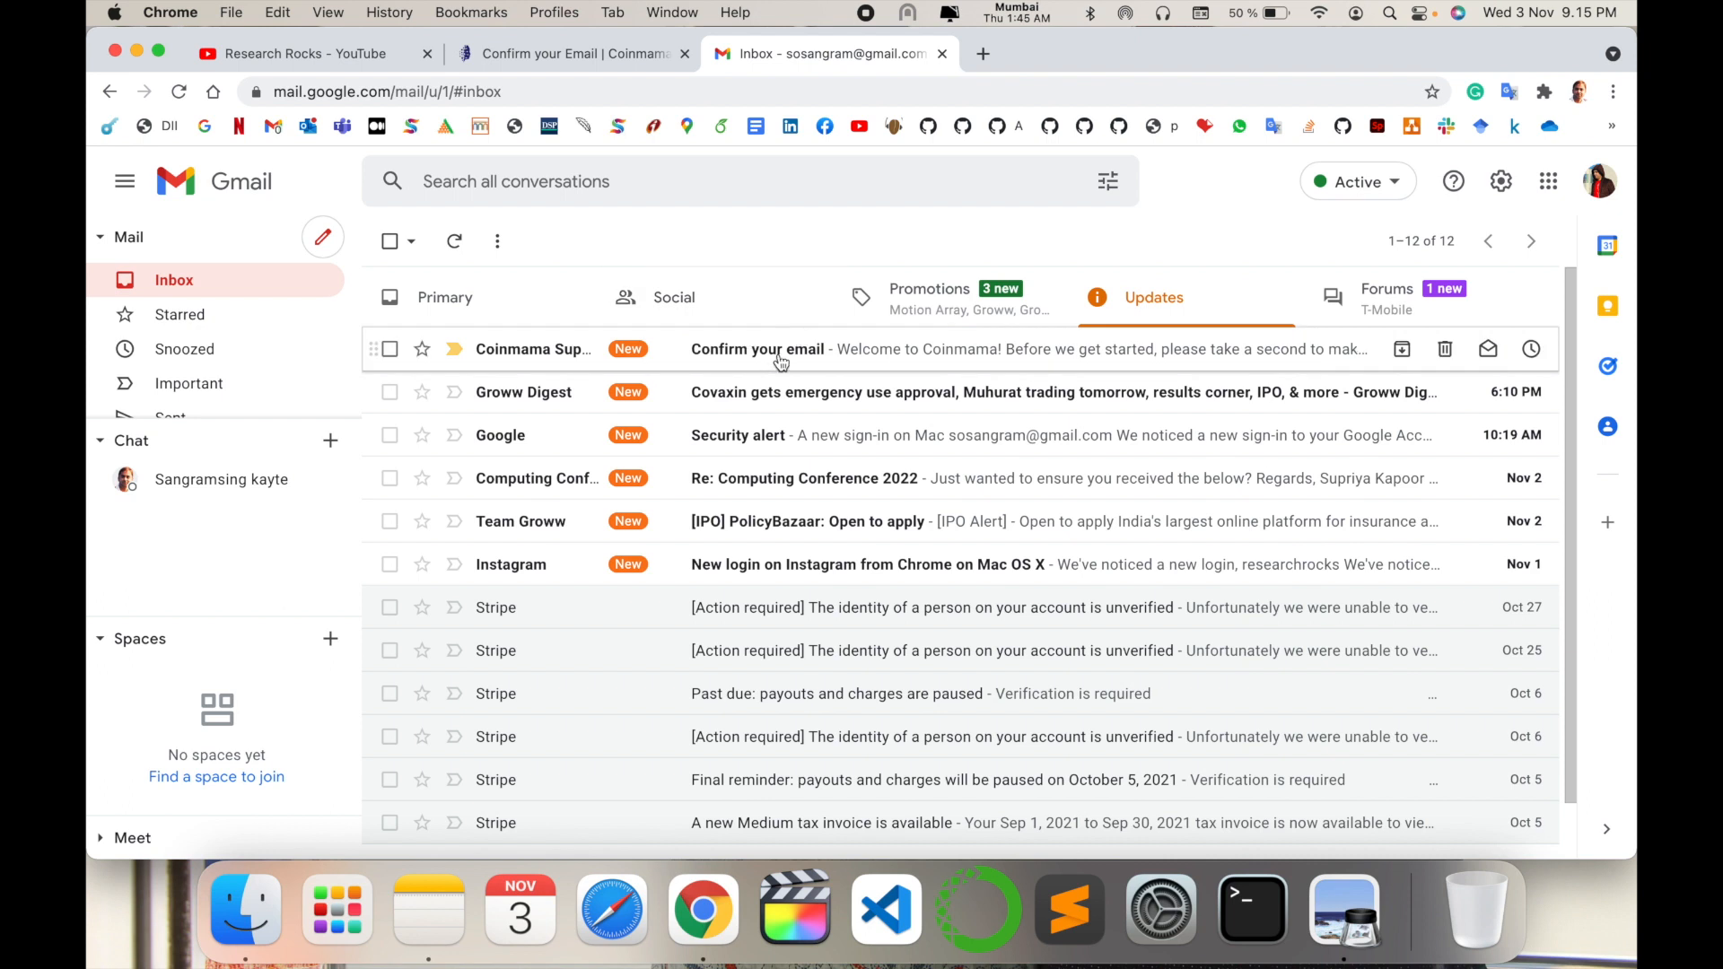
click(756, 348)
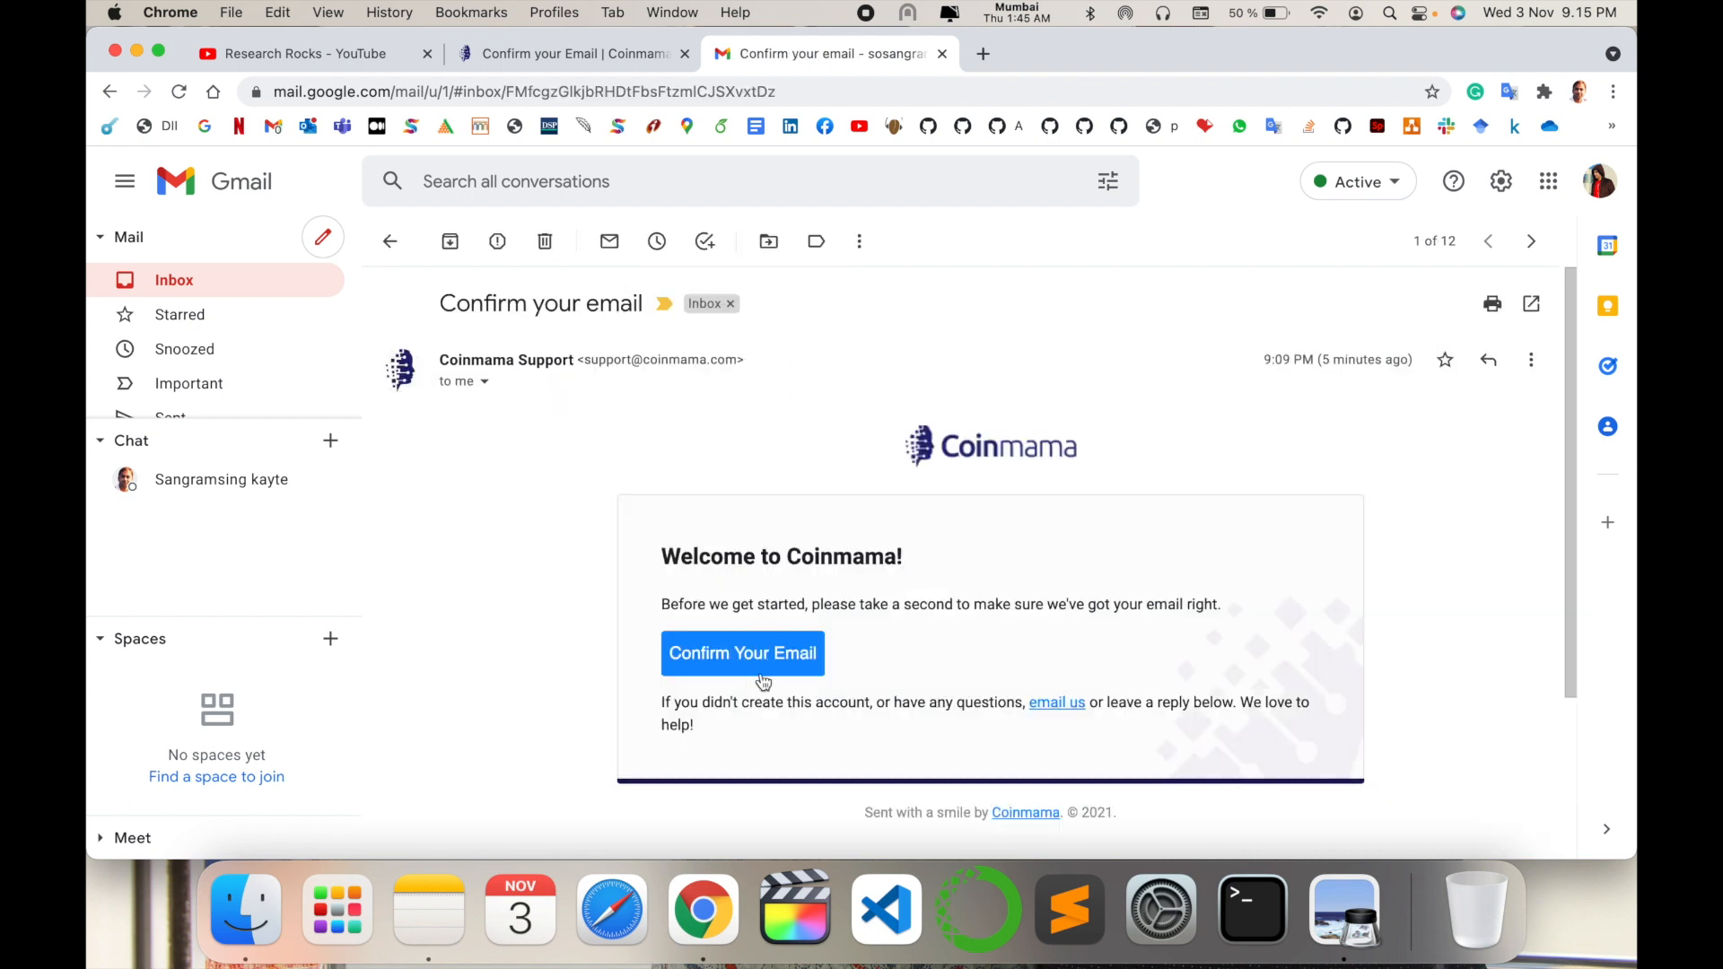
click(741, 653)
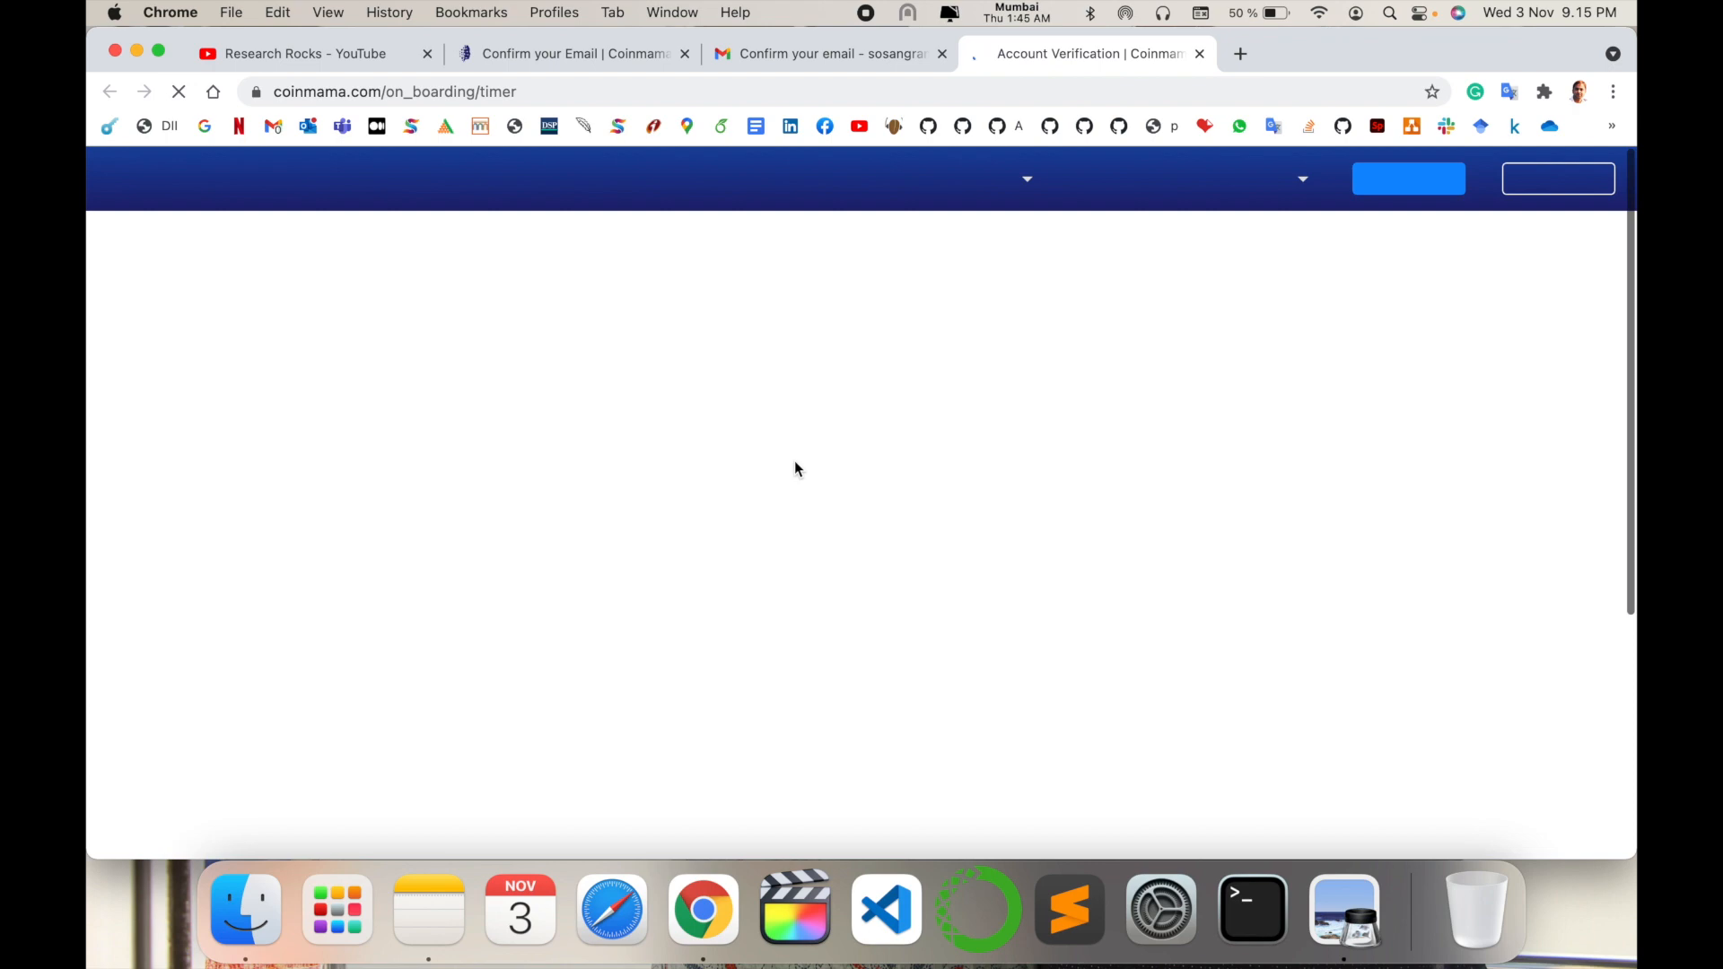
Open the 'Your documents were successfully submitted' email from Coinmama Support and return to Coinmama.
click(824, 52)
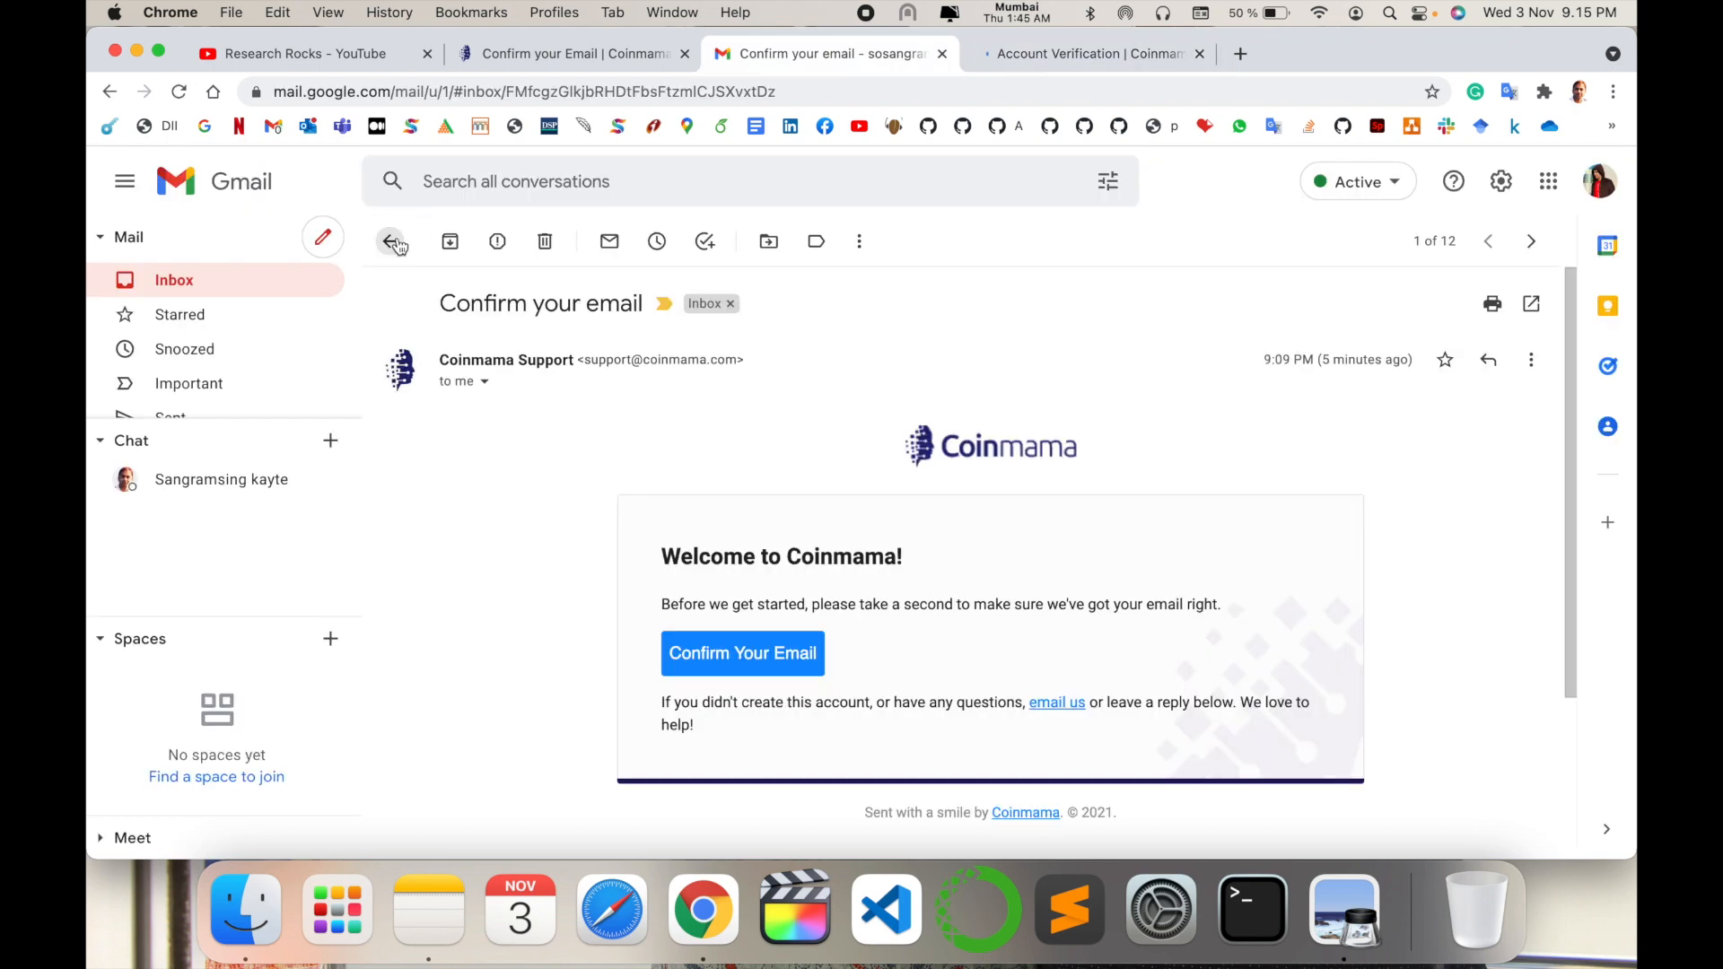
click(393, 240)
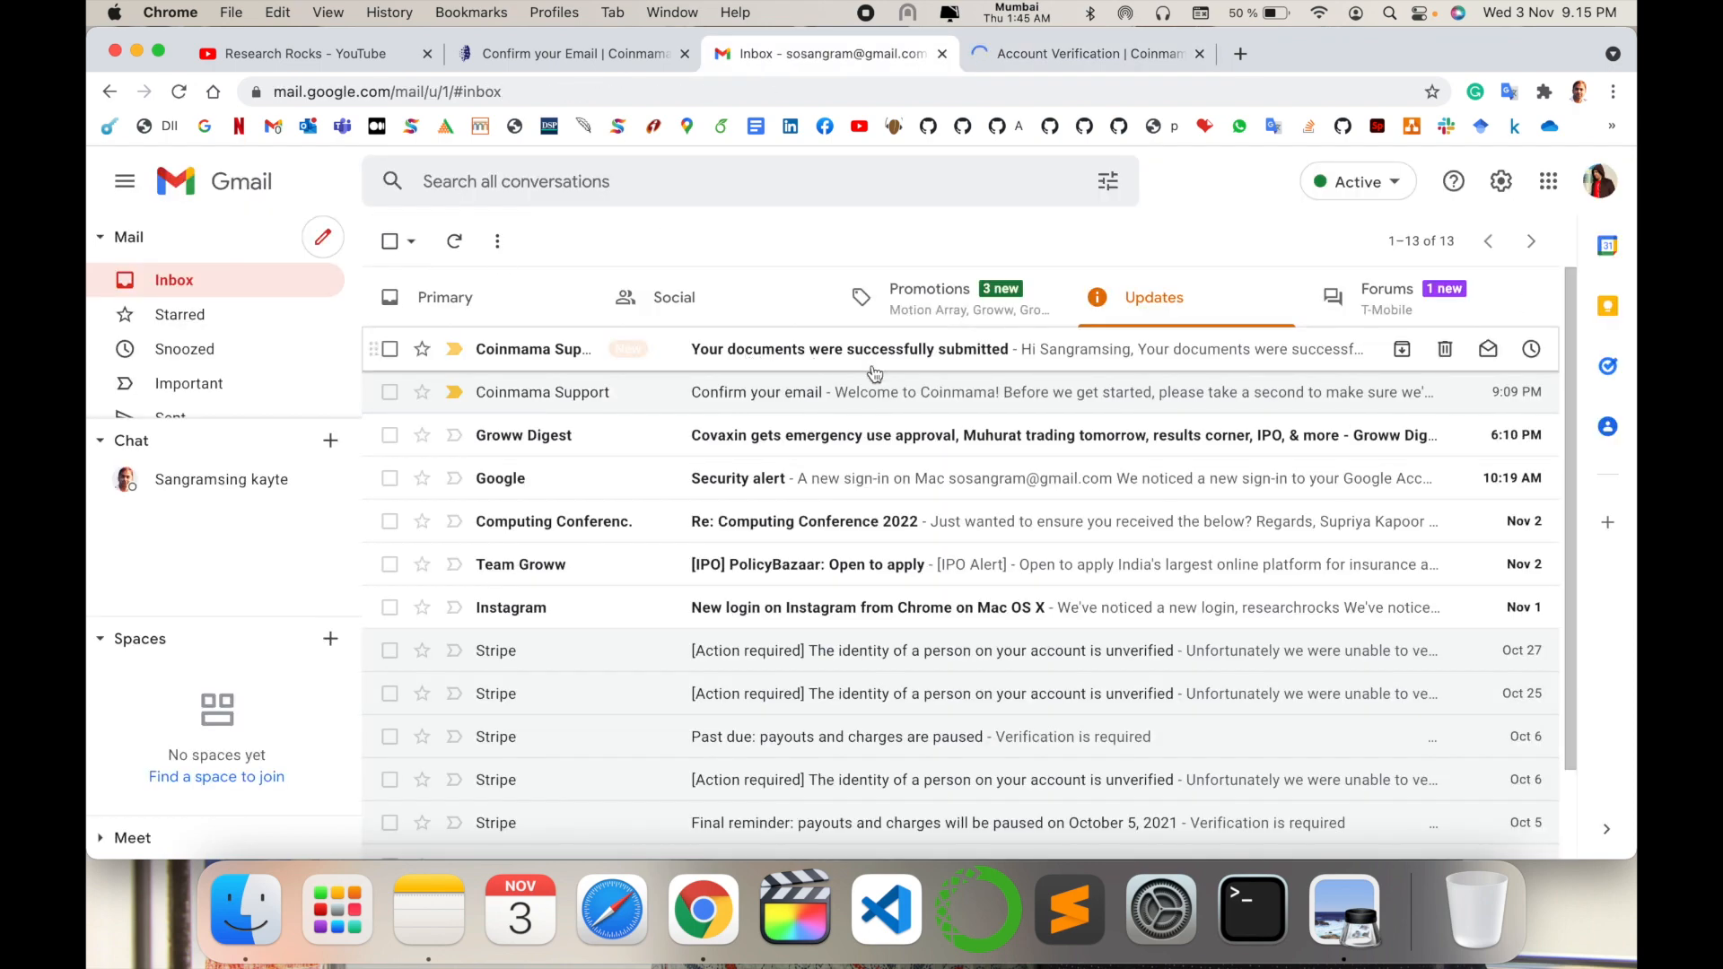
click(849, 348)
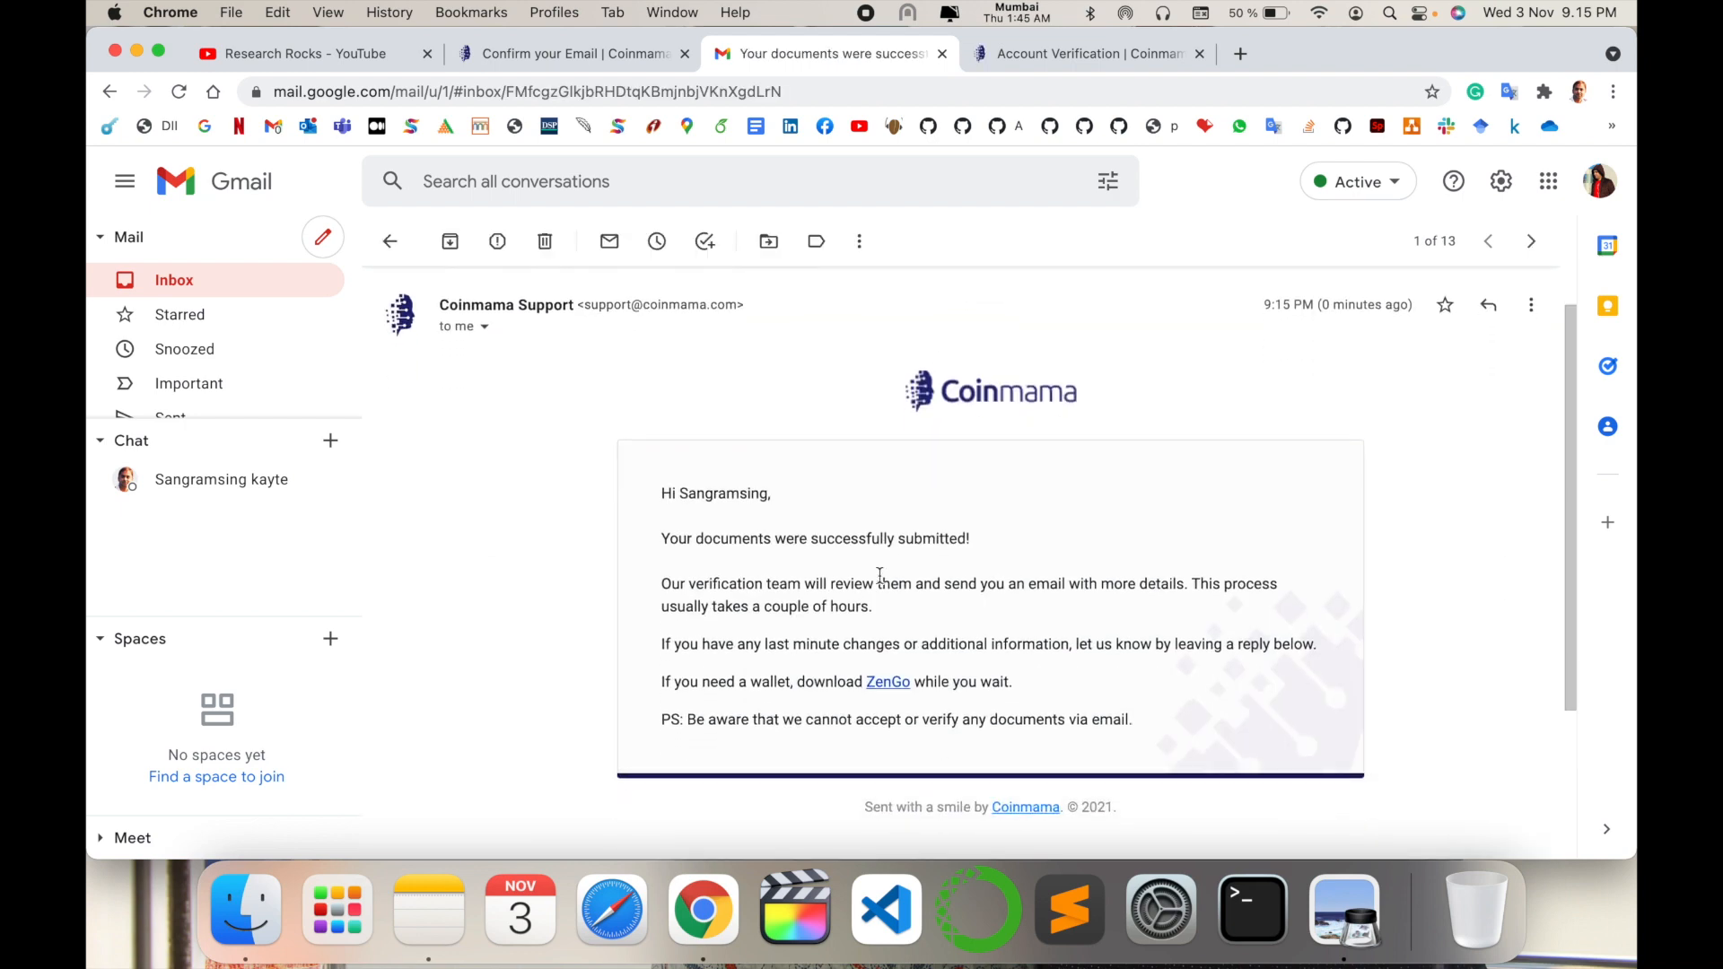
click(1082, 52)
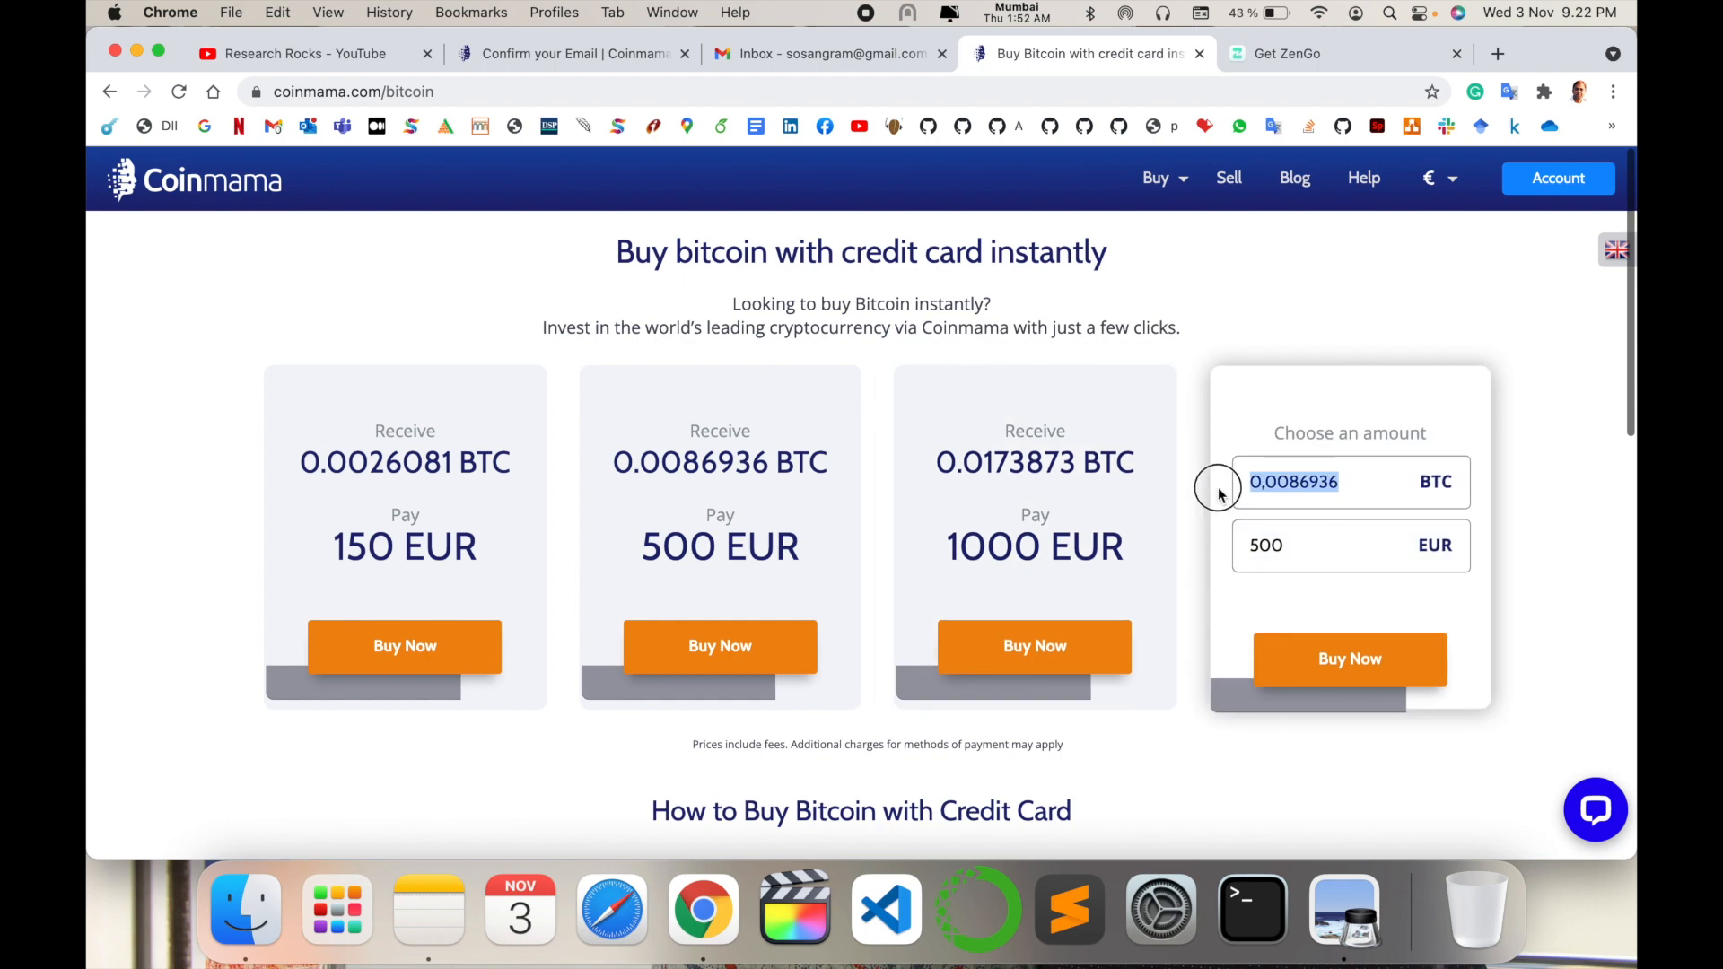
Start a 5000 EUR purchase and enter the 6-digit authenticator code to enable 2FA.
click(1330, 545)
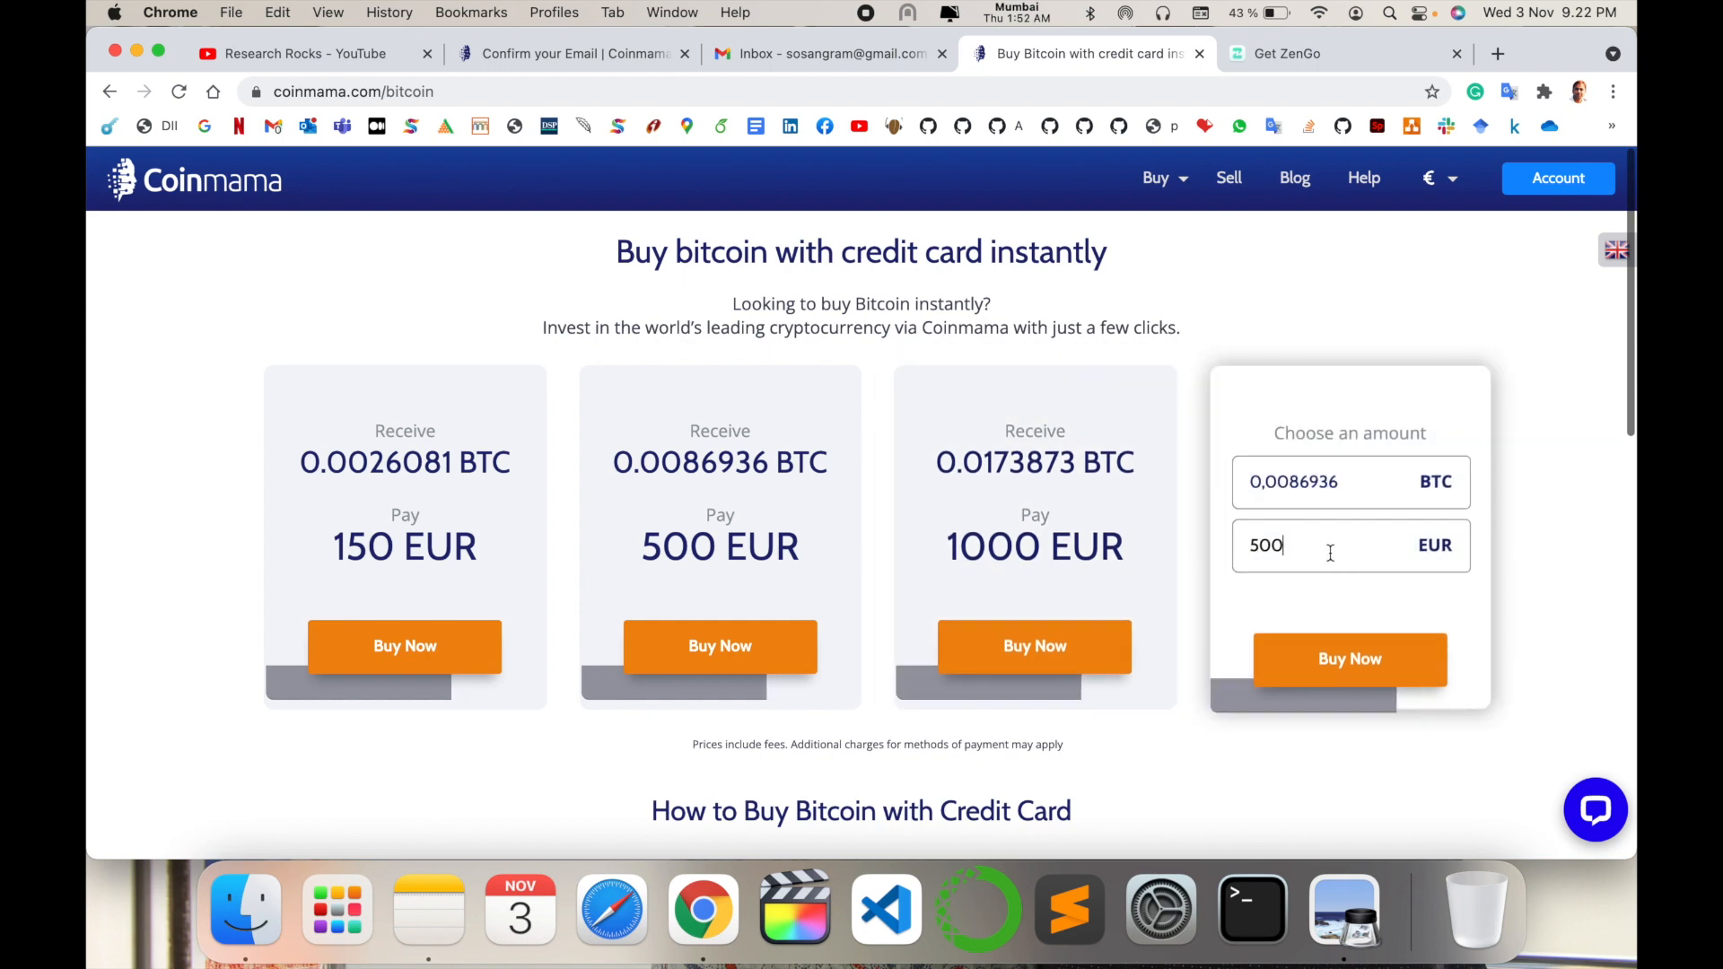
click(1349, 659)
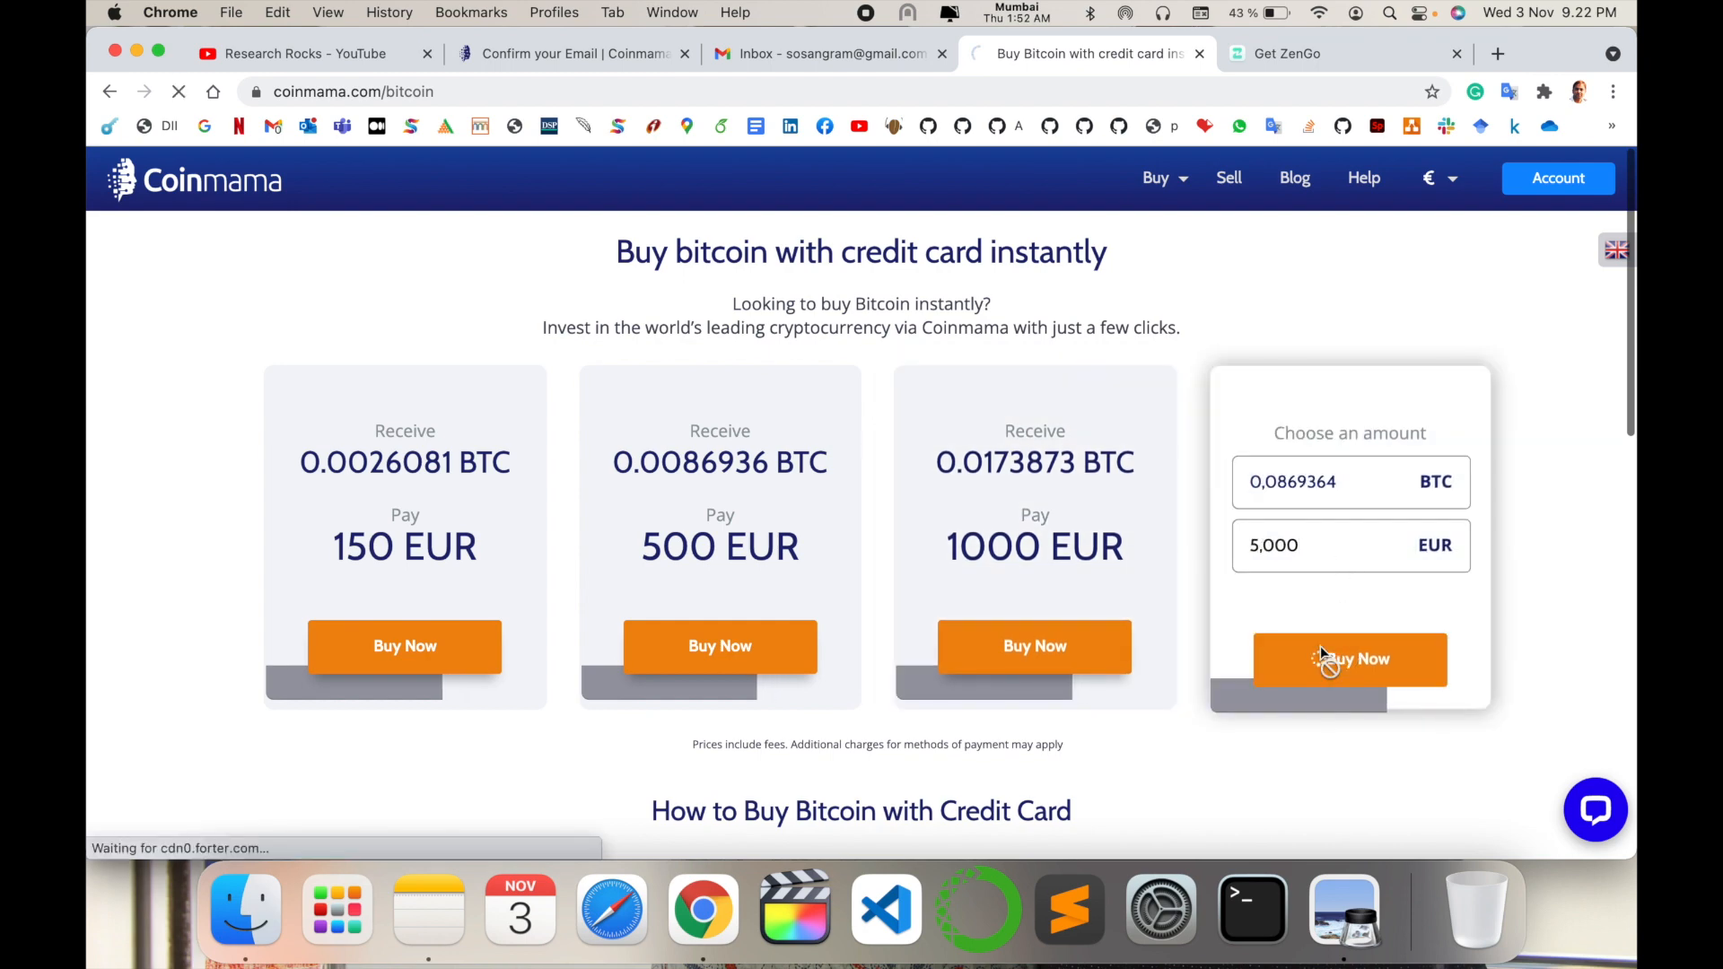
click(1350, 659)
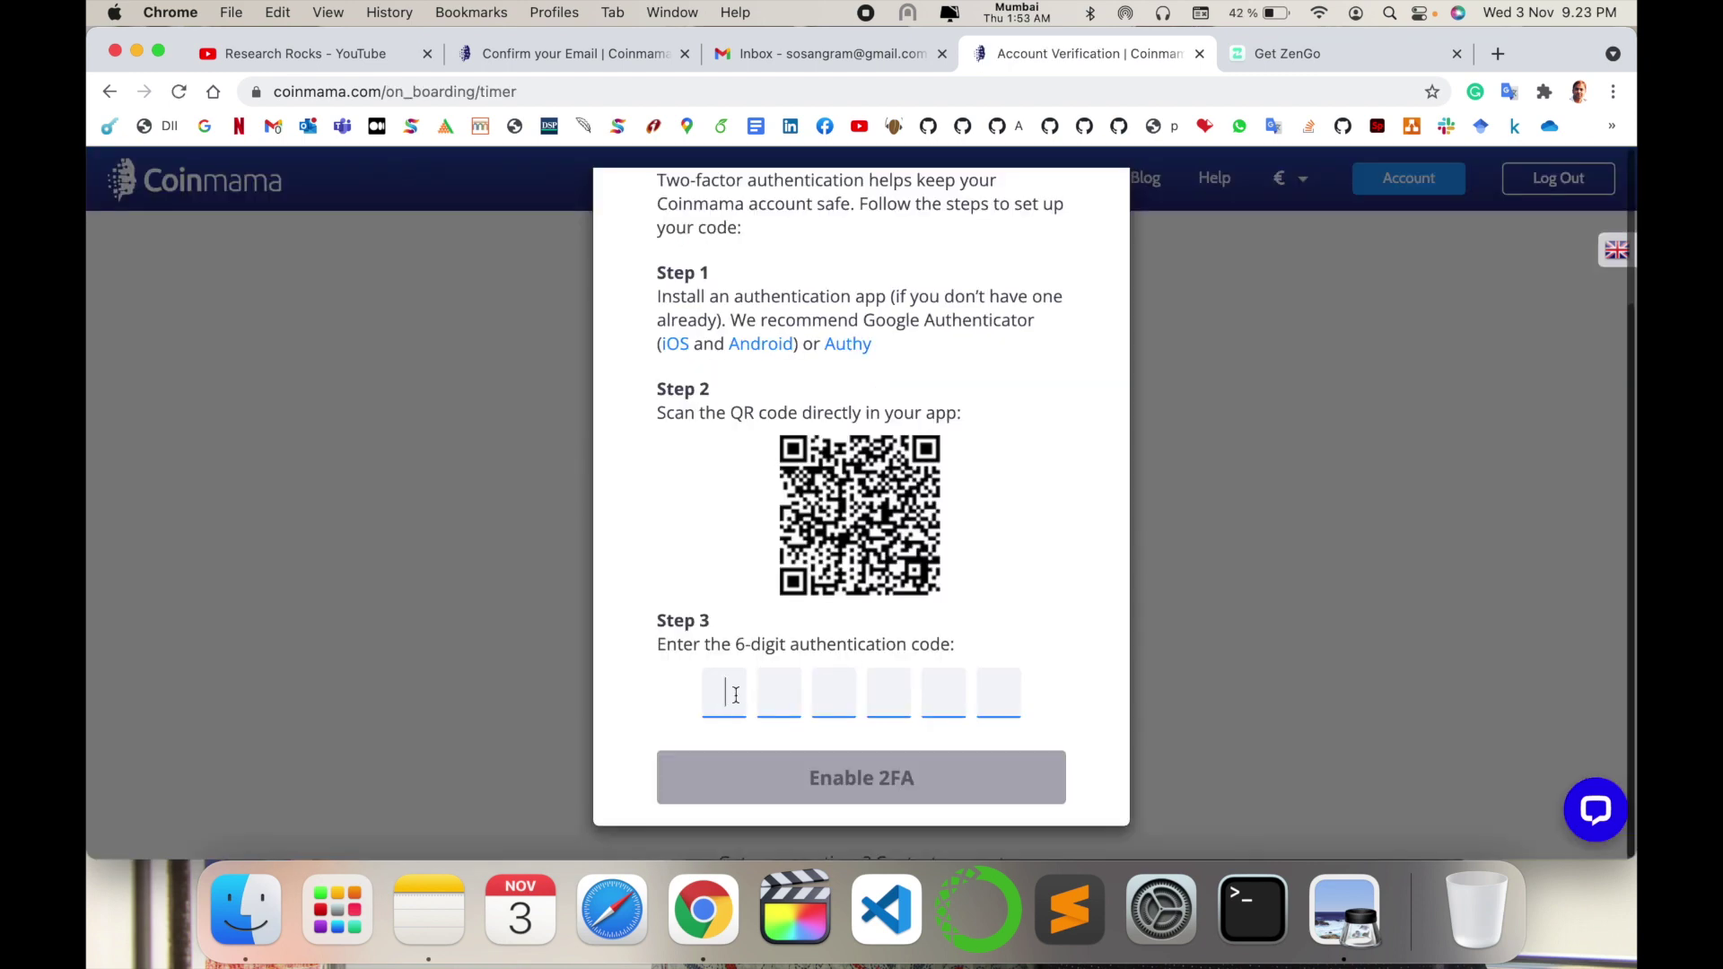
mouse_move(922, 581)
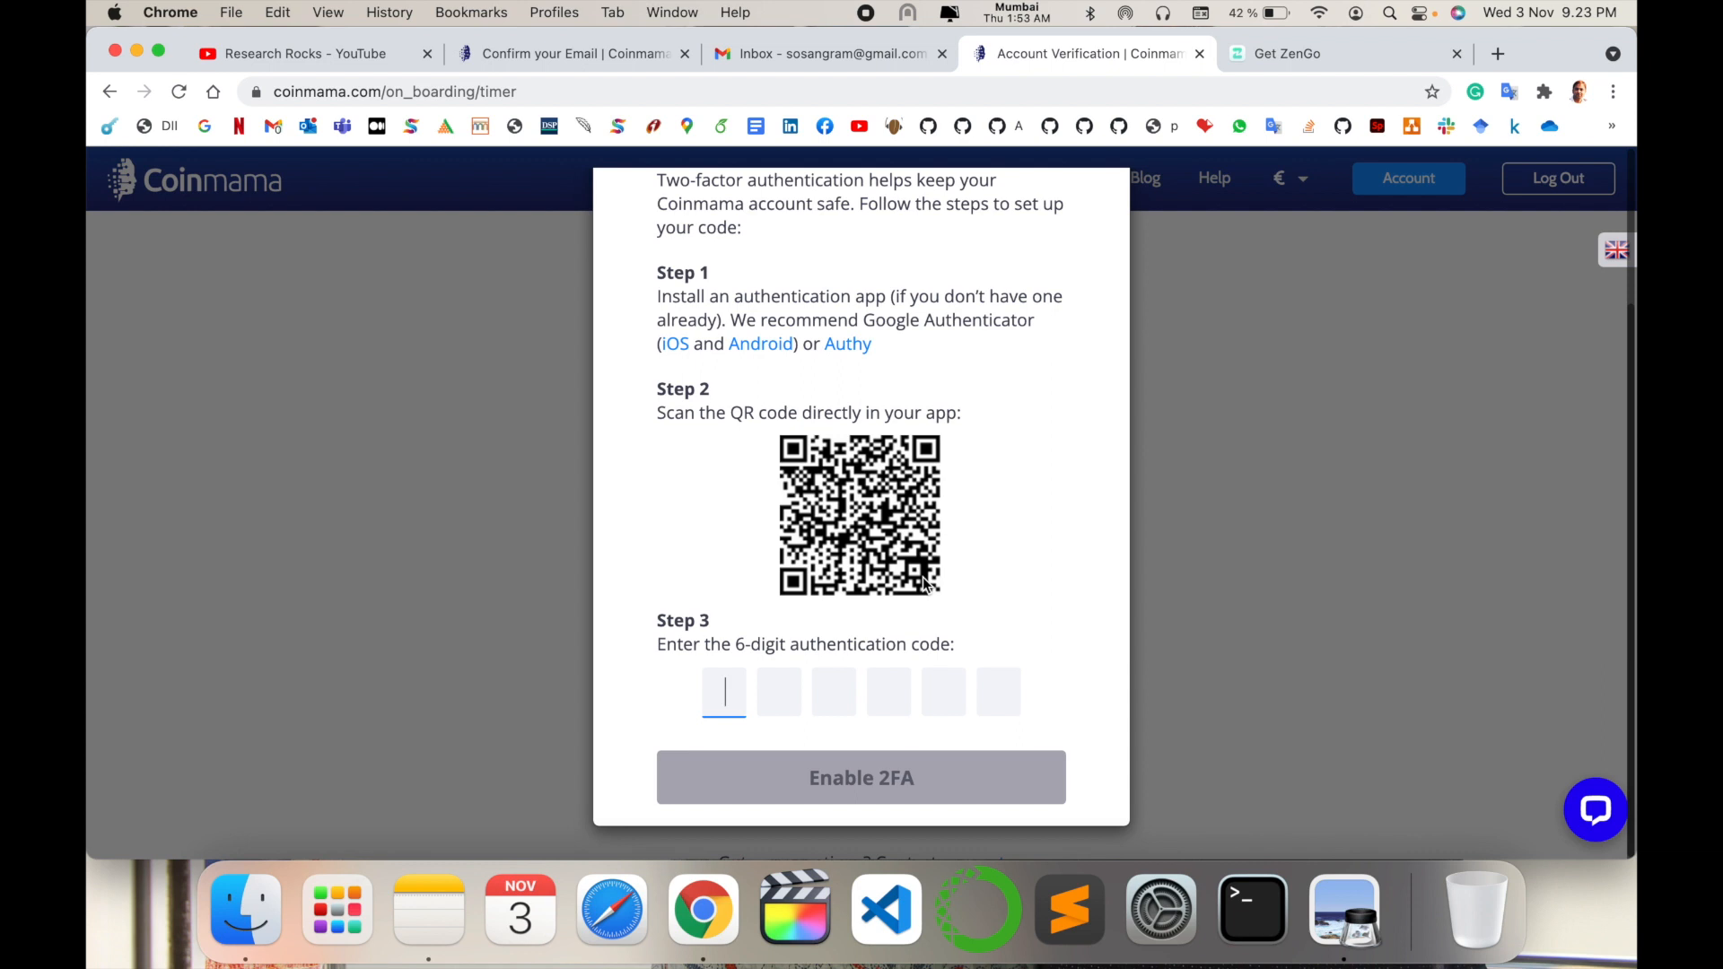
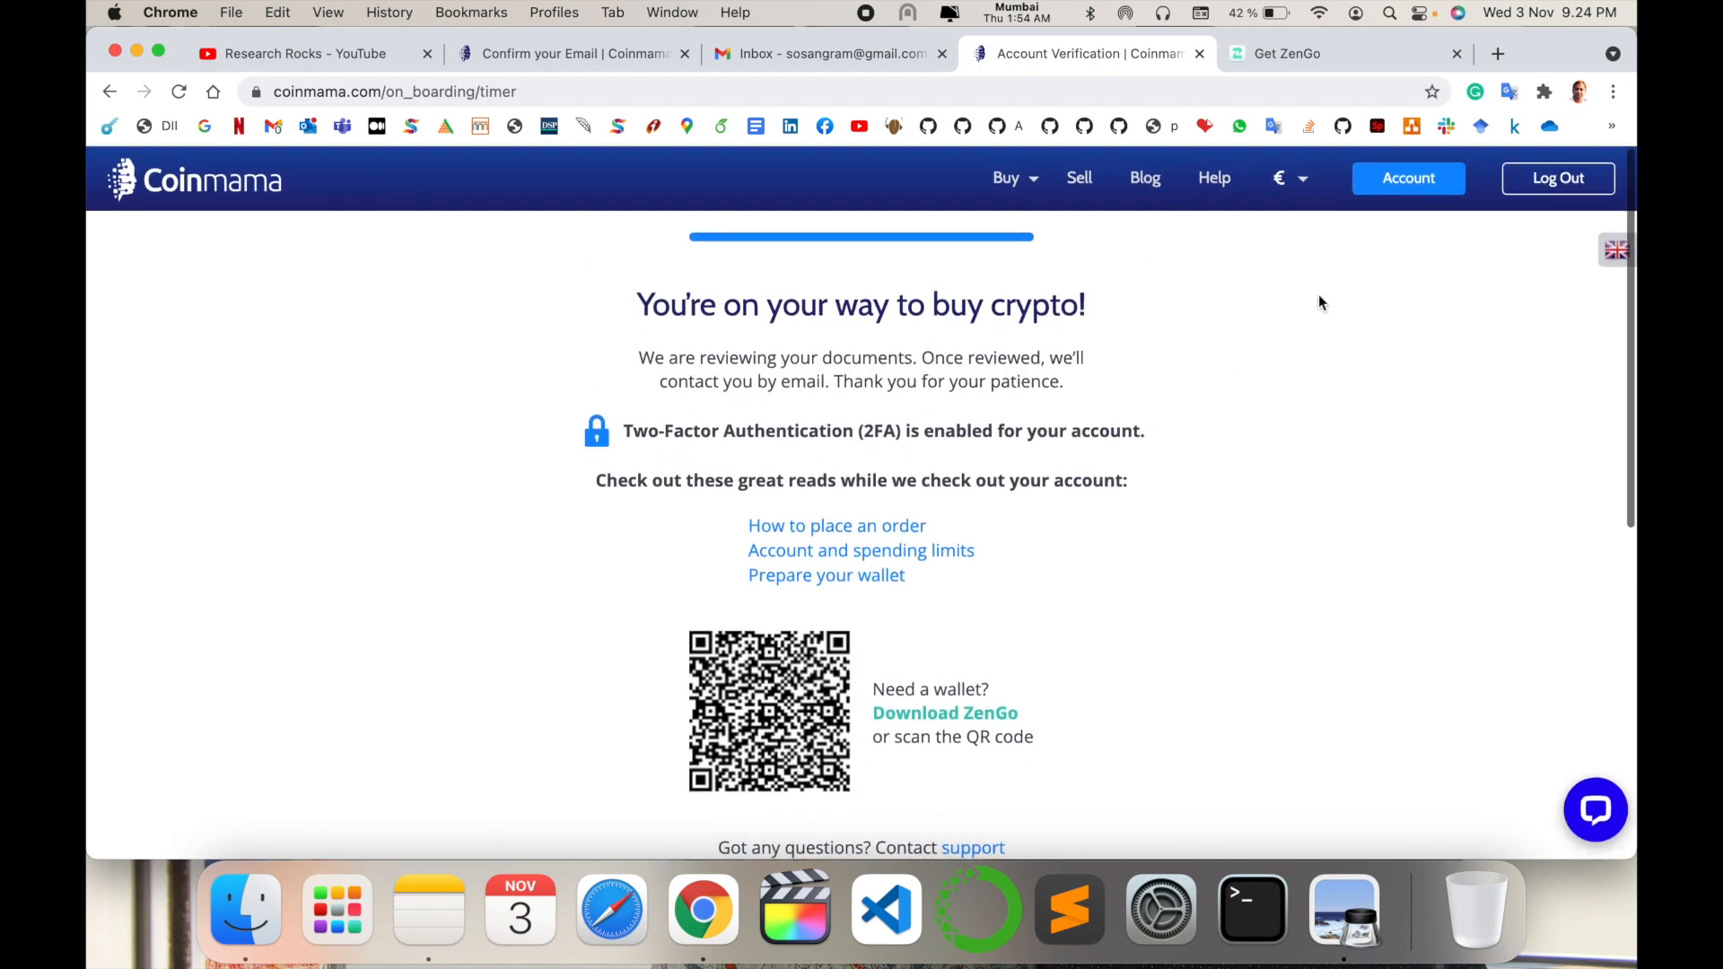
Check the account verification status page, then return to the home buy form.
click(194, 179)
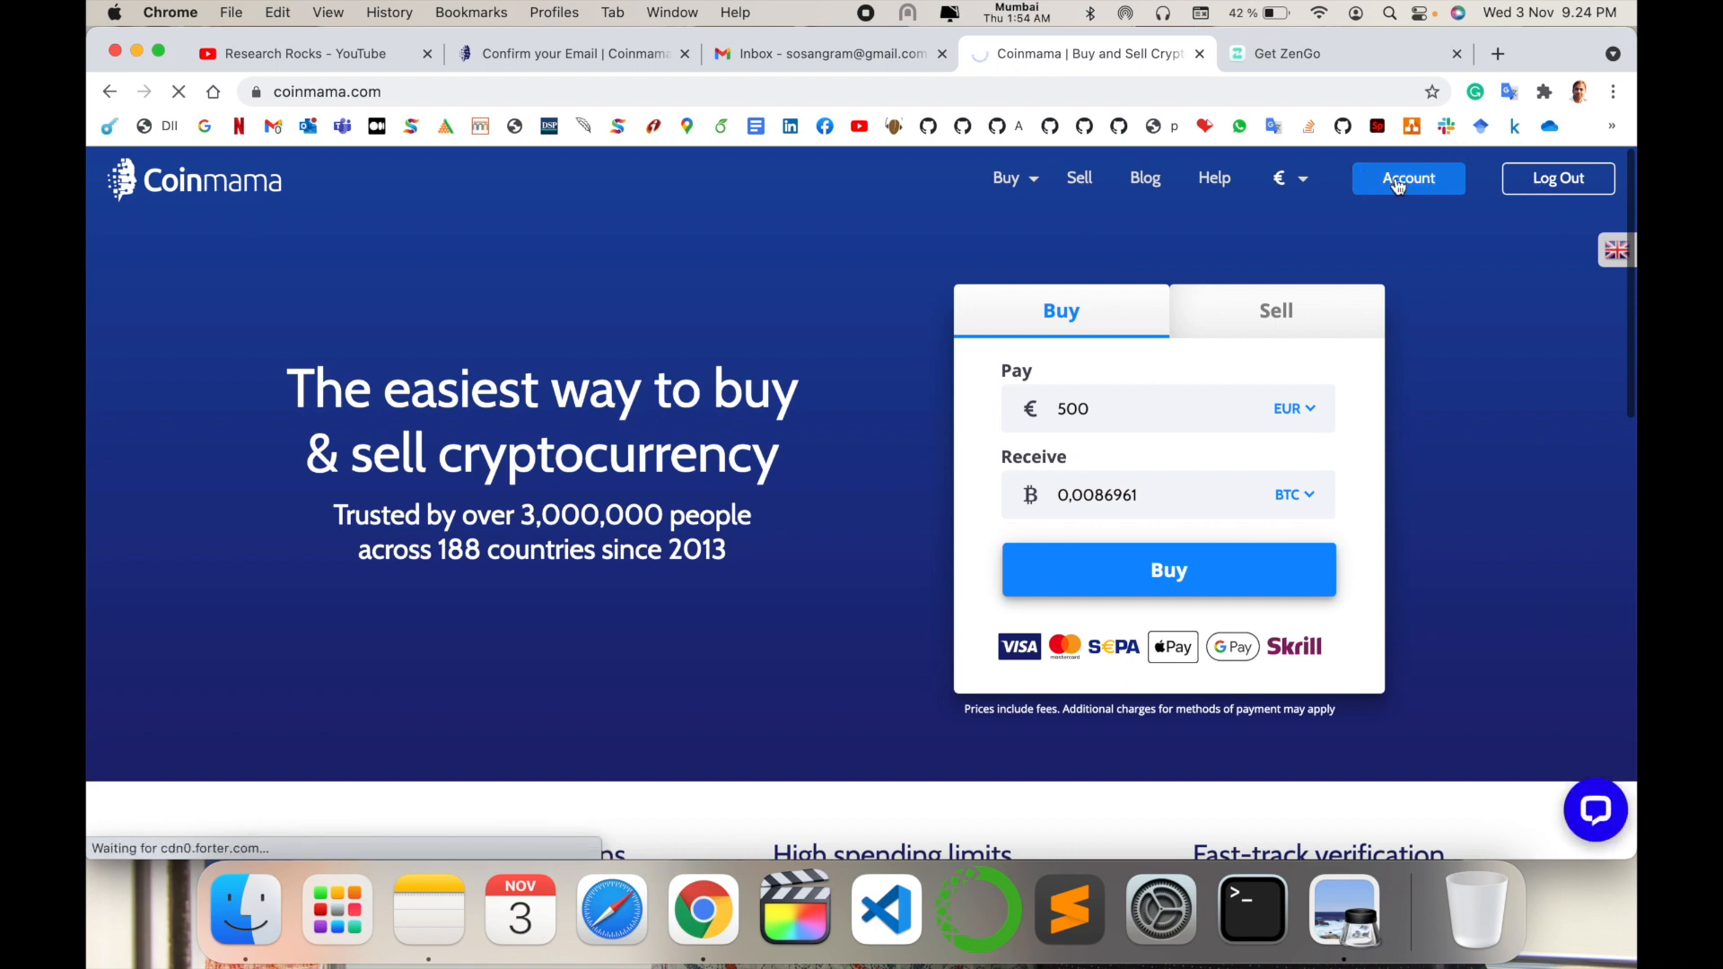
click(1407, 178)
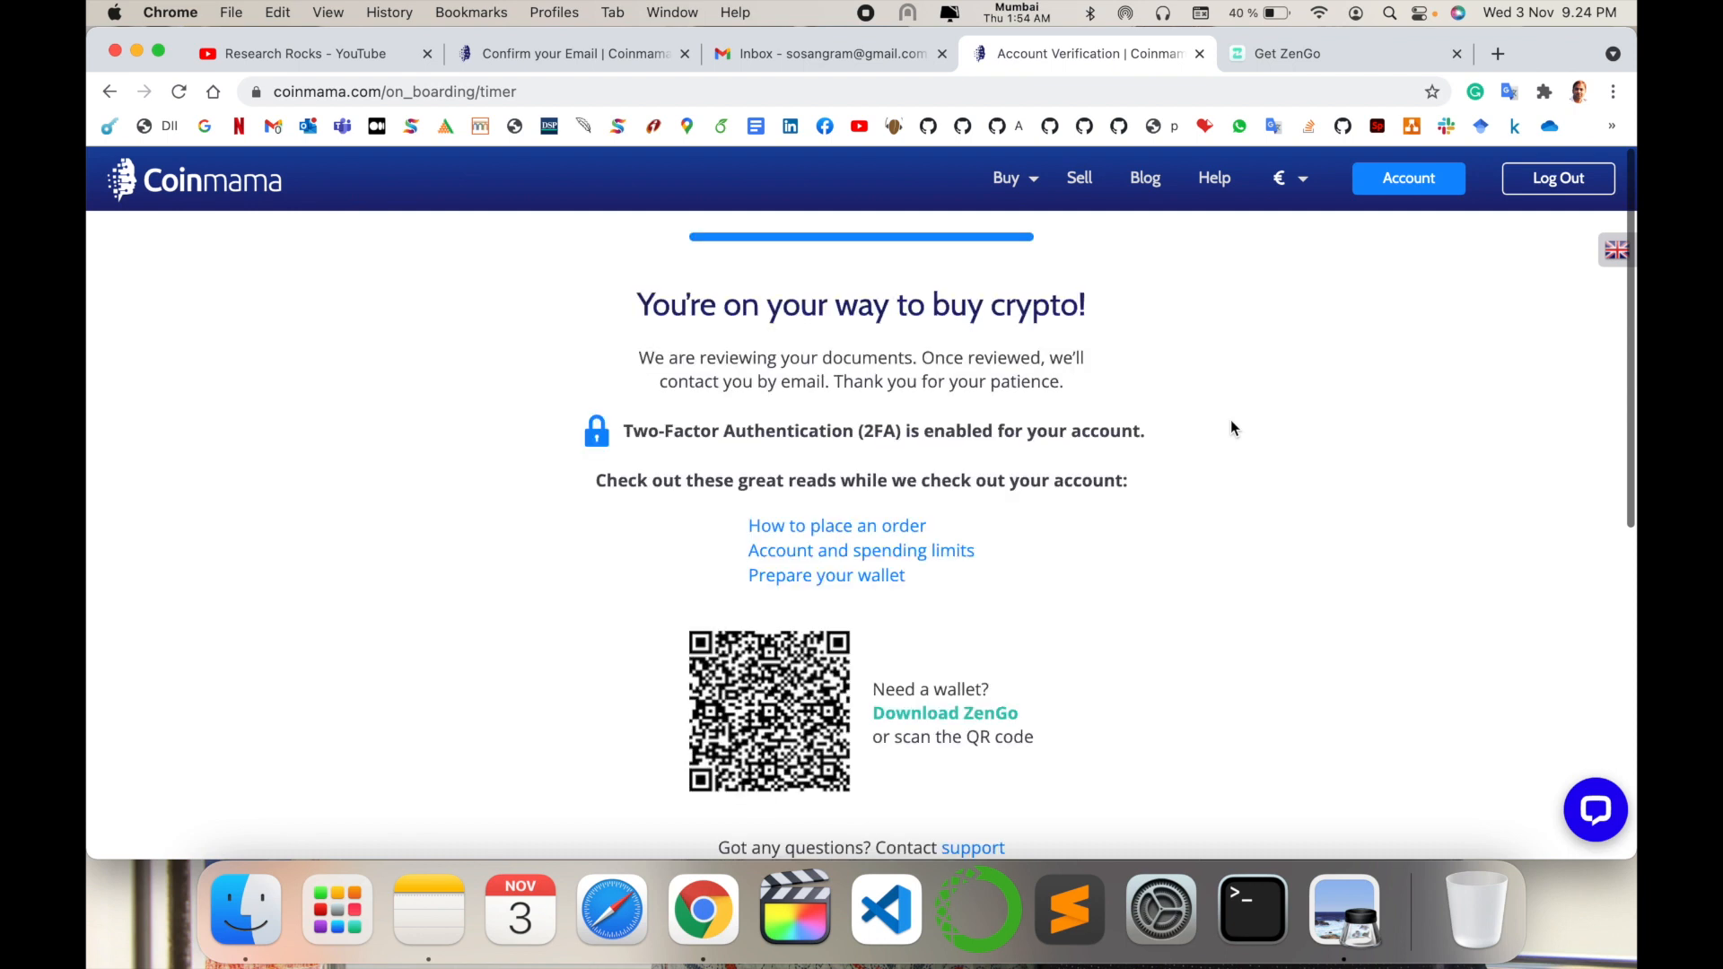
click(1005, 178)
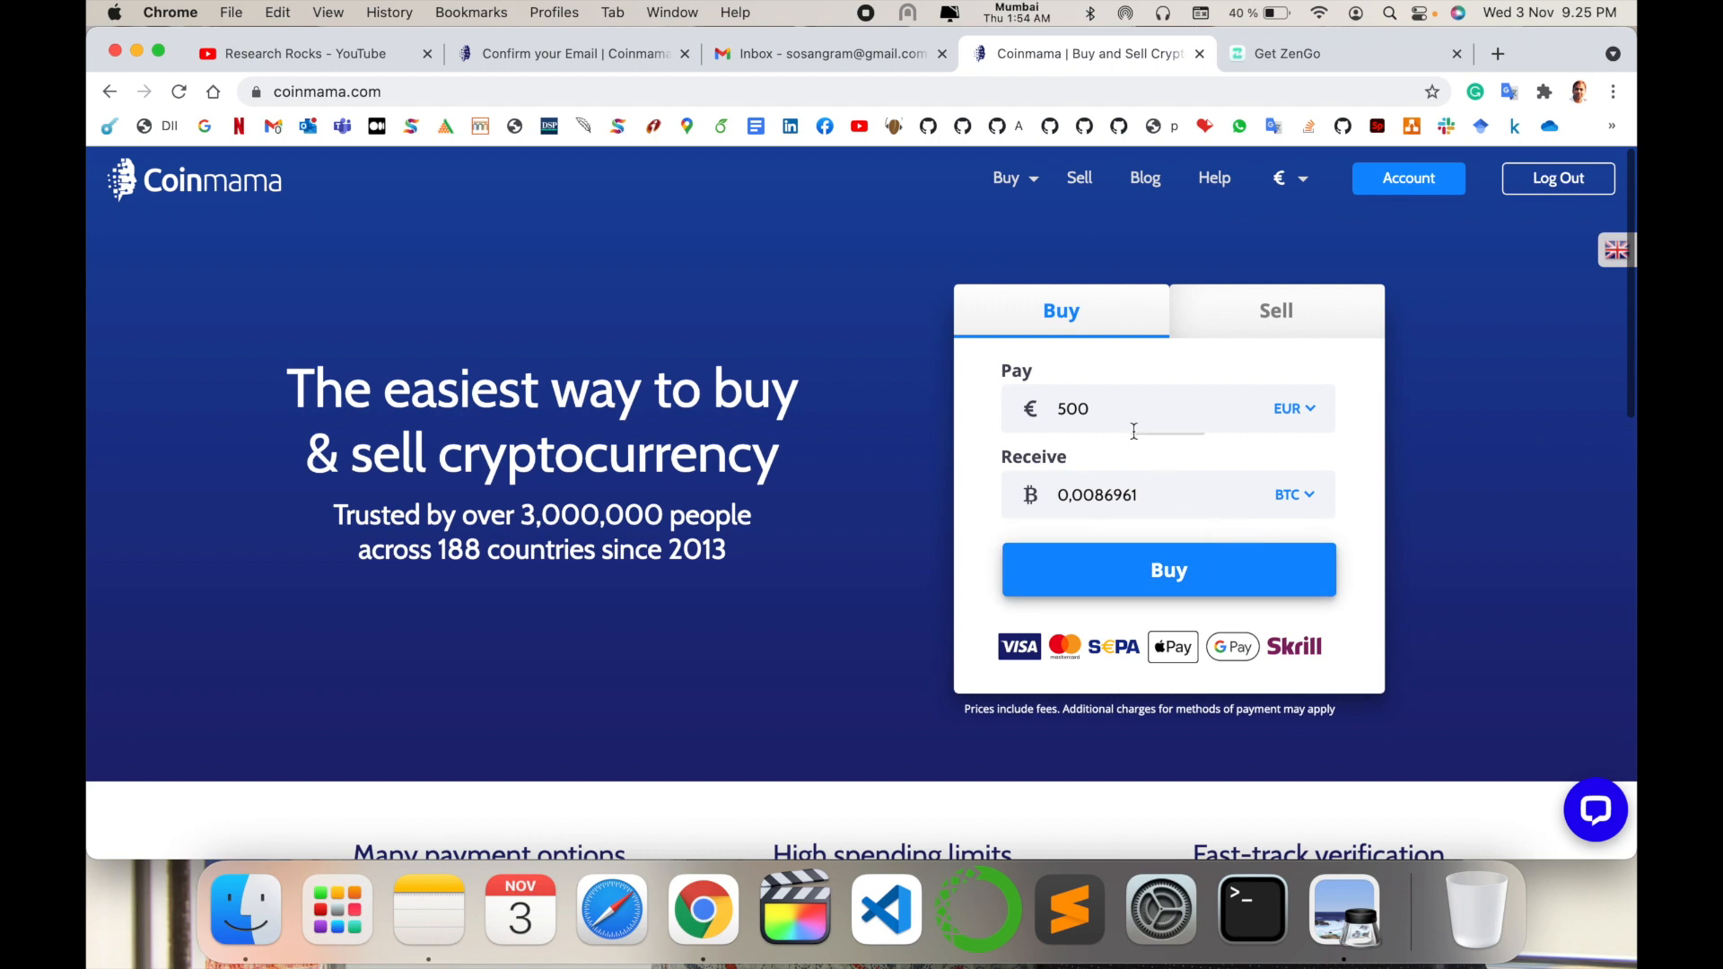
click(1118, 409)
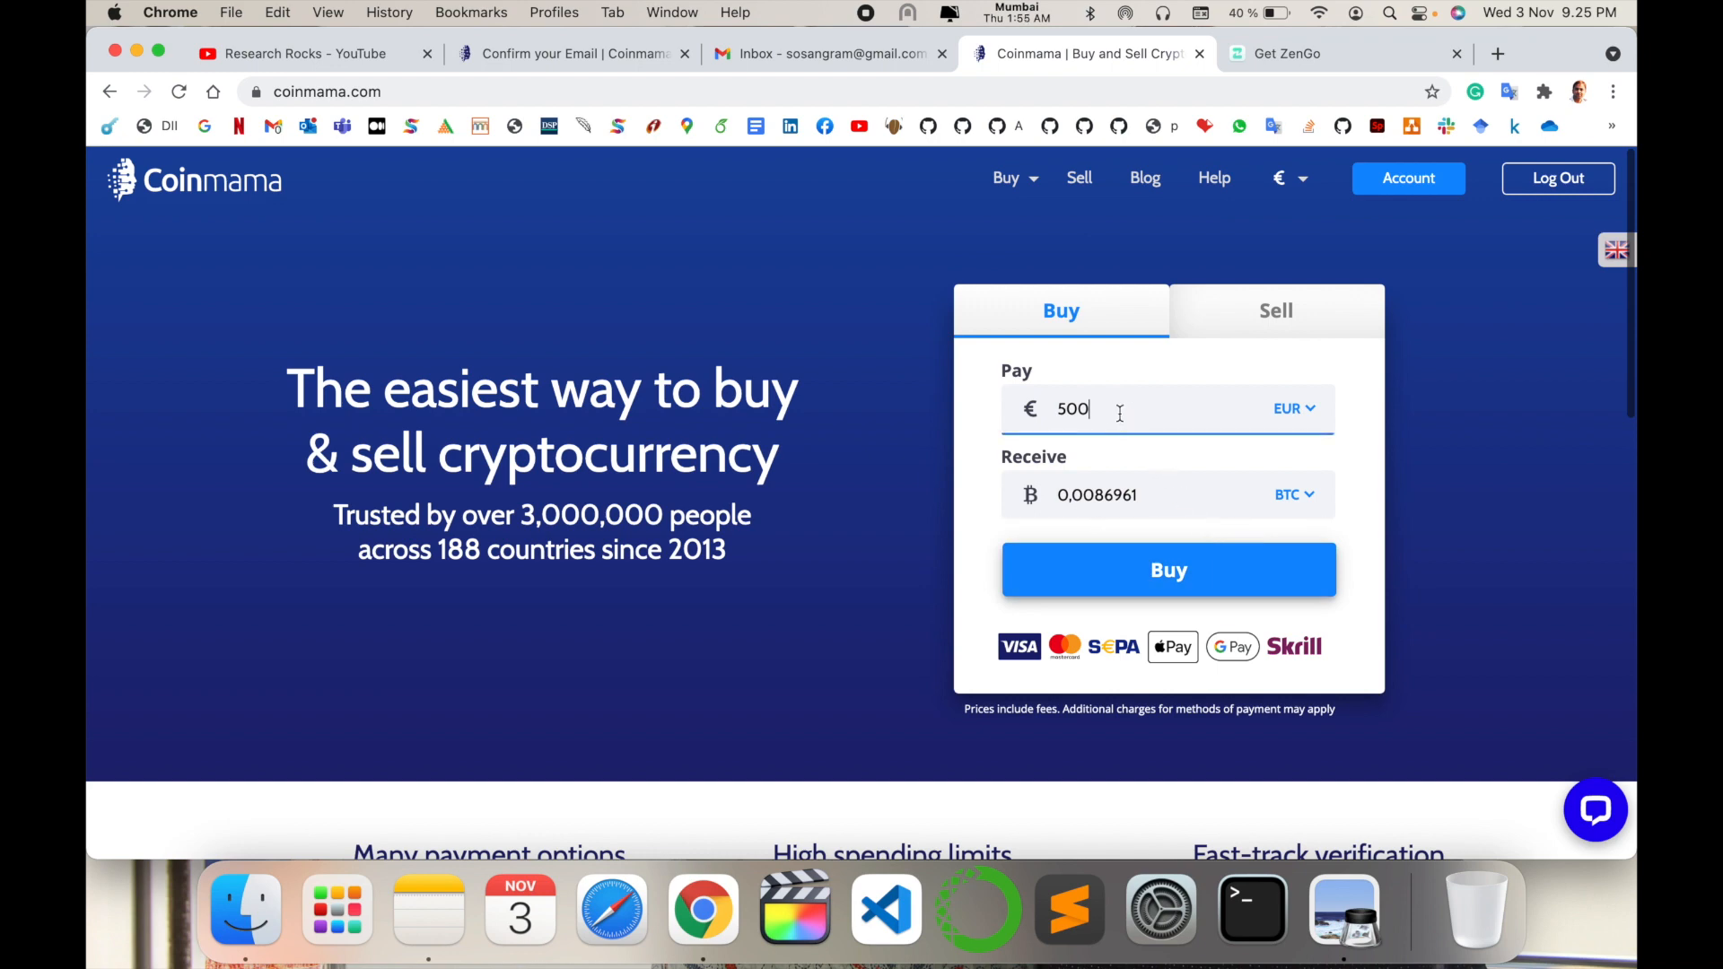
mouse_move(1319, 495)
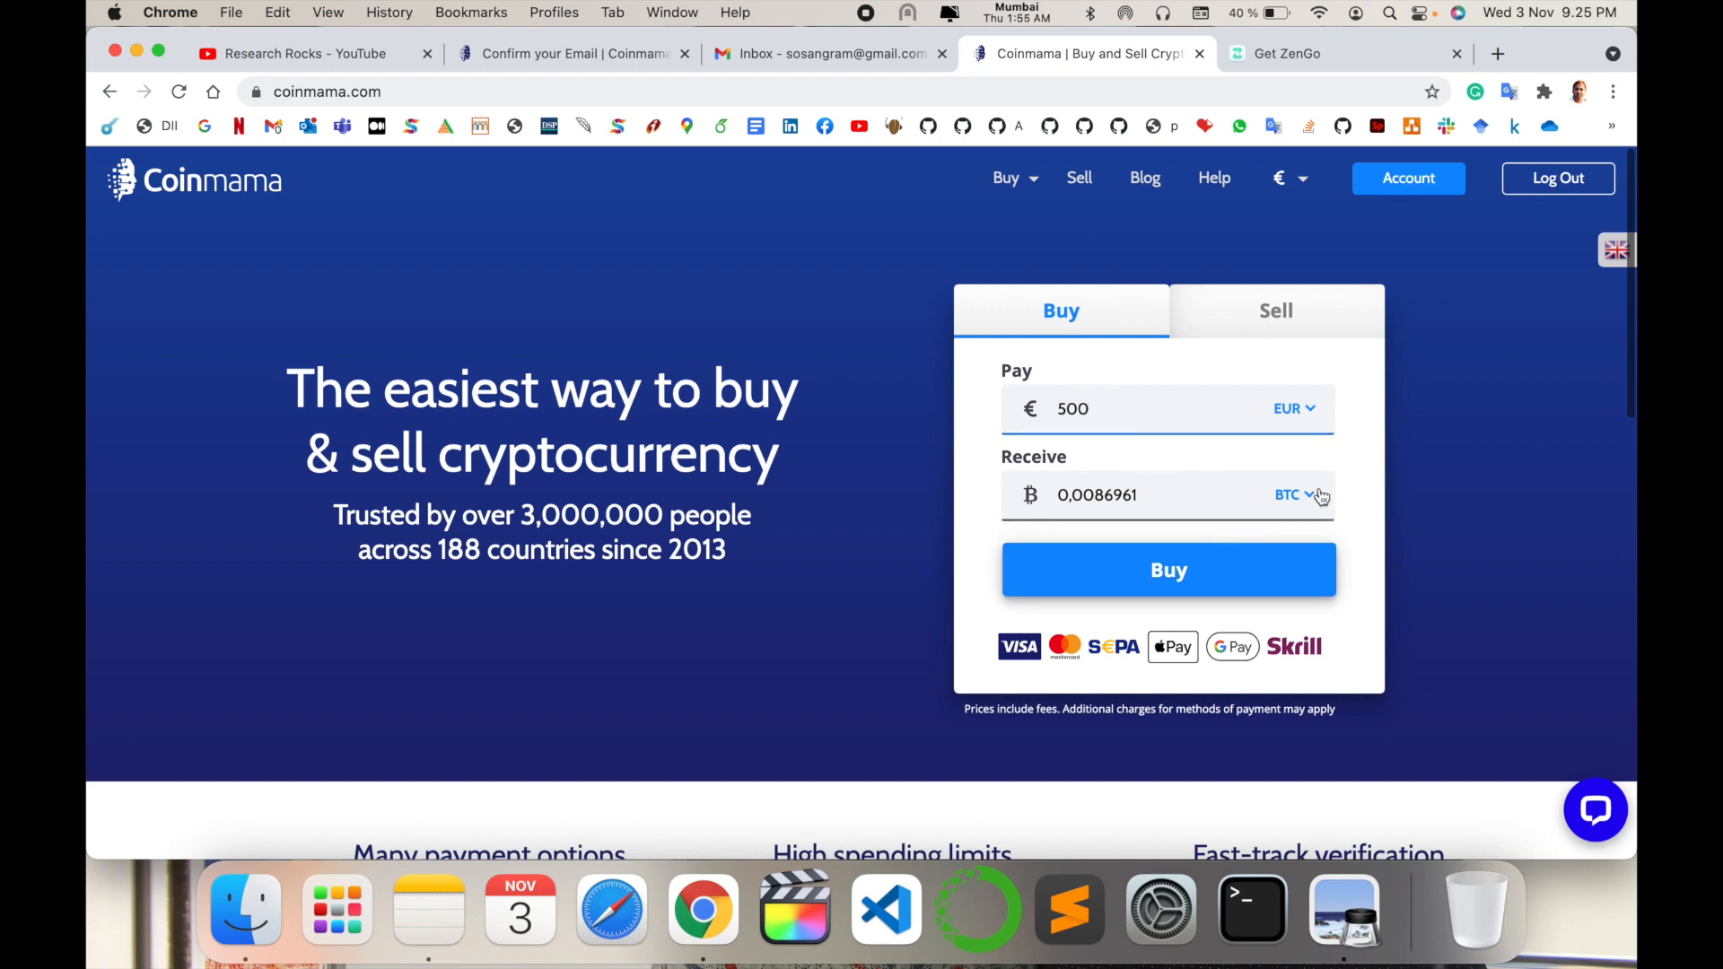
Switch the received coin to Bitcoin Cash, quoting 0.8927489 BCH for 500 EUR, and submit the buy.
click(1291, 496)
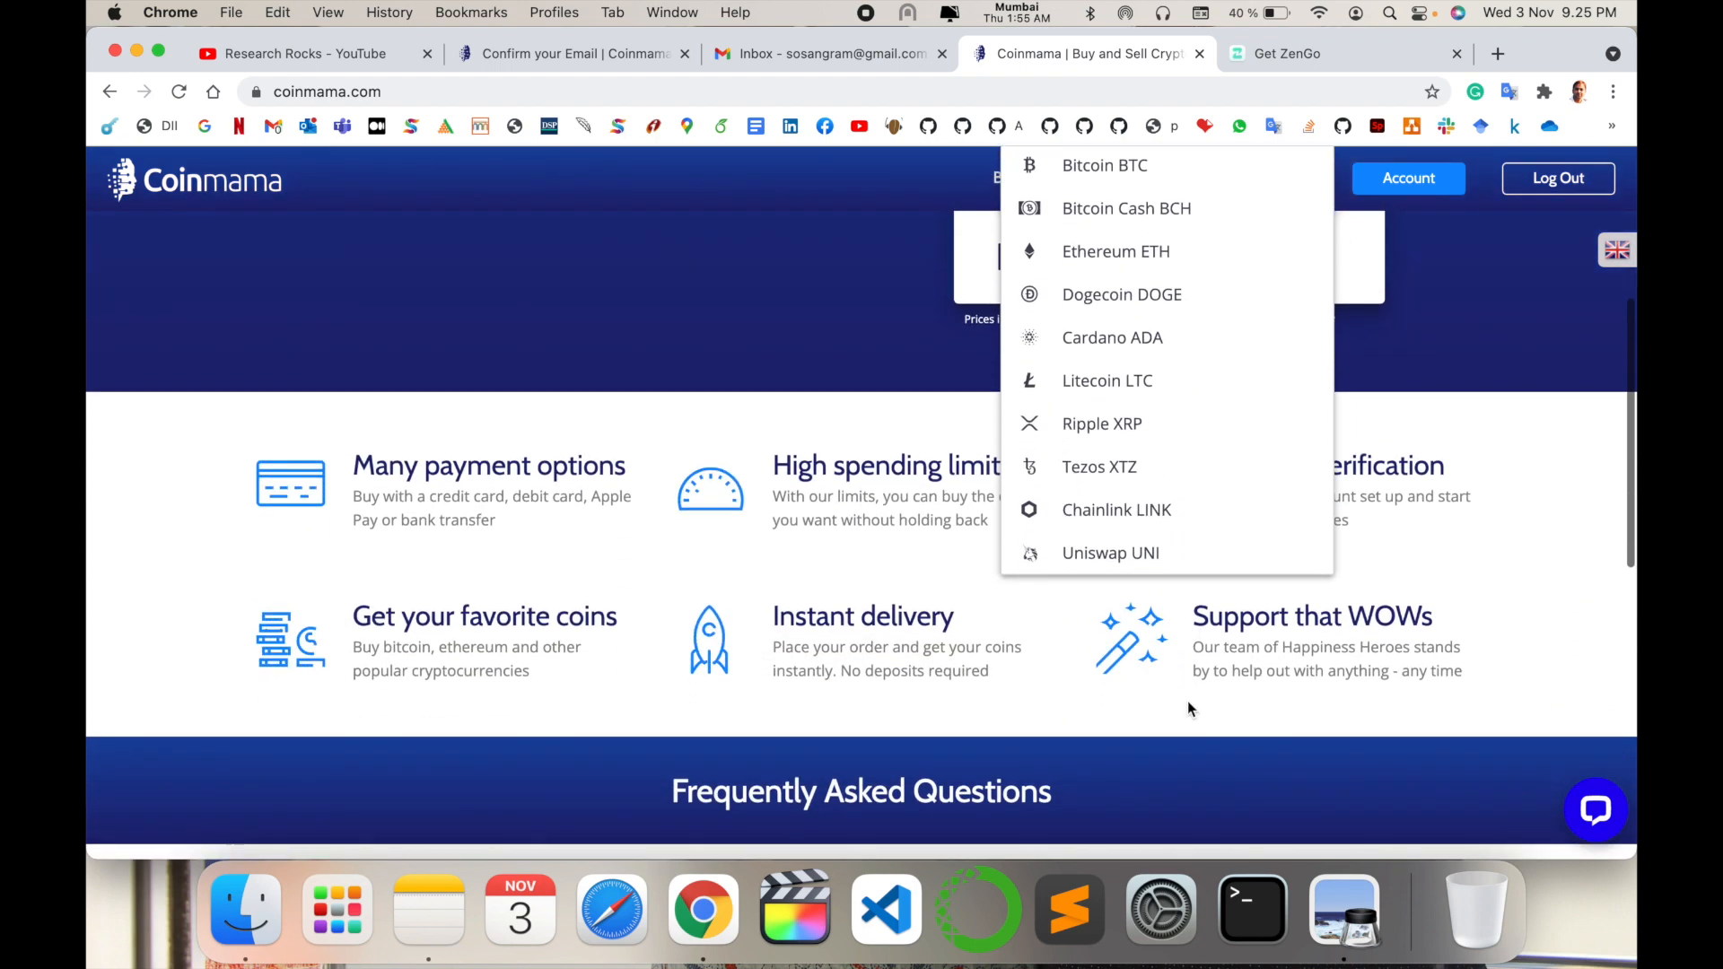
scroll(up, 3)
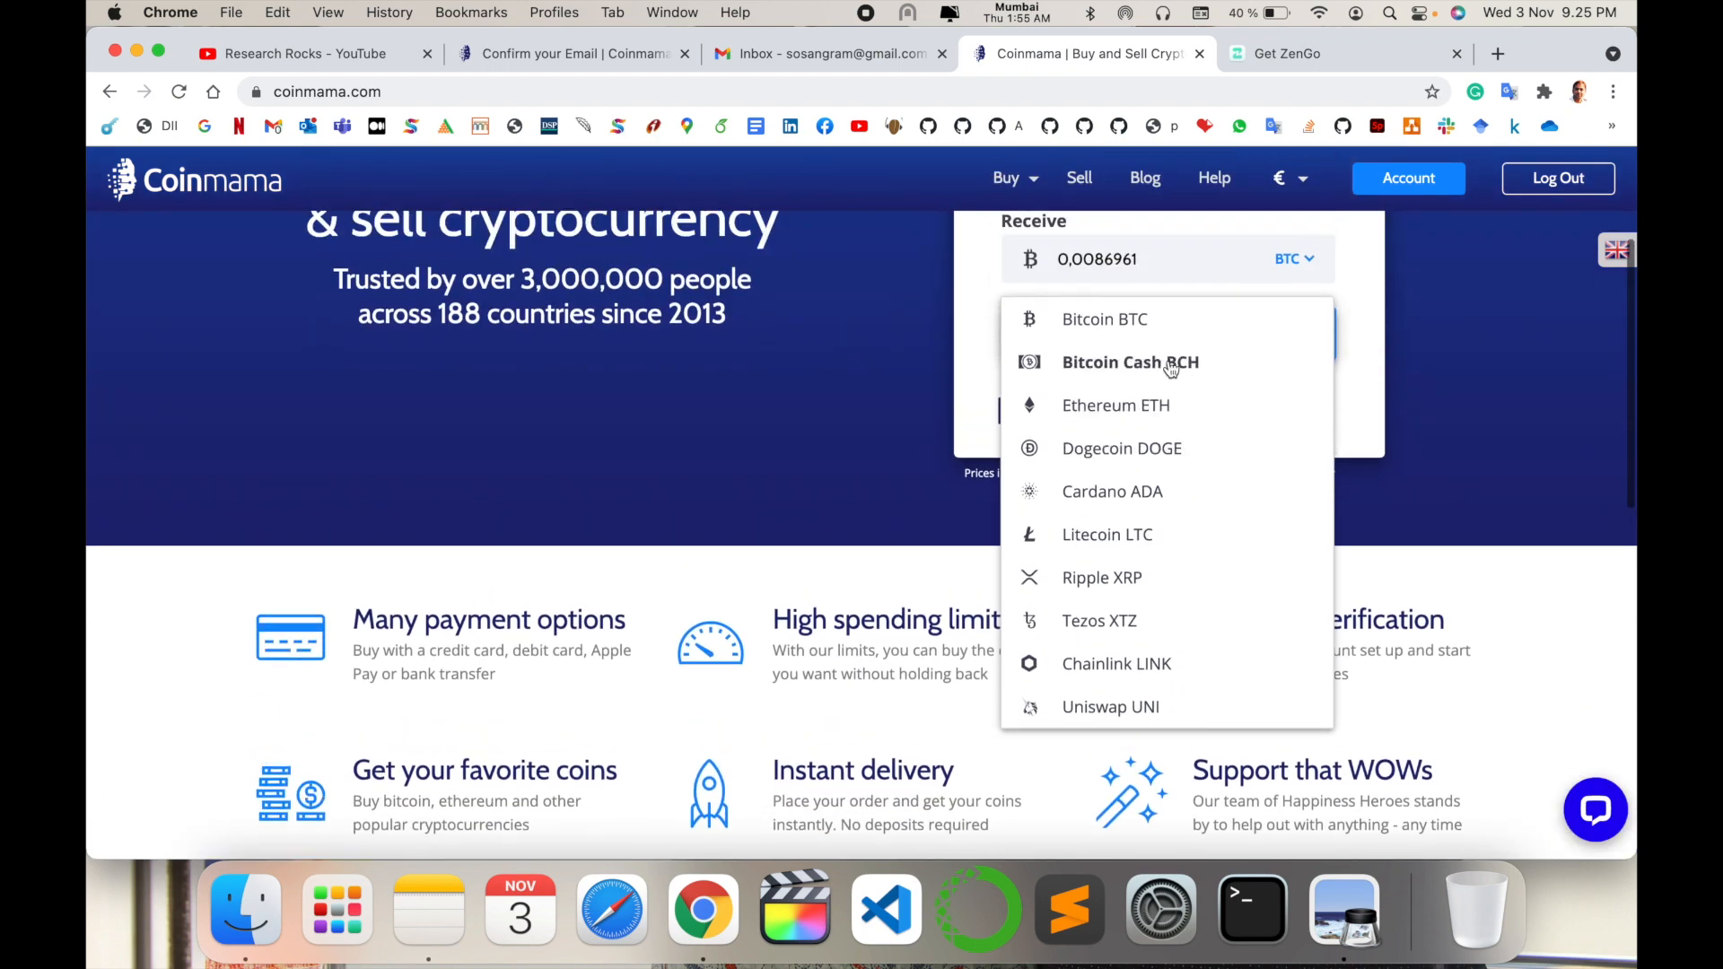
click(1129, 362)
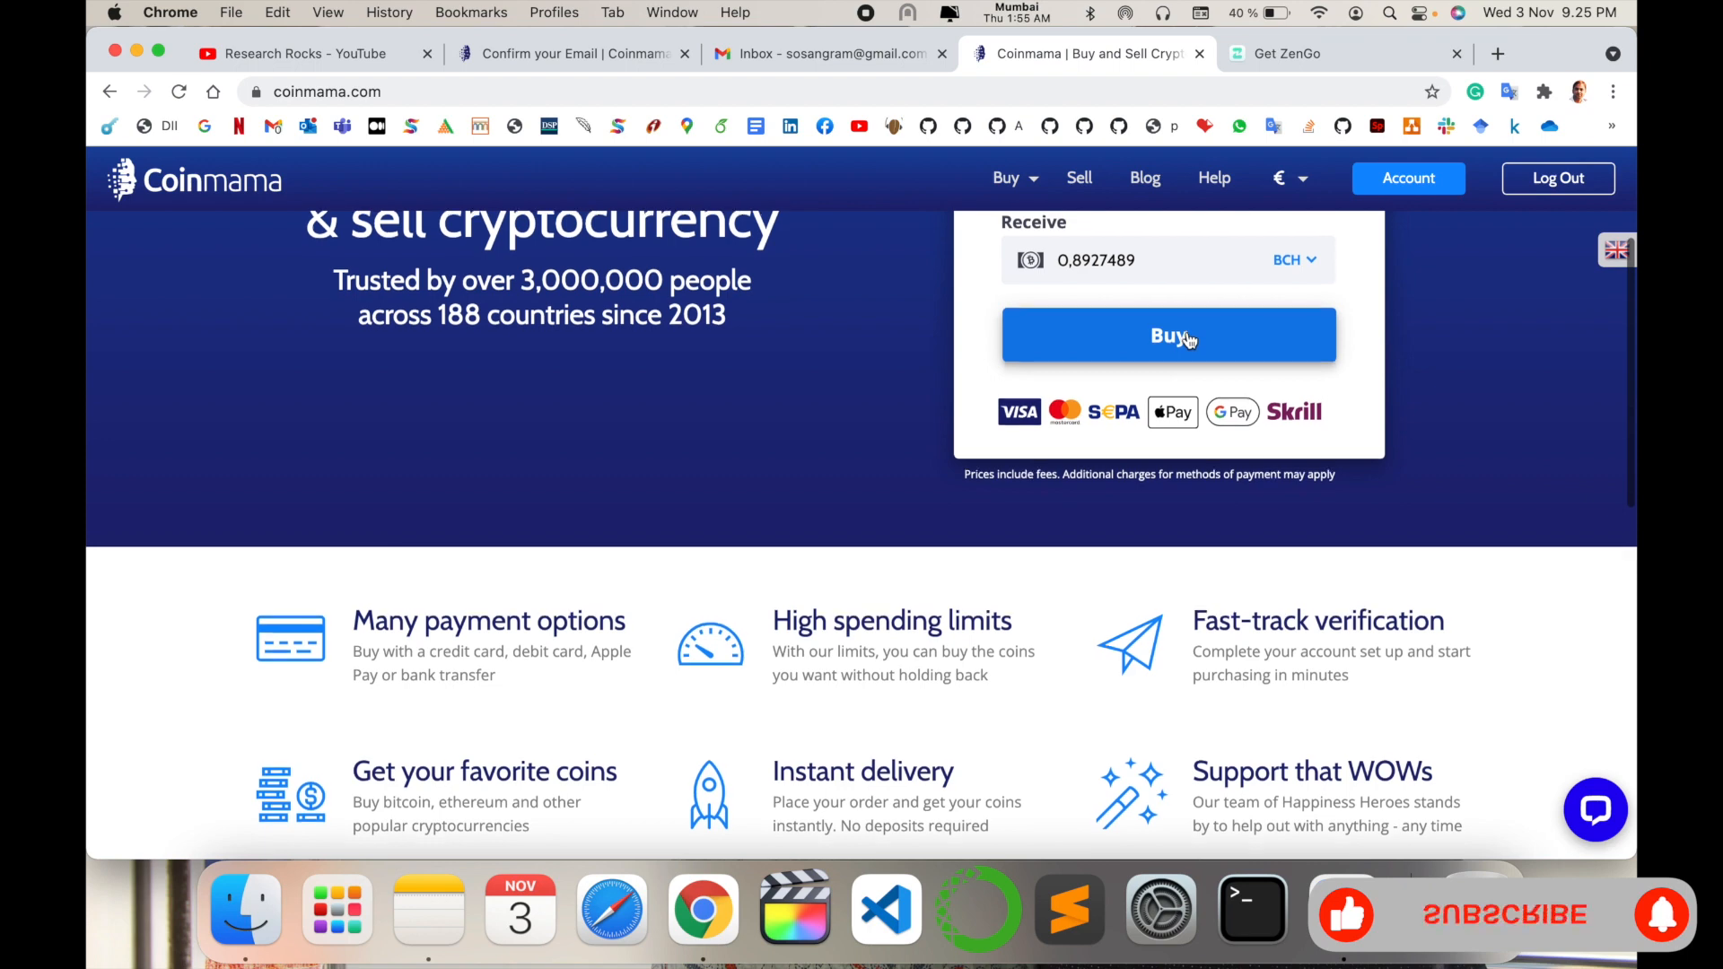
click(1168, 335)
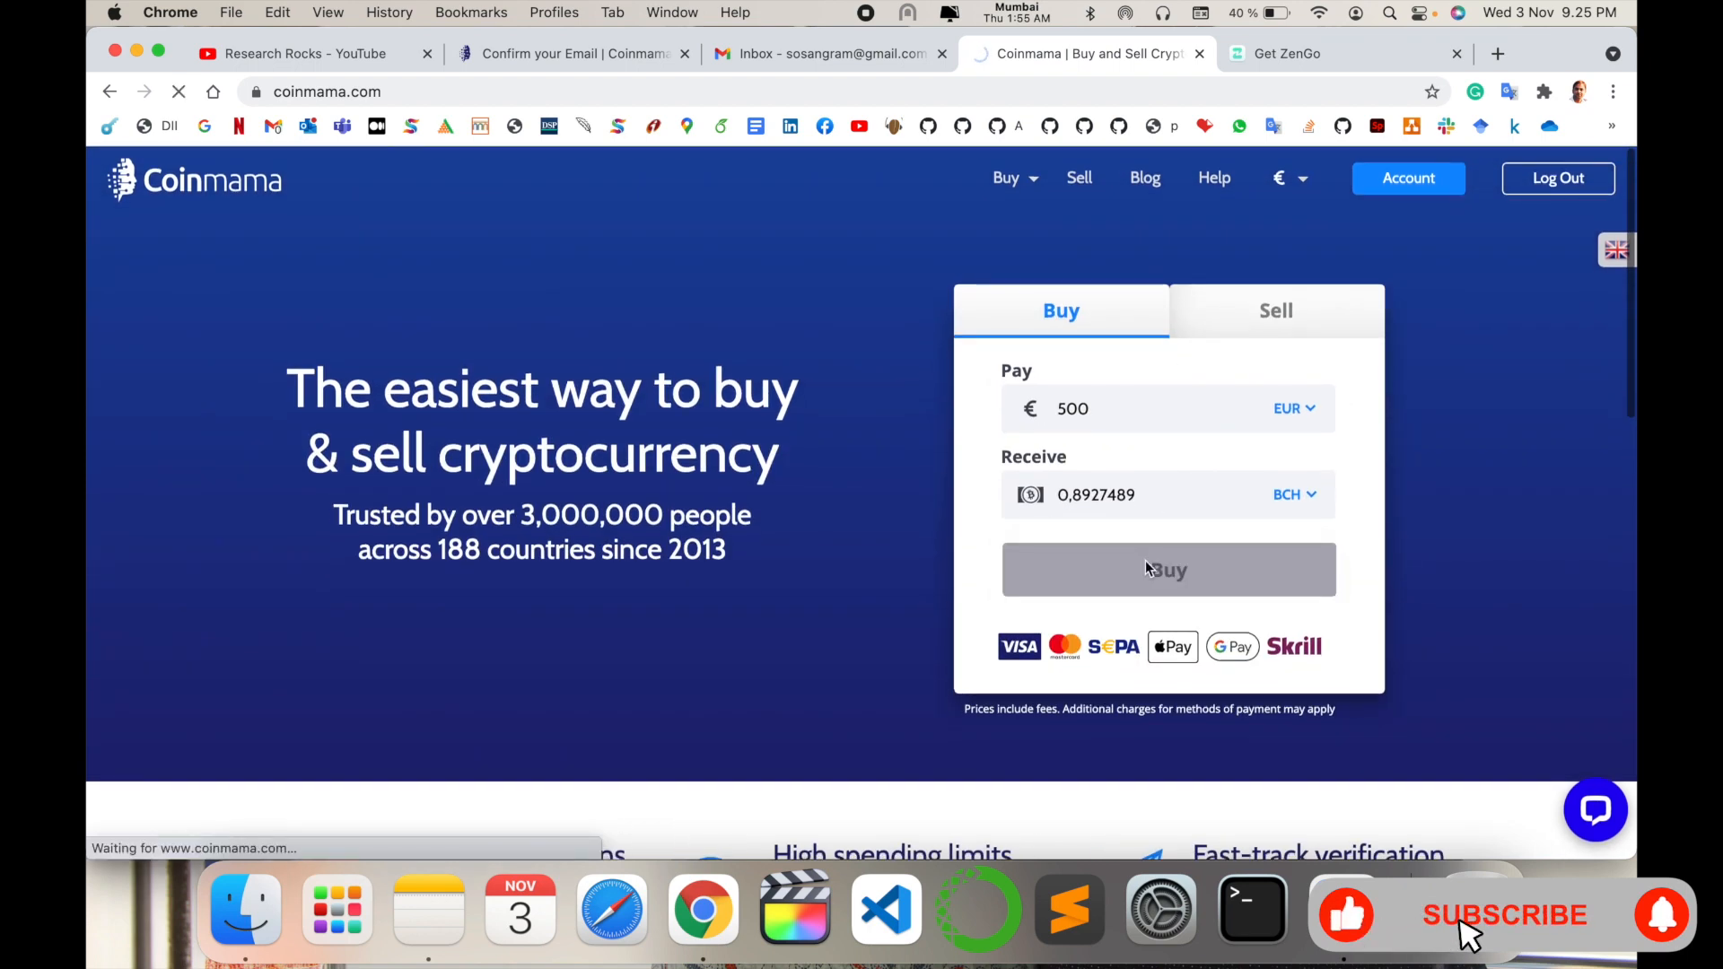
click(1168, 569)
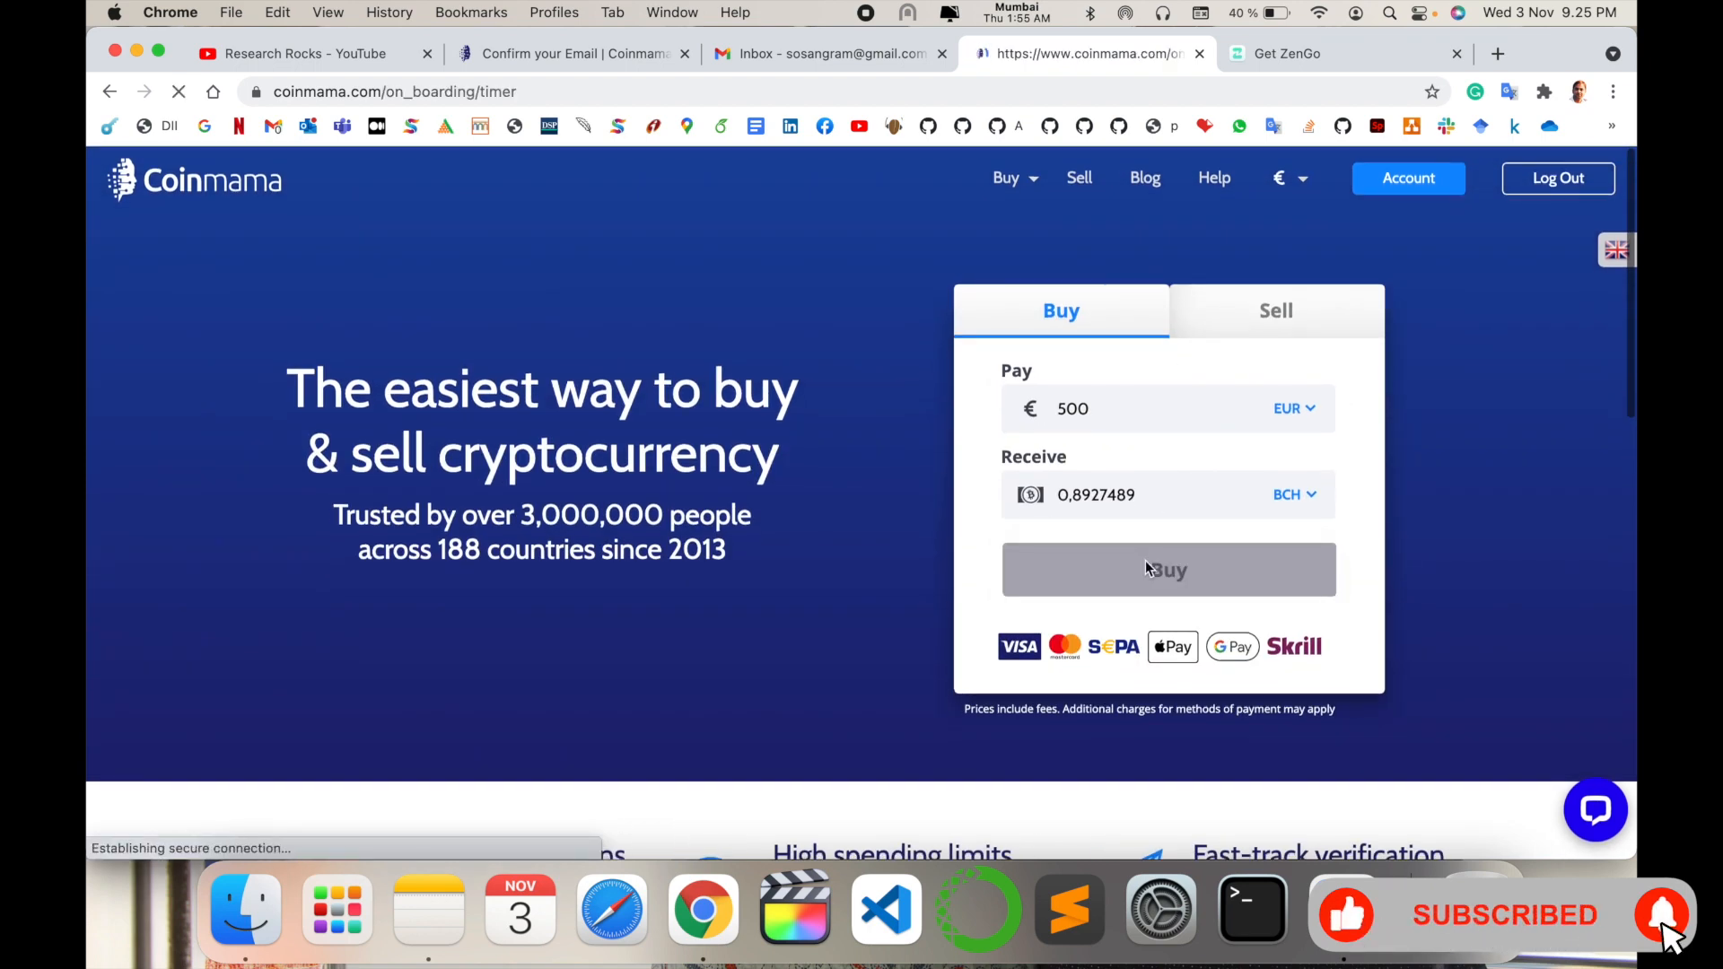
Request a sale of 1 BTC for 51,956.72 EUR to a bank account; verification is still under review.
click(1078, 178)
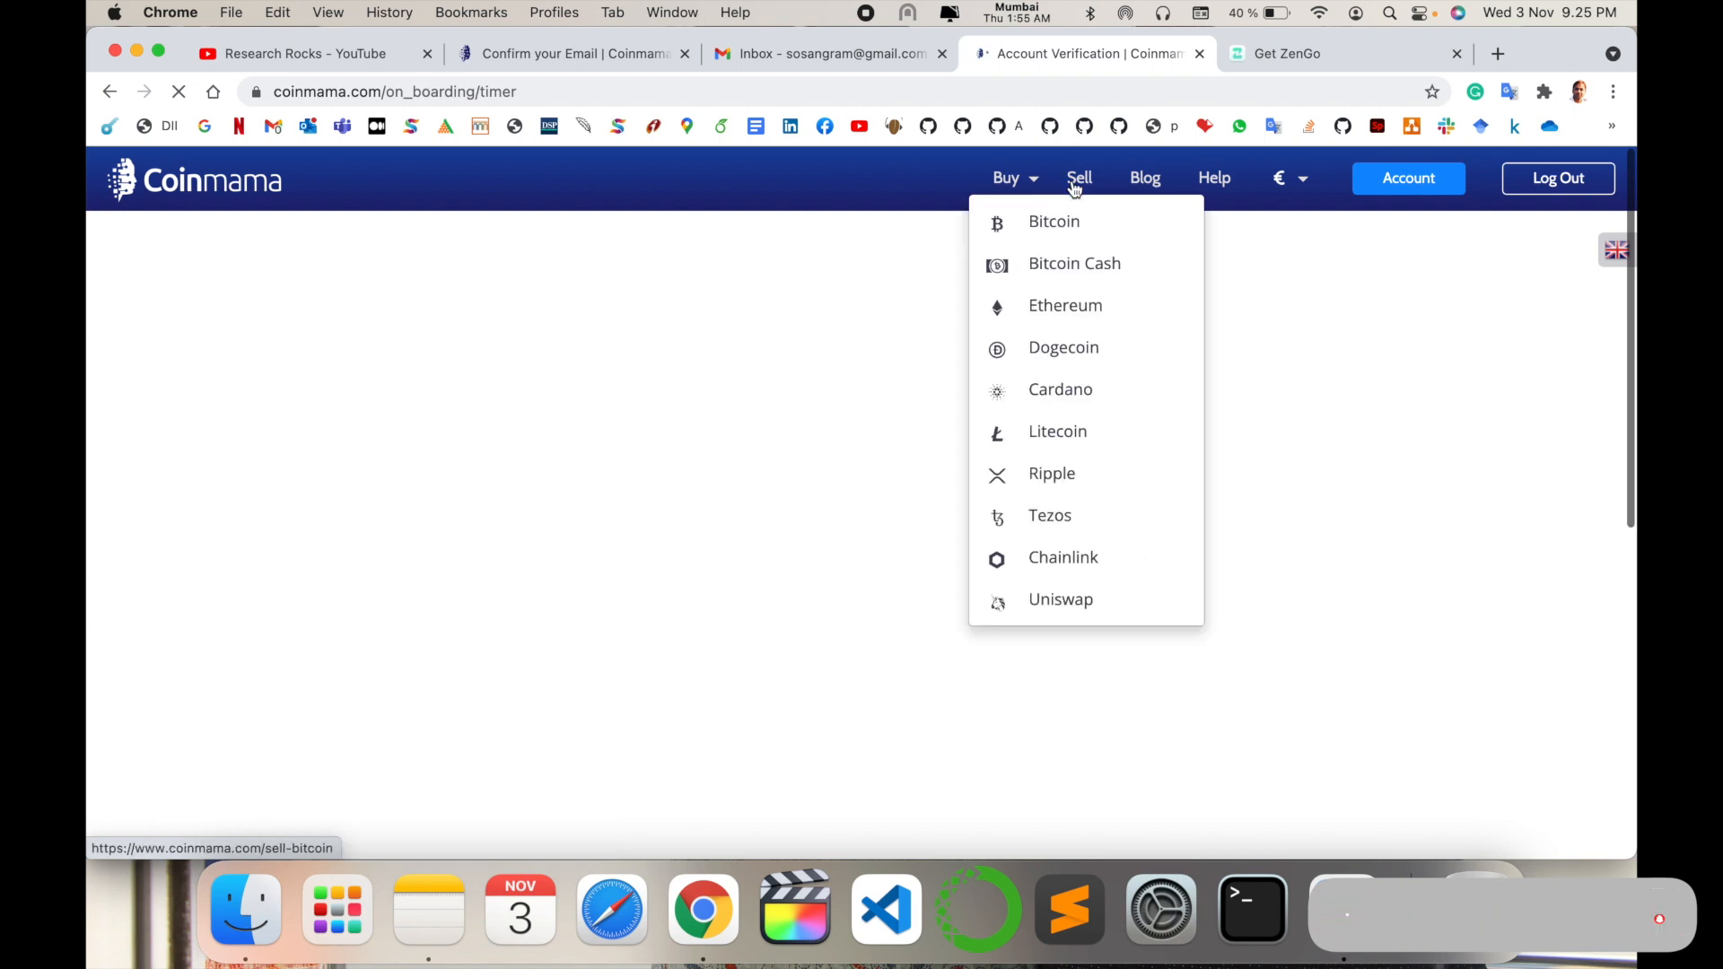
click(1053, 221)
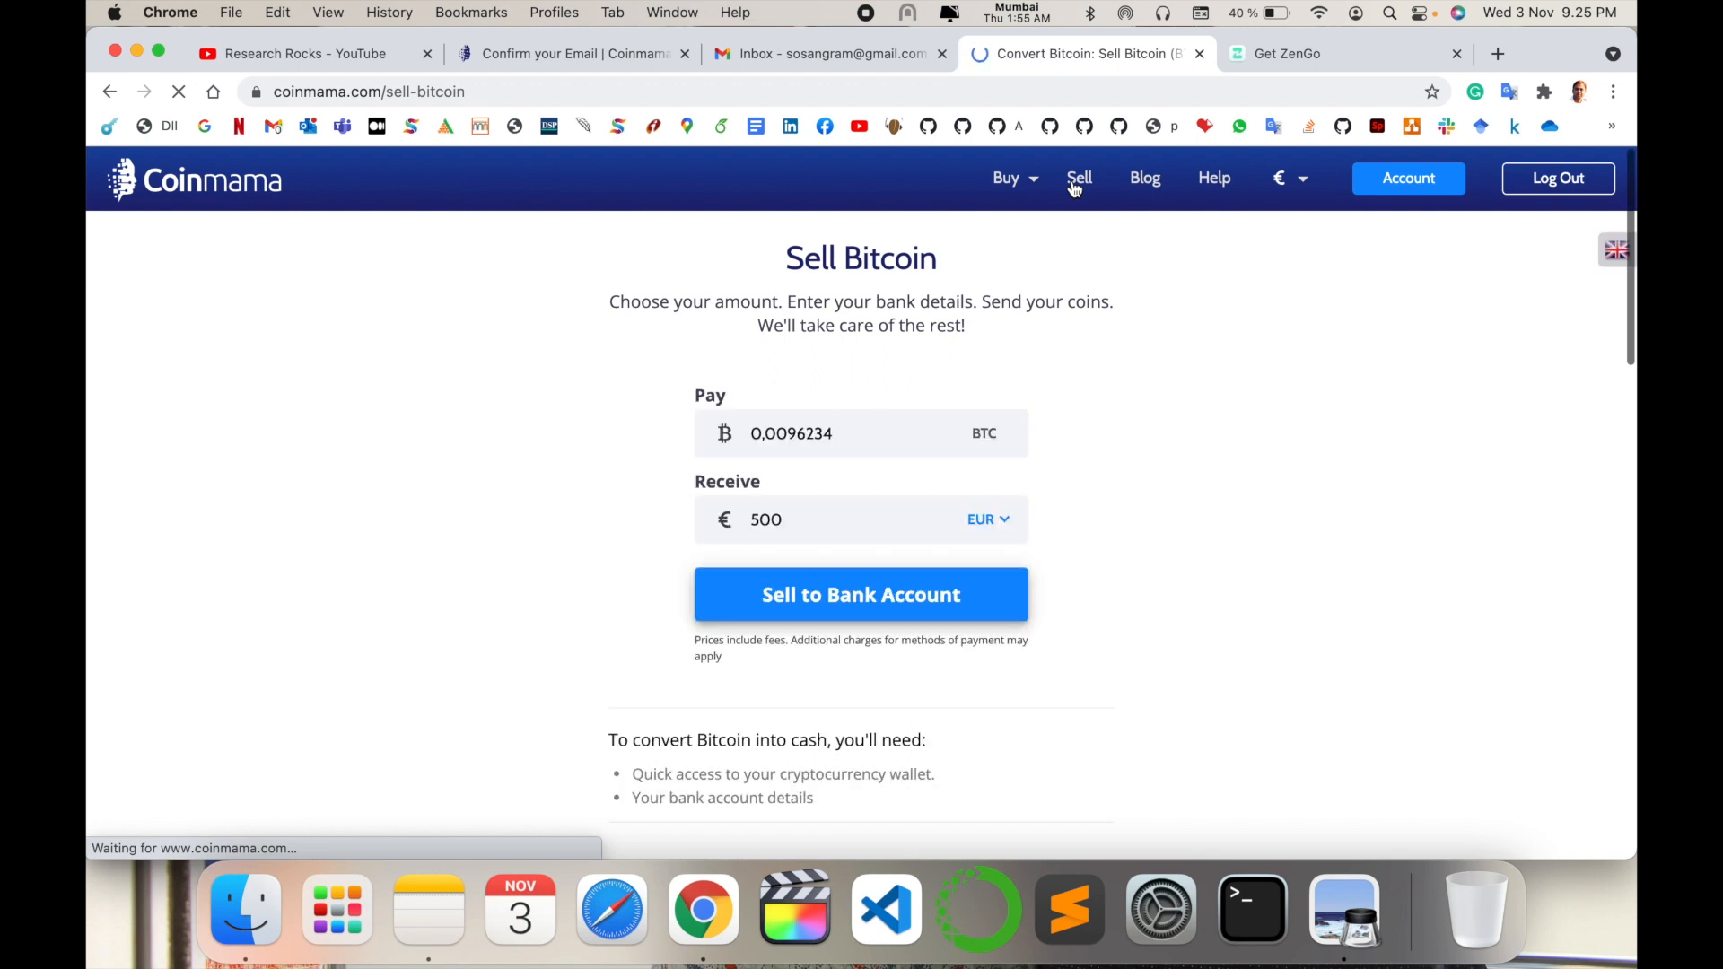
click(877, 433)
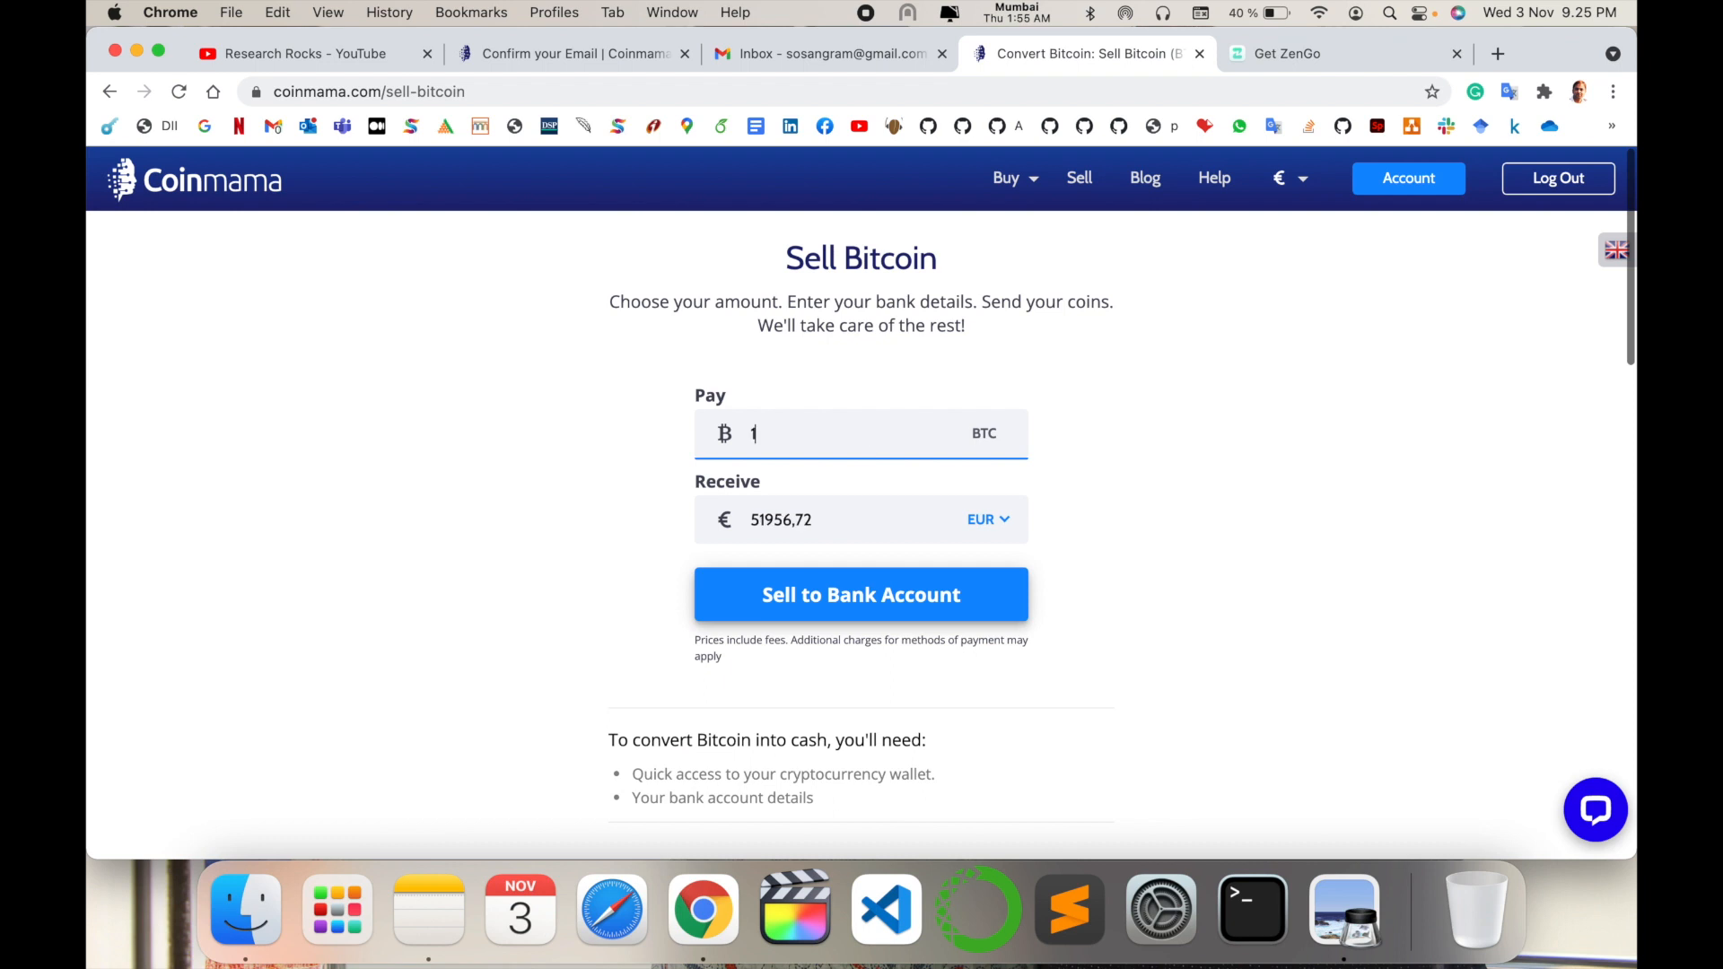
mouse_move(1115, 516)
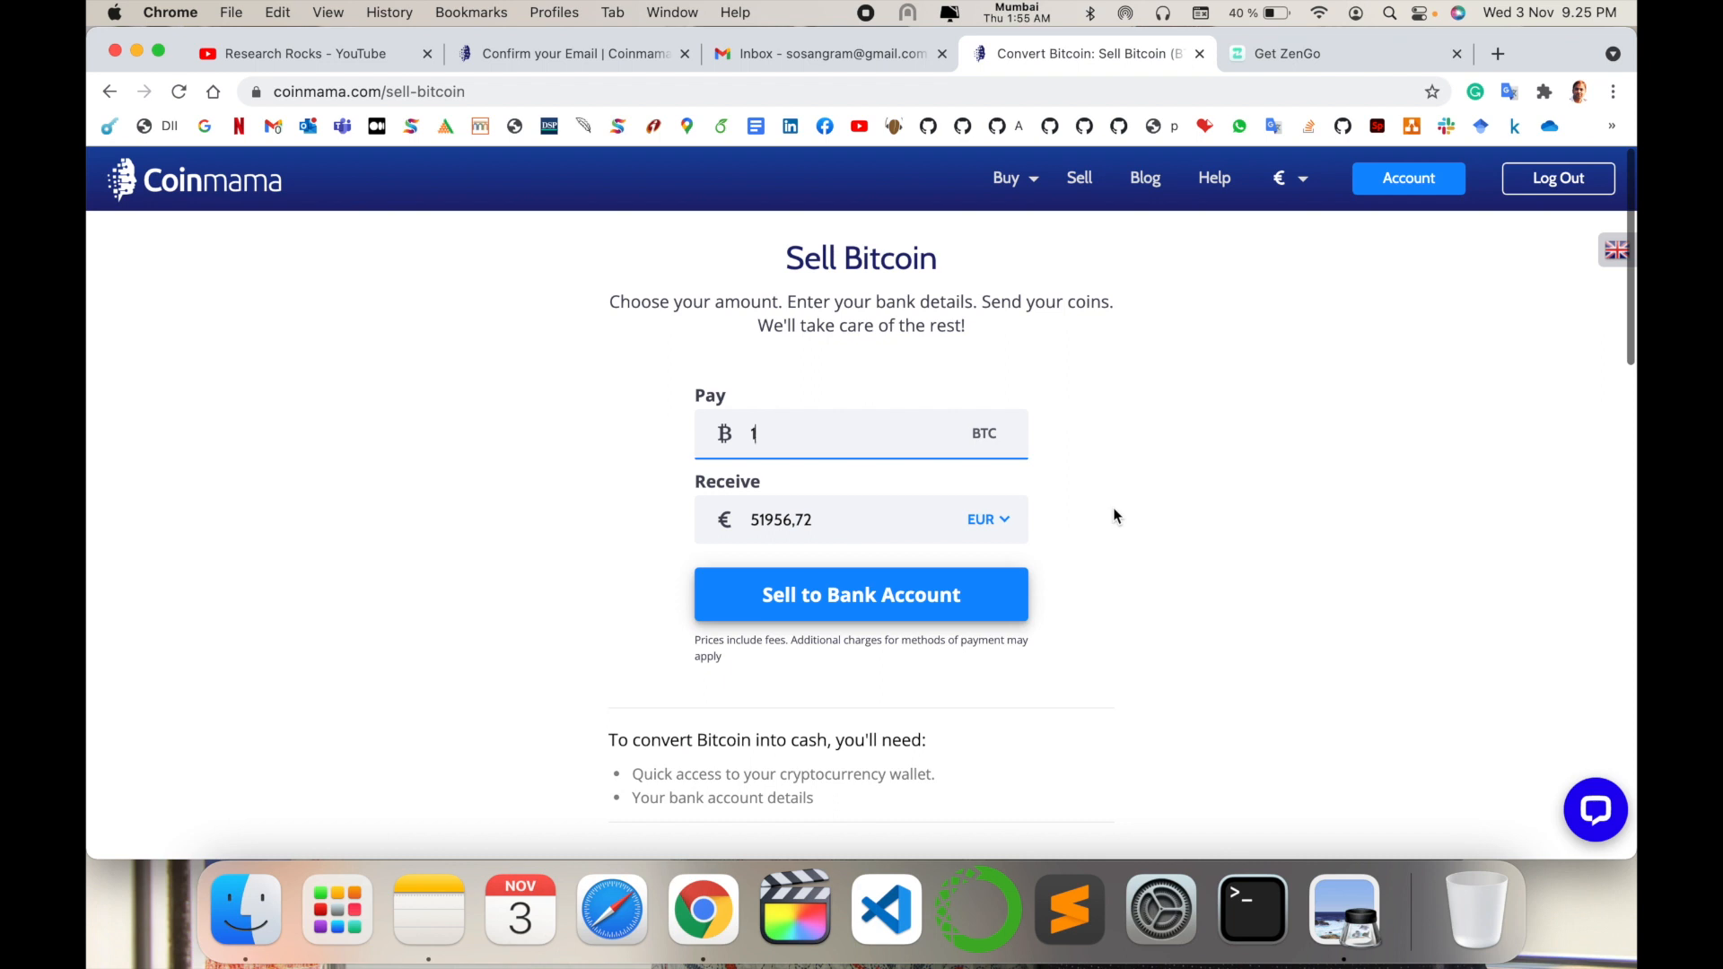
click(860, 594)
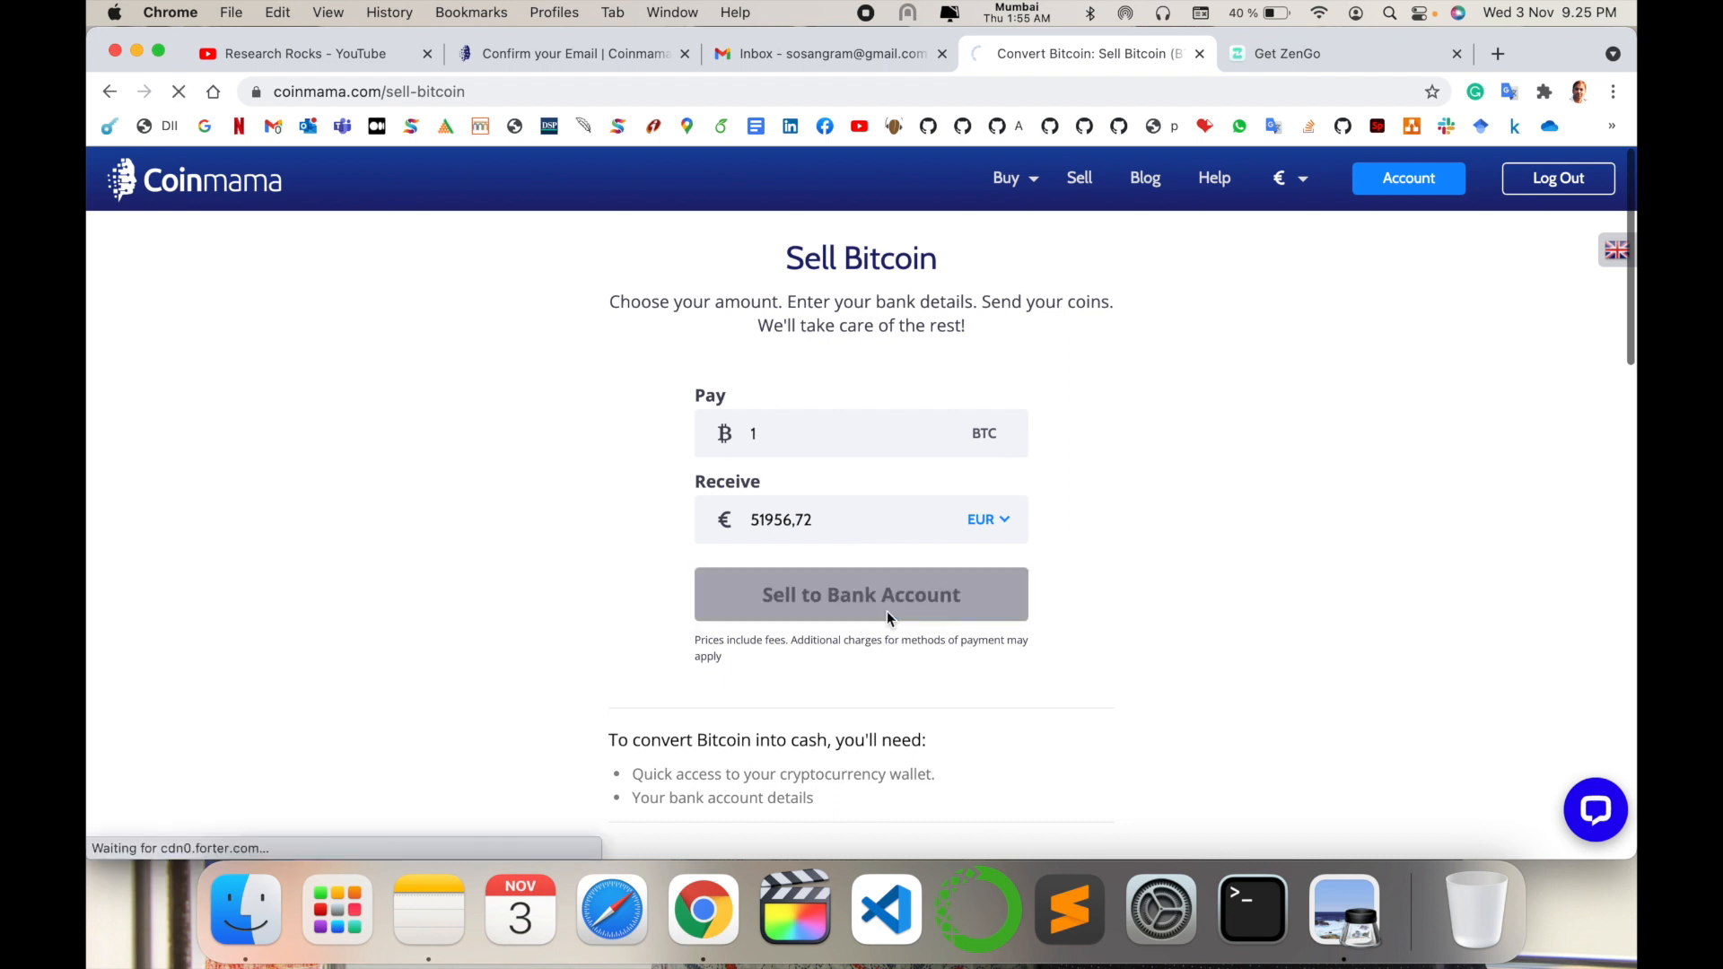
click(859, 594)
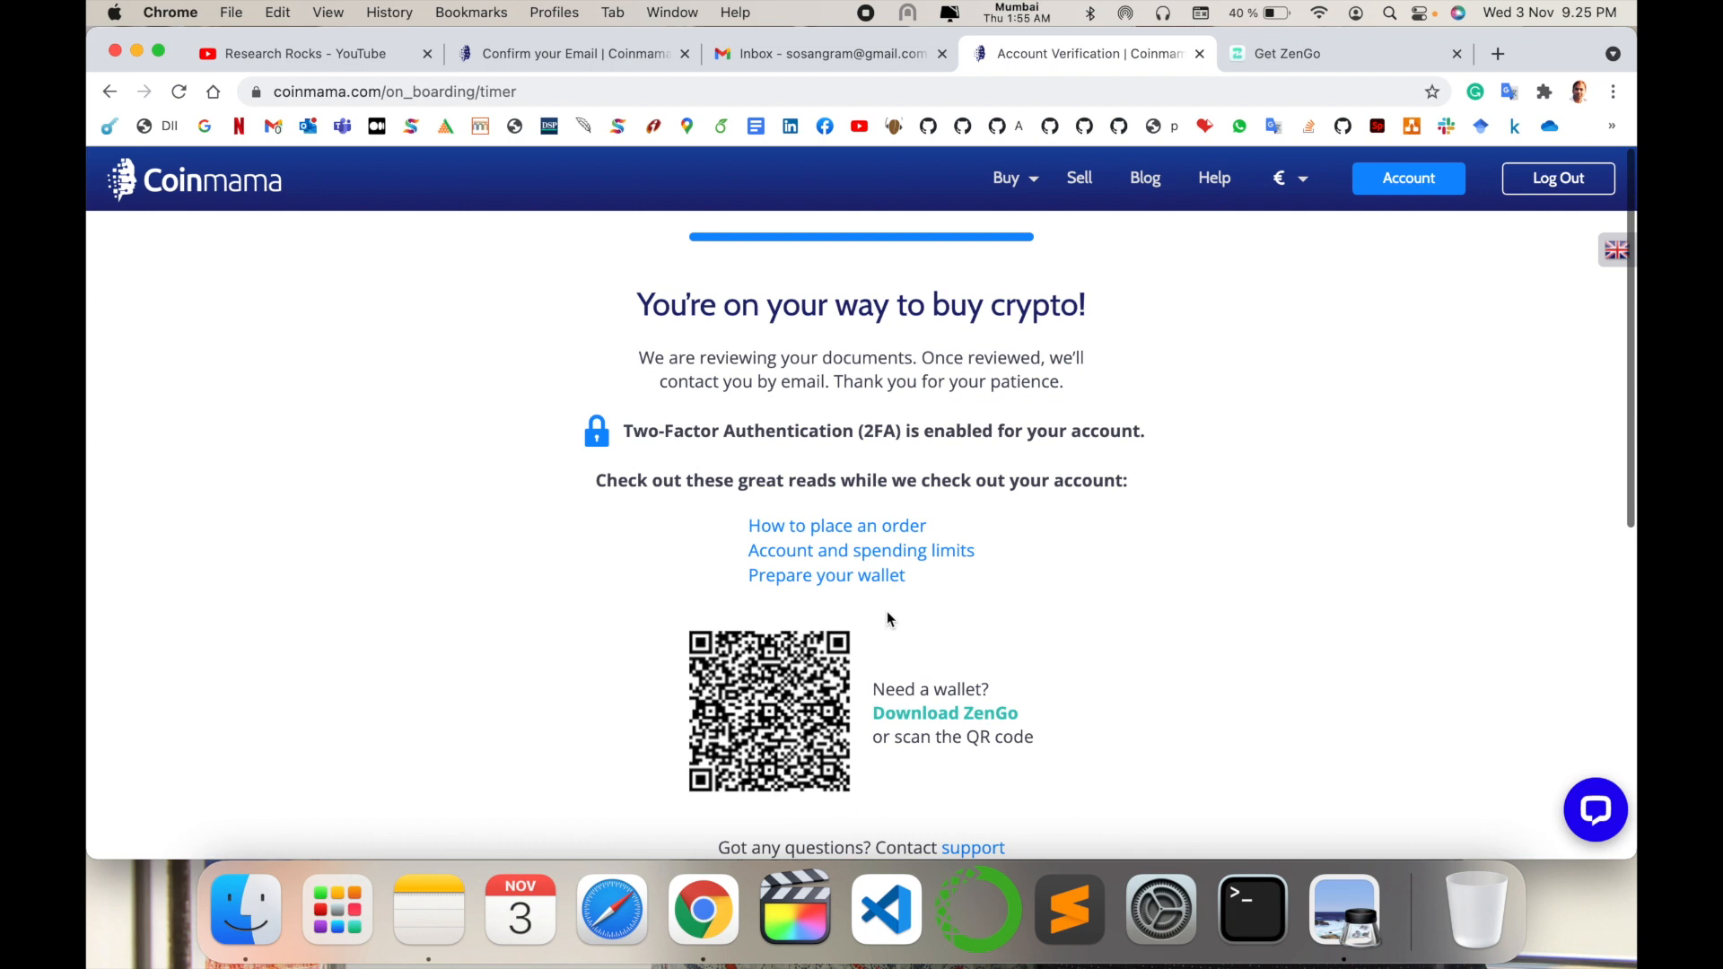
mouse_move(972, 727)
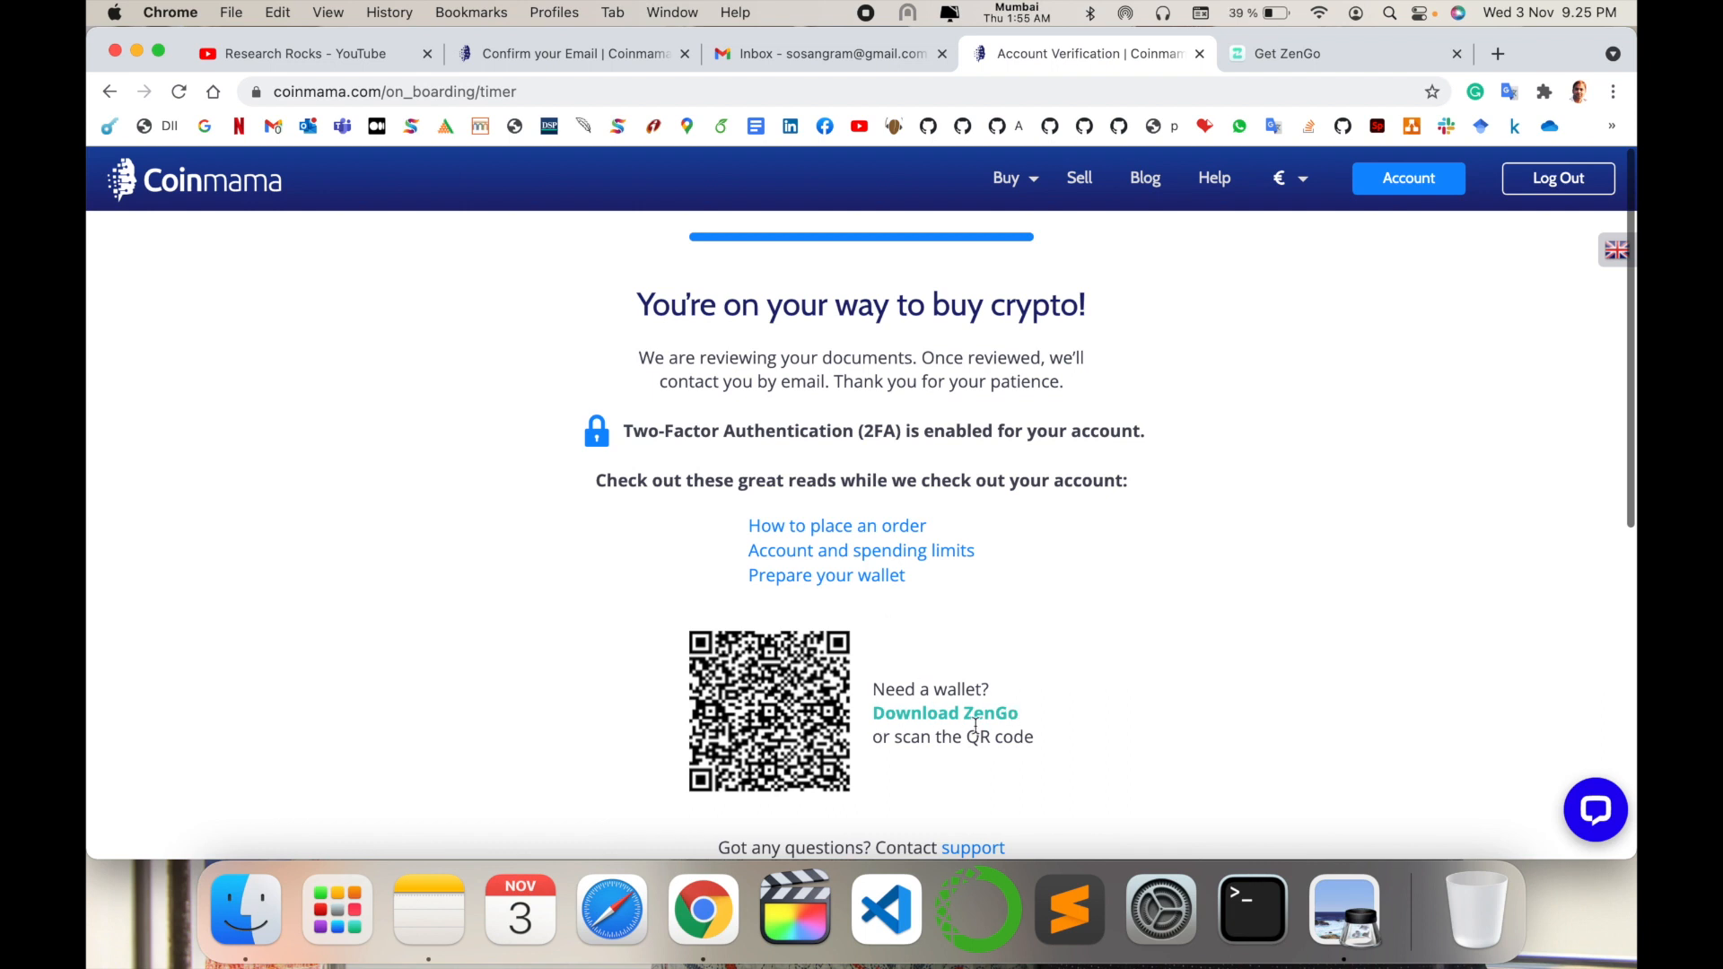
scroll(down, 3)
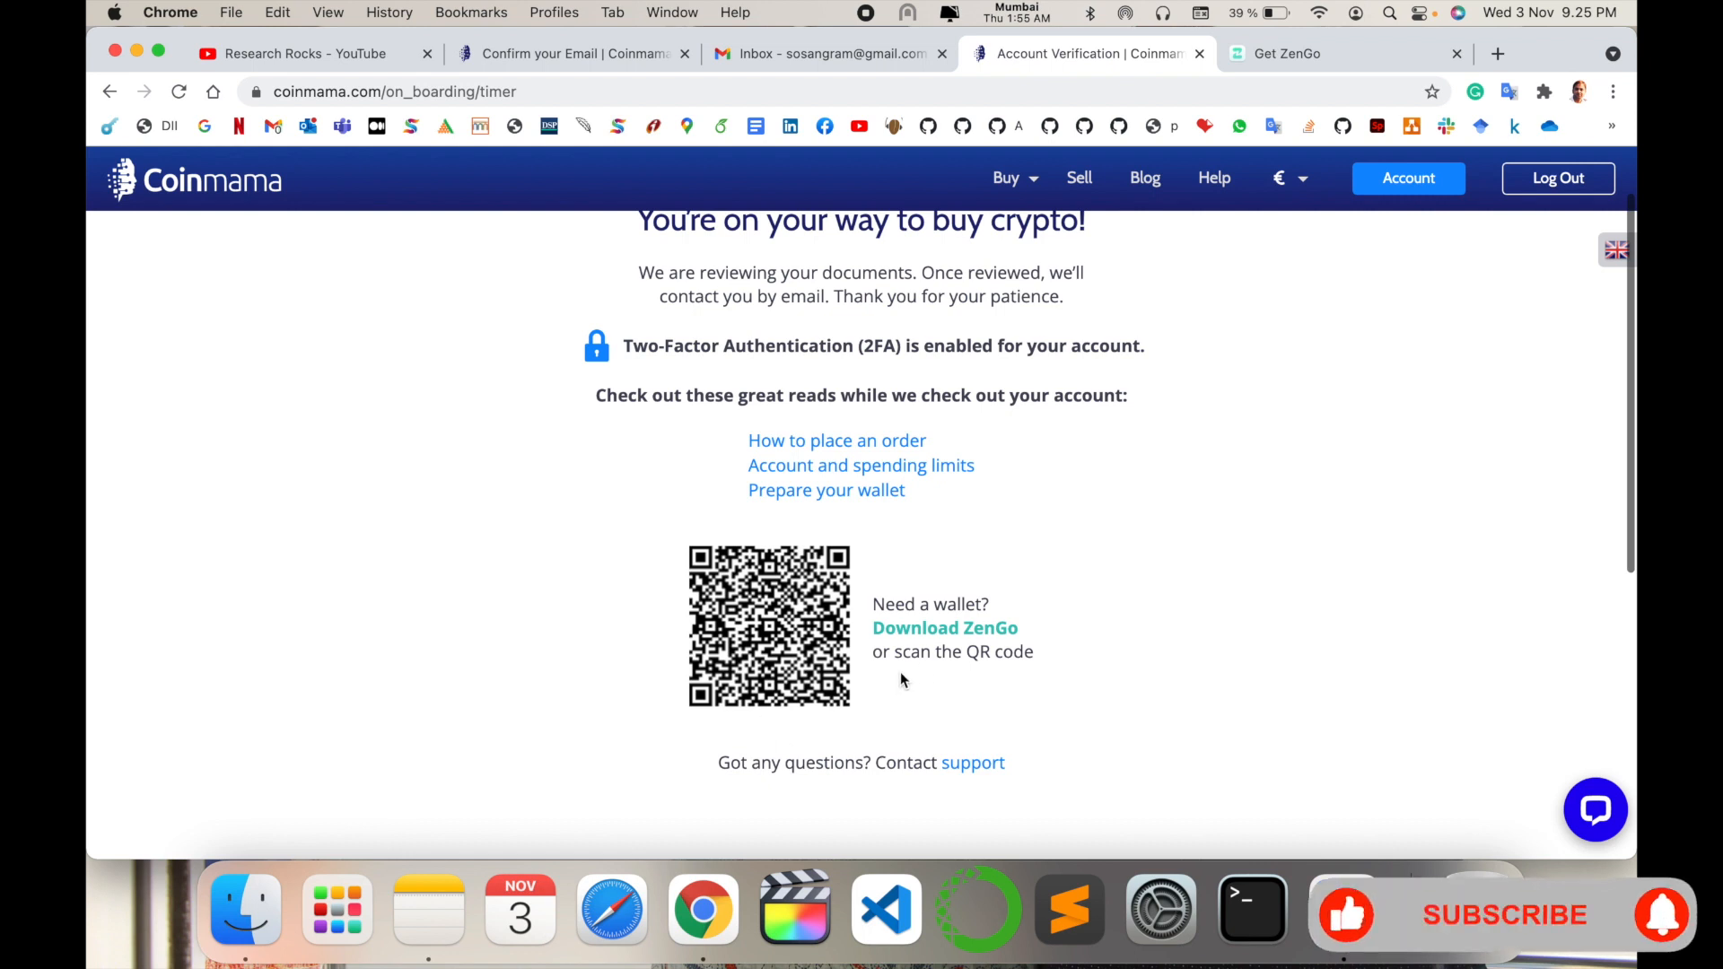
mouse_move(1410, 935)
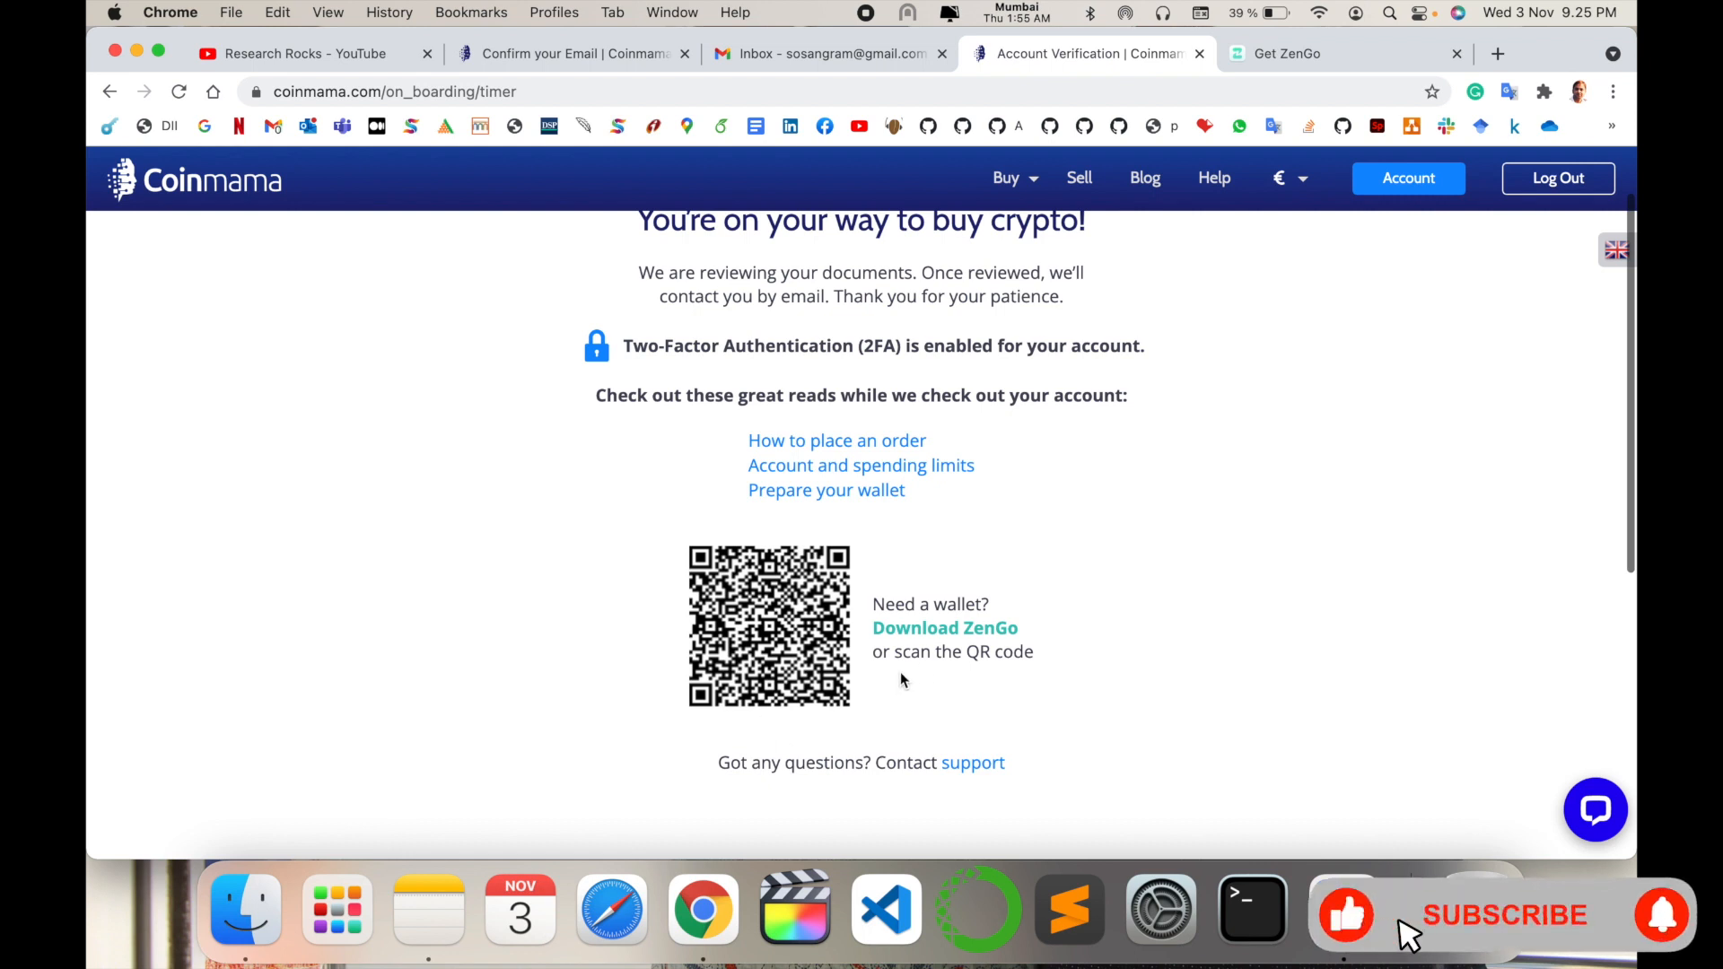